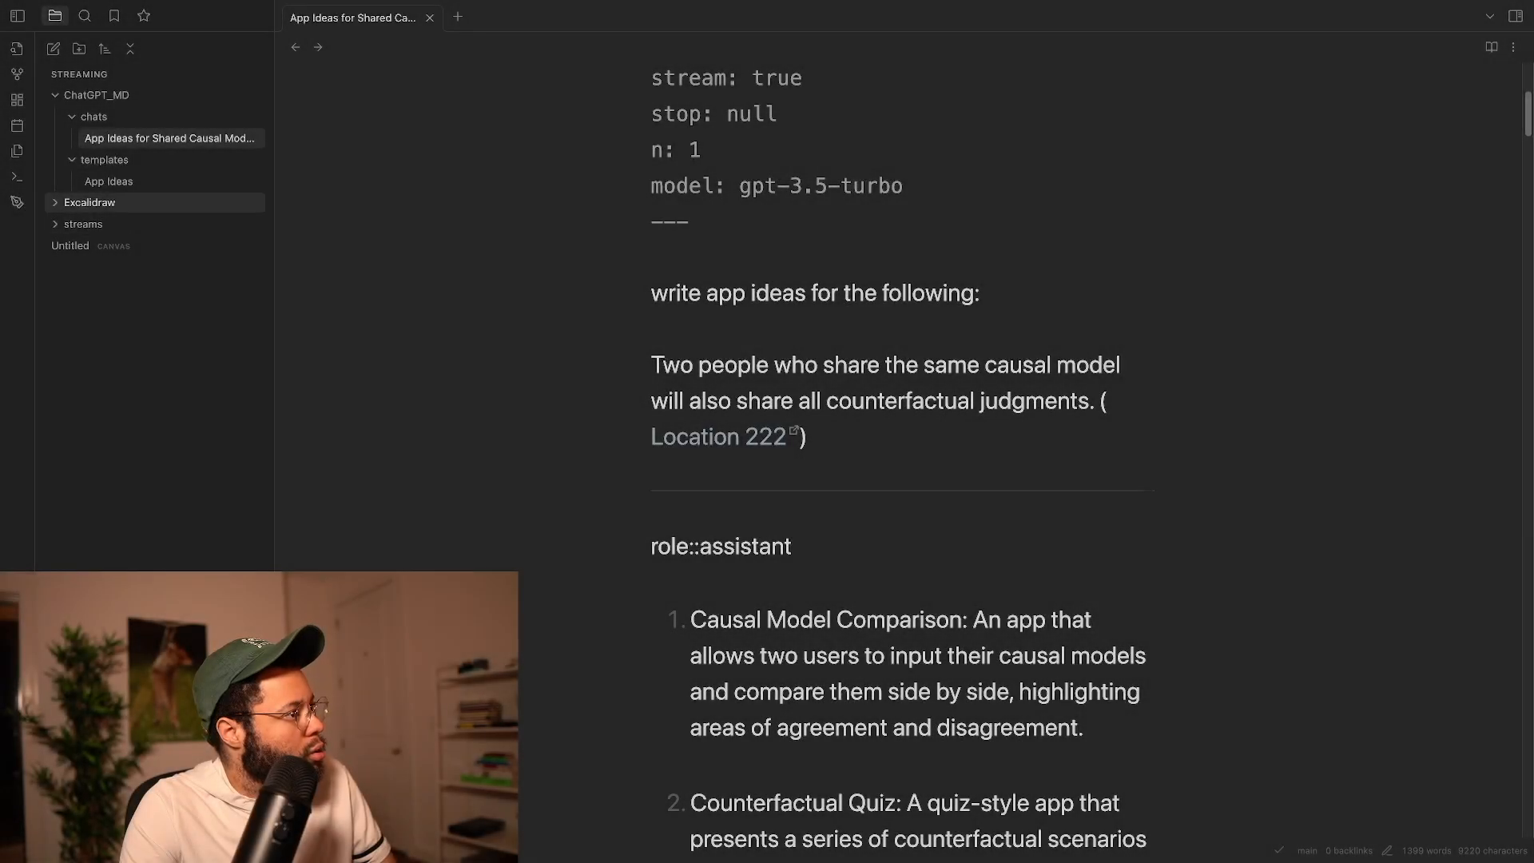
- Select the consciousness passage in the 2023-03-30 note and start a ChatGPT MD chat from the App Ideas template
{"action": "left_click", "coordinate": [83, 224]}
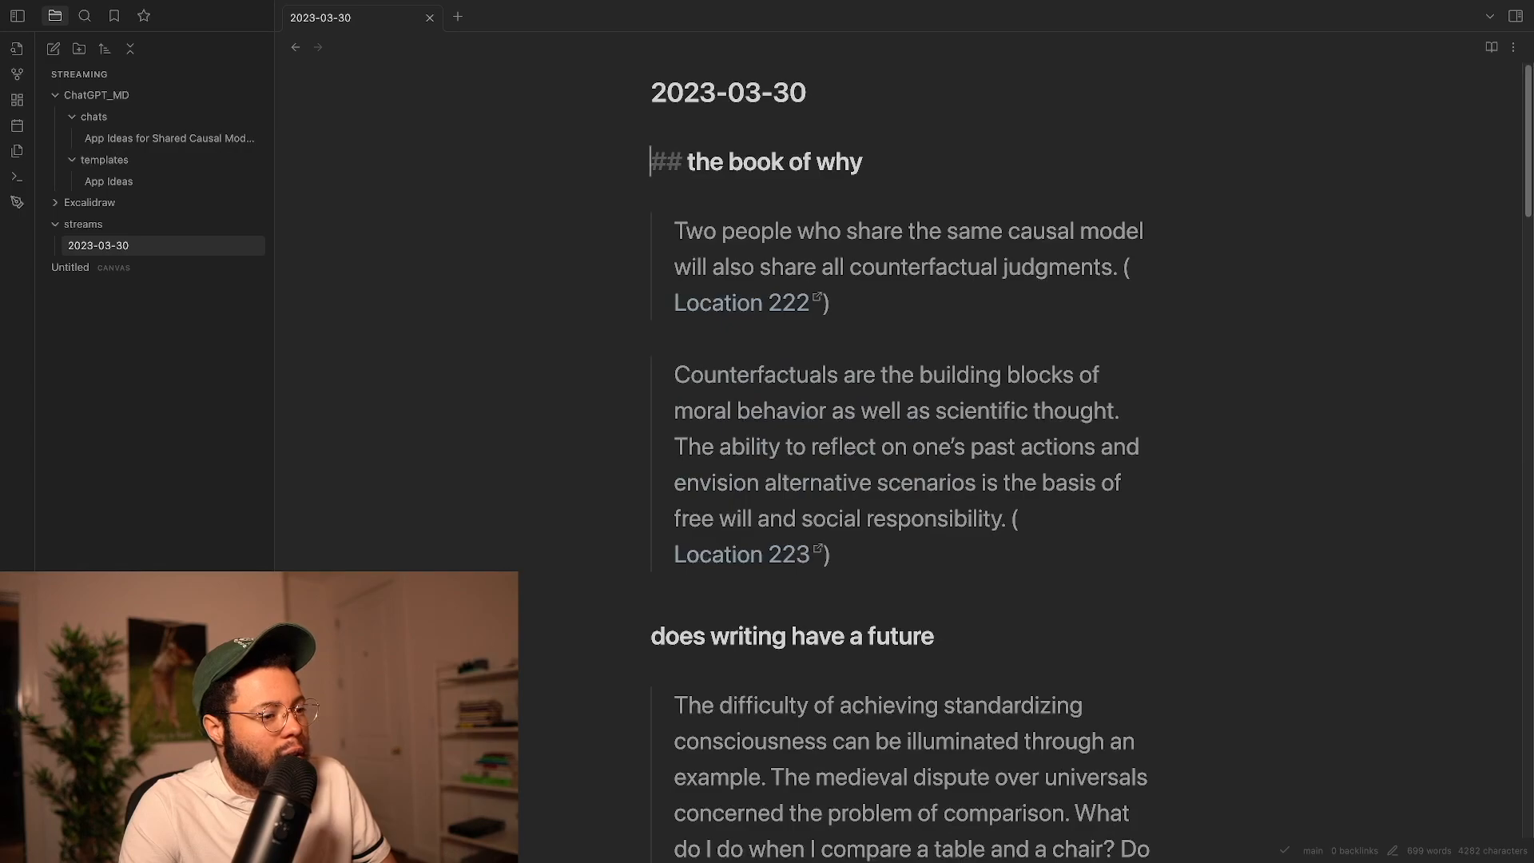
{"action": "scroll", "scroll_direction": "down", "scroll_amount": 3}
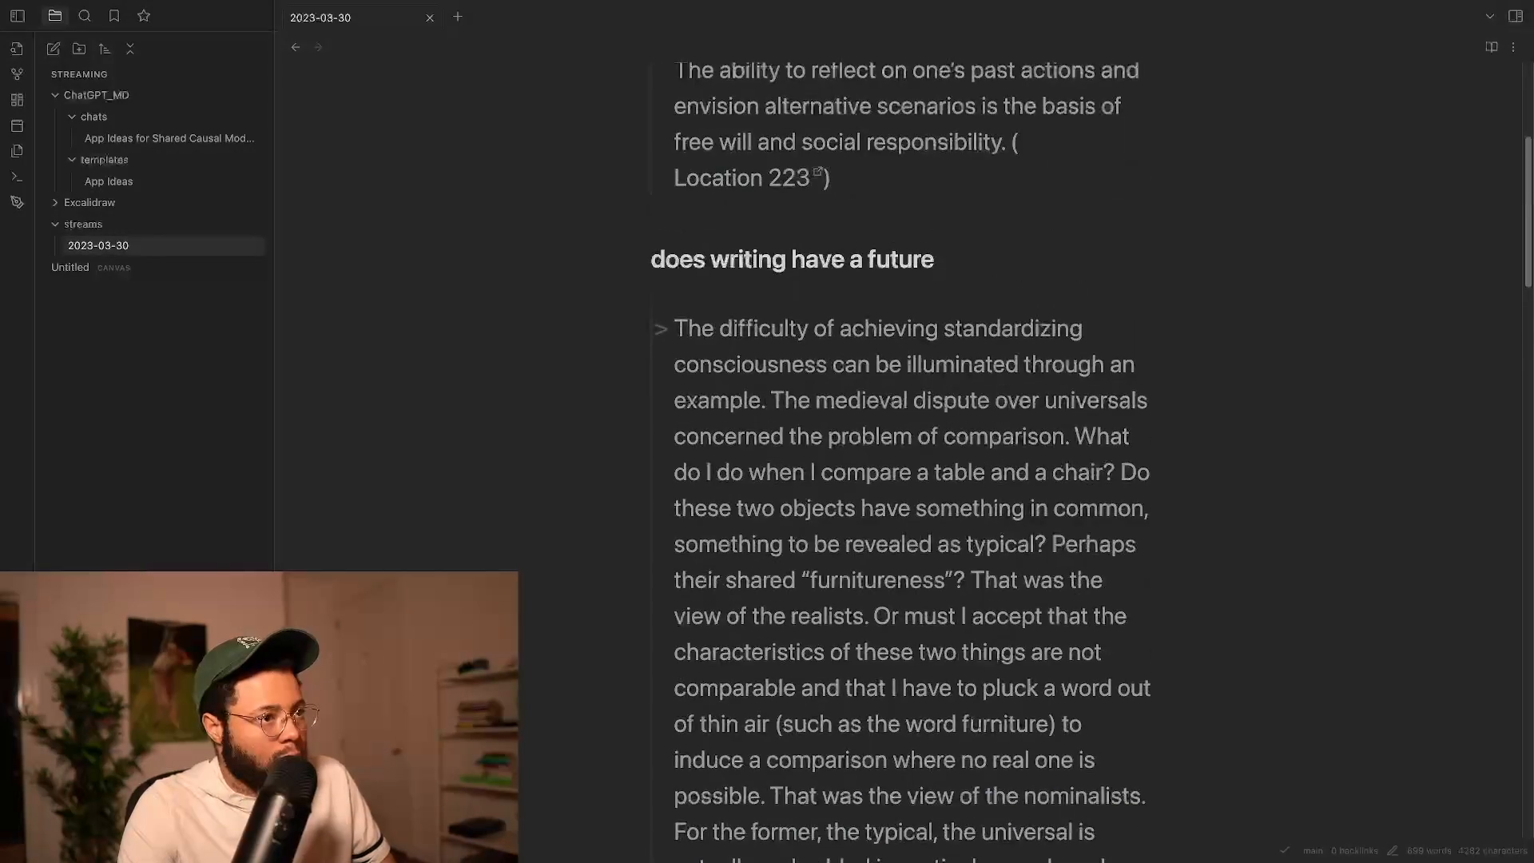
{"action": "left_click_drag", "start_coordinate": [673, 327], "coordinate": [1138, 842]}
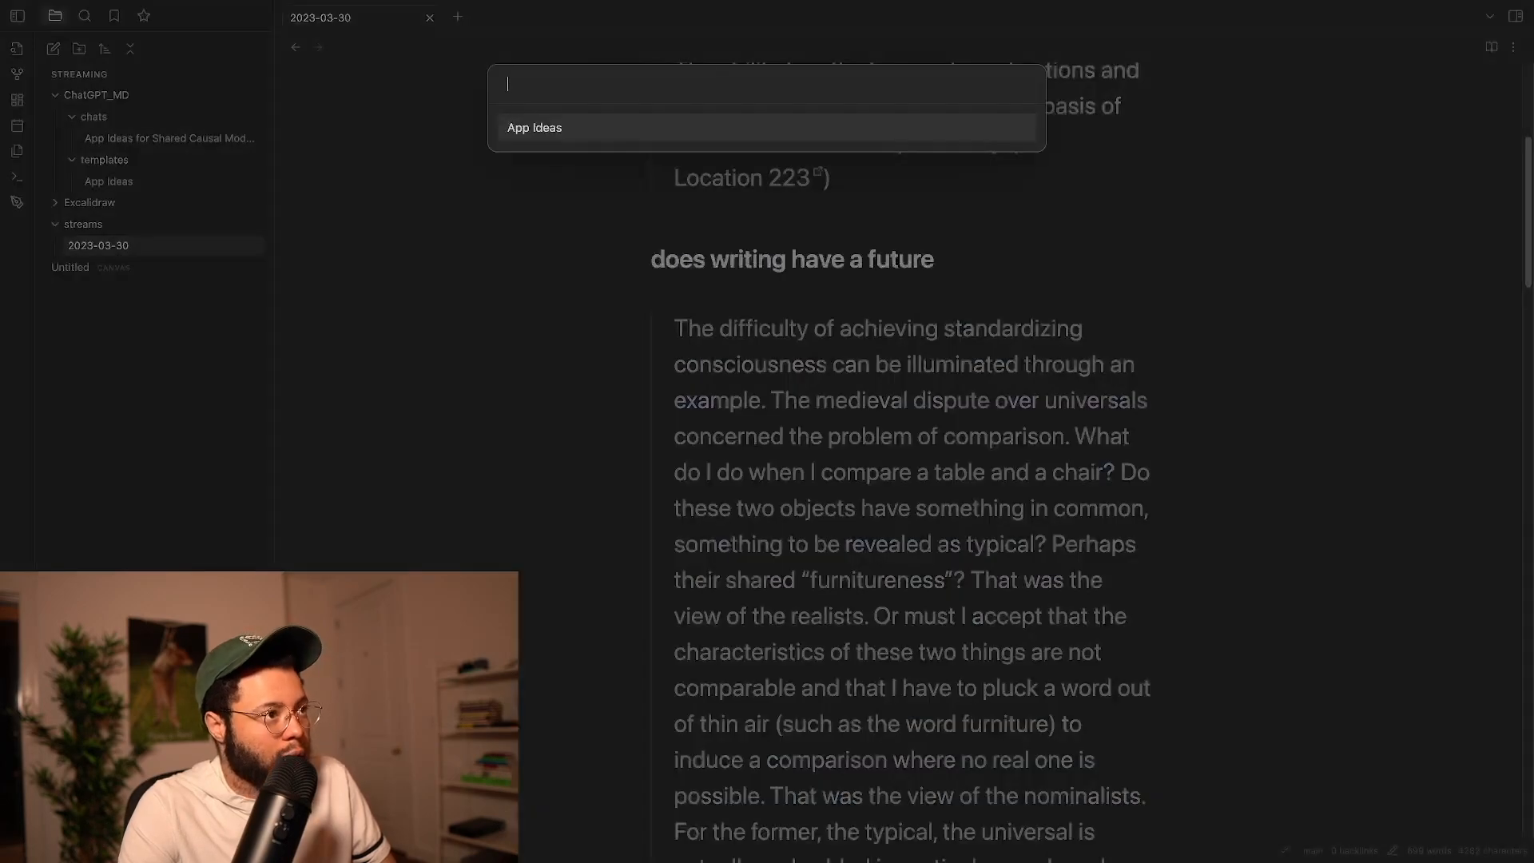
{"action": "left_click", "coordinate": [534, 128]}
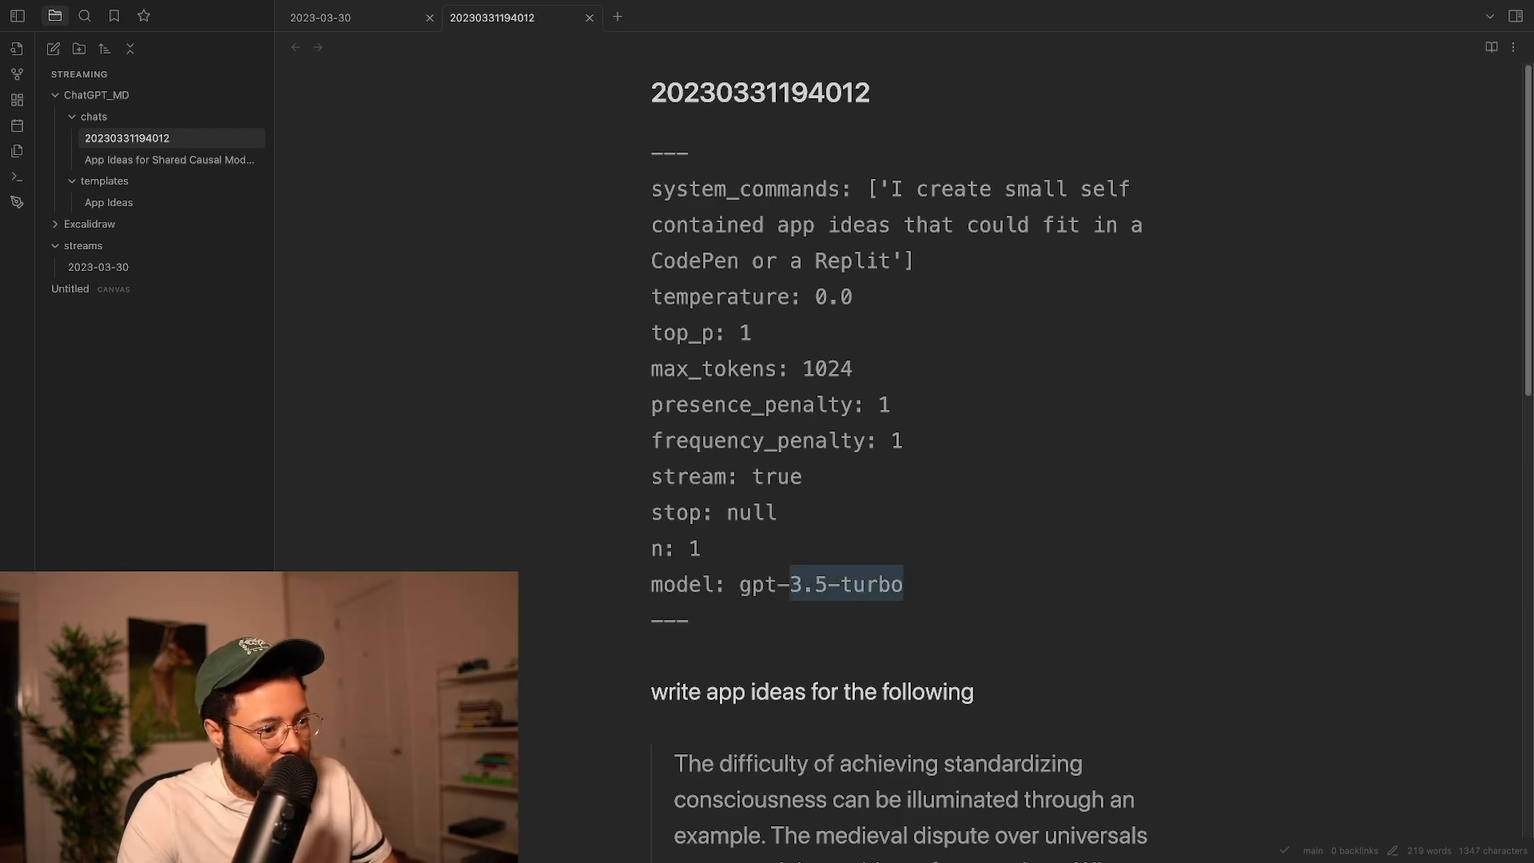
- Change the frontmatter model value from gpt-3.5-turbo to gpt-4
{"action": "scroll", "scroll_direction": "down", "scroll_amount": 3}
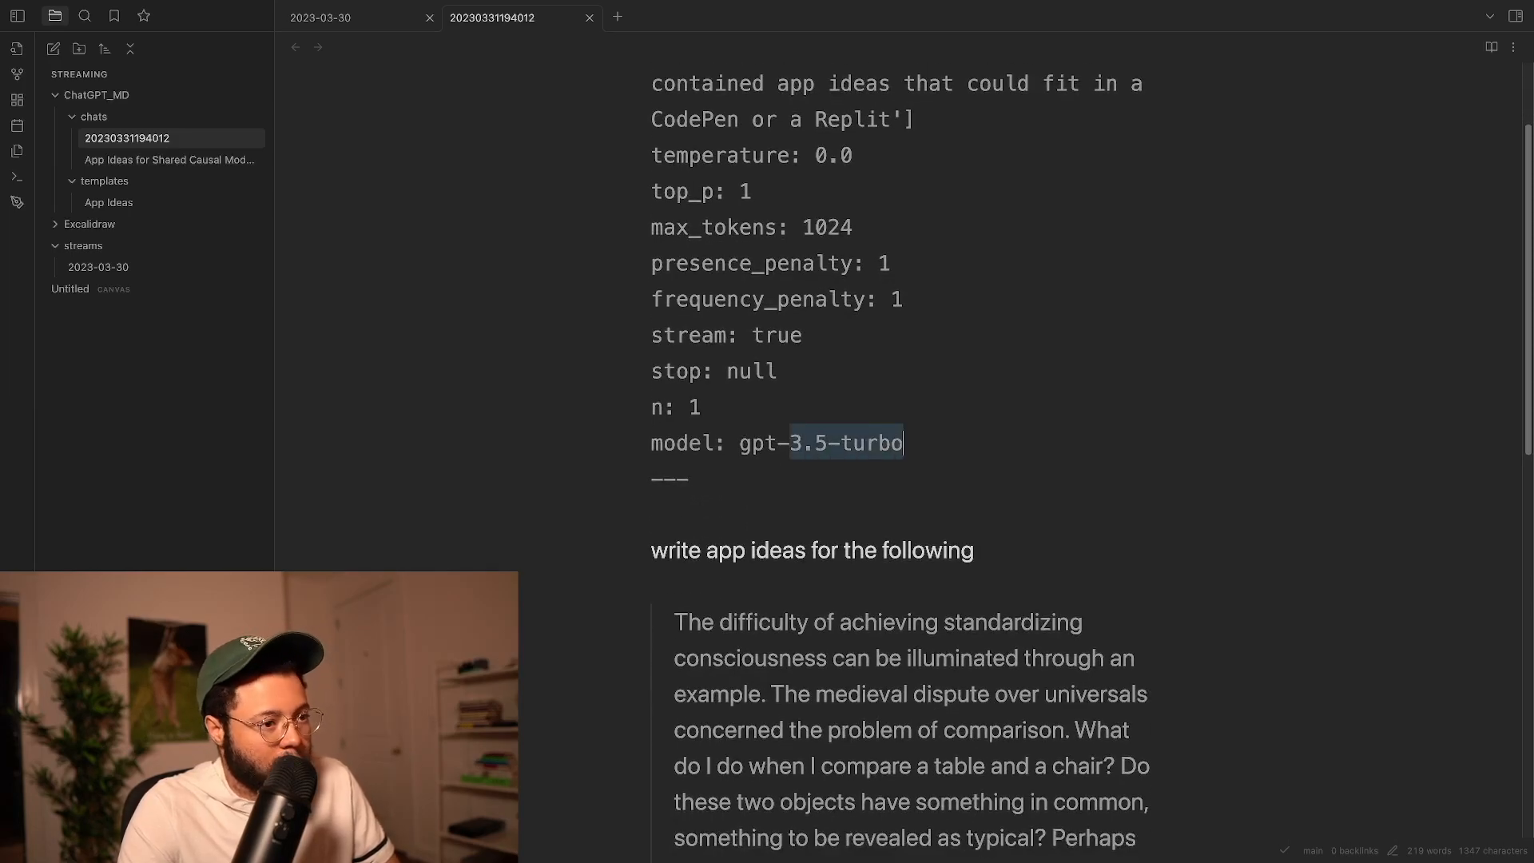
{"action": "type", "text": "gpt-4"}
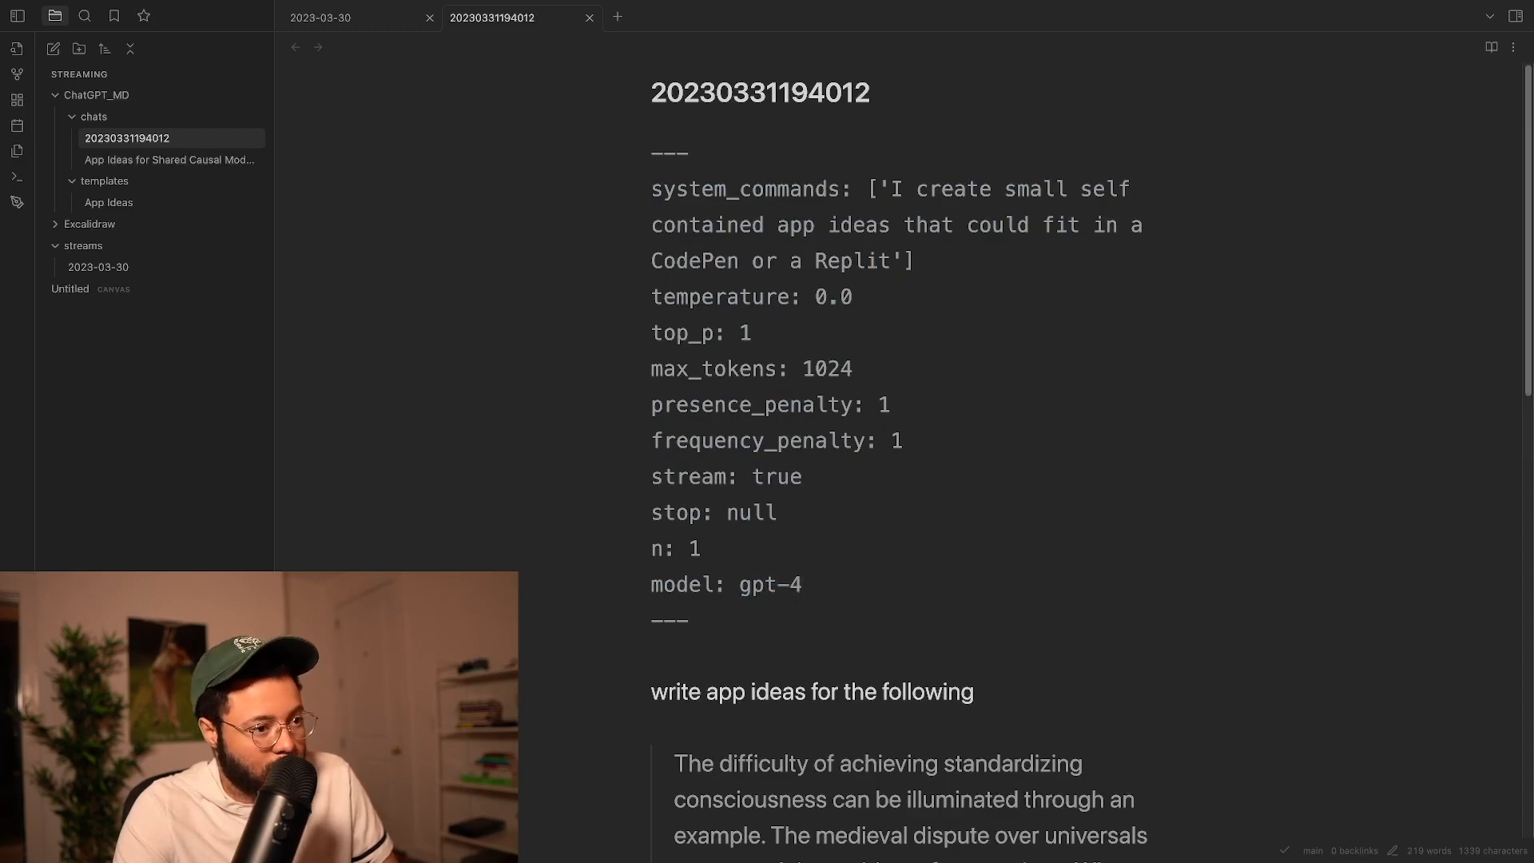
{"action": "left_click", "coordinate": [777, 512]}
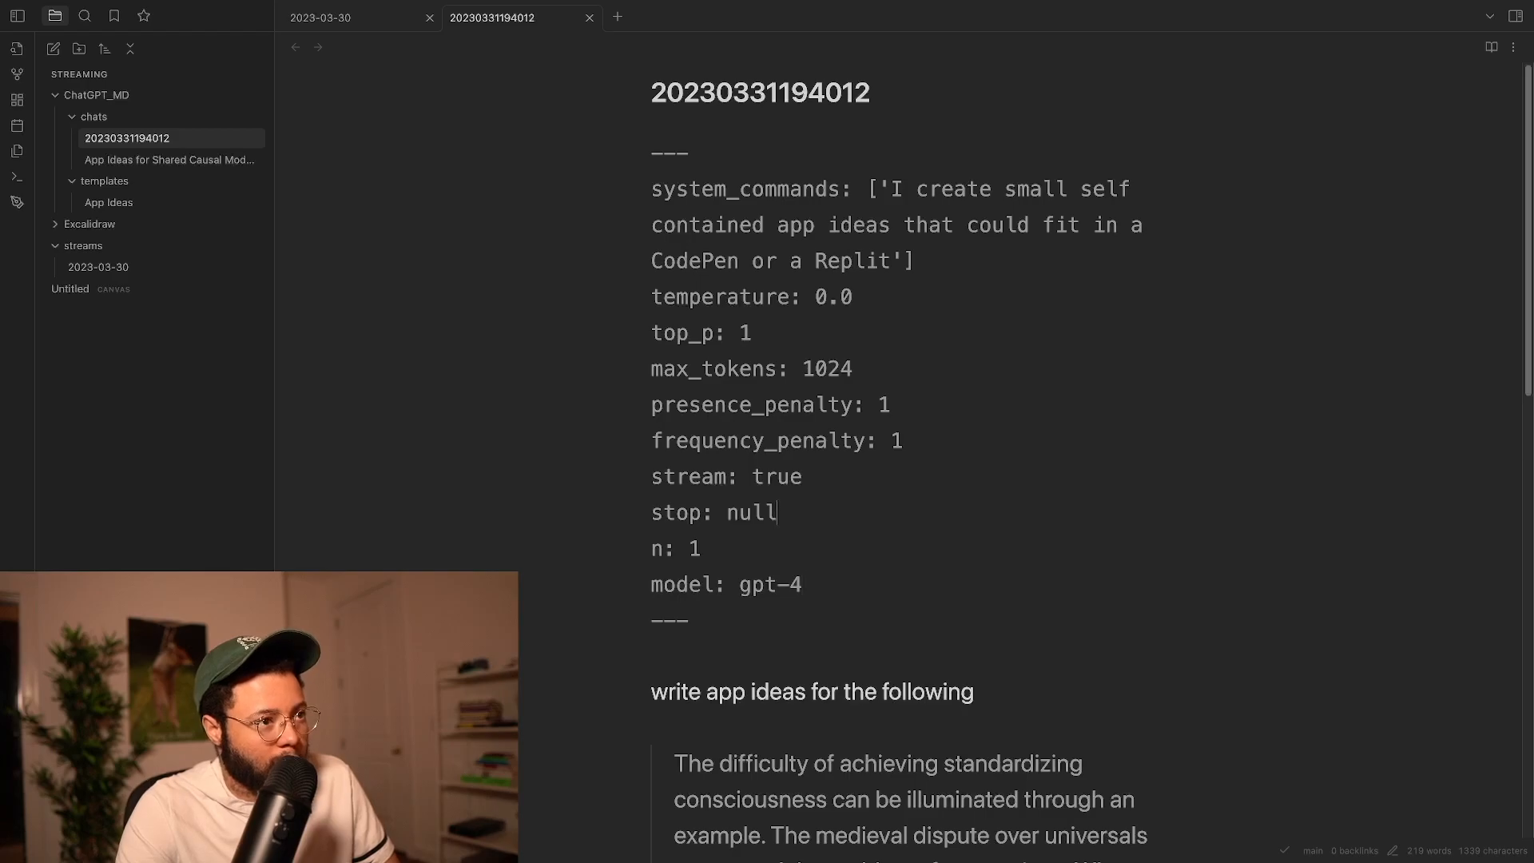
{"action": "triple_click", "coordinate": [726, 585]}
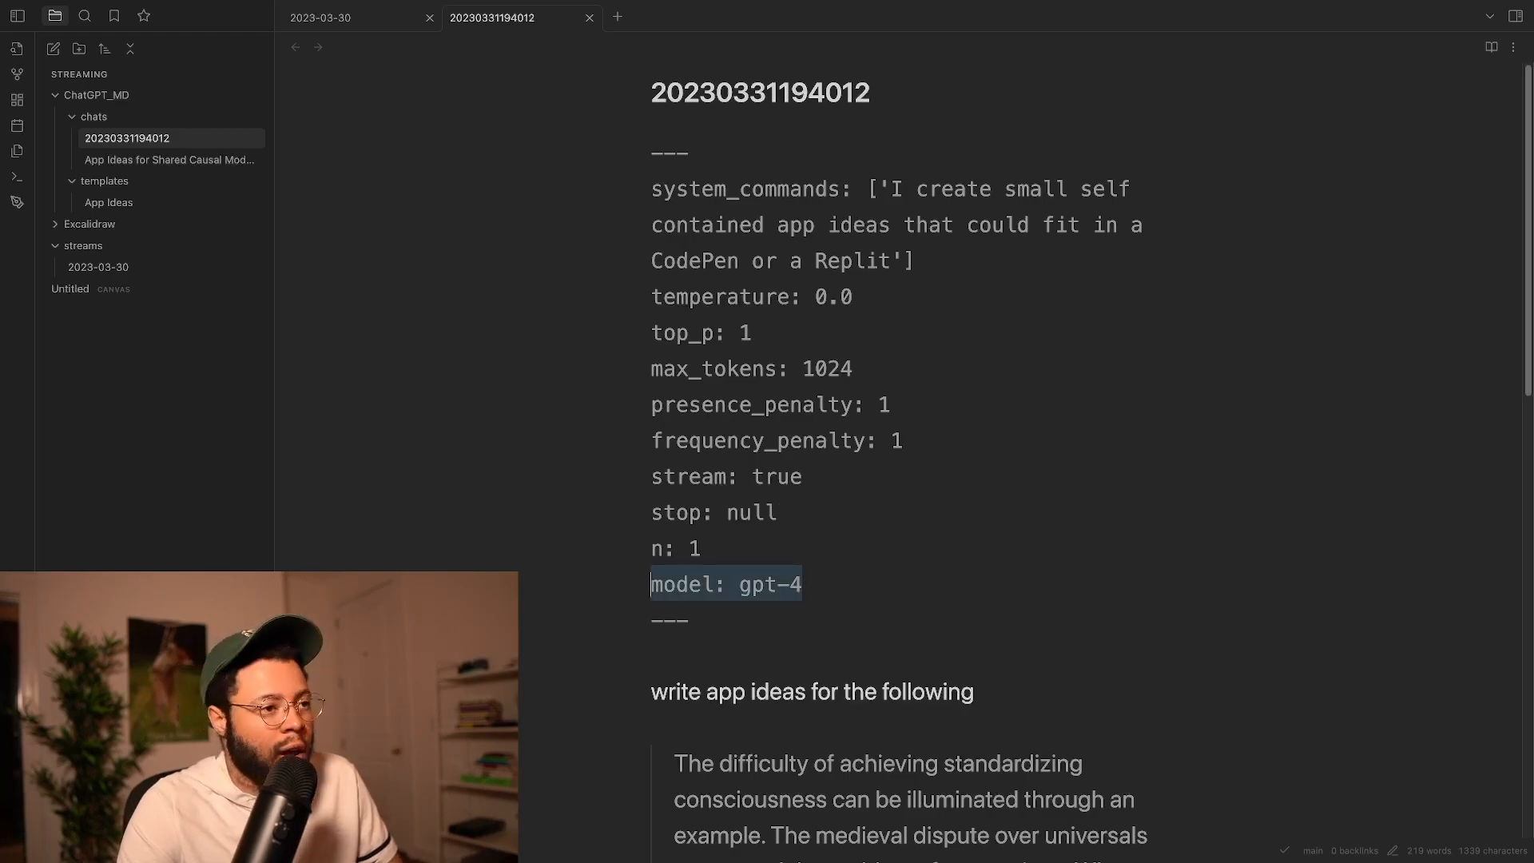
{"action": "scroll", "scroll_direction": "down", "scroll_amount": 3}
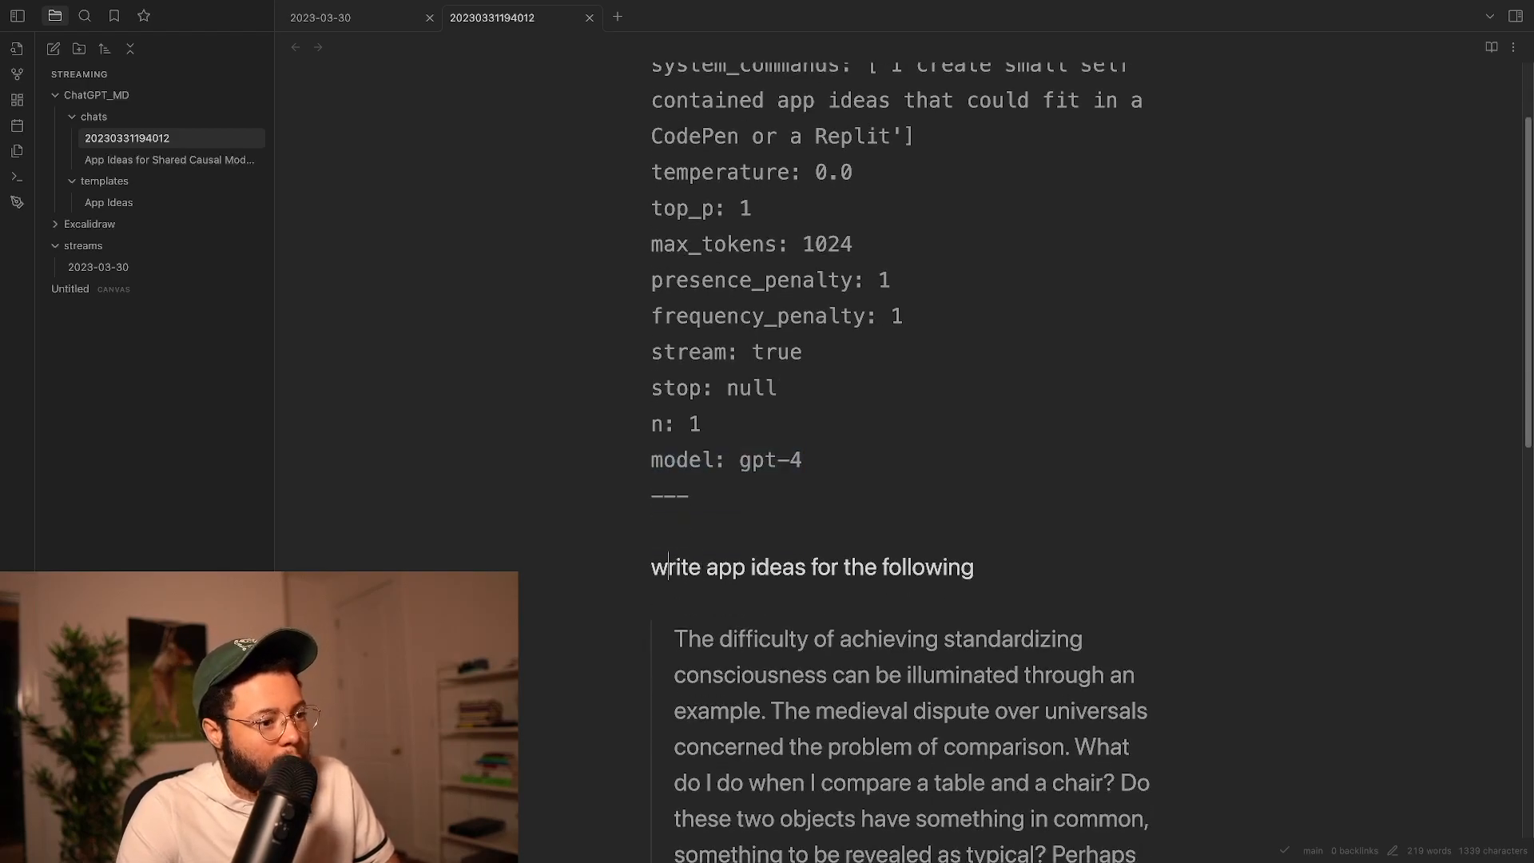
{"action": "scroll", "scroll_direction": "down", "scroll_amount": 3}
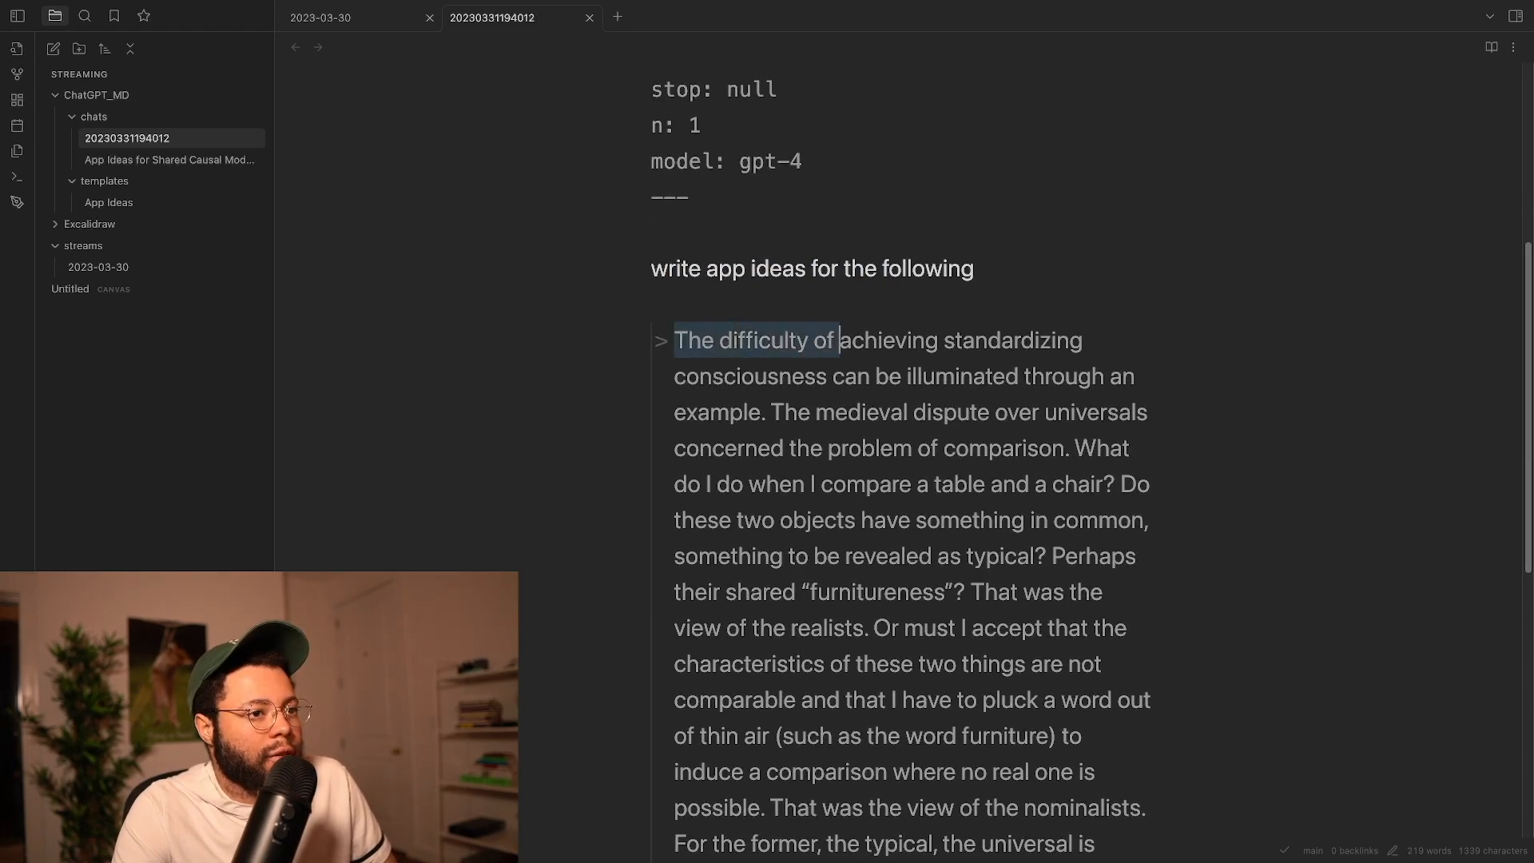
{"action": "left_click_drag", "start_coordinate": [838, 339], "coordinate": [900, 376]}
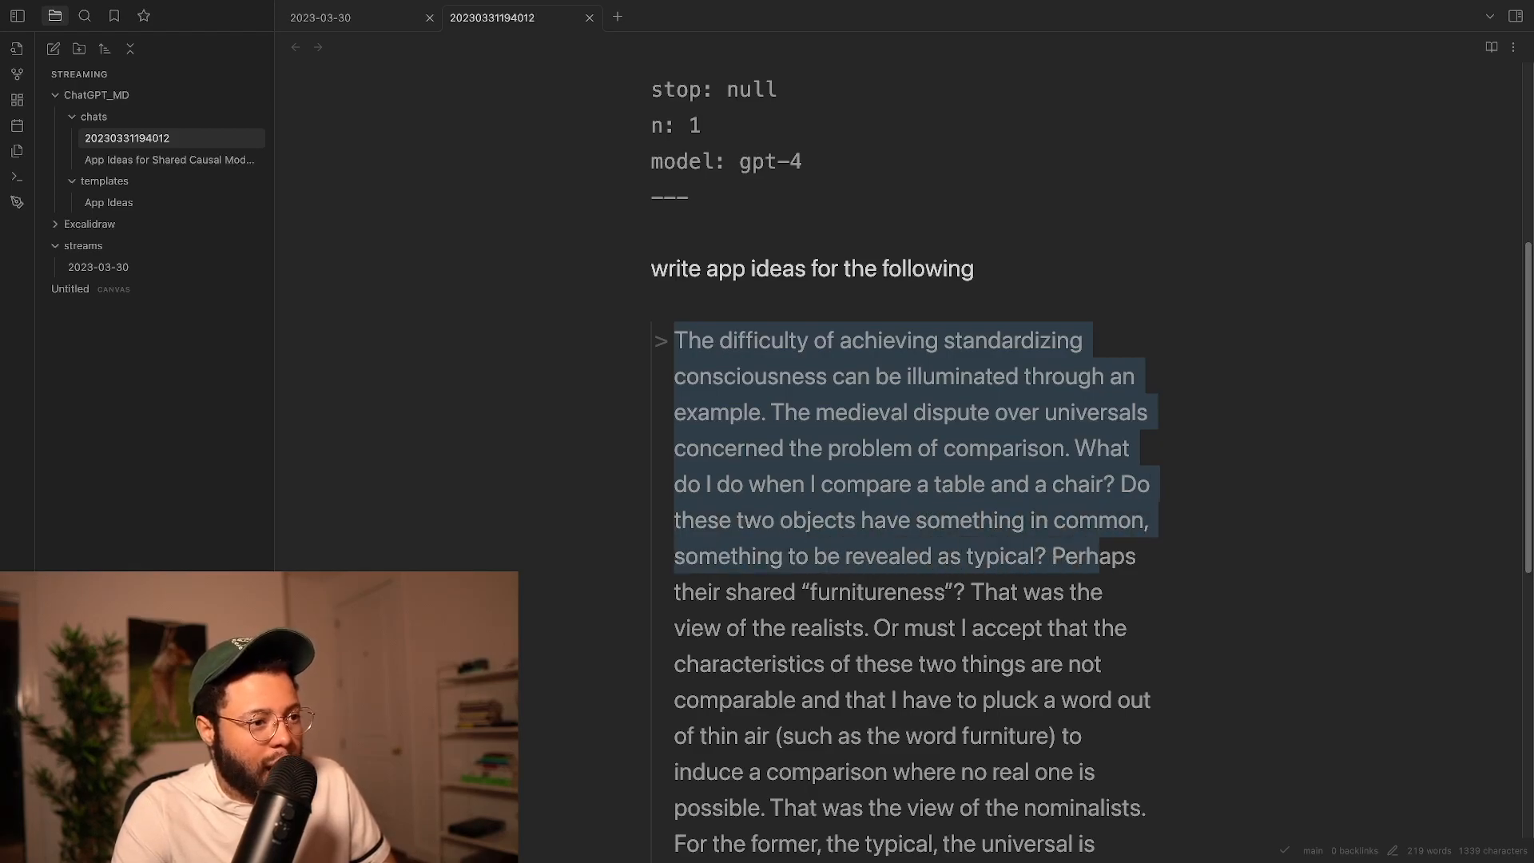
{"action": "left_click_drag", "start_coordinate": [1052, 556], "coordinate": [1021, 591]}
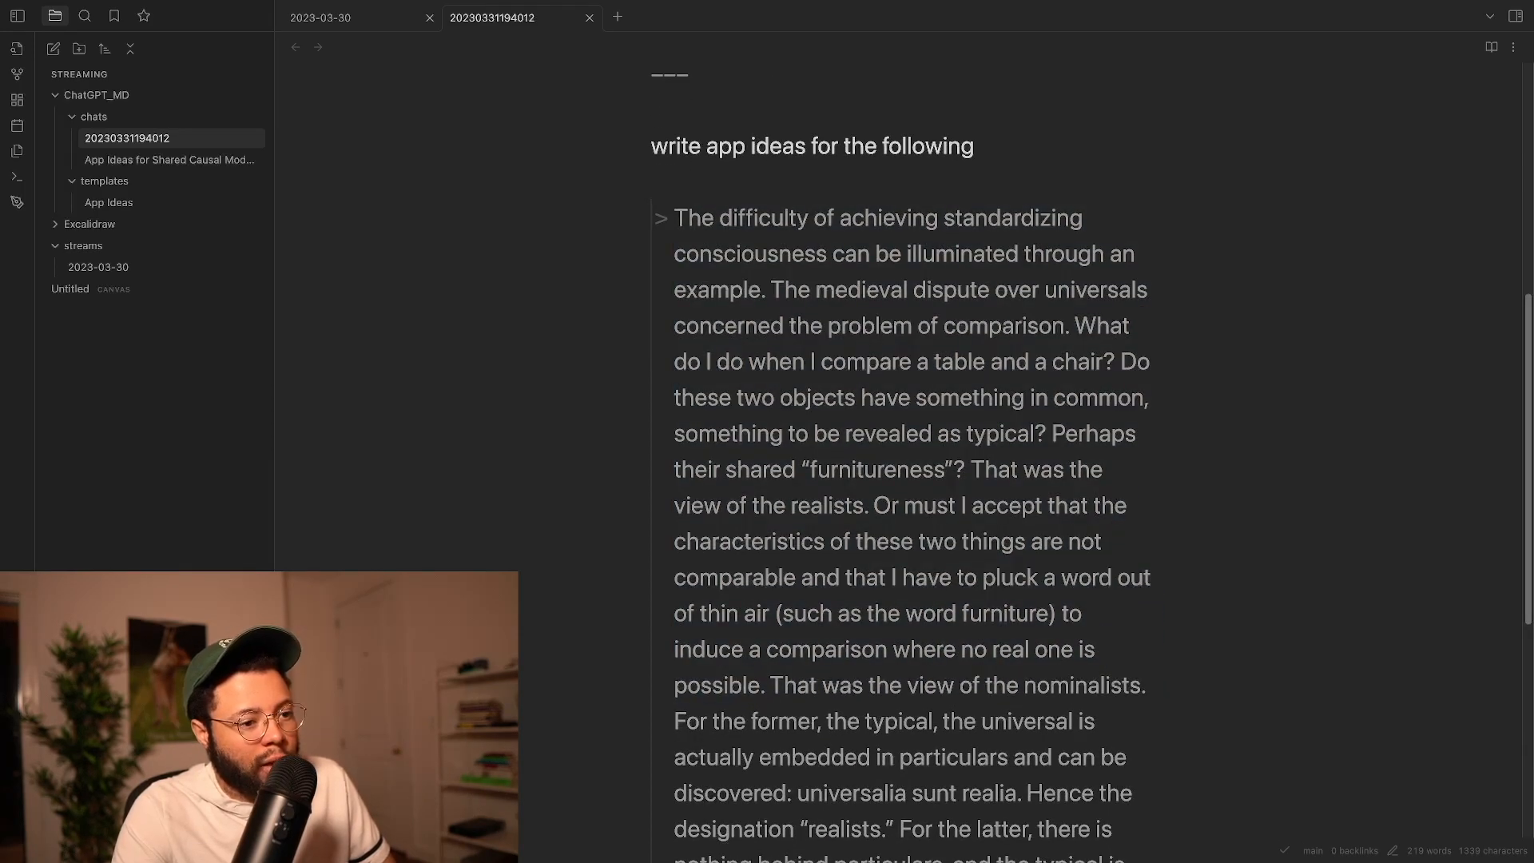
{"action": "left_click_drag", "start_coordinate": [772, 686], "coordinate": [1126, 686]}
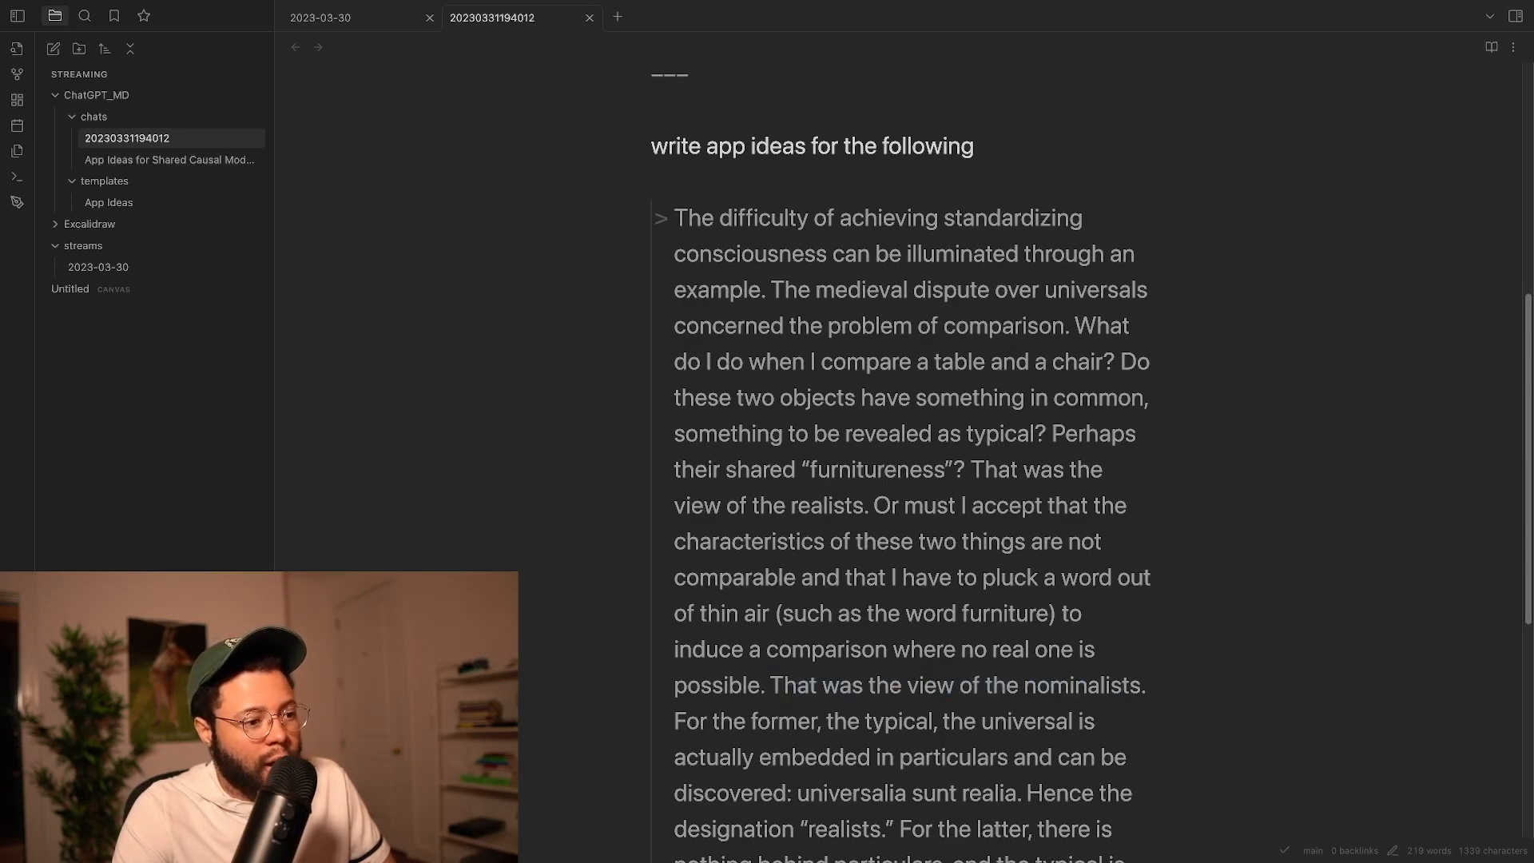
{"action": "left_click_drag", "start_coordinate": [674, 756], "coordinate": [1087, 756]}
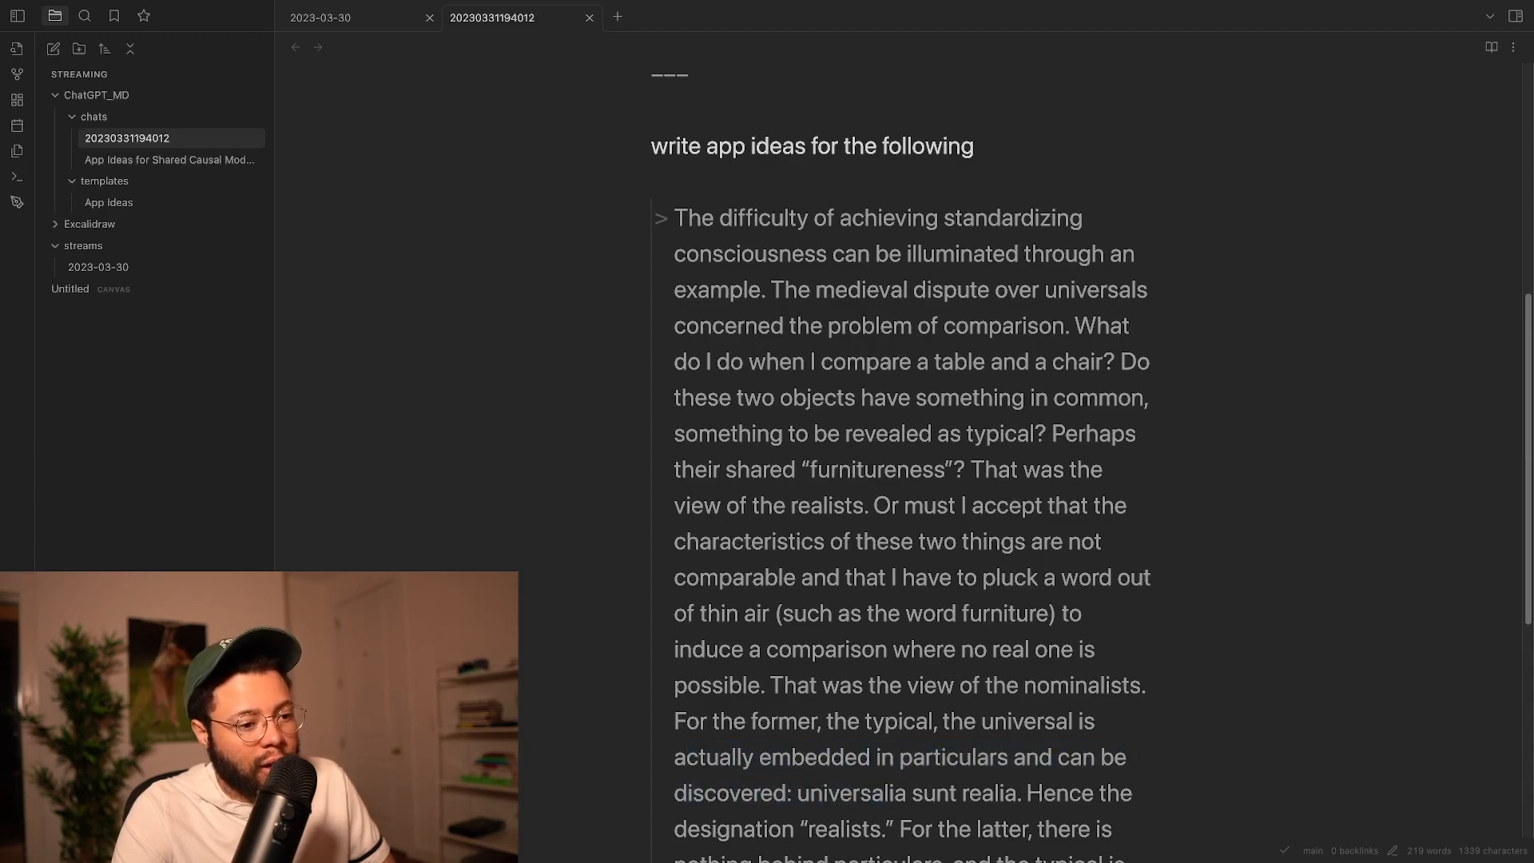
{"action": "scroll", "scroll_direction": "down", "scroll_amount": 3}
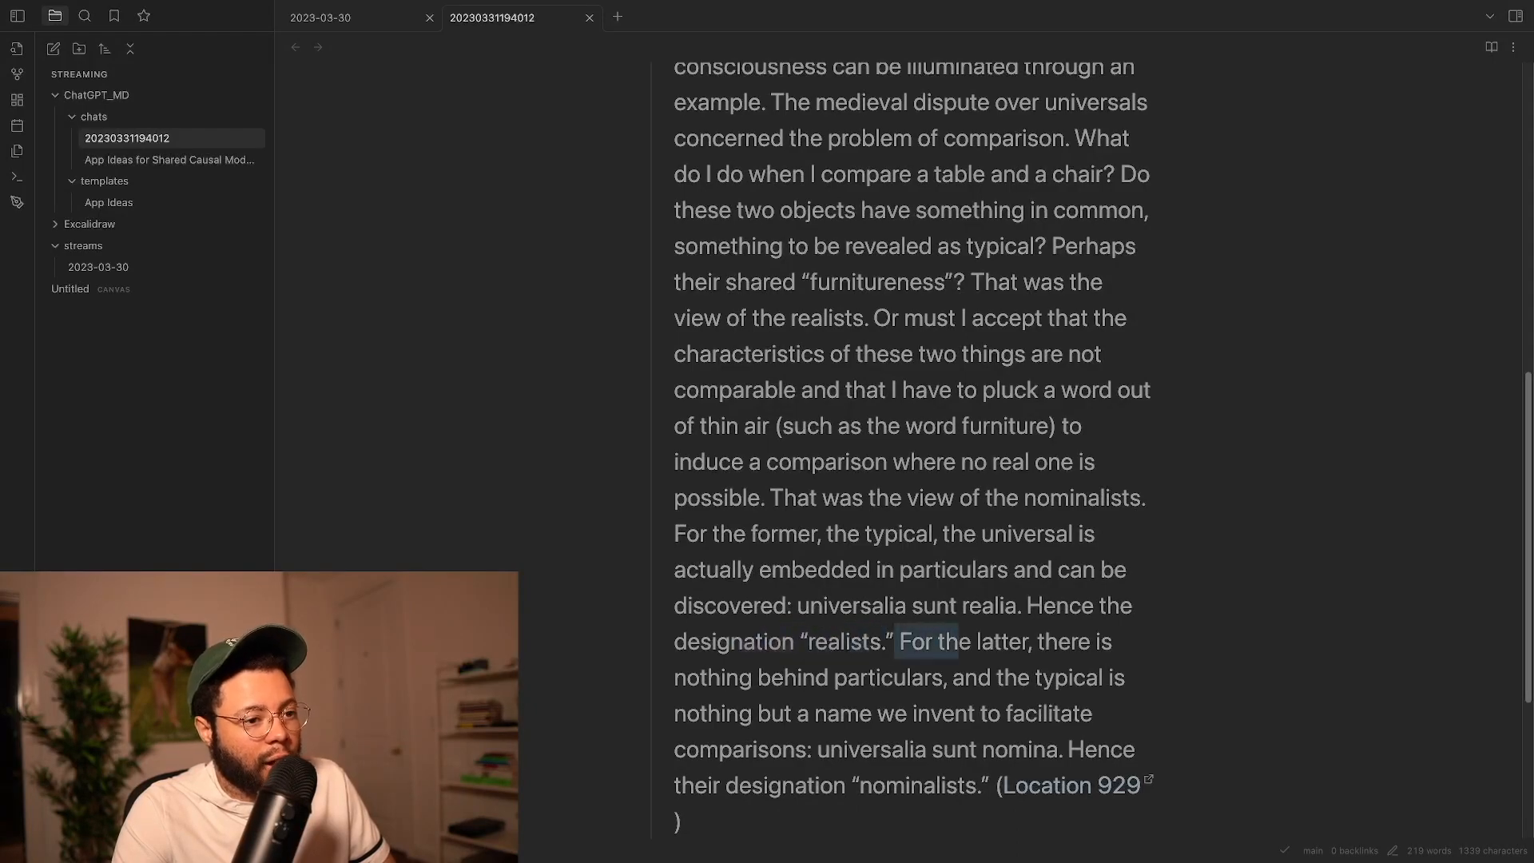
{"action": "left_click_drag", "start_coordinate": [900, 641], "coordinate": [949, 677]}
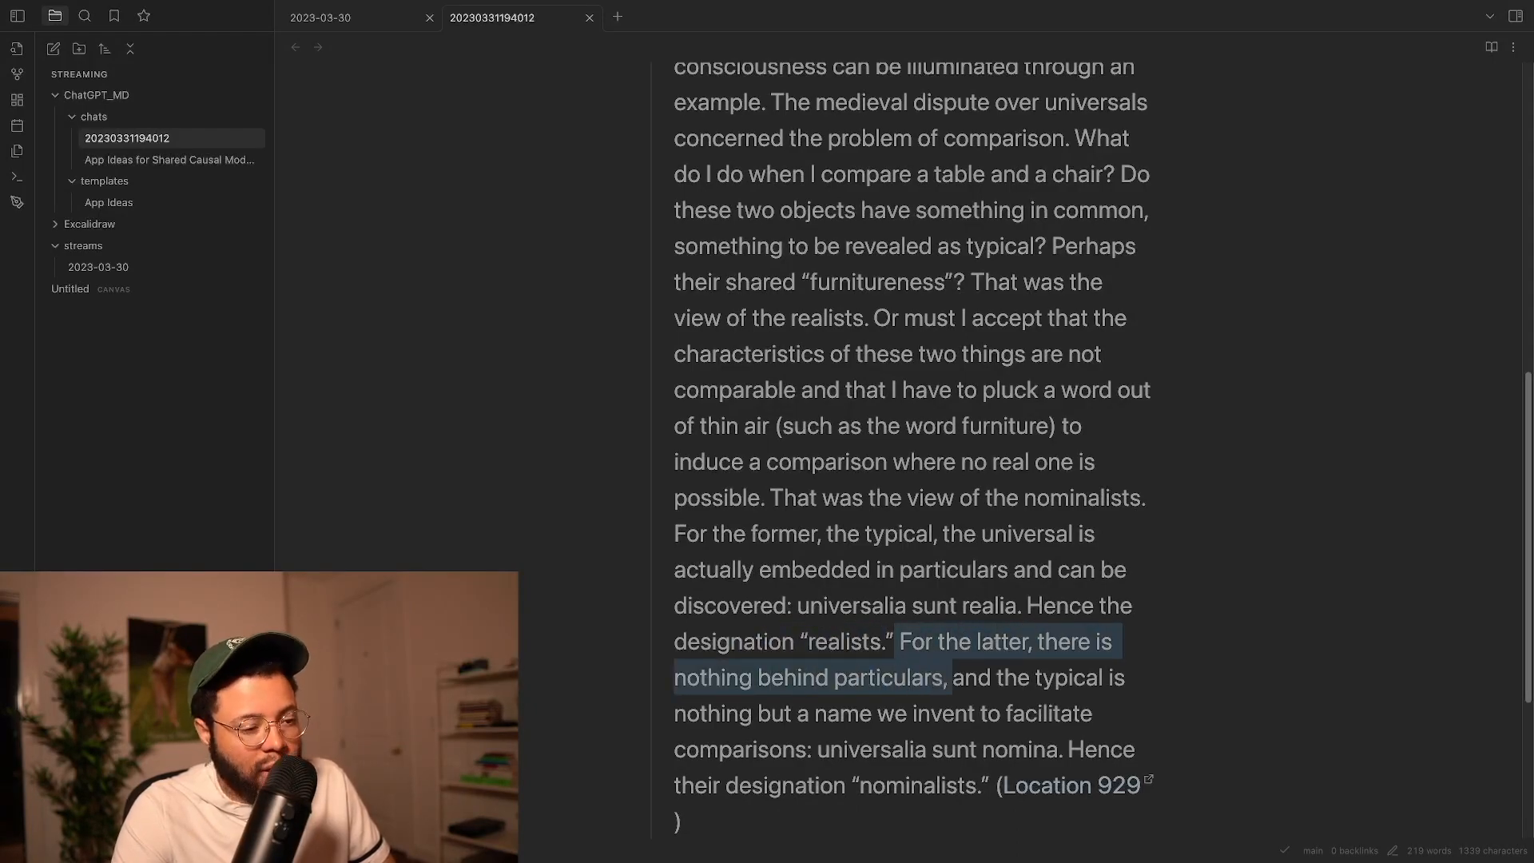
{"action": "left_click_drag", "start_coordinate": [946, 678], "coordinate": [975, 712]}
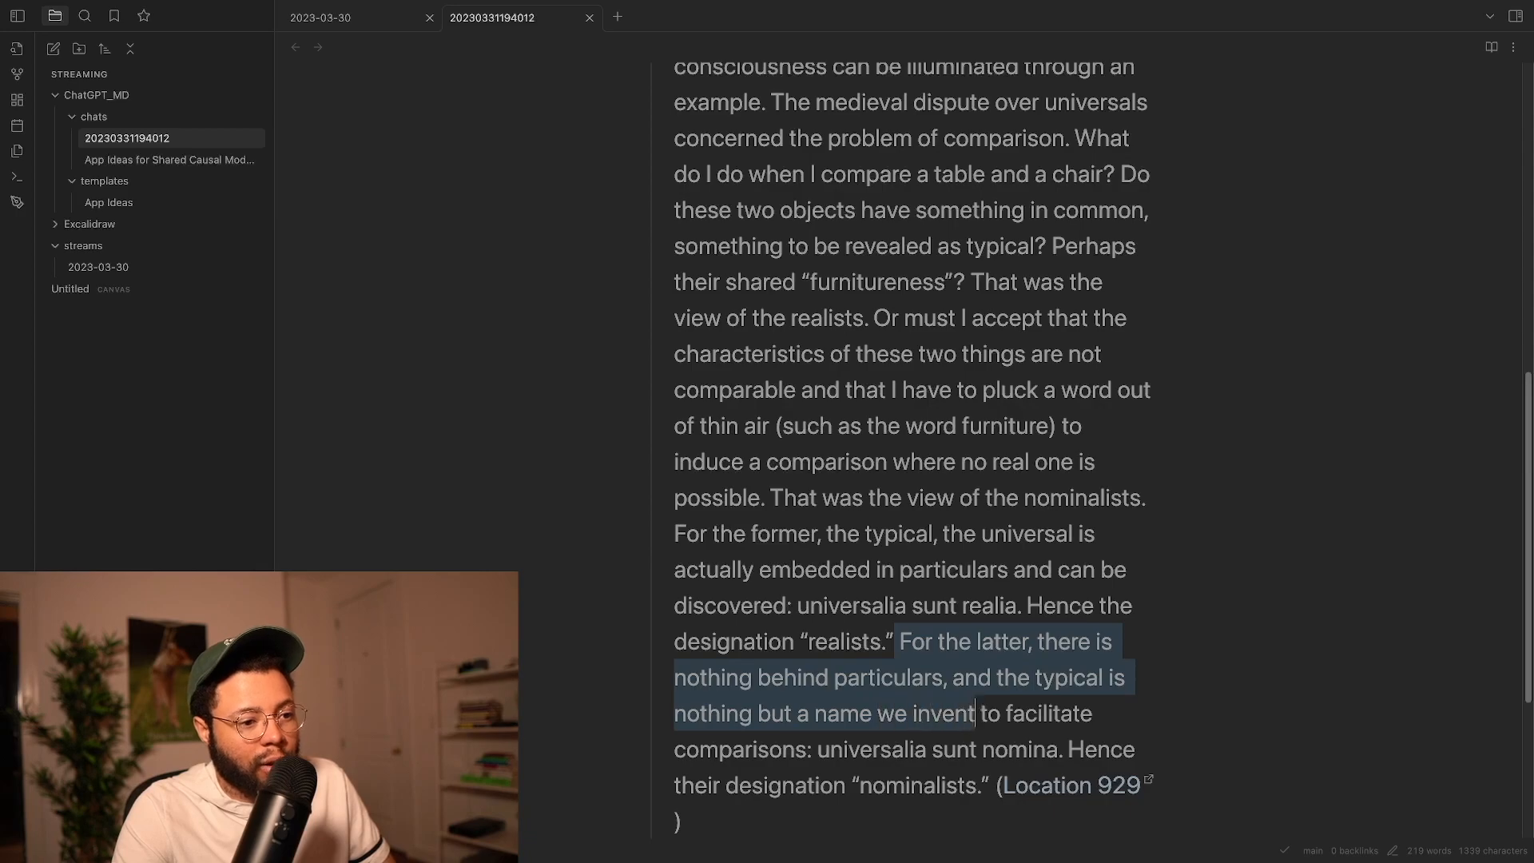
{"action": "left_click_drag", "start_coordinate": [973, 712], "coordinate": [821, 747]}
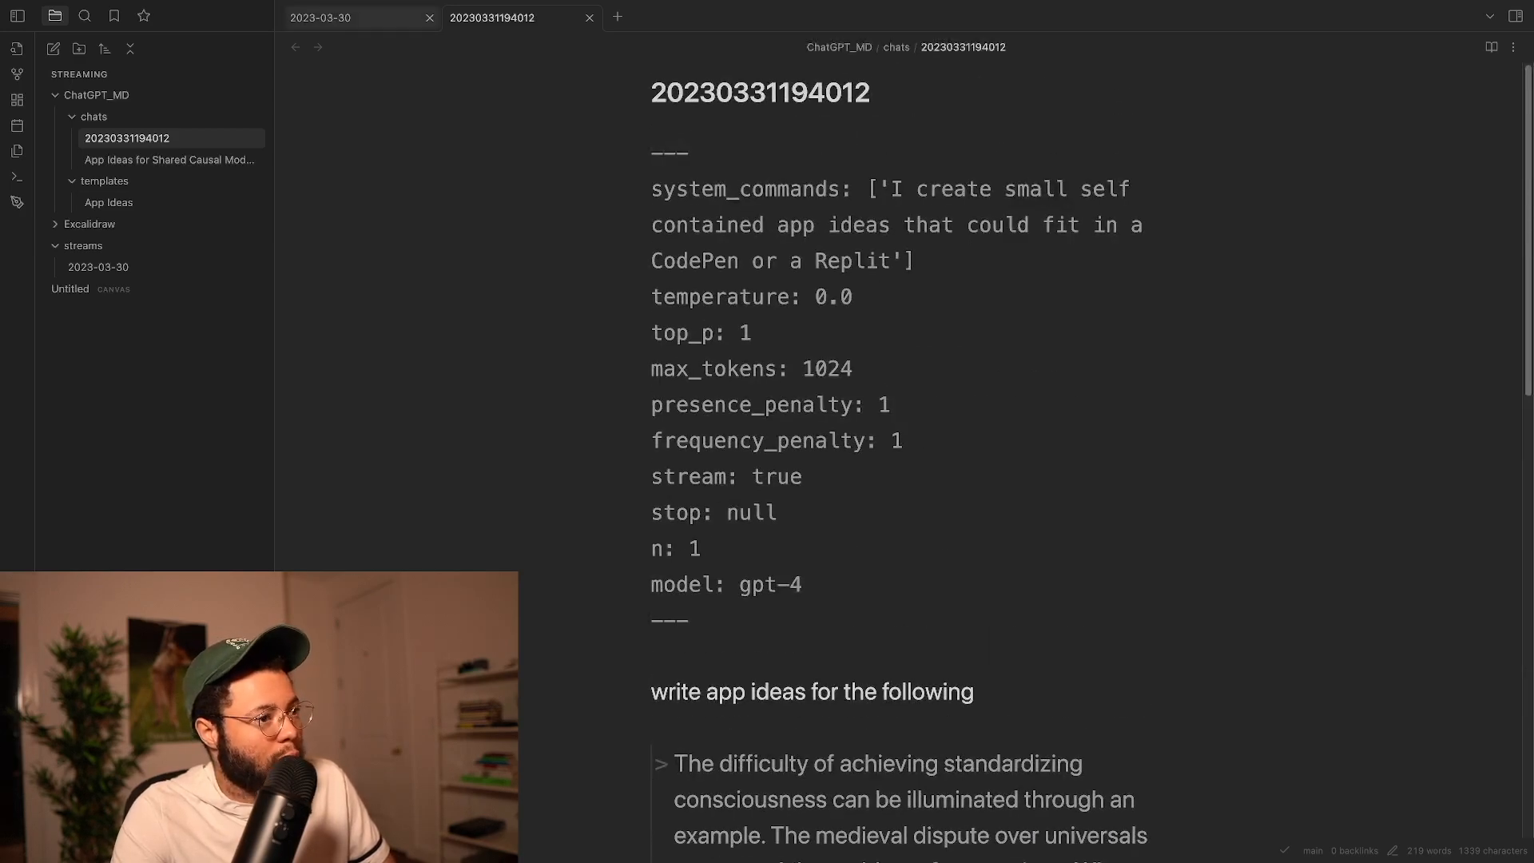
{"action": "left_click", "coordinate": [336, 16]}
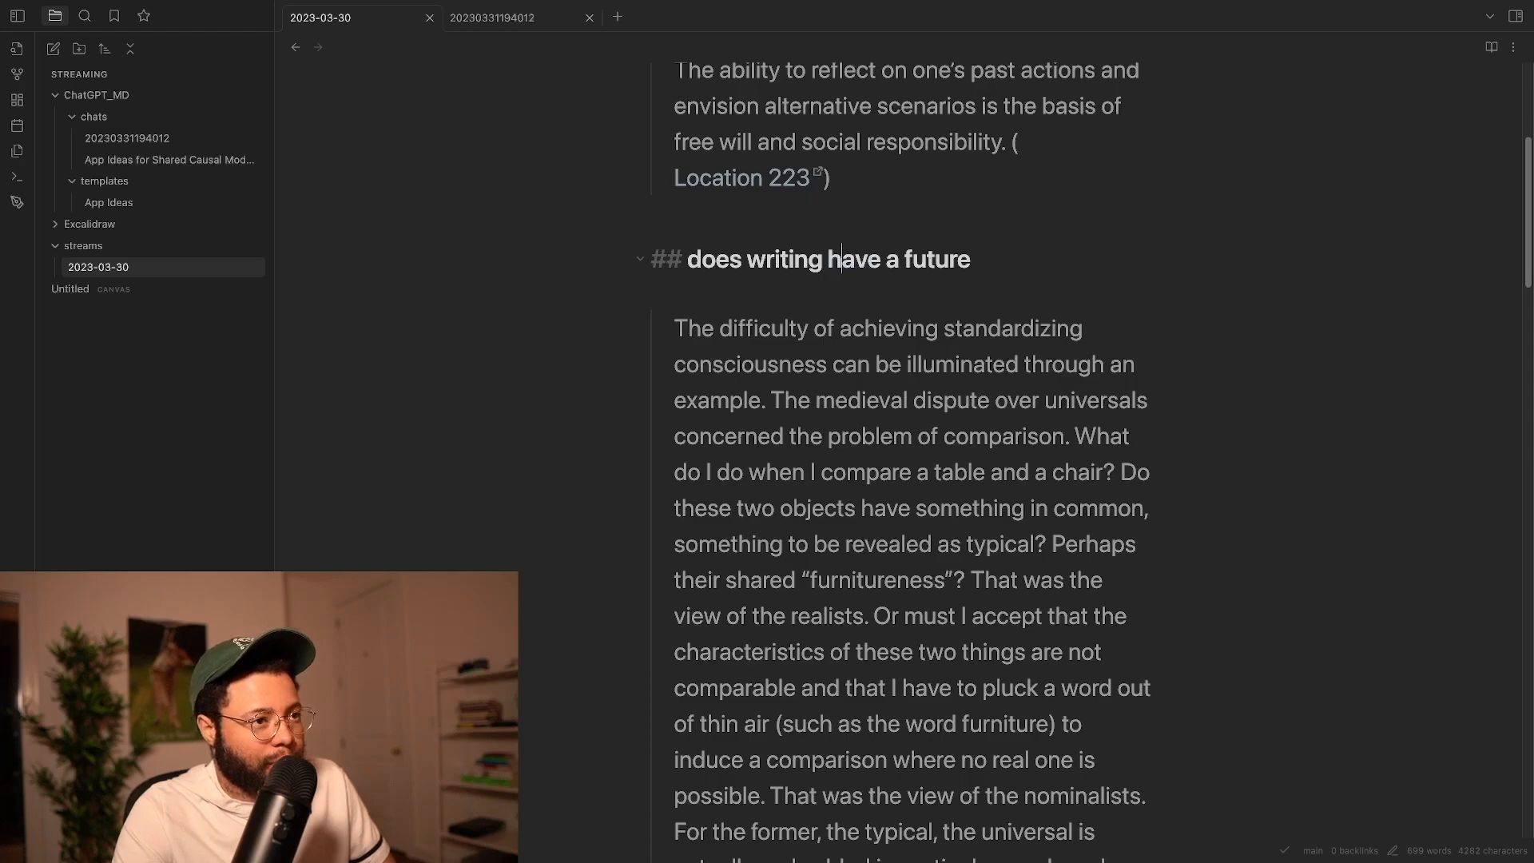
{"action": "triple_click", "coordinate": [827, 259]}
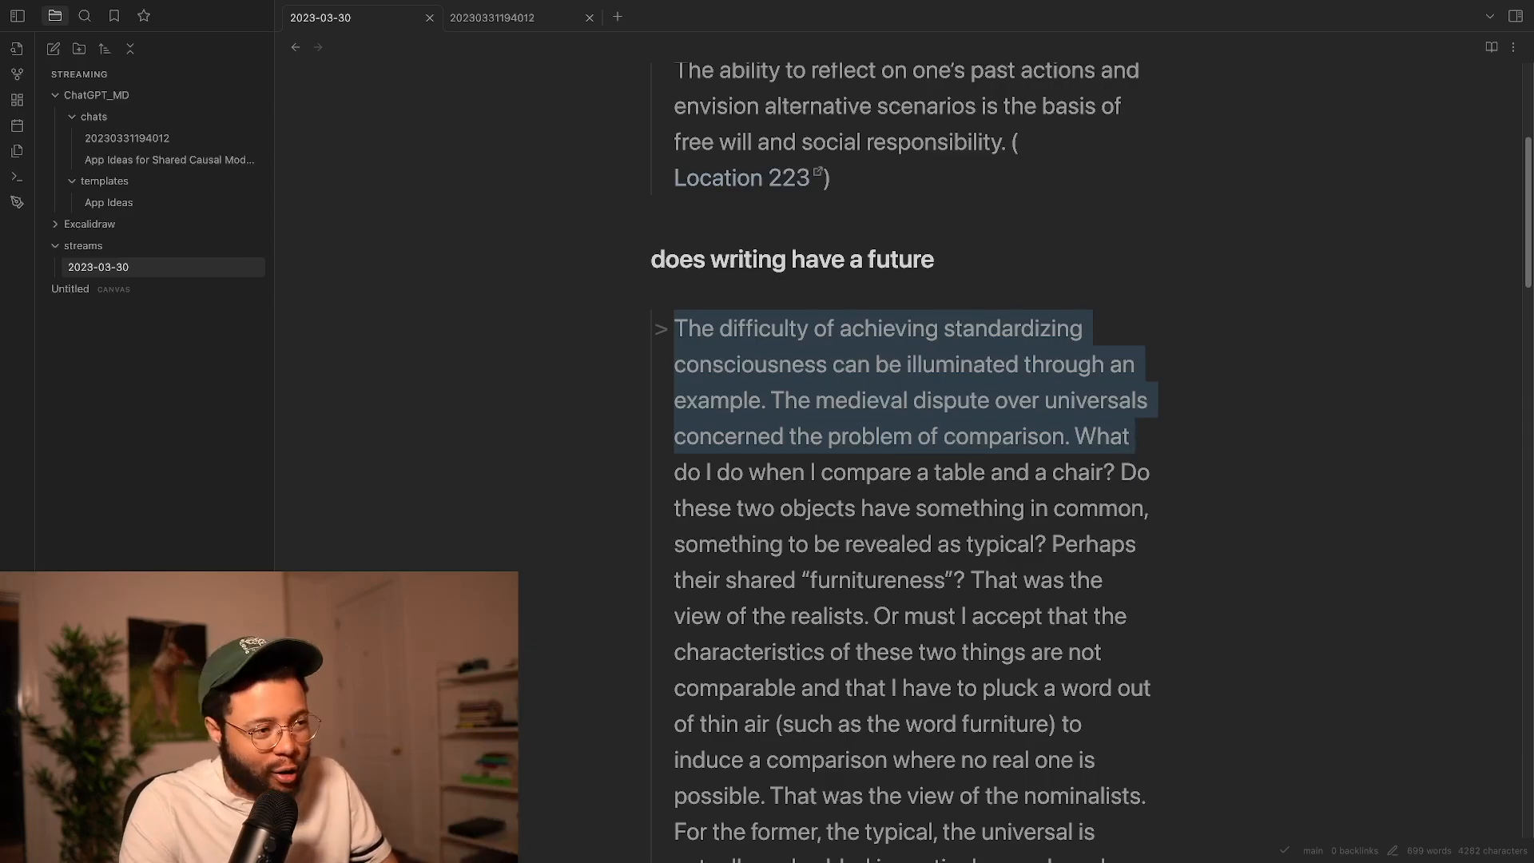
{"action": "scroll", "scroll_direction": "down", "scroll_amount": 3}
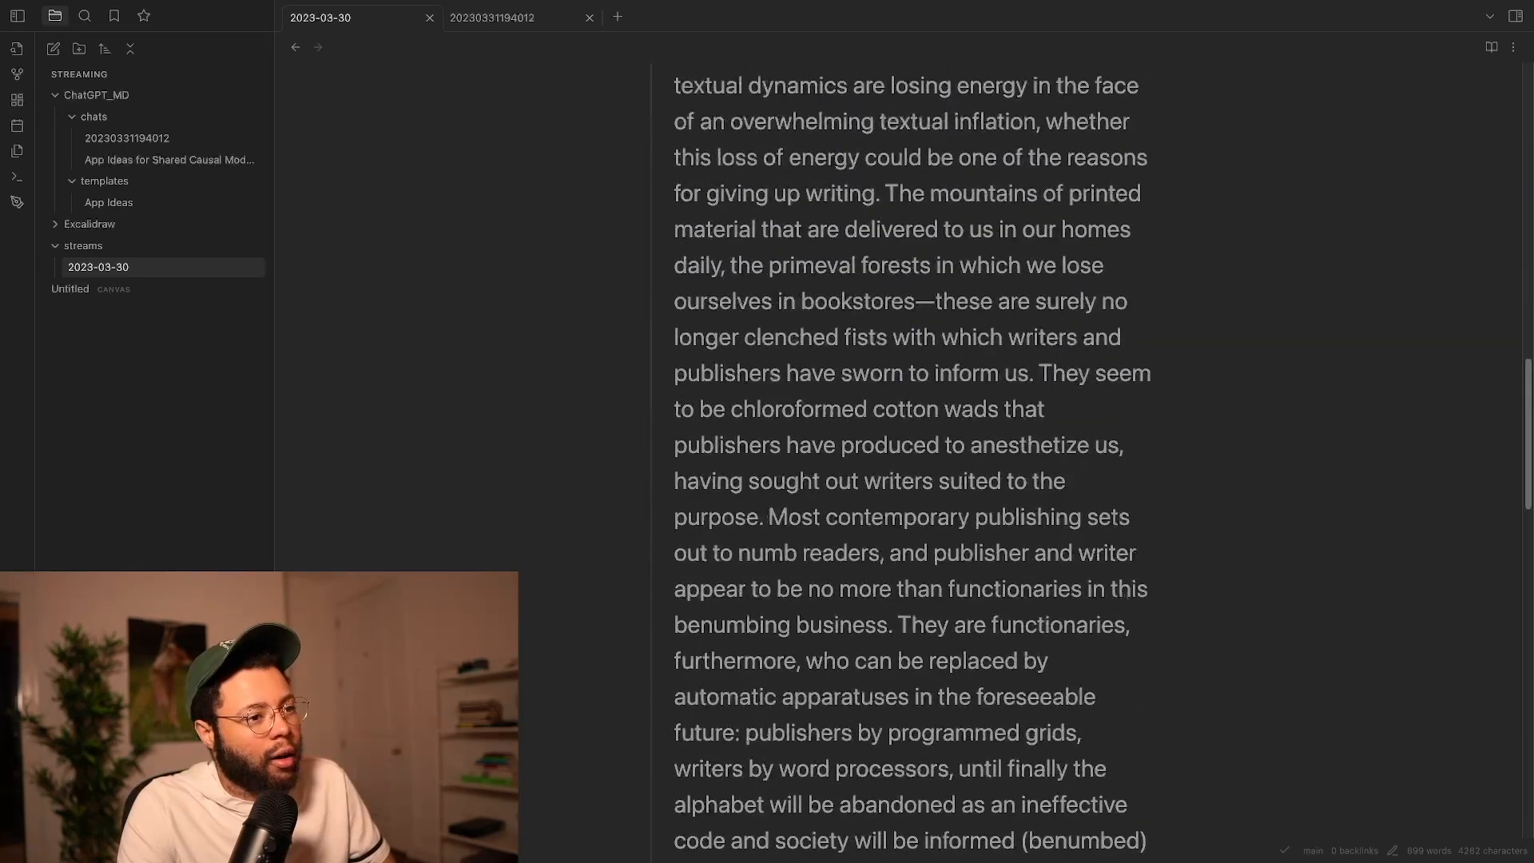
{"action": "left_click", "coordinate": [508, 17]}
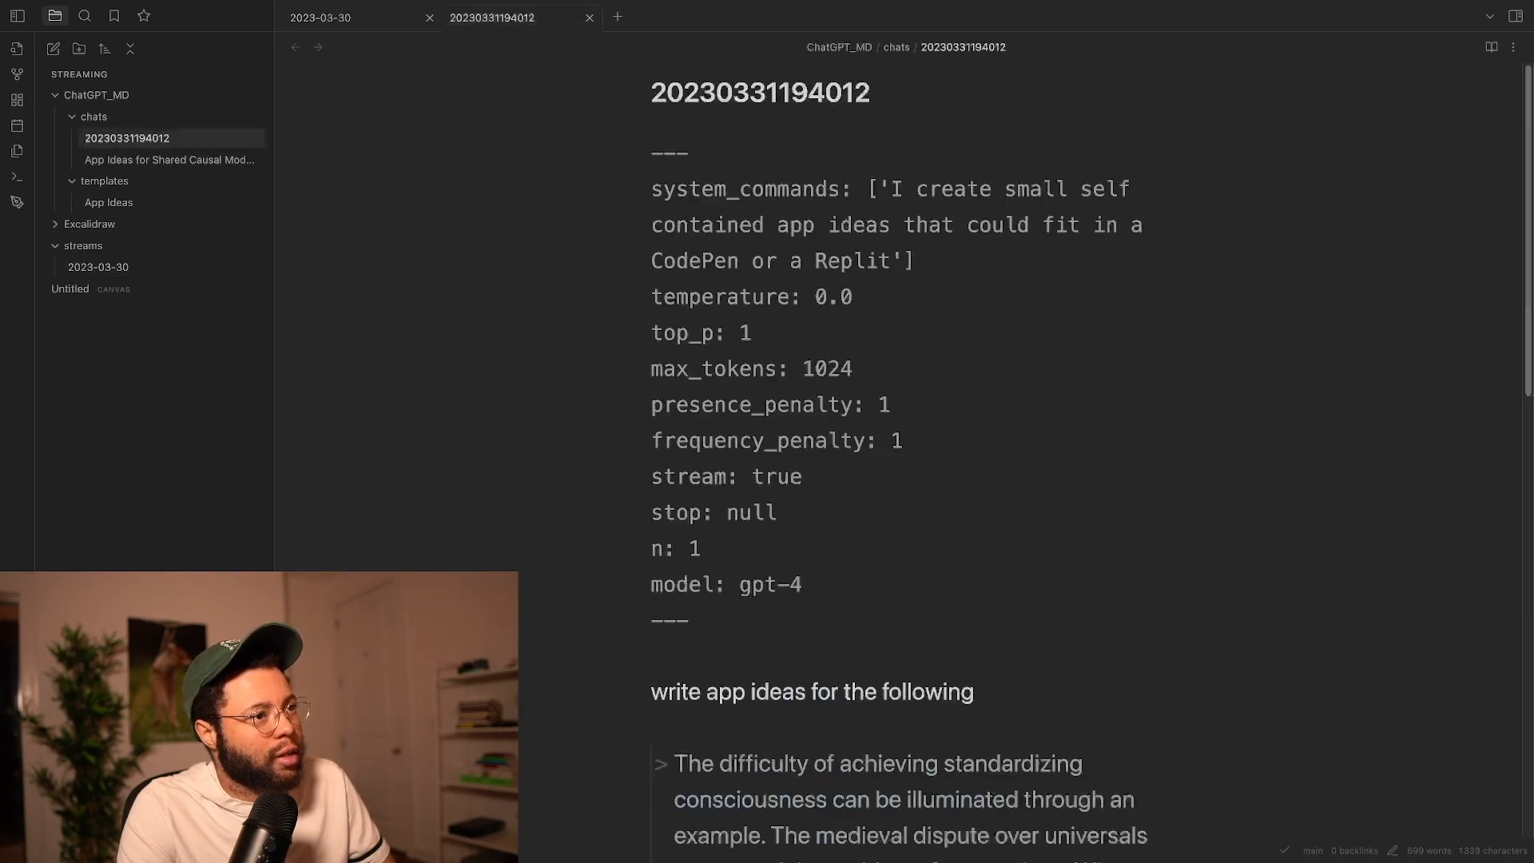
- Scroll down to follow the streaming GPT-4 app ideas reply starting with Universal Comparator App
{"action": "scroll", "scroll_direction": "down", "scroll_amount": 3}
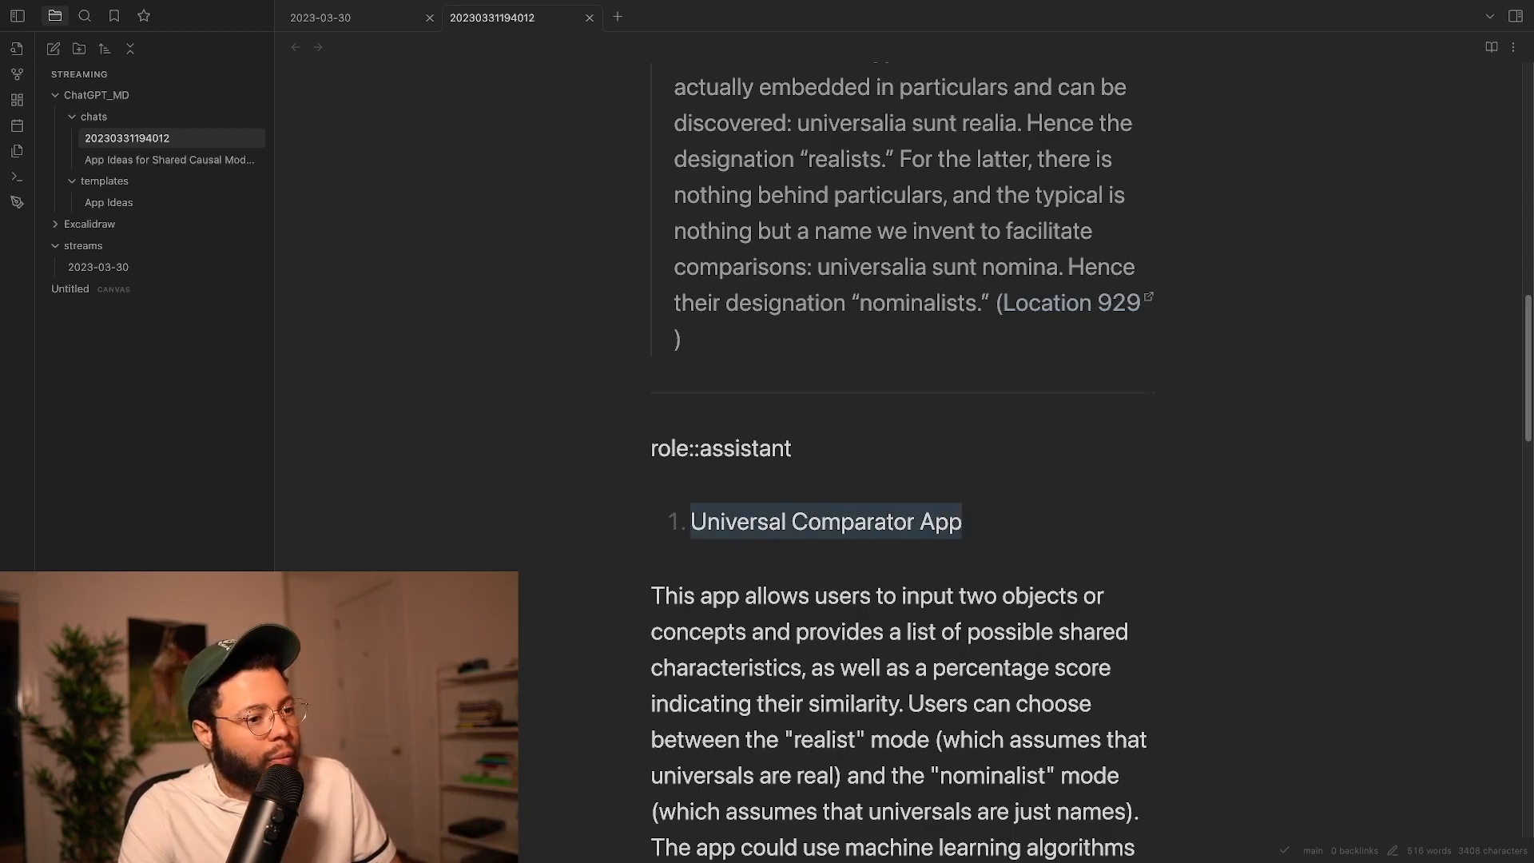
{"action": "scroll", "scroll_direction": "down", "scroll_amount": 3}
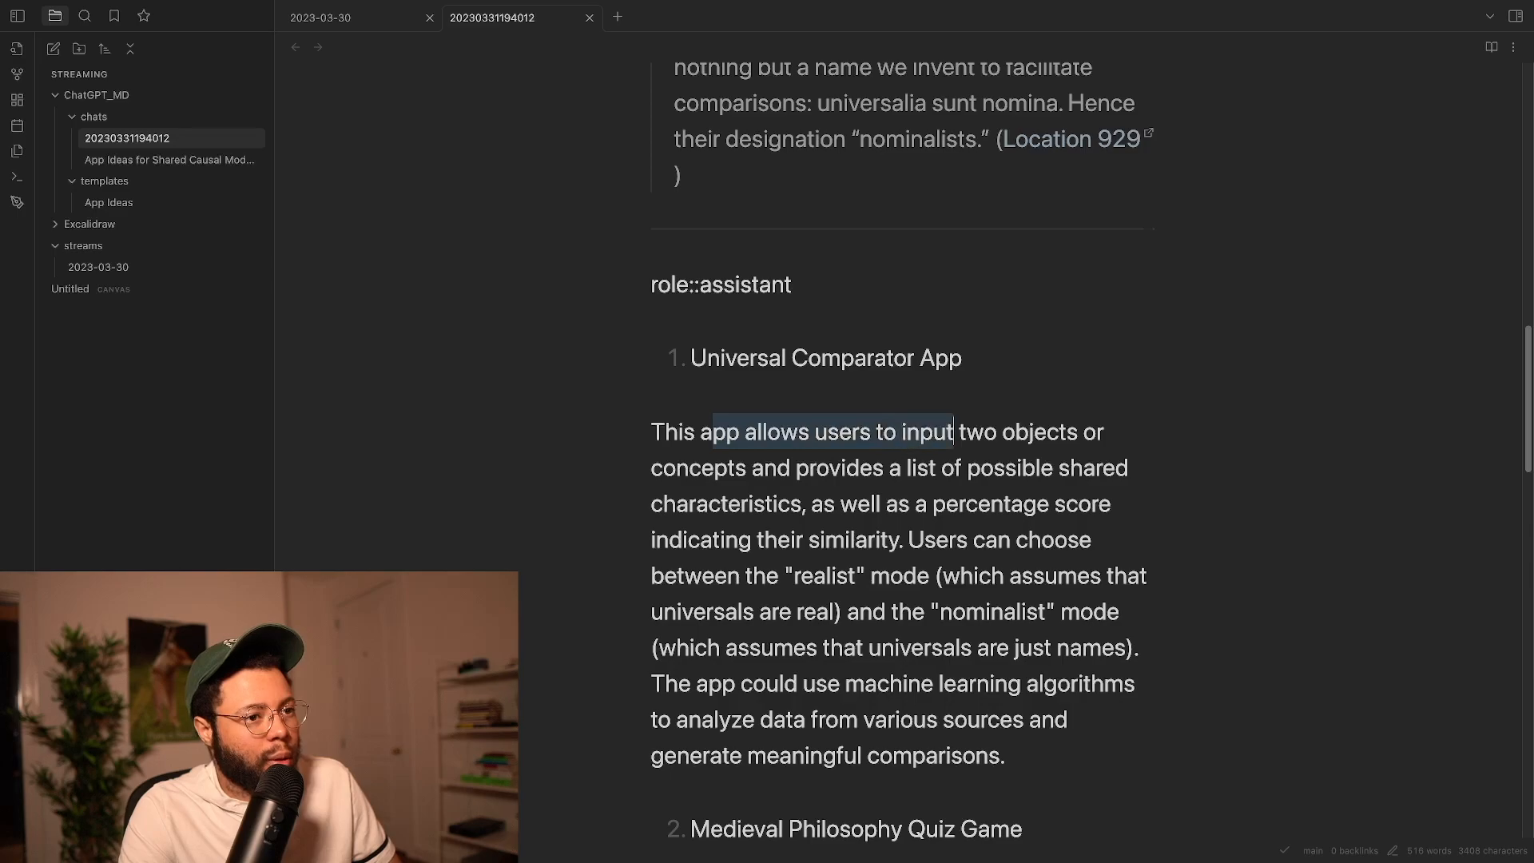
{"action": "left_click_drag", "start_coordinate": [949, 431], "coordinate": [978, 468]}
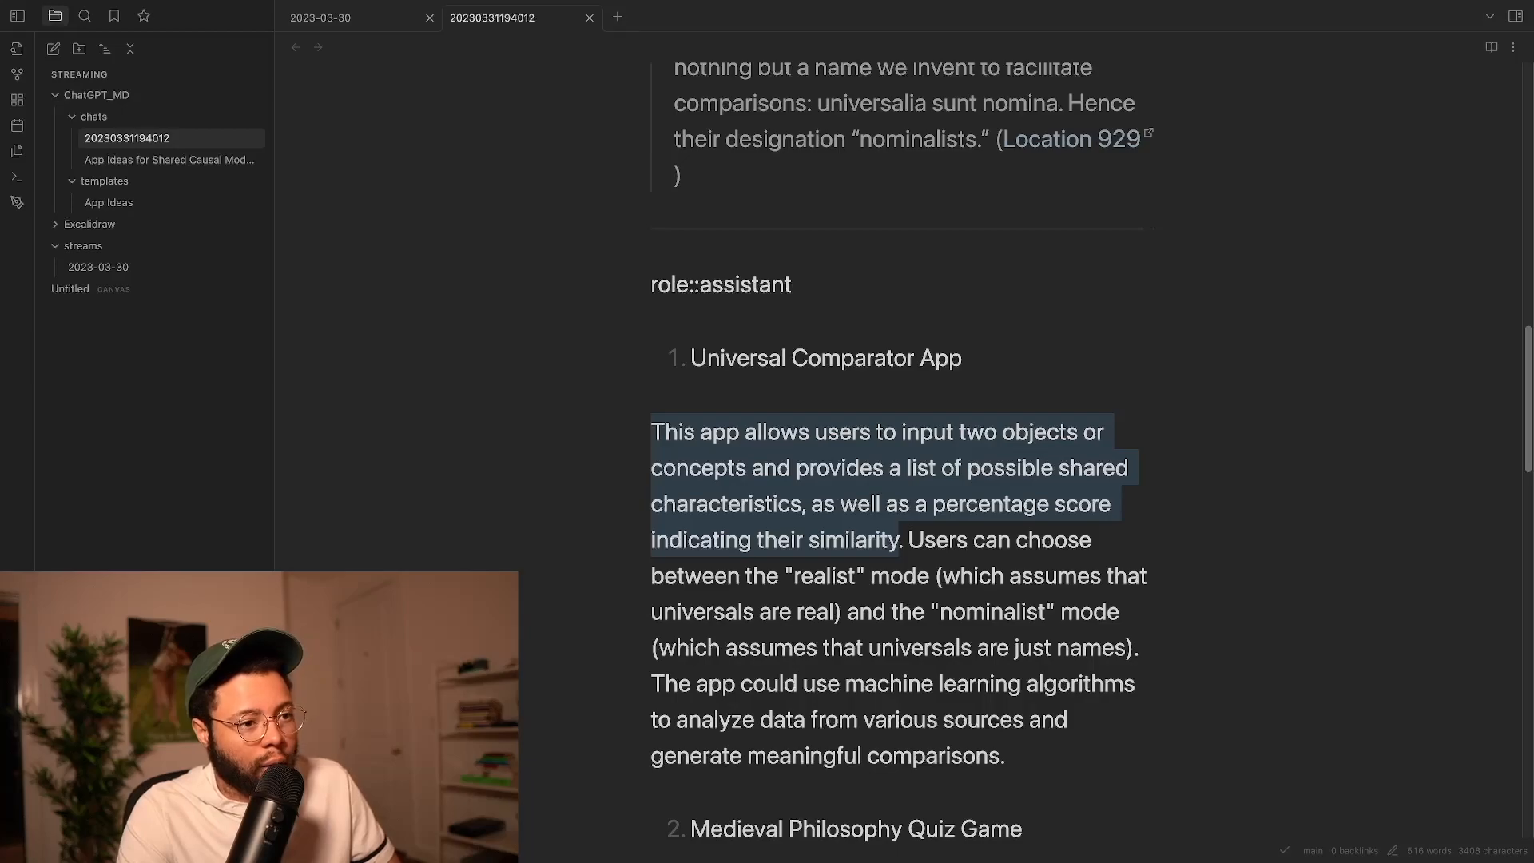
{"action": "left_click_drag", "start_coordinate": [909, 539], "coordinate": [829, 575]}
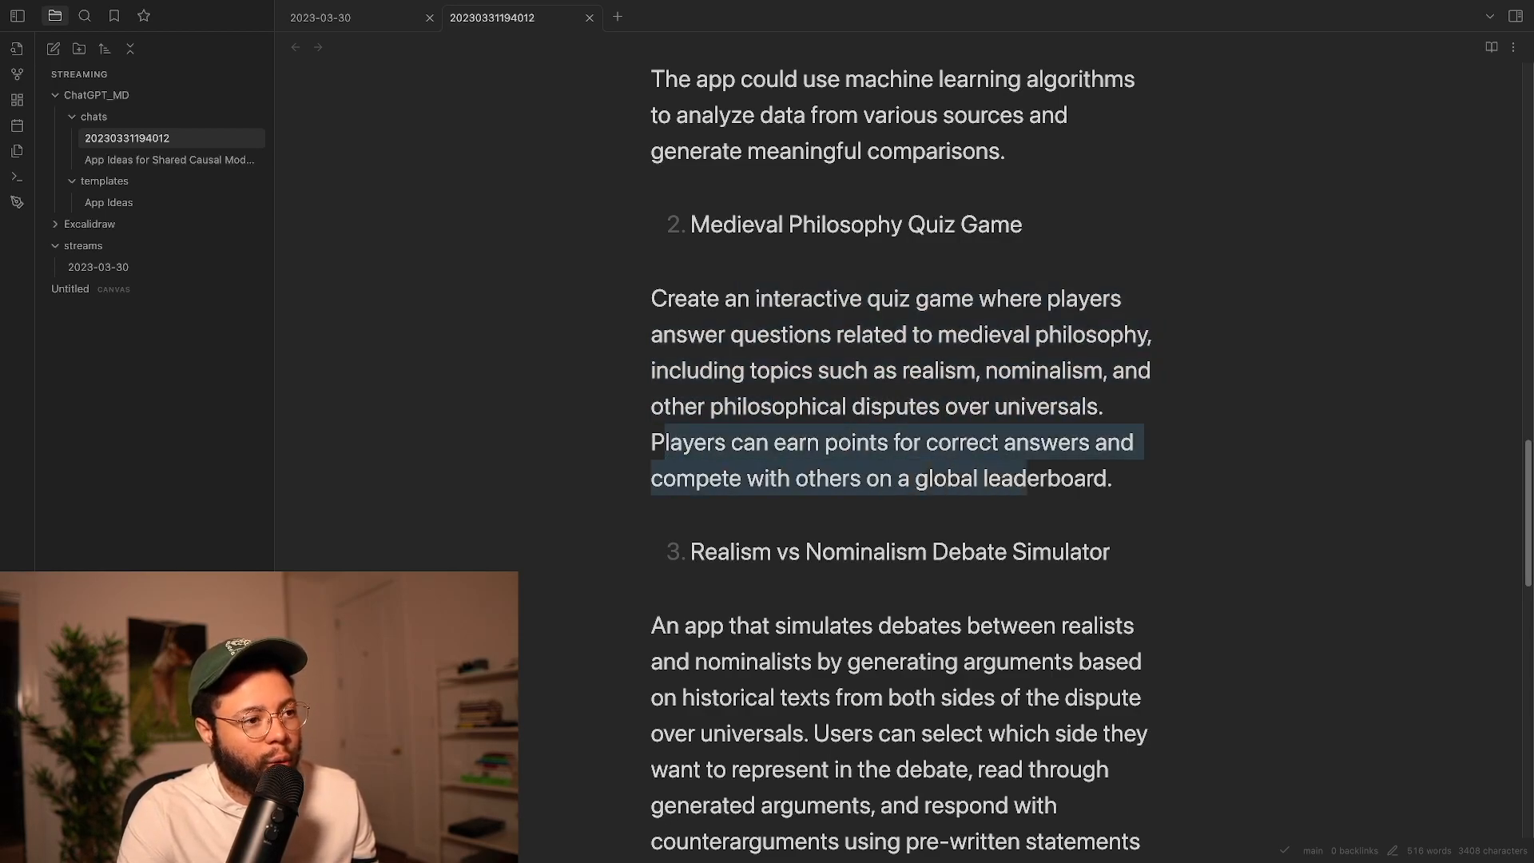
{"action": "scroll", "scroll_direction": "down", "scroll_amount": 3}
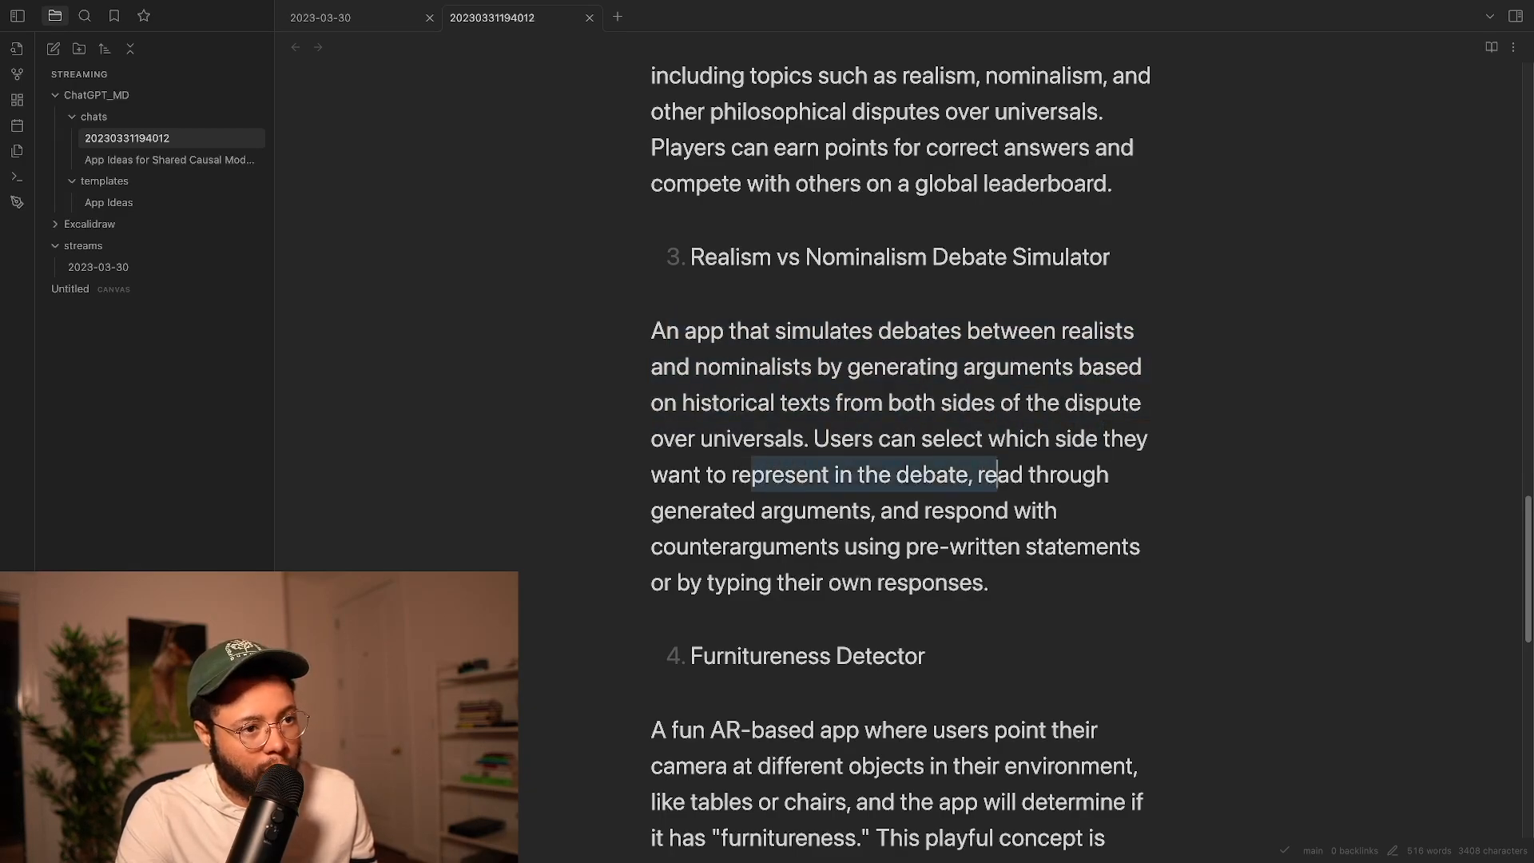
{"action": "left_click_drag", "start_coordinate": [996, 475], "coordinate": [1135, 547]}
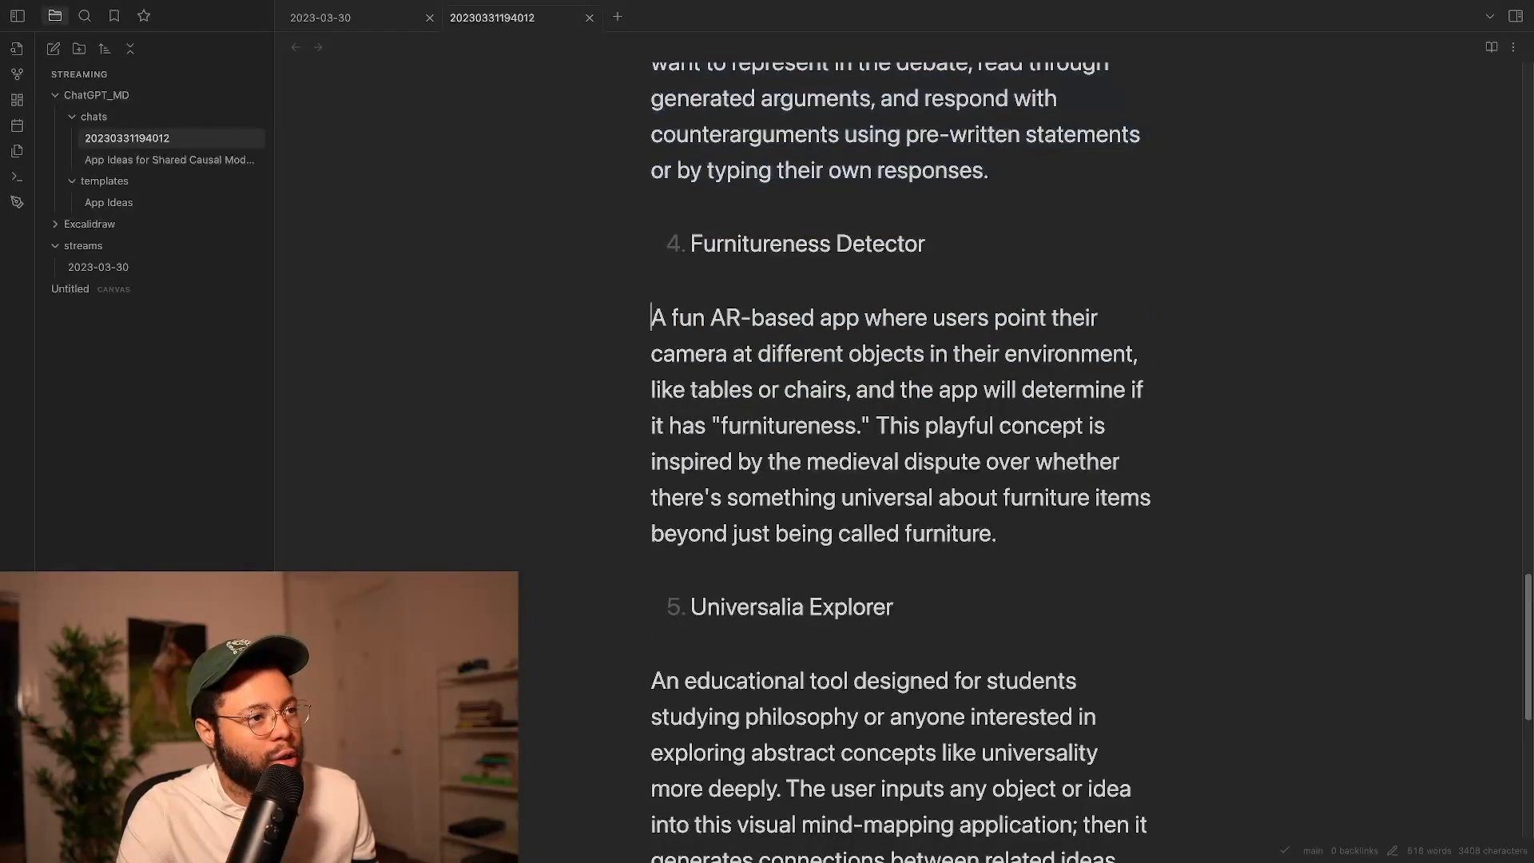
{"action": "left_click_drag", "start_coordinate": [652, 317], "coordinate": [1005, 353]}
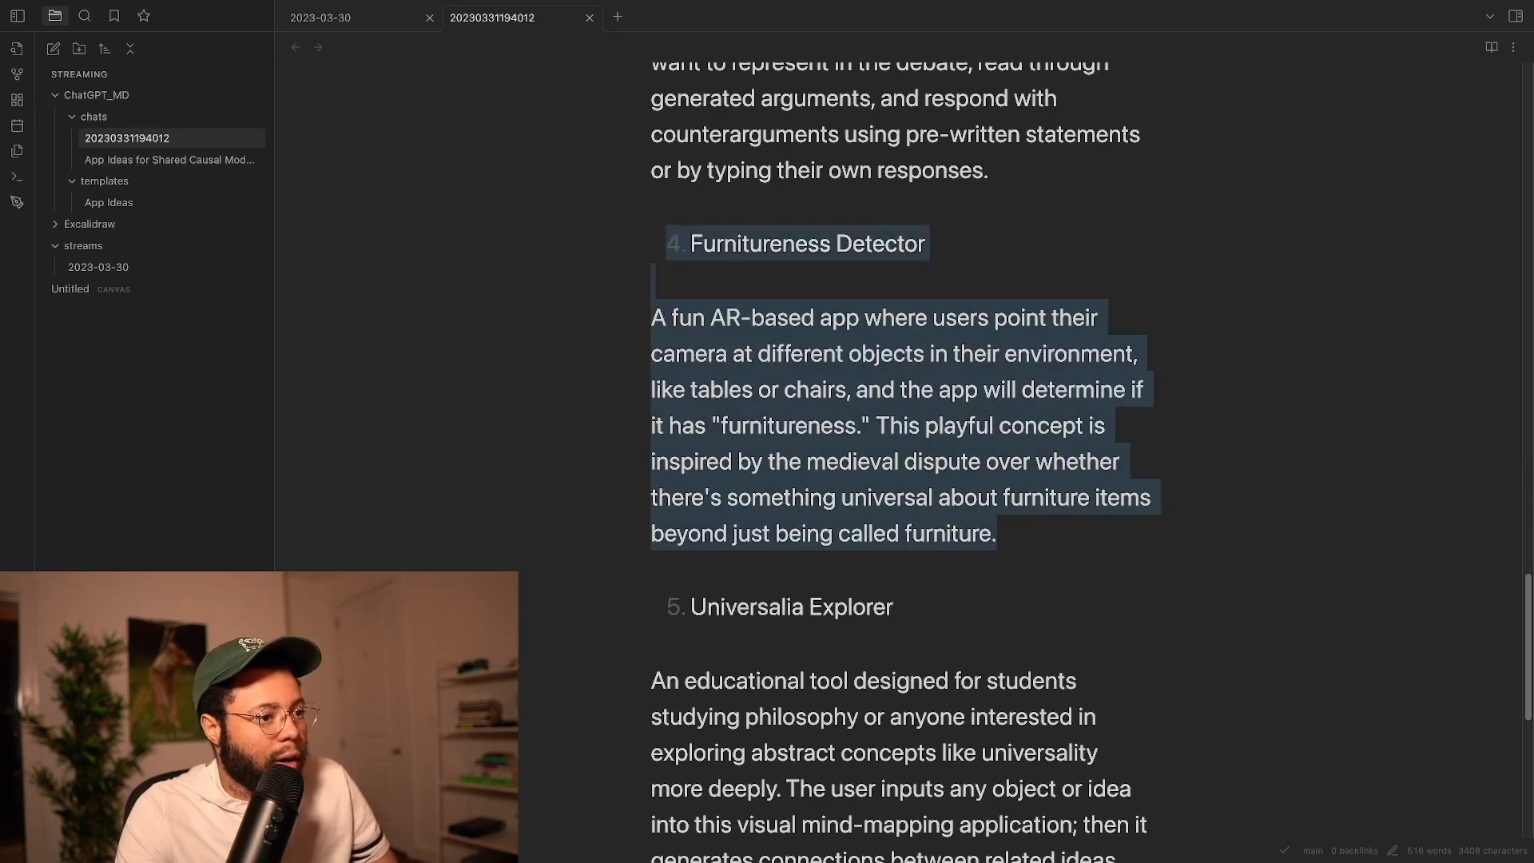
{"action": "scroll", "scroll_direction": "down", "scroll_amount": 3}
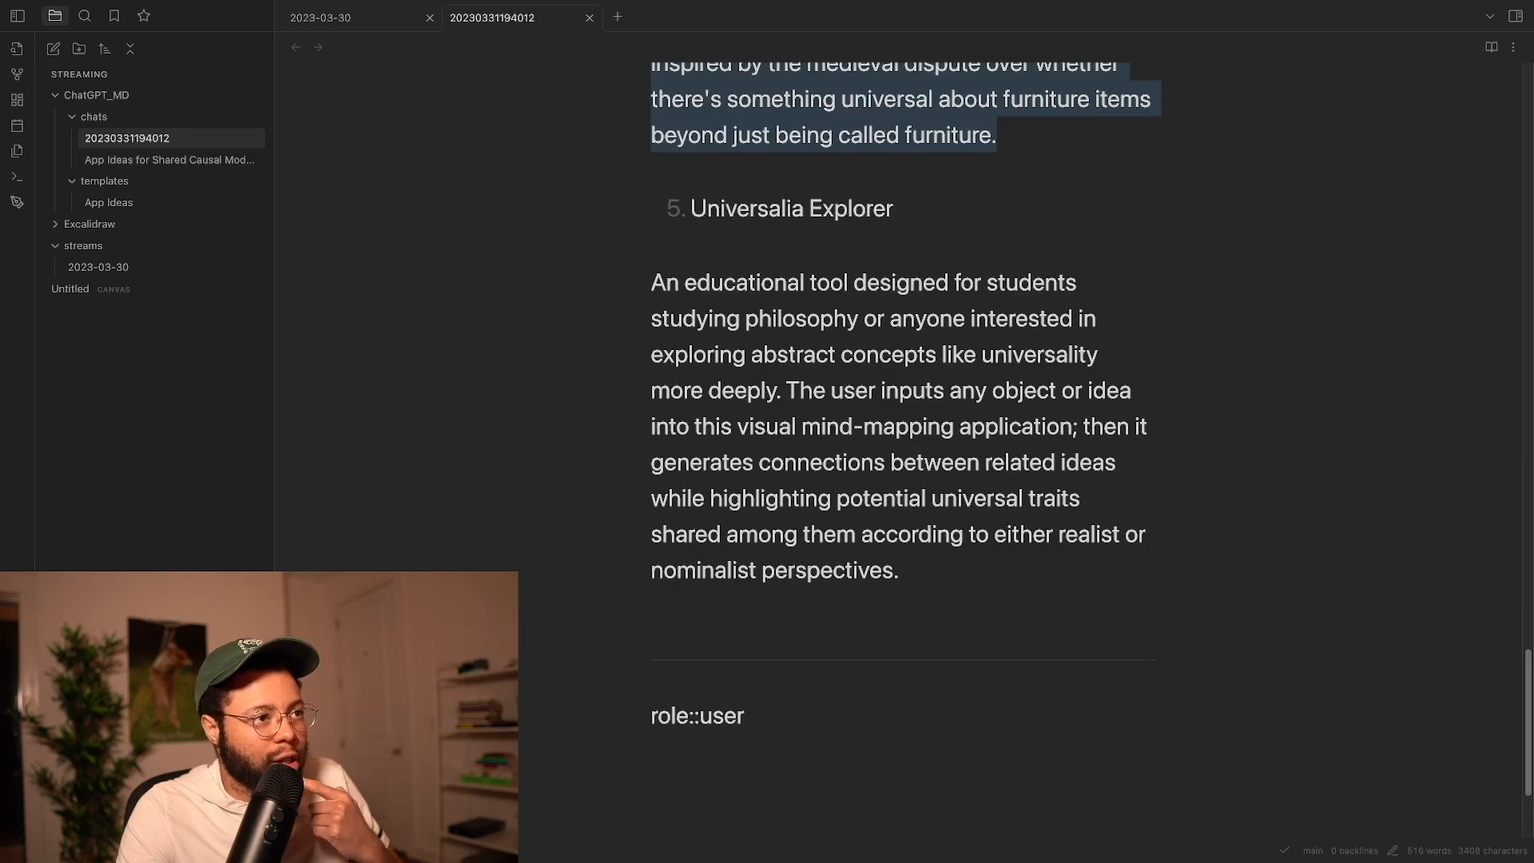
{"action": "left_click_drag", "start_coordinate": [651, 281], "coordinate": [921, 281]}
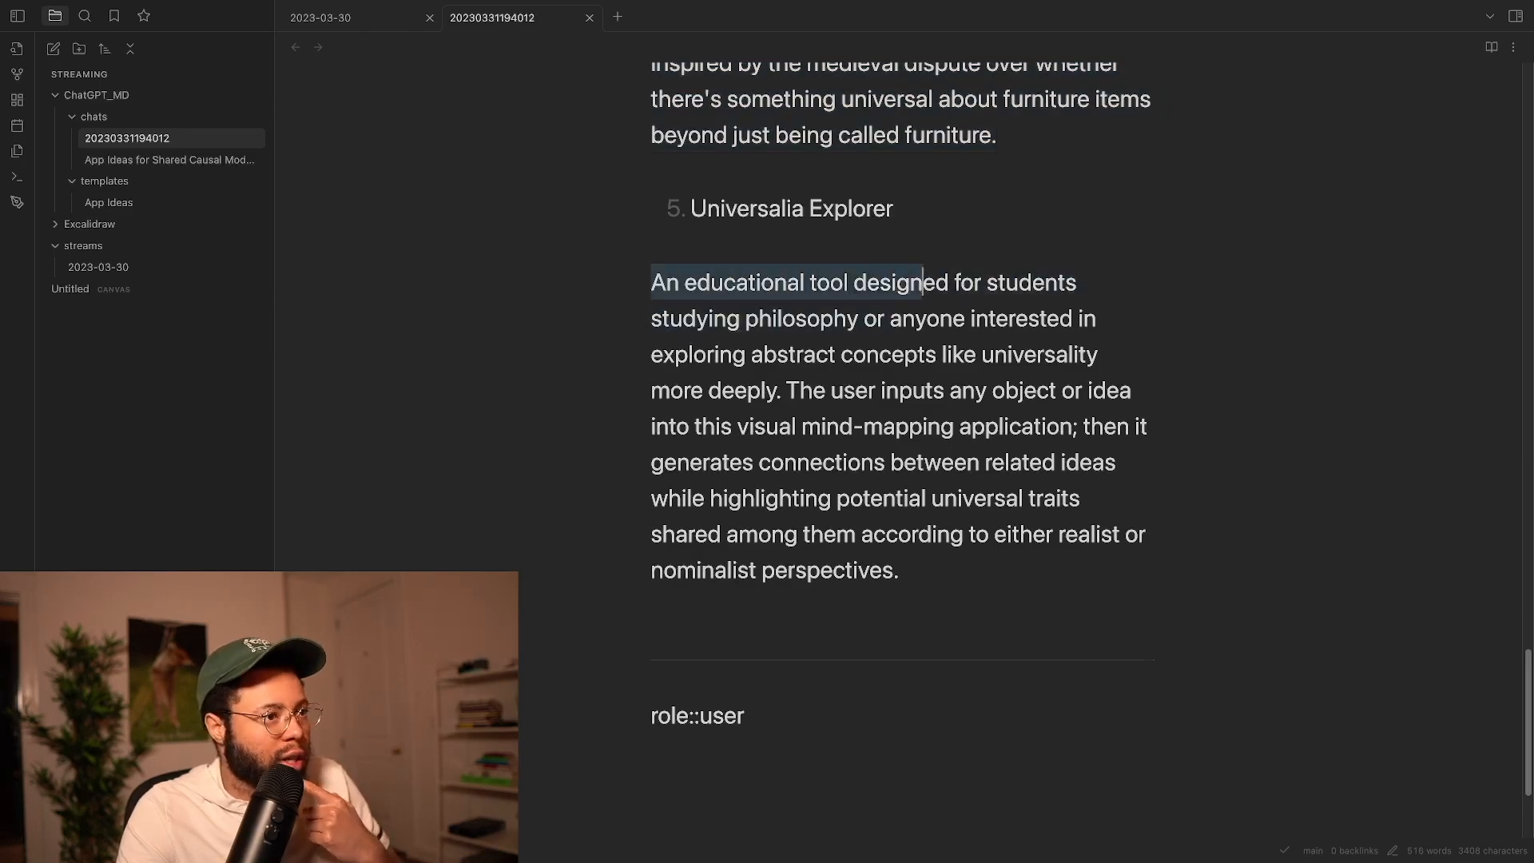
{"action": "left_click_drag", "start_coordinate": [921, 281], "coordinate": [885, 318]}
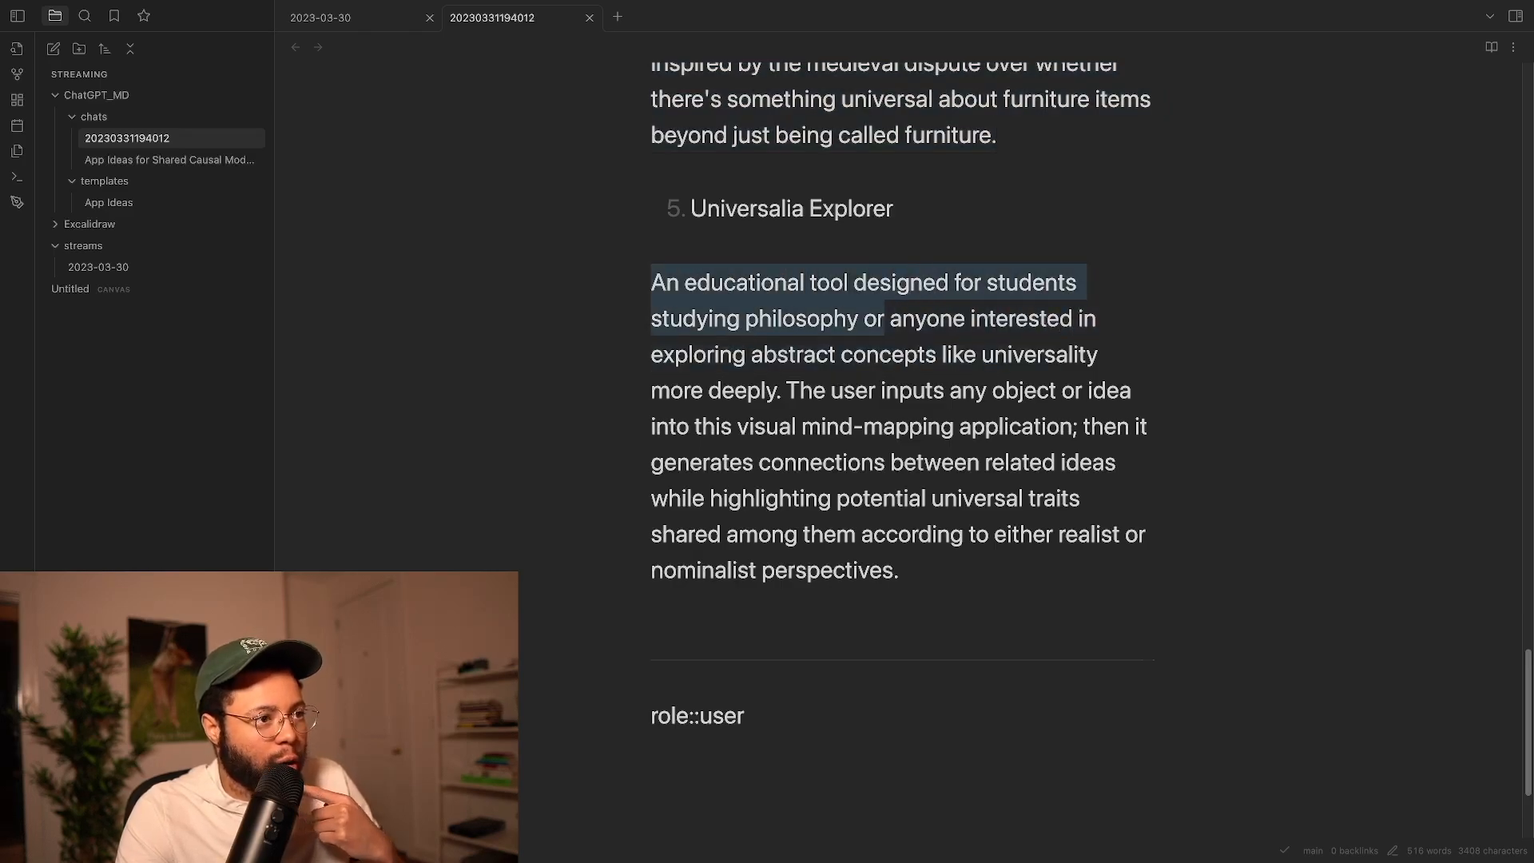
{"action": "left_click_drag", "start_coordinate": [884, 318], "coordinate": [1047, 390]}
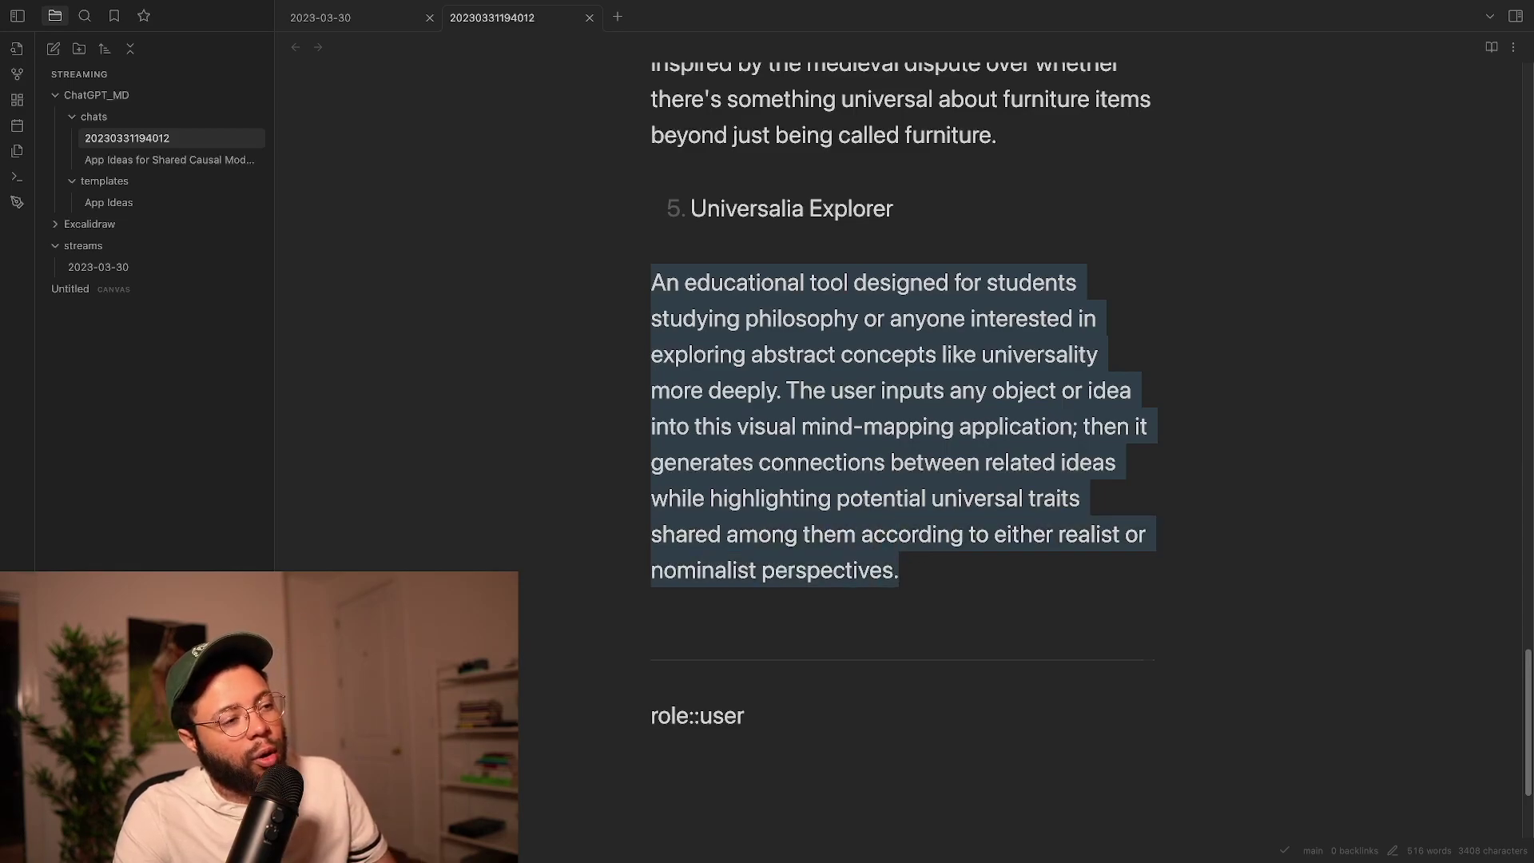
{"action": "scroll", "scroll_direction": "up", "scroll_amount": 3}
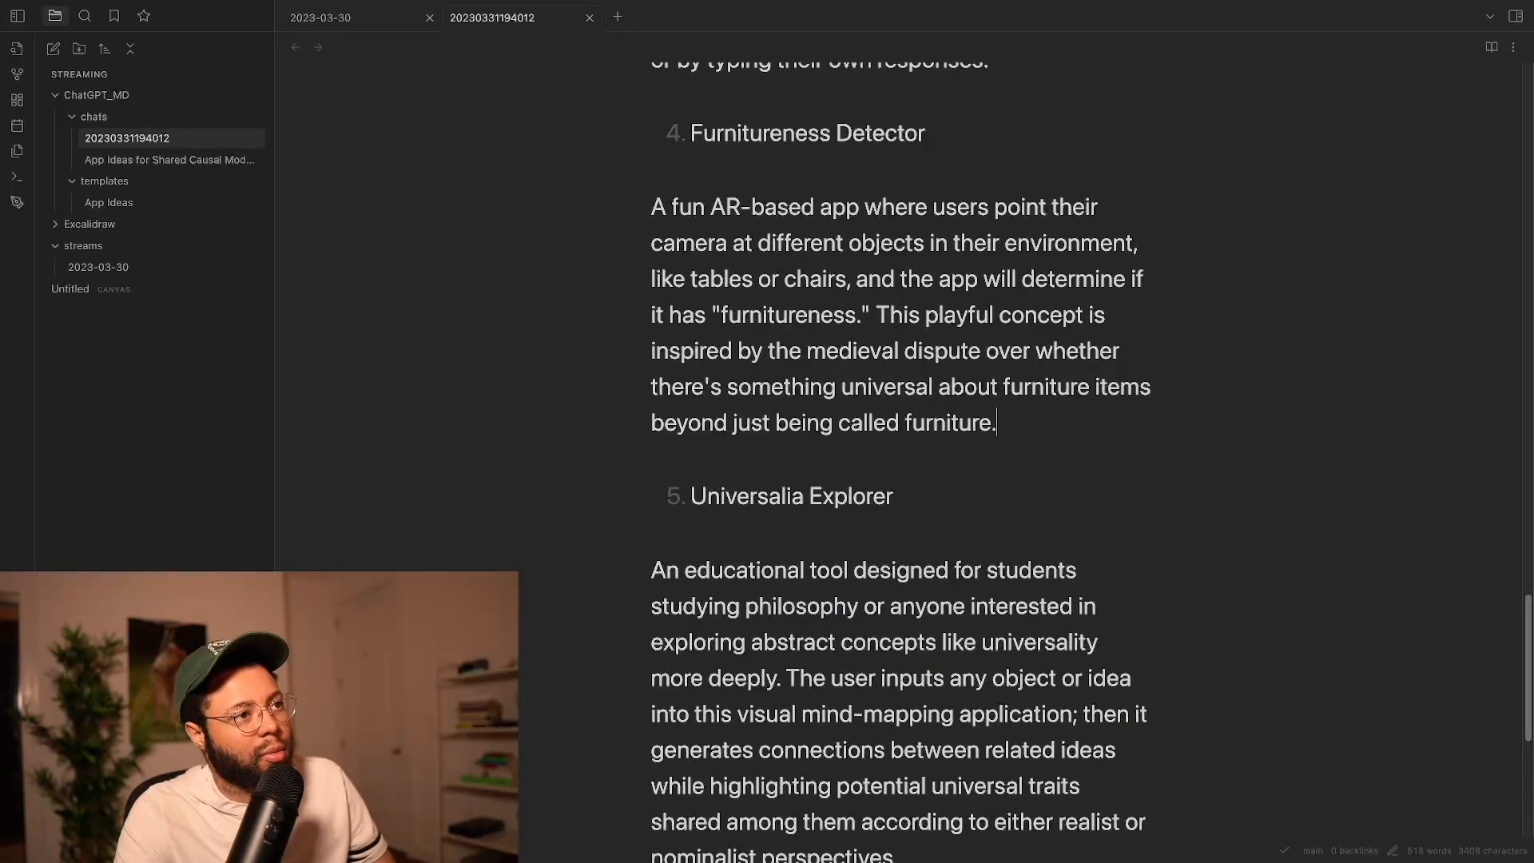
{"action": "scroll", "scroll_direction": "down", "scroll_amount": 3}
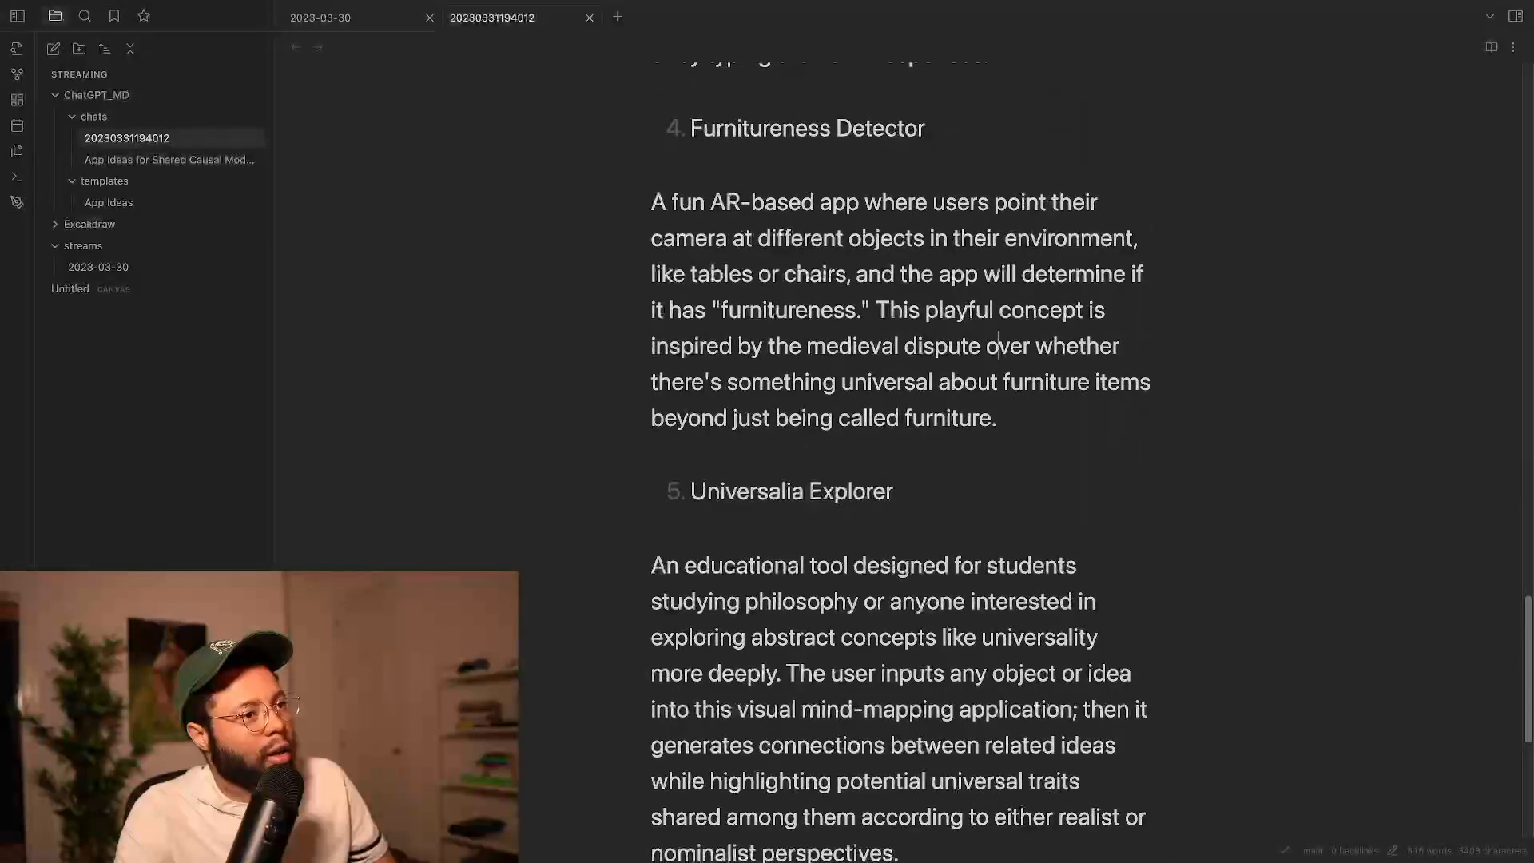
{"action": "left_click_drag", "start_coordinate": [669, 201], "coordinate": [1088, 382]}
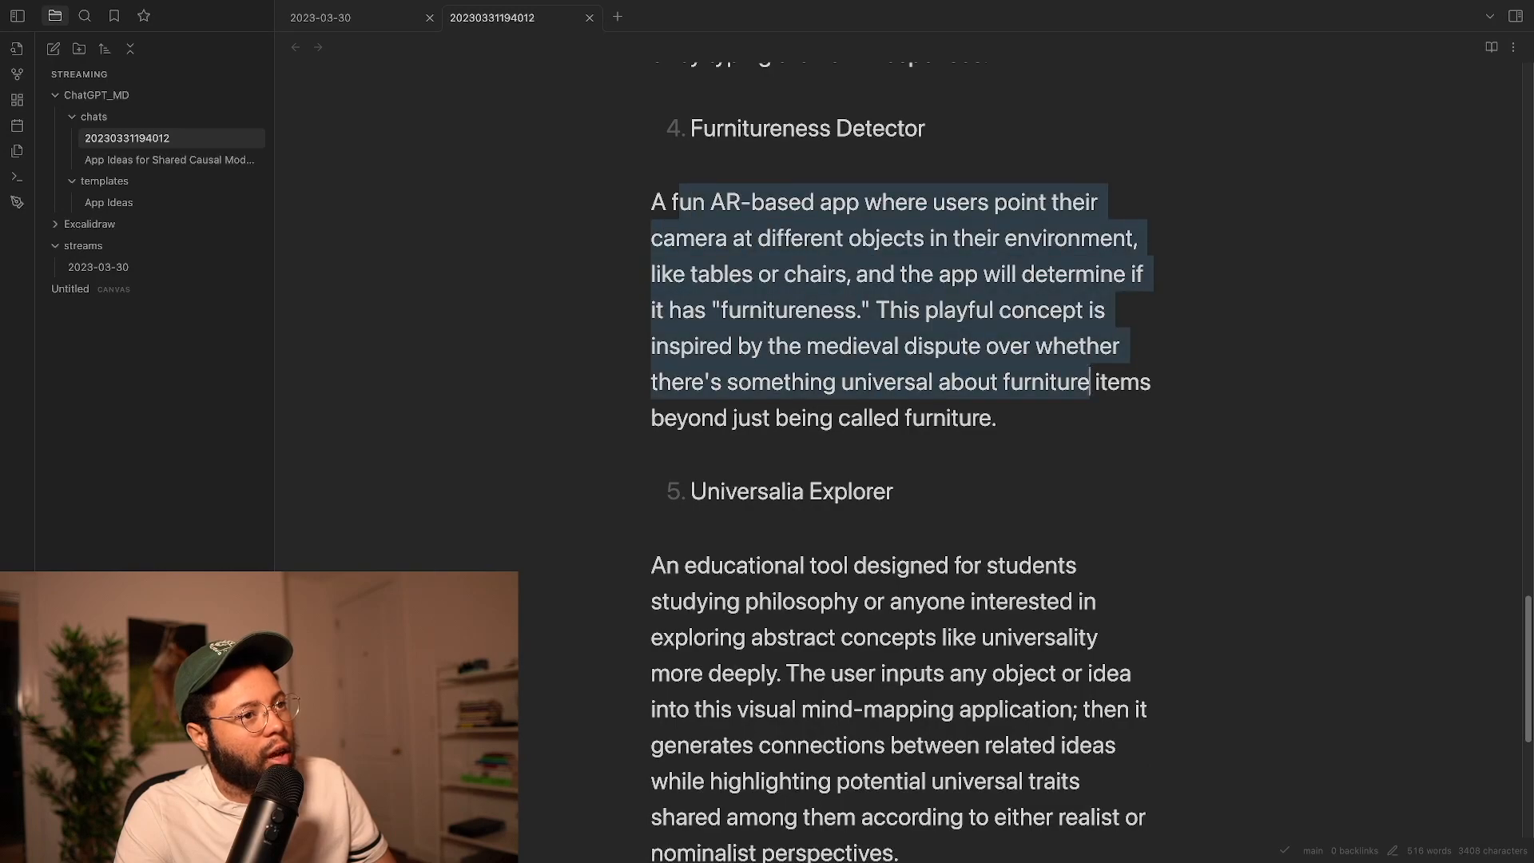
{"action": "left_click", "coordinate": [742, 203]}
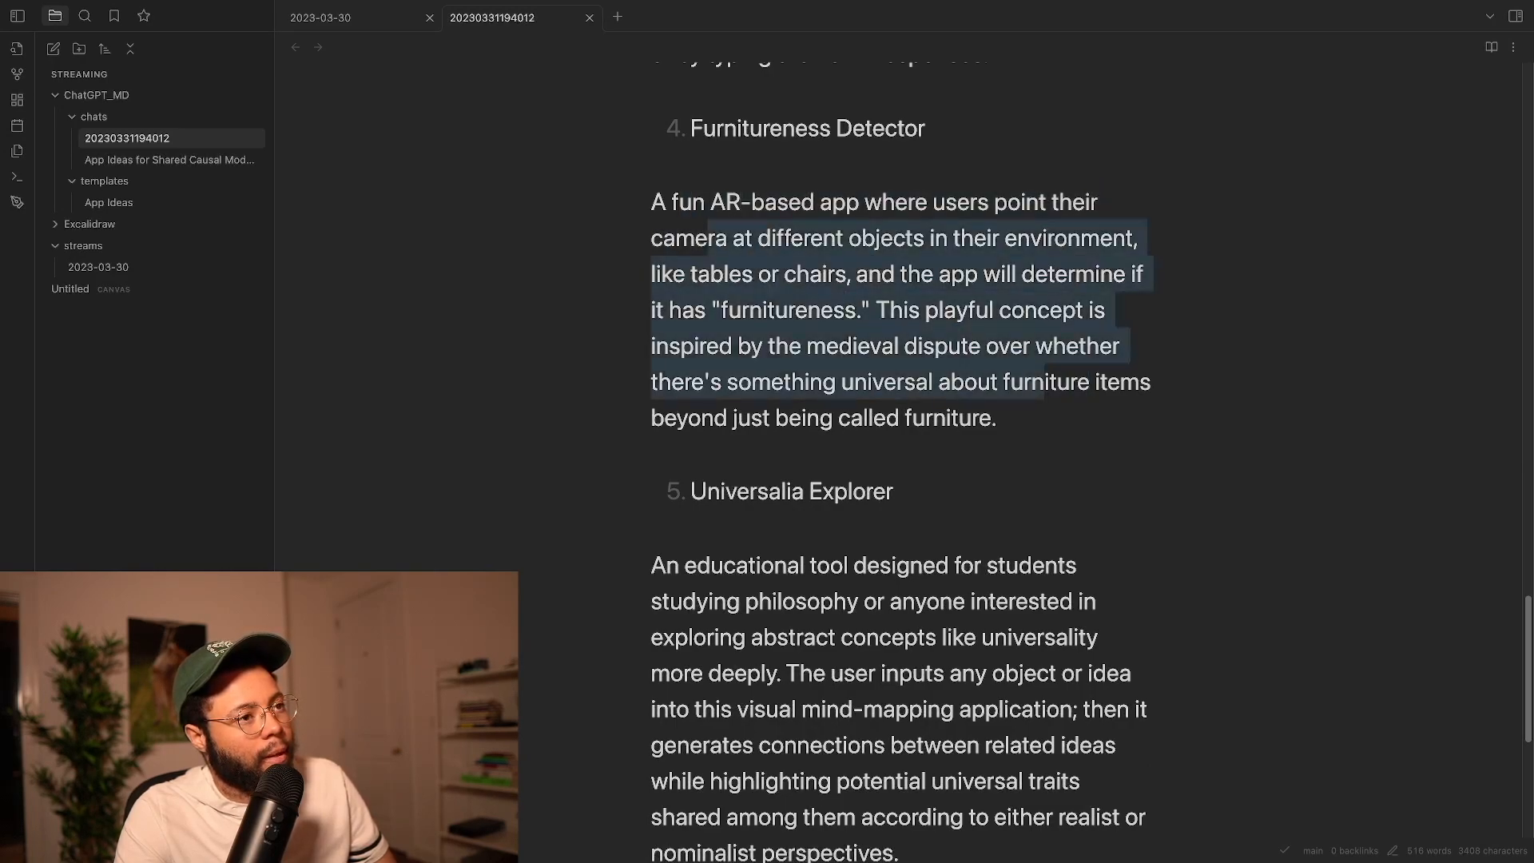
{"action": "left_click", "coordinate": [739, 203]}
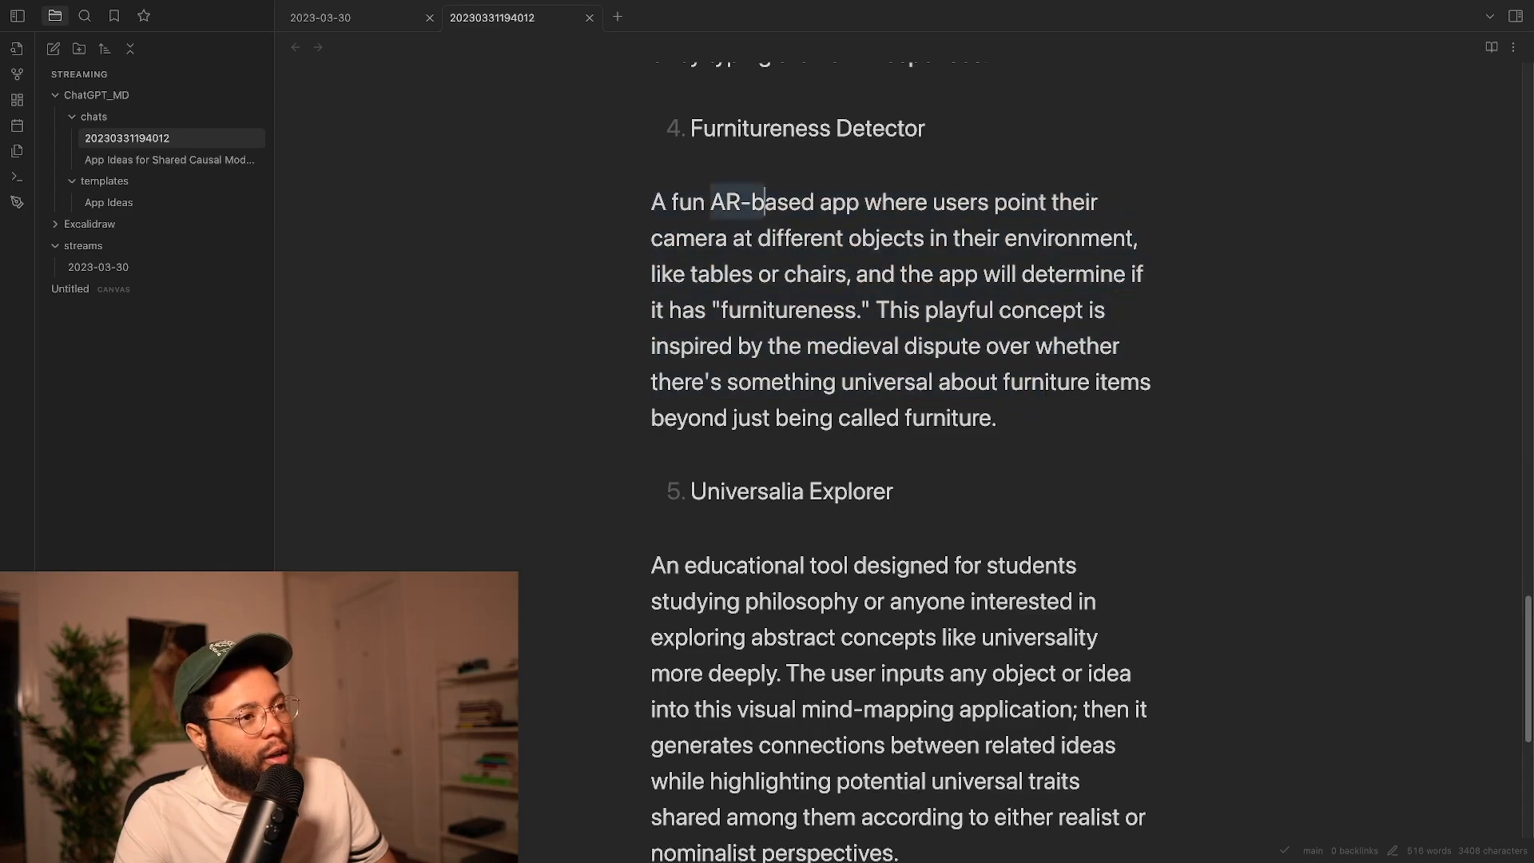
{"action": "scroll", "scroll_direction": "down", "scroll_amount": 3}
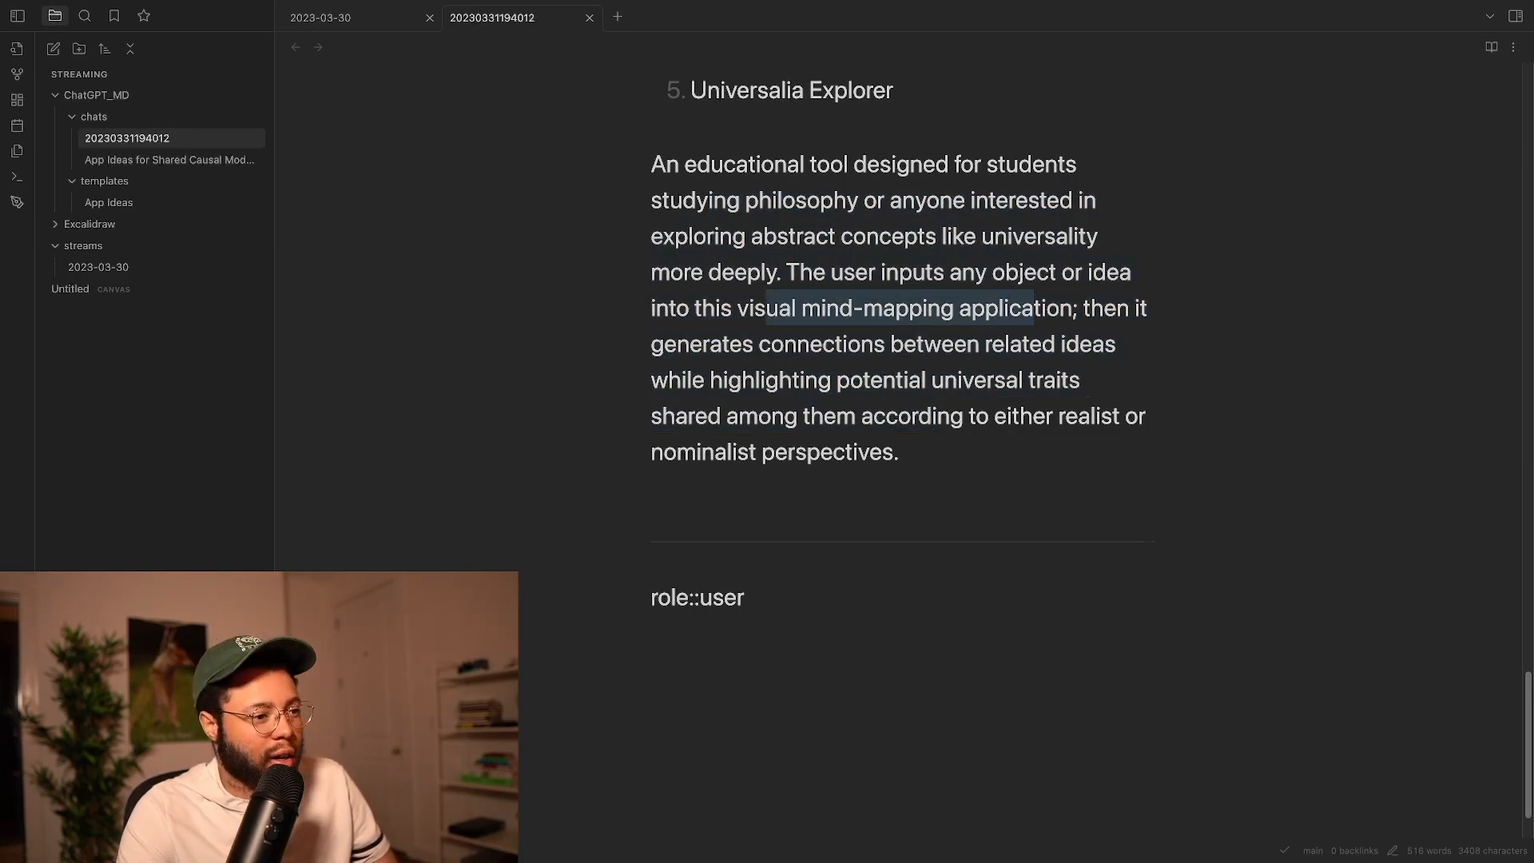
- Ask under role::user what would be a good iOS stack for idea 4 and follow the streamed reply
{"action": "type", "text": "what"}
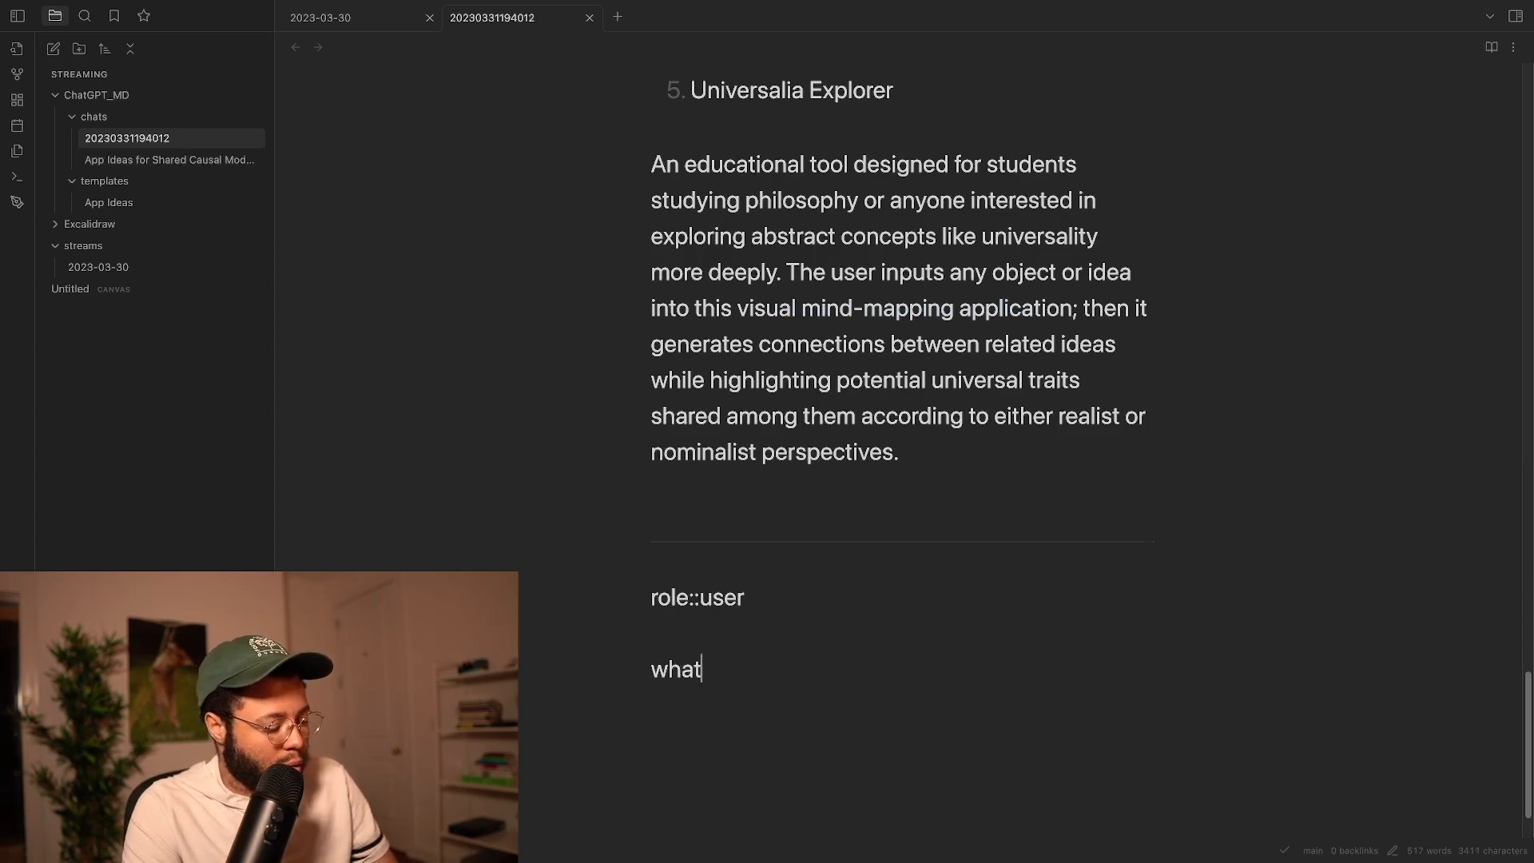
{"action": "type", "text": "would be"}
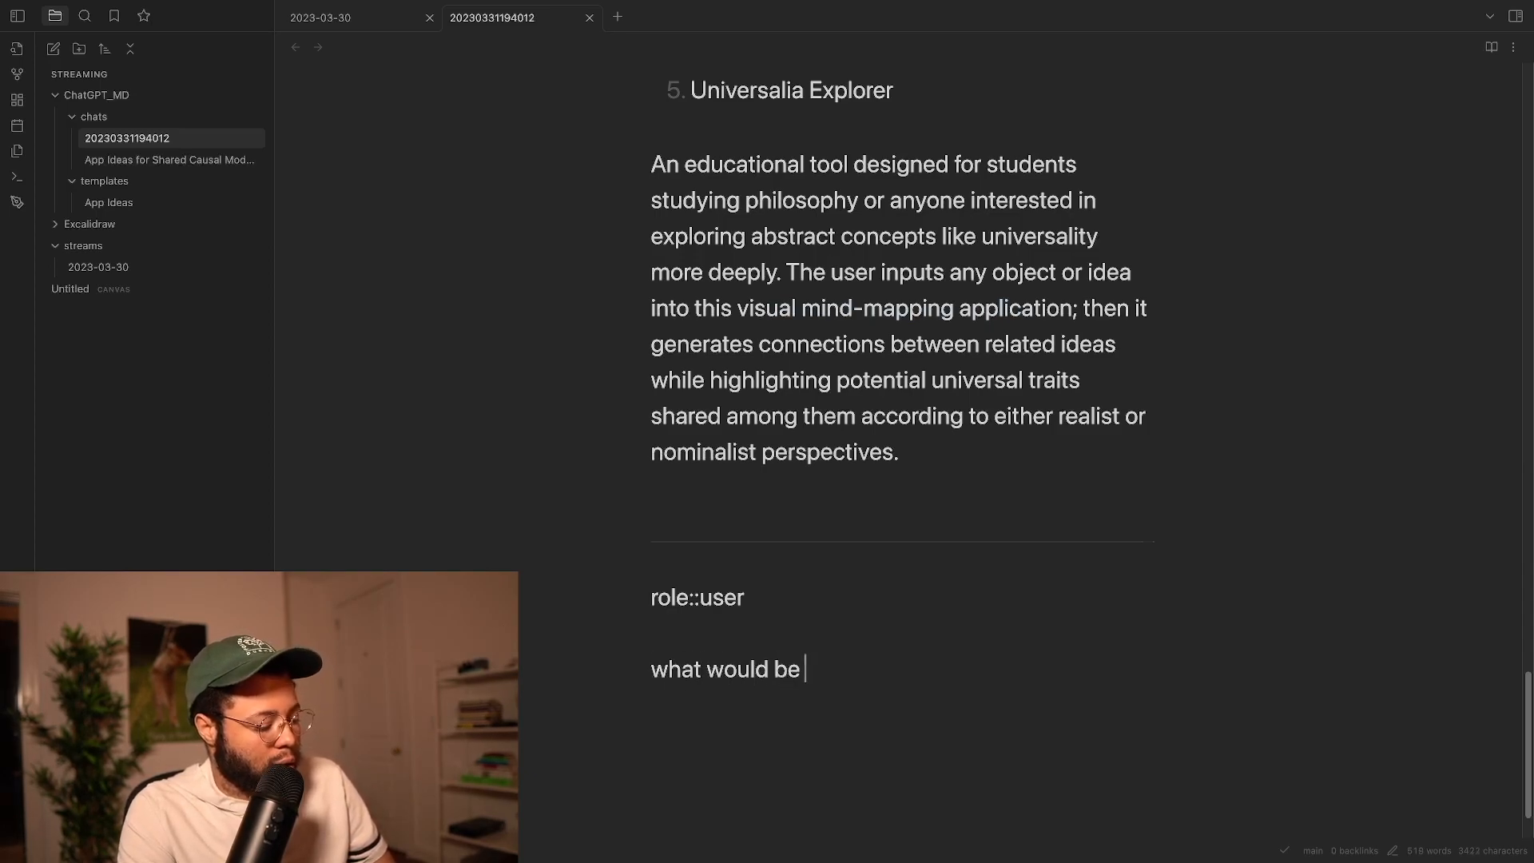
{"action": "type", "text": "a good stack for 4 on ios"}
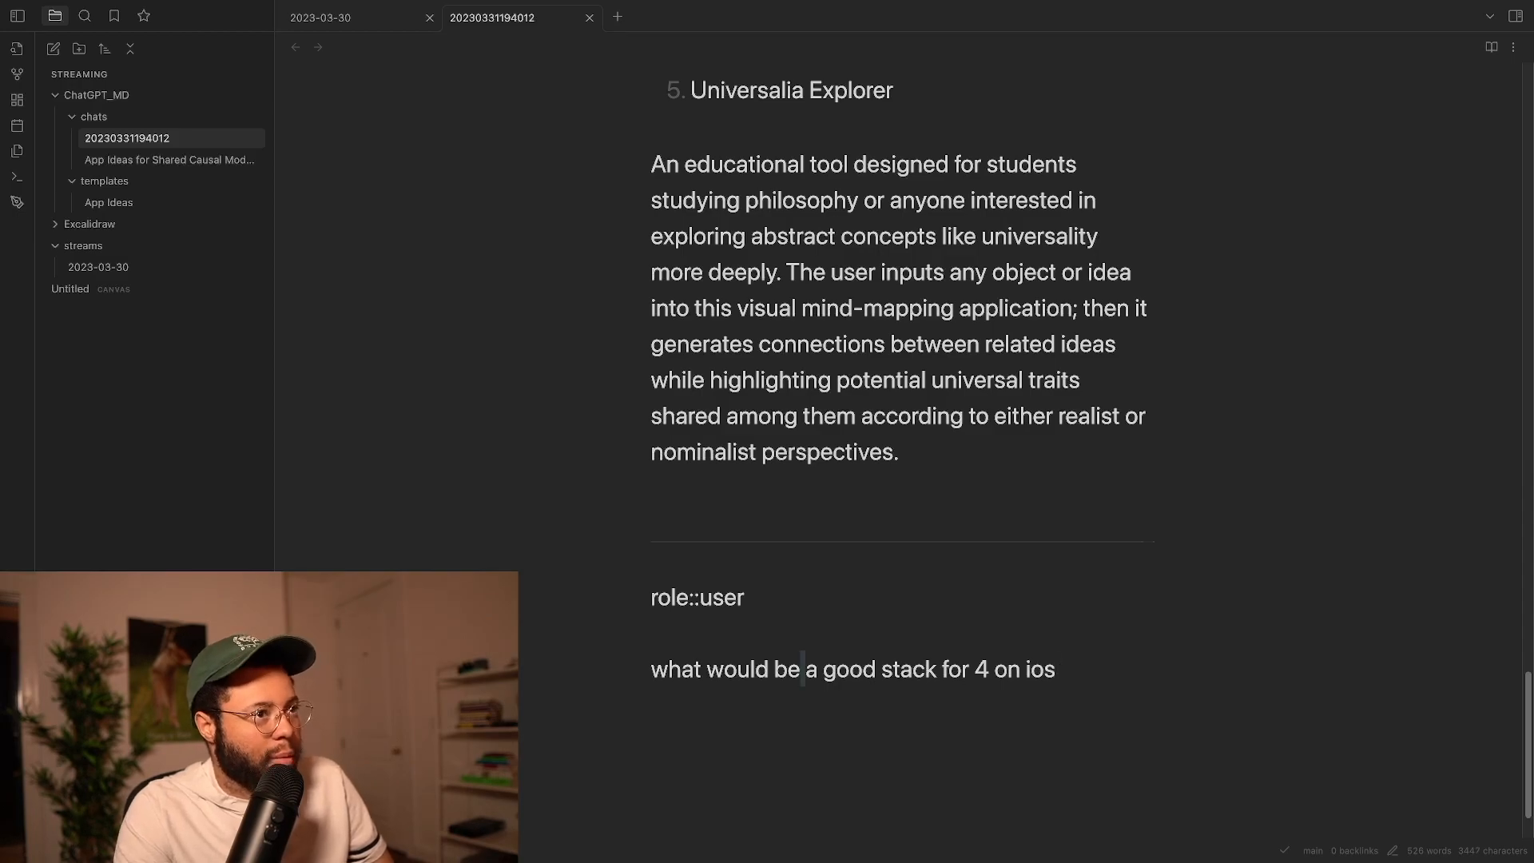
{"action": "scroll", "scroll_direction": "up", "scroll_amount": 3}
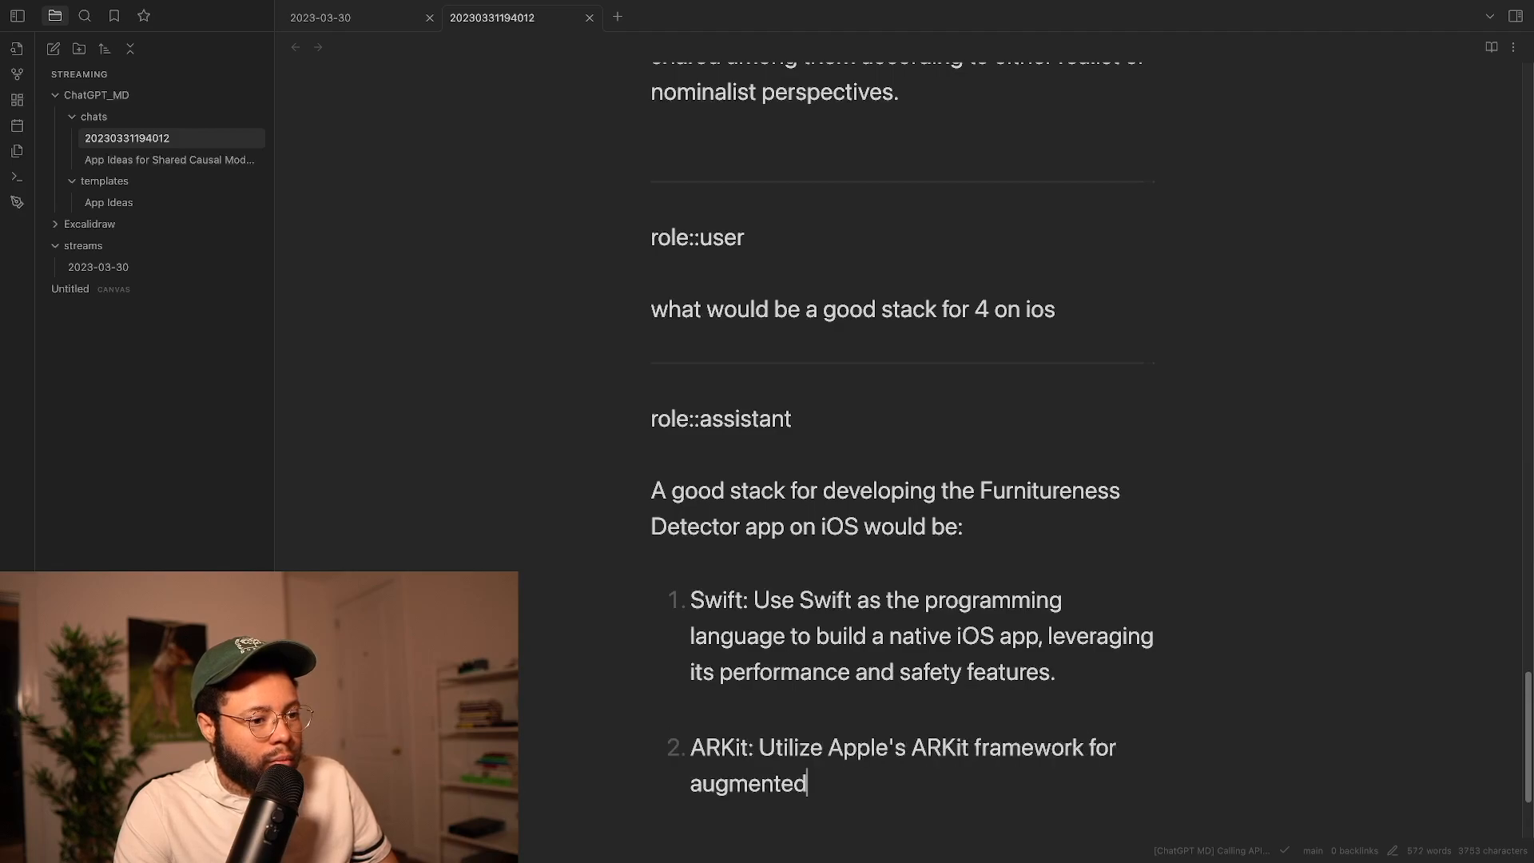
{"action": "scroll", "scroll_direction": "down", "scroll_amount": 3}
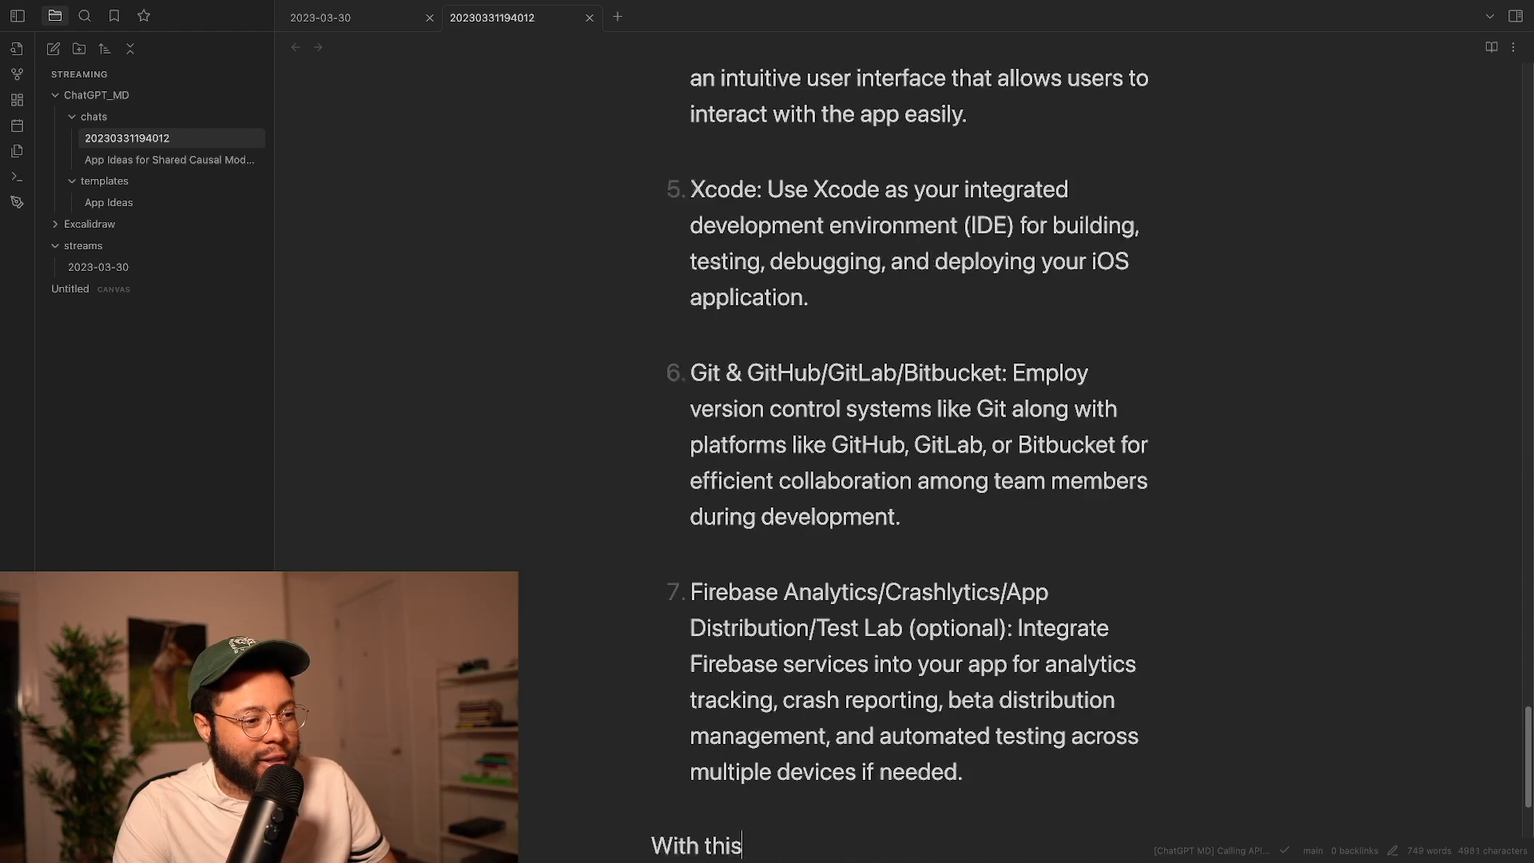
{"action": "scroll", "scroll_direction": "down", "scroll_amount": 3}
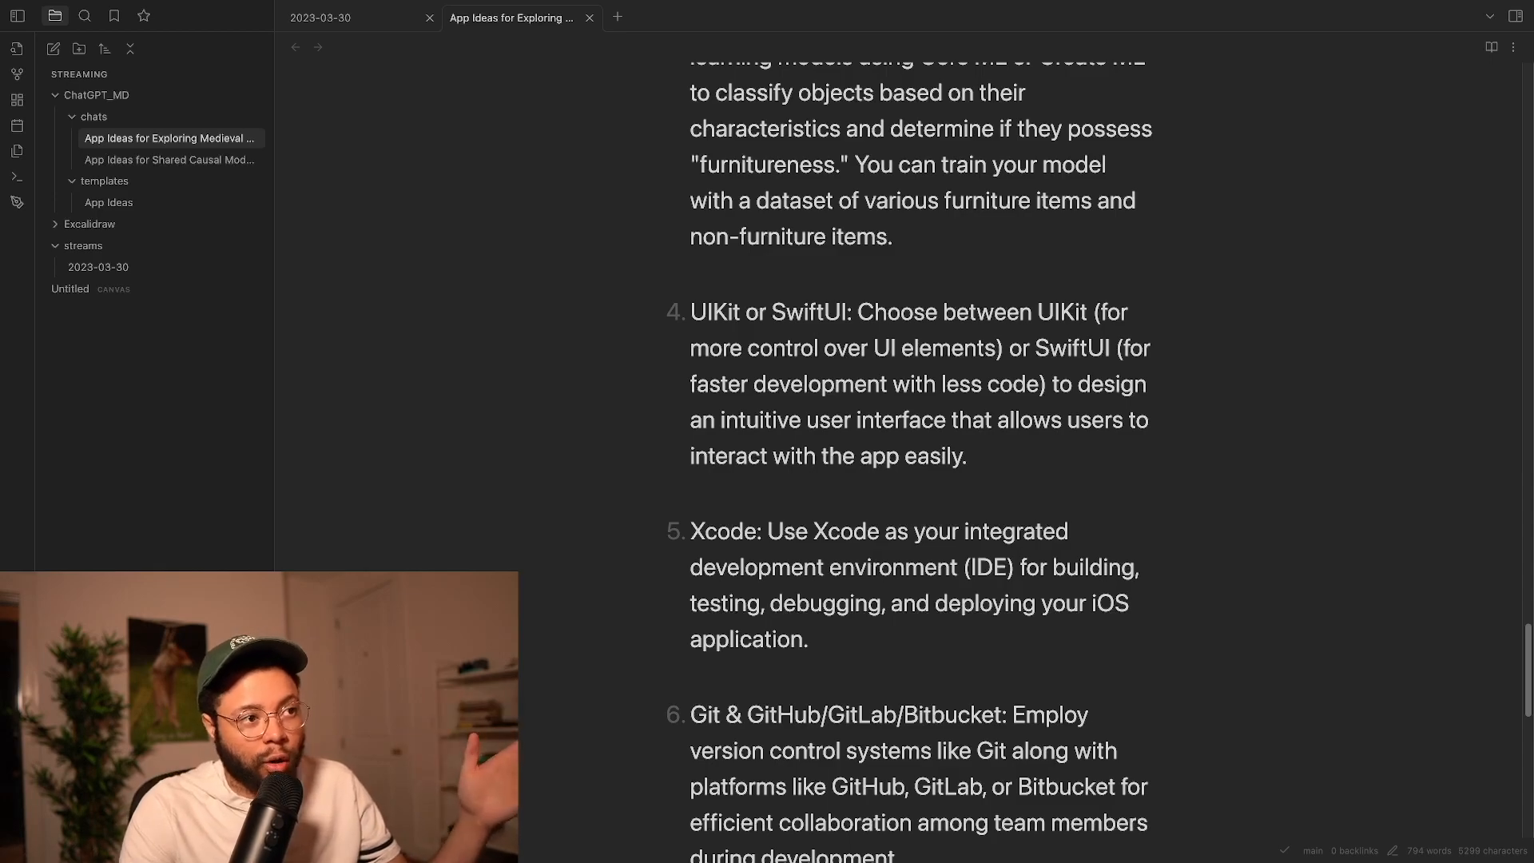
- Review the iOS stack reply and delete the Swift and Xcode entries, leaving ARKit, Core ML, UIKit/SwiftUI, Firebase
{"action": "left_click_drag", "start_coordinate": [691, 311], "coordinate": [965, 455]}
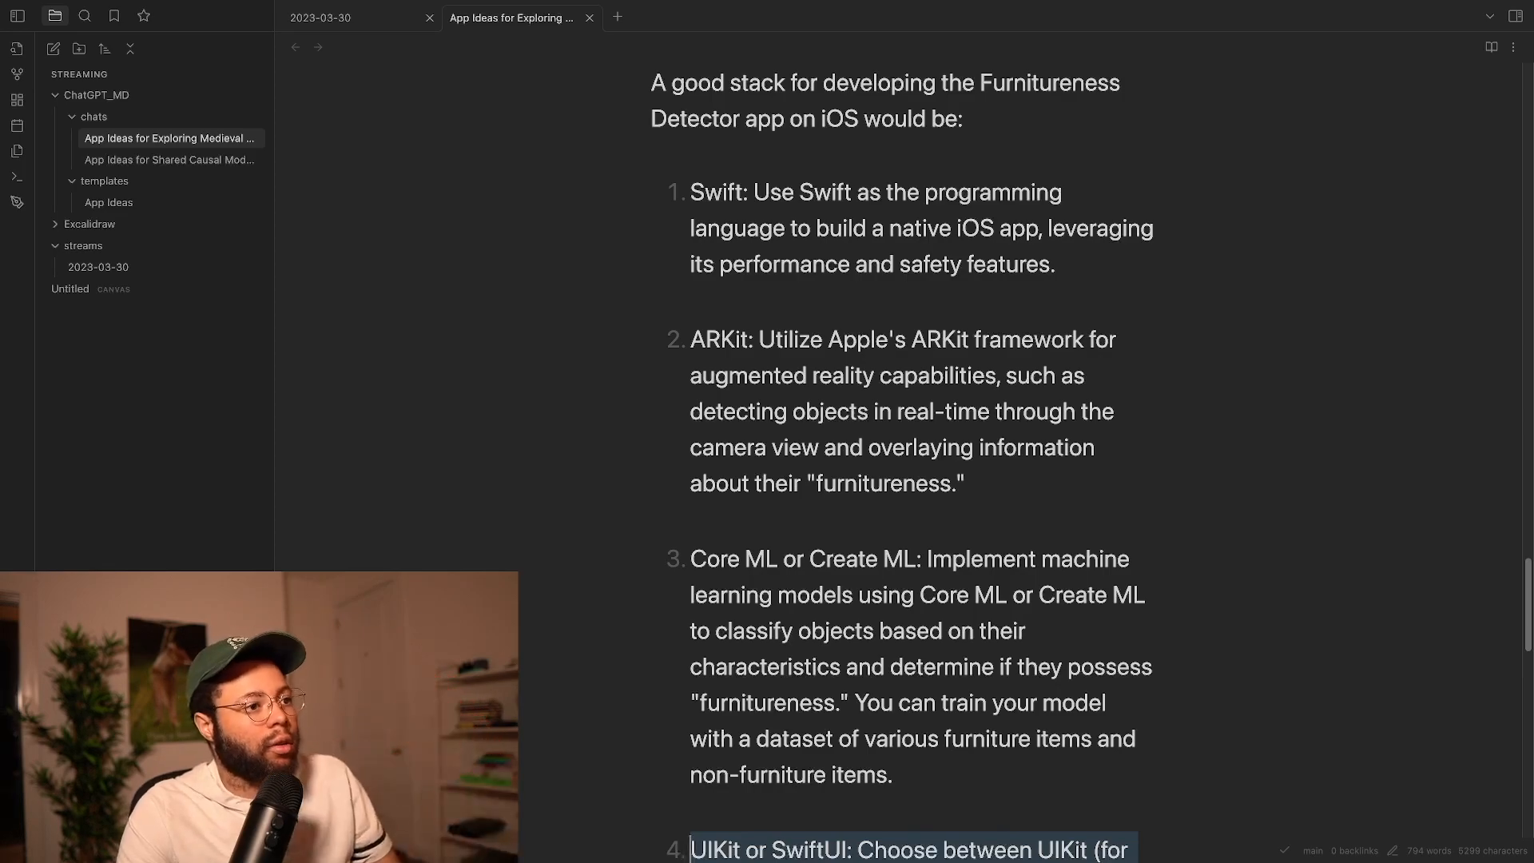
{"action": "scroll", "scroll_direction": "down", "scroll_amount": 3}
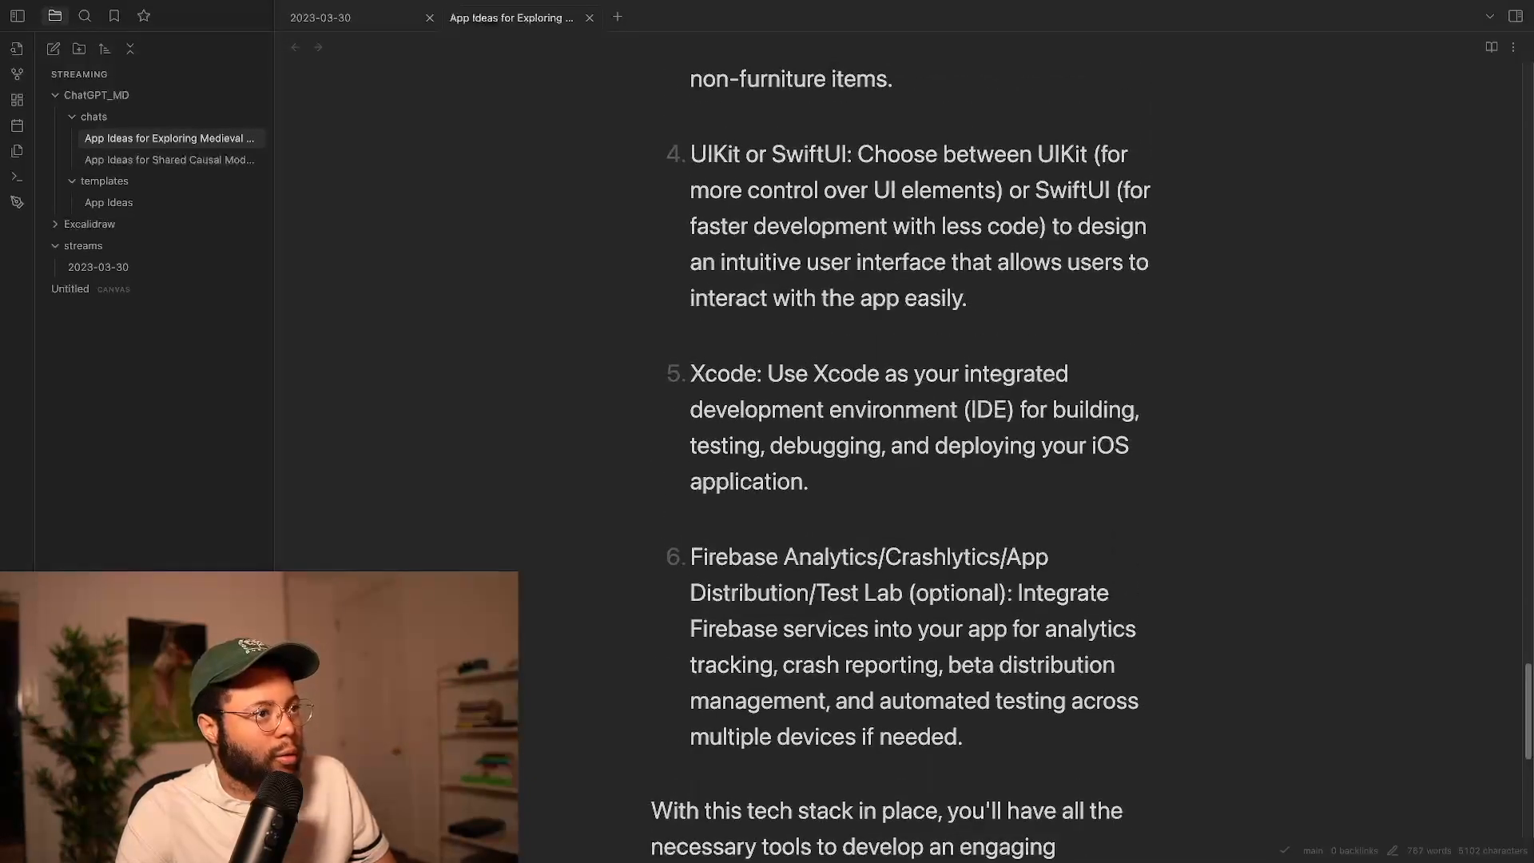
{"action": "scroll", "scroll_direction": "up", "scroll_amount": 3}
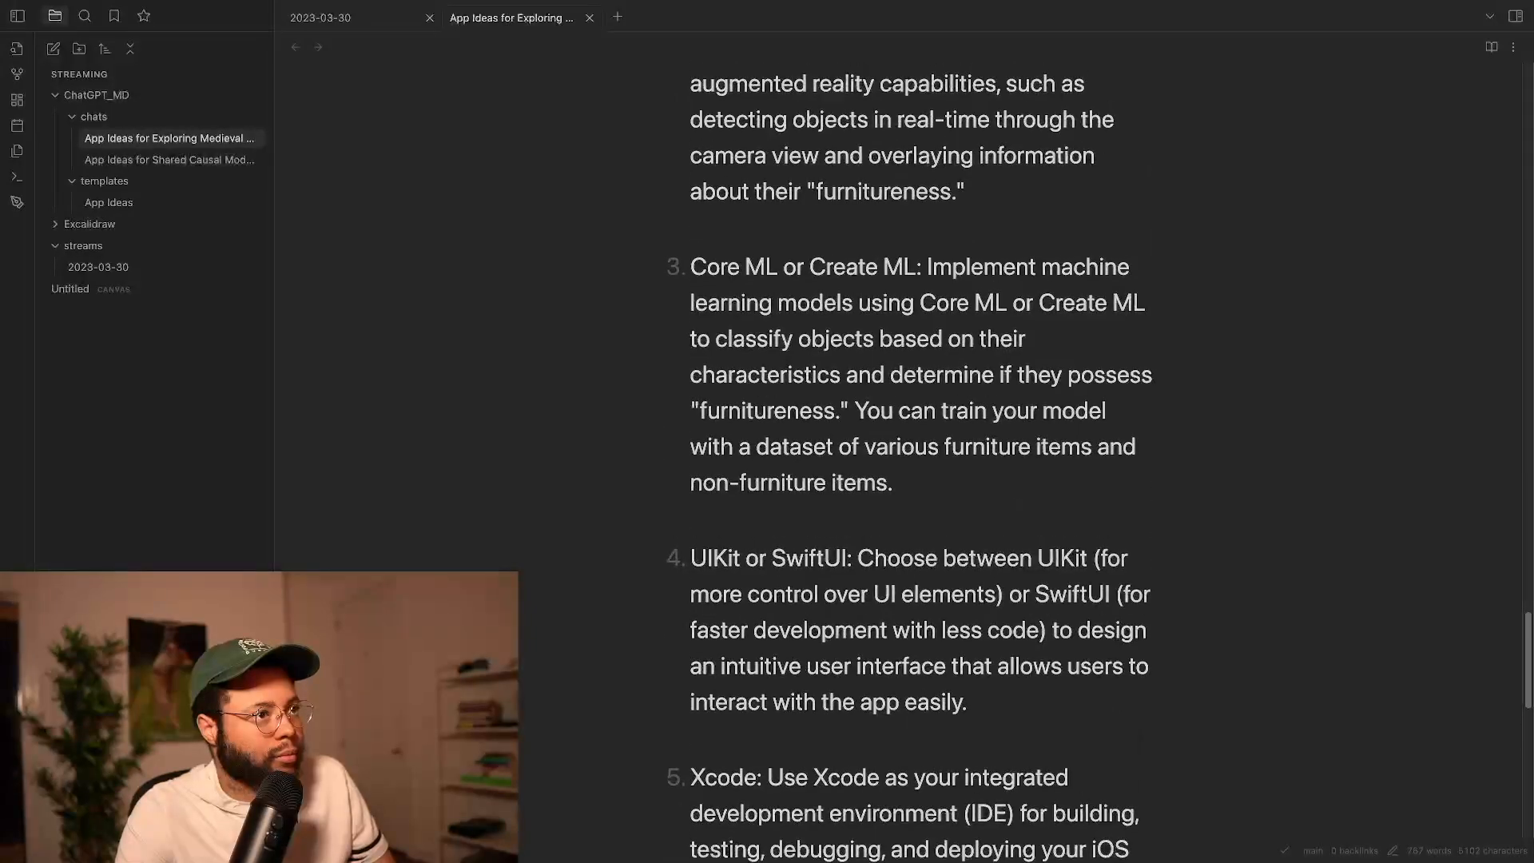
{"action": "scroll", "scroll_direction": "up", "scroll_amount": 3}
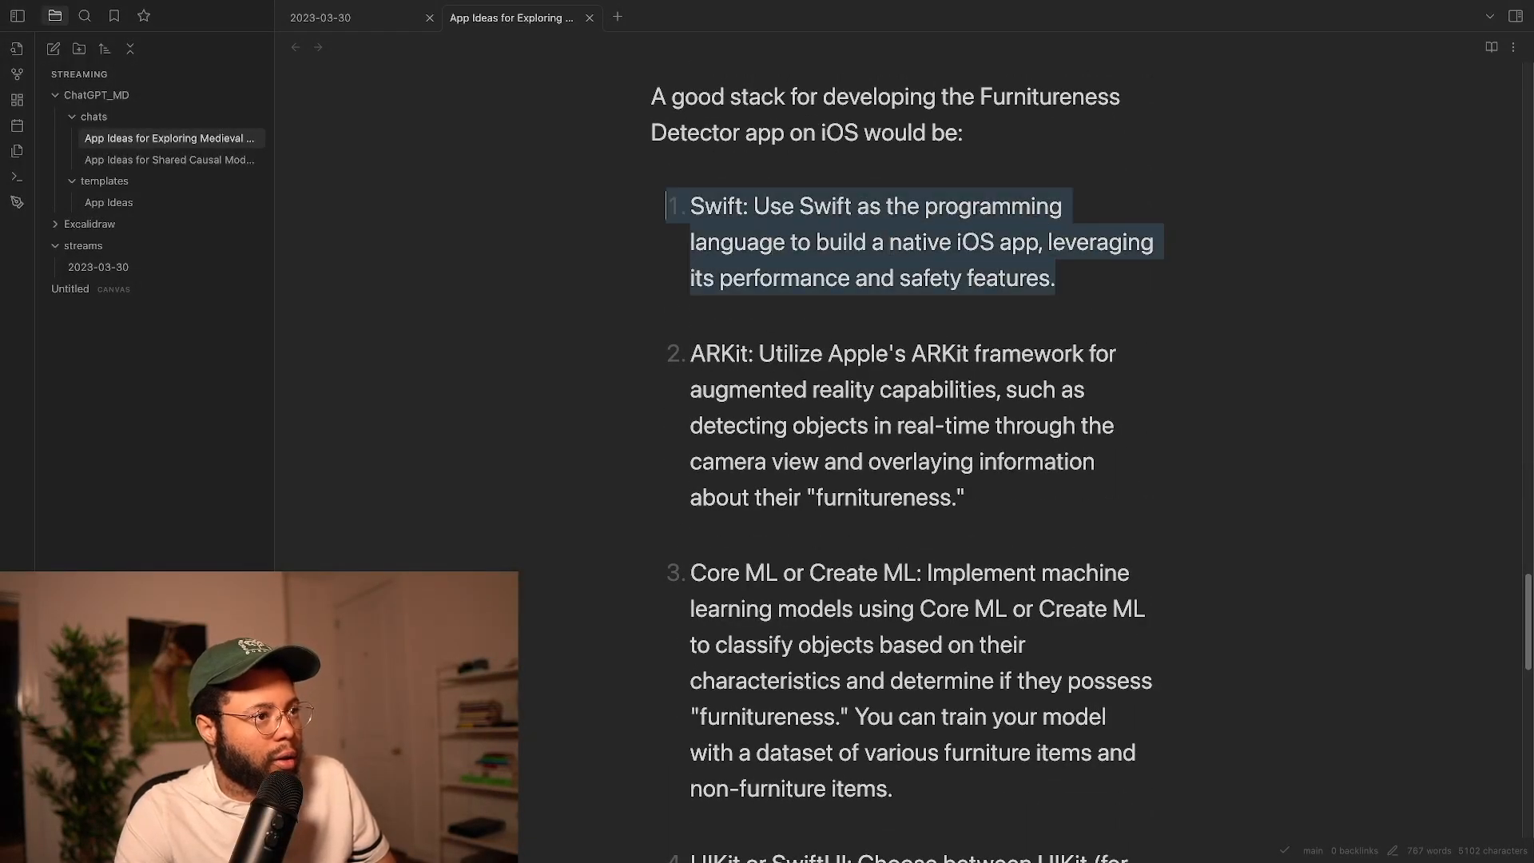
{"action": "key", "text": "Delete"}
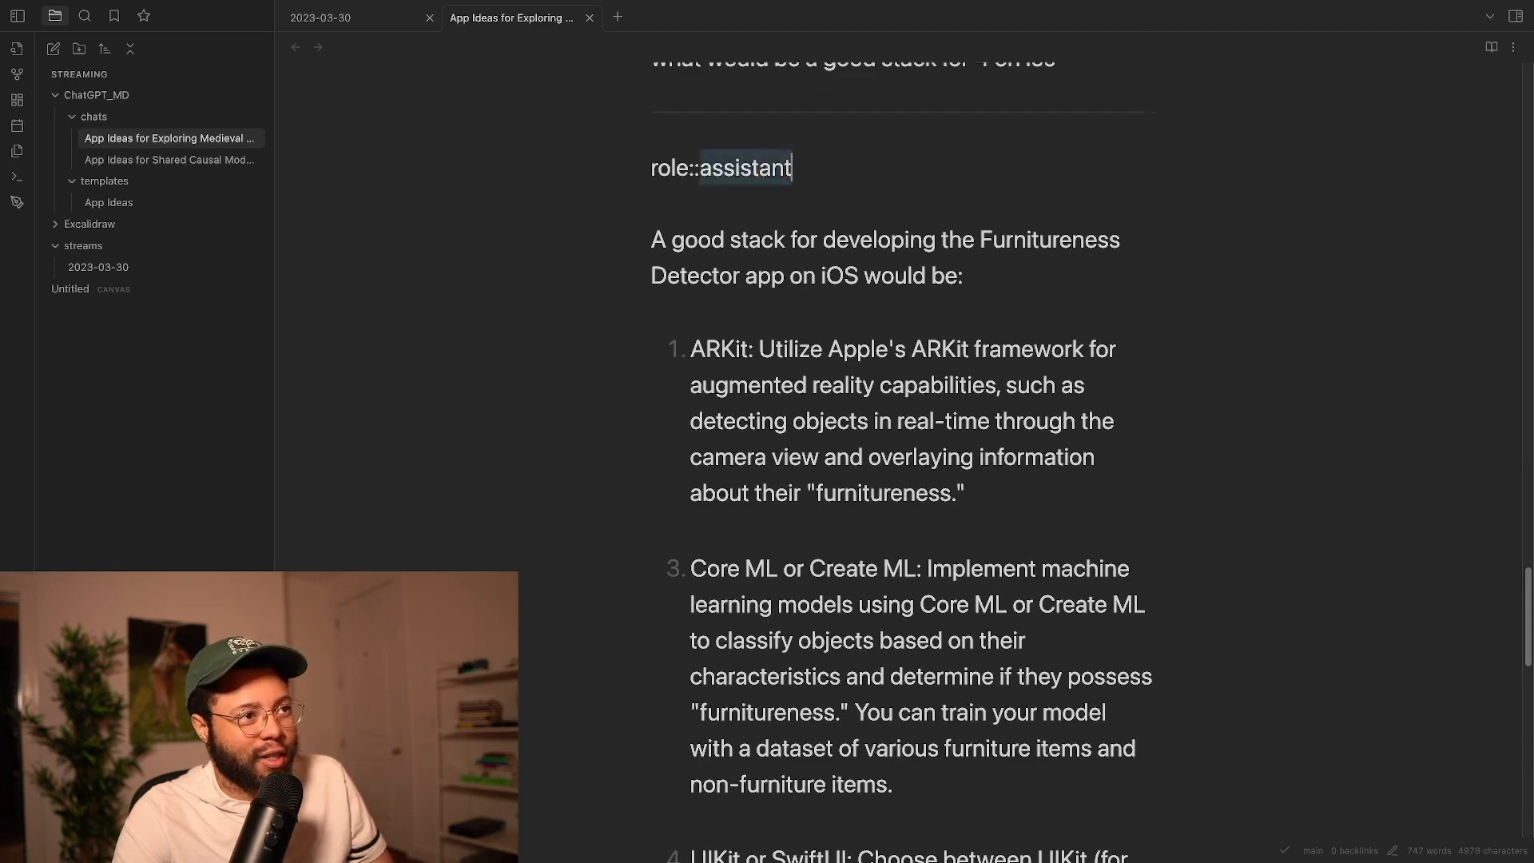
- Highlight the remaining ARKit and later recommendations in the trimmed stack list
{"action": "scroll", "scroll_direction": "down", "scroll_amount": 3}
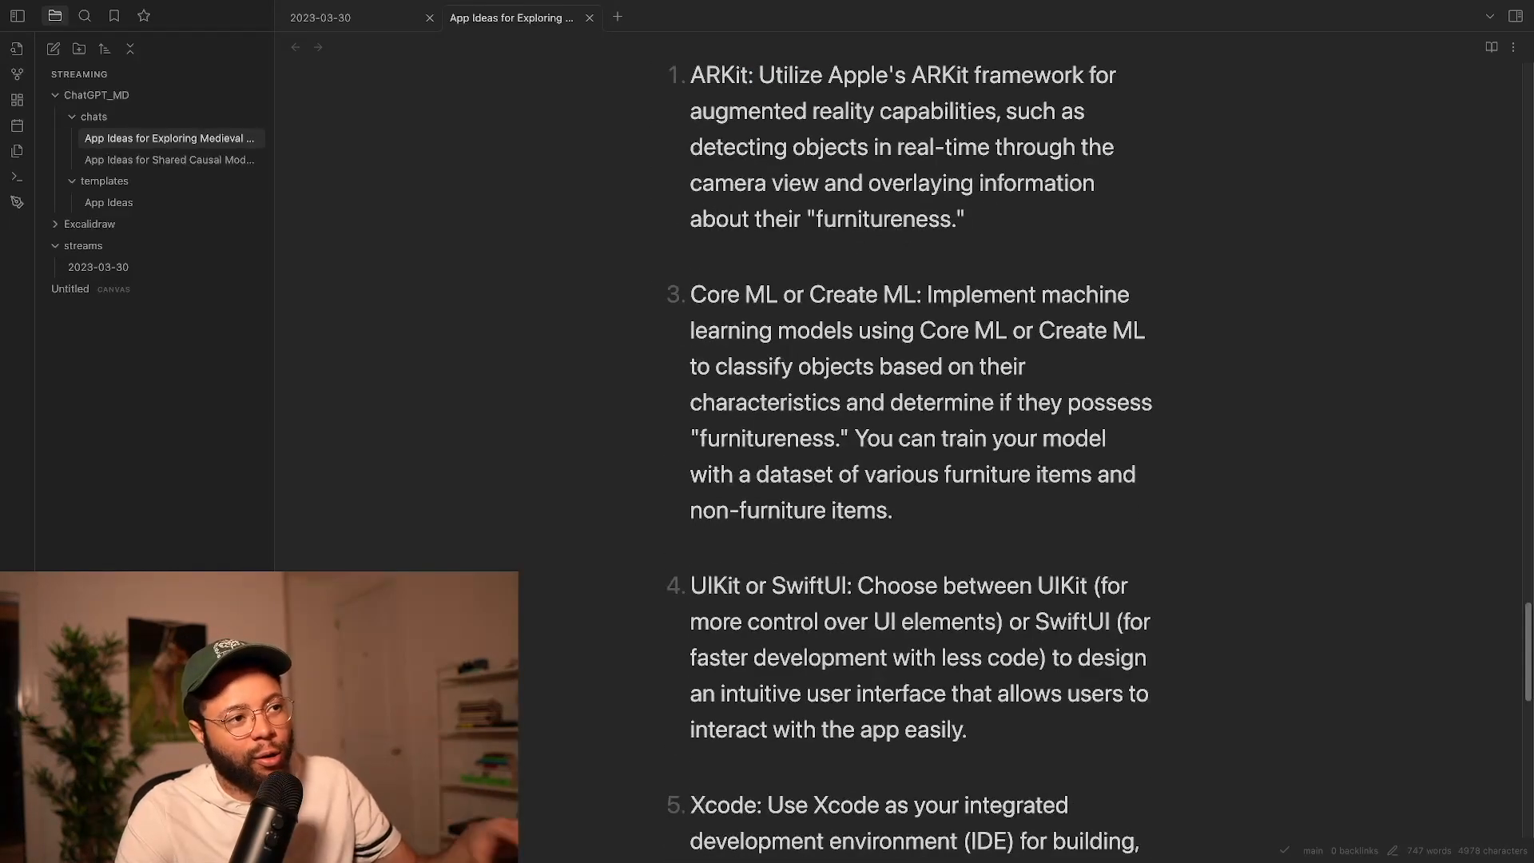
{"action": "left_click_drag", "start_coordinate": [691, 75], "coordinate": [747, 182]}
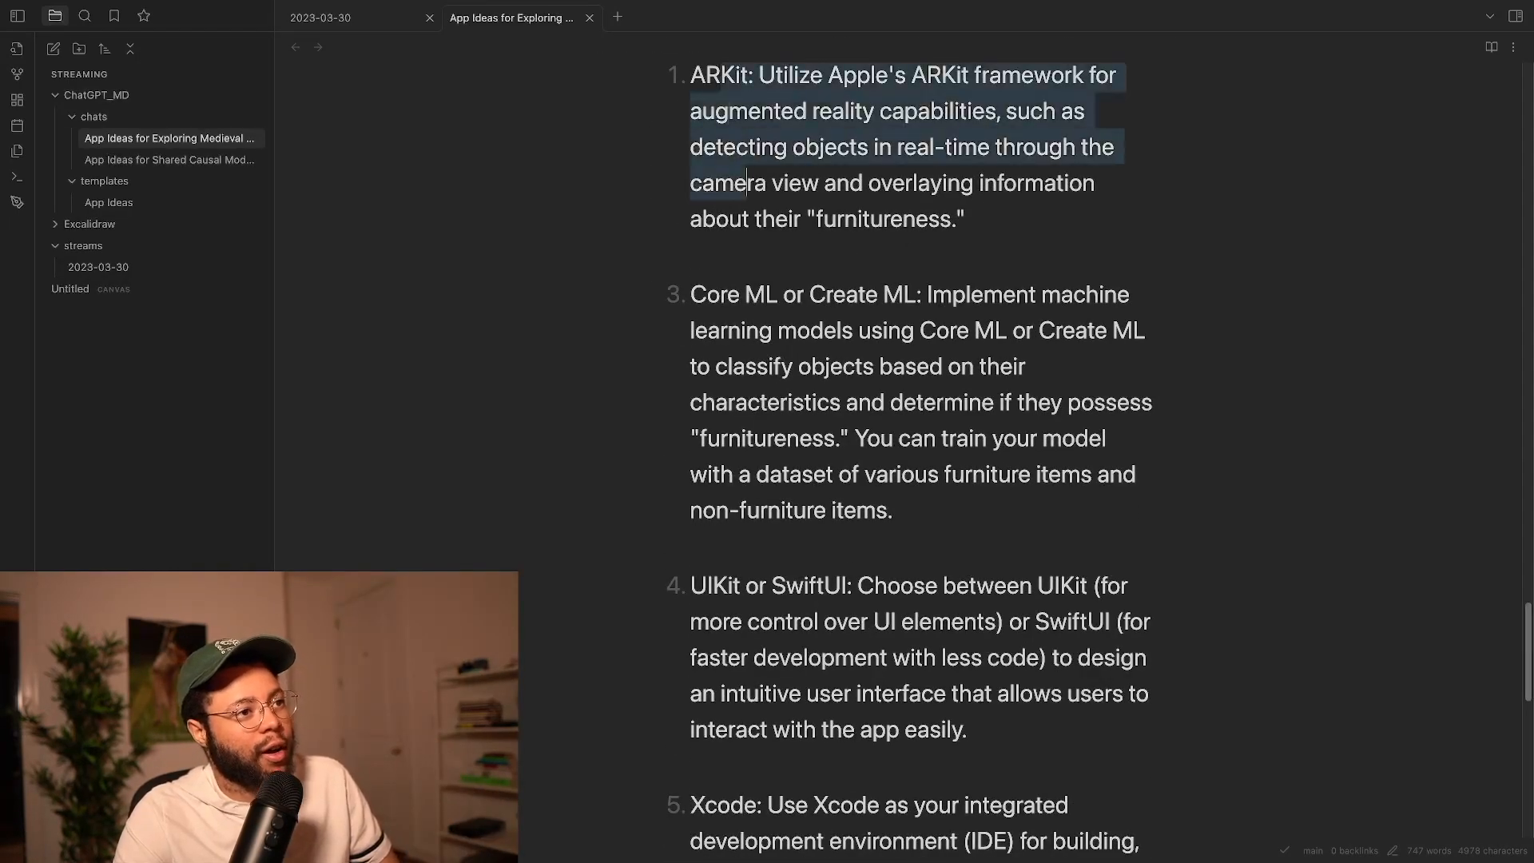
{"action": "scroll", "scroll_direction": "down", "scroll_amount": 3}
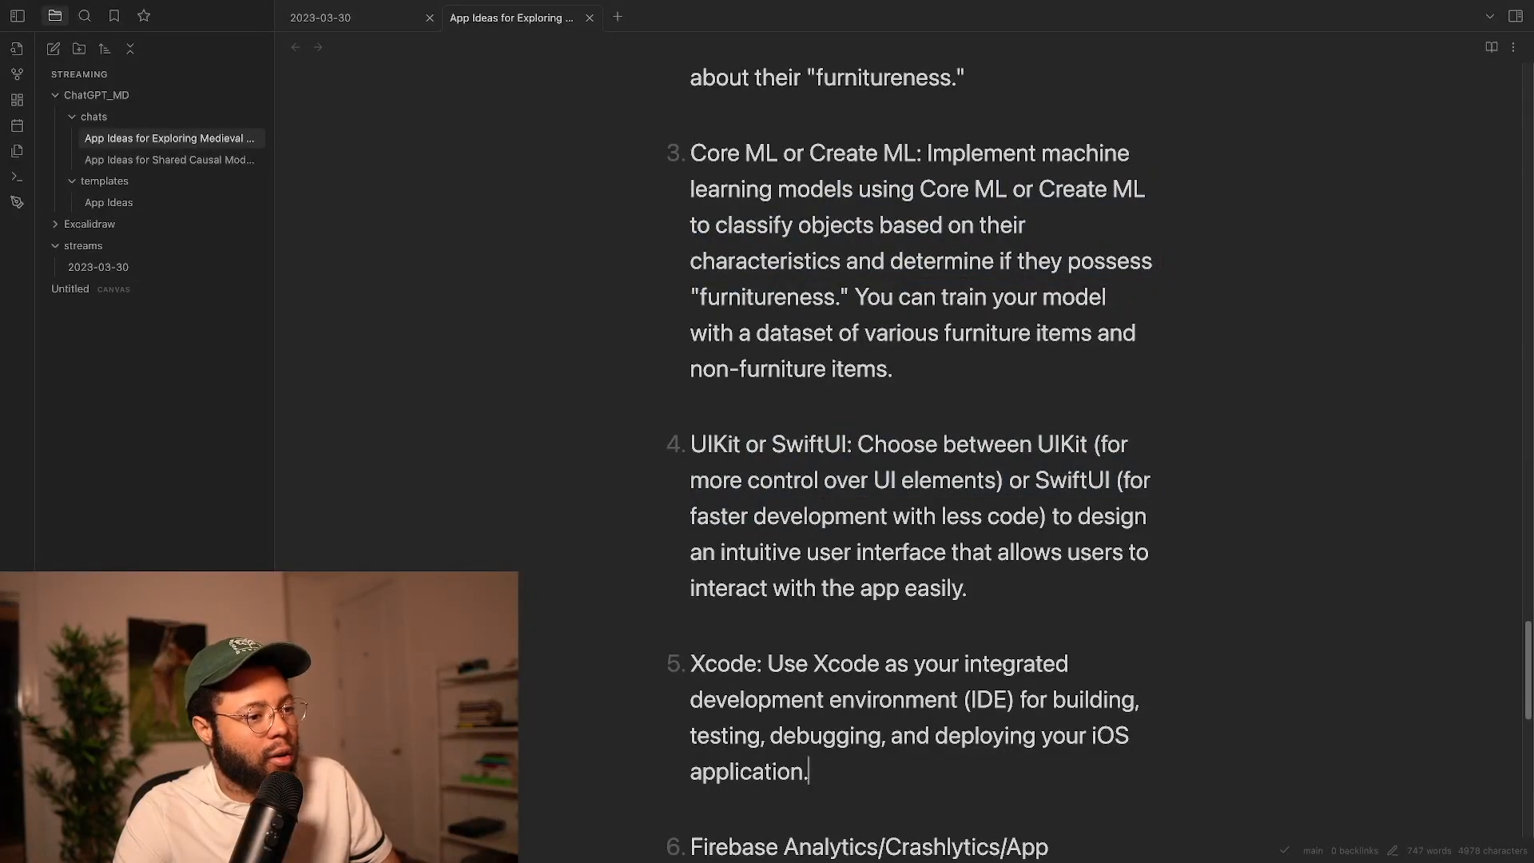
{"action": "left_click_drag", "start_coordinate": [691, 663], "coordinate": [809, 771]}
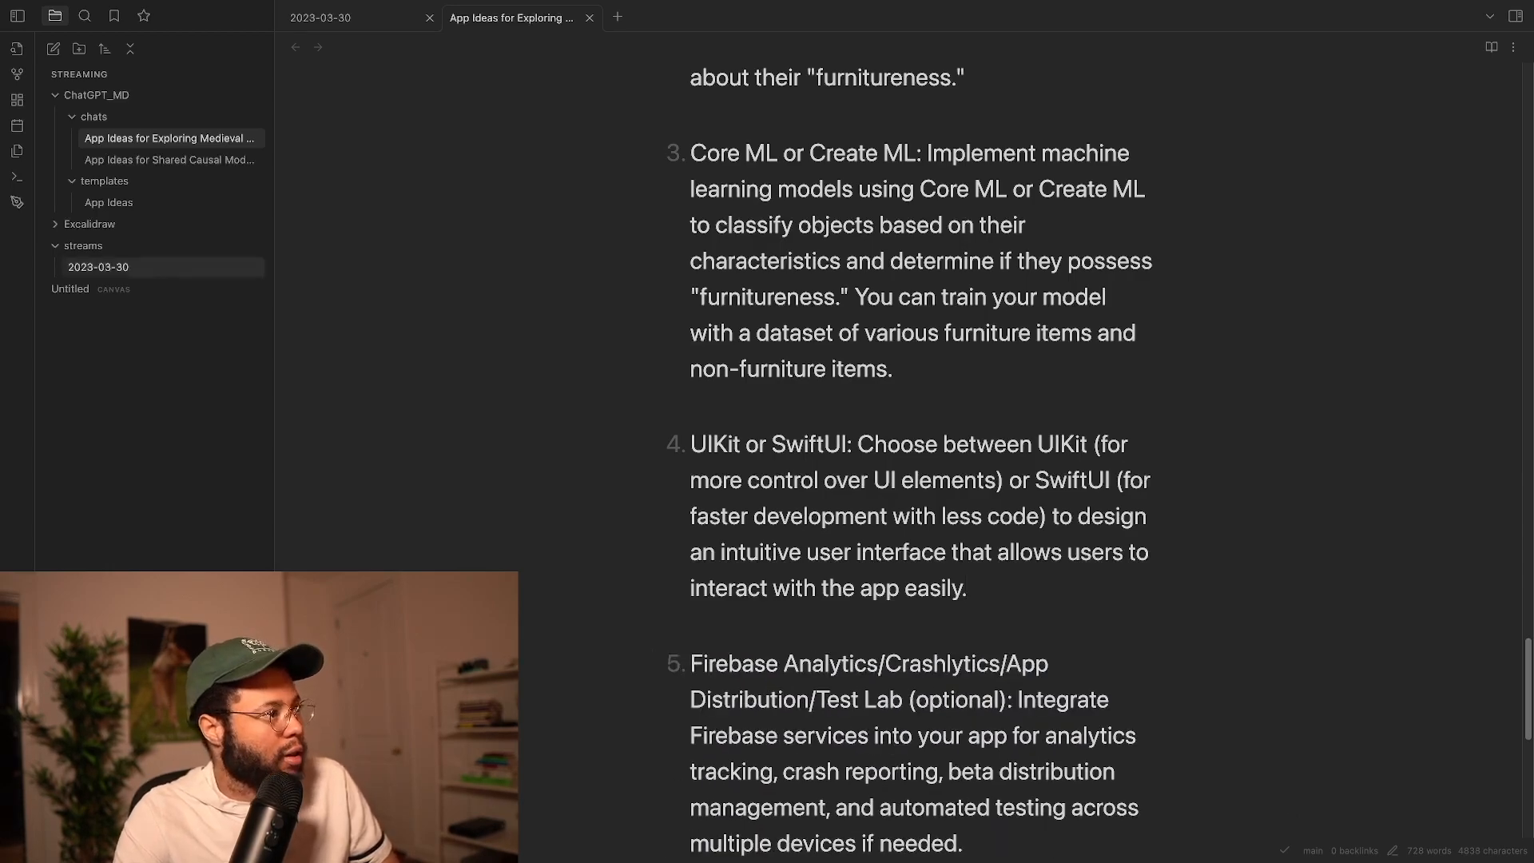
- Copy the earlier stub-out request from the Shared Causal Model chat note
{"action": "left_click", "coordinate": [170, 160]}
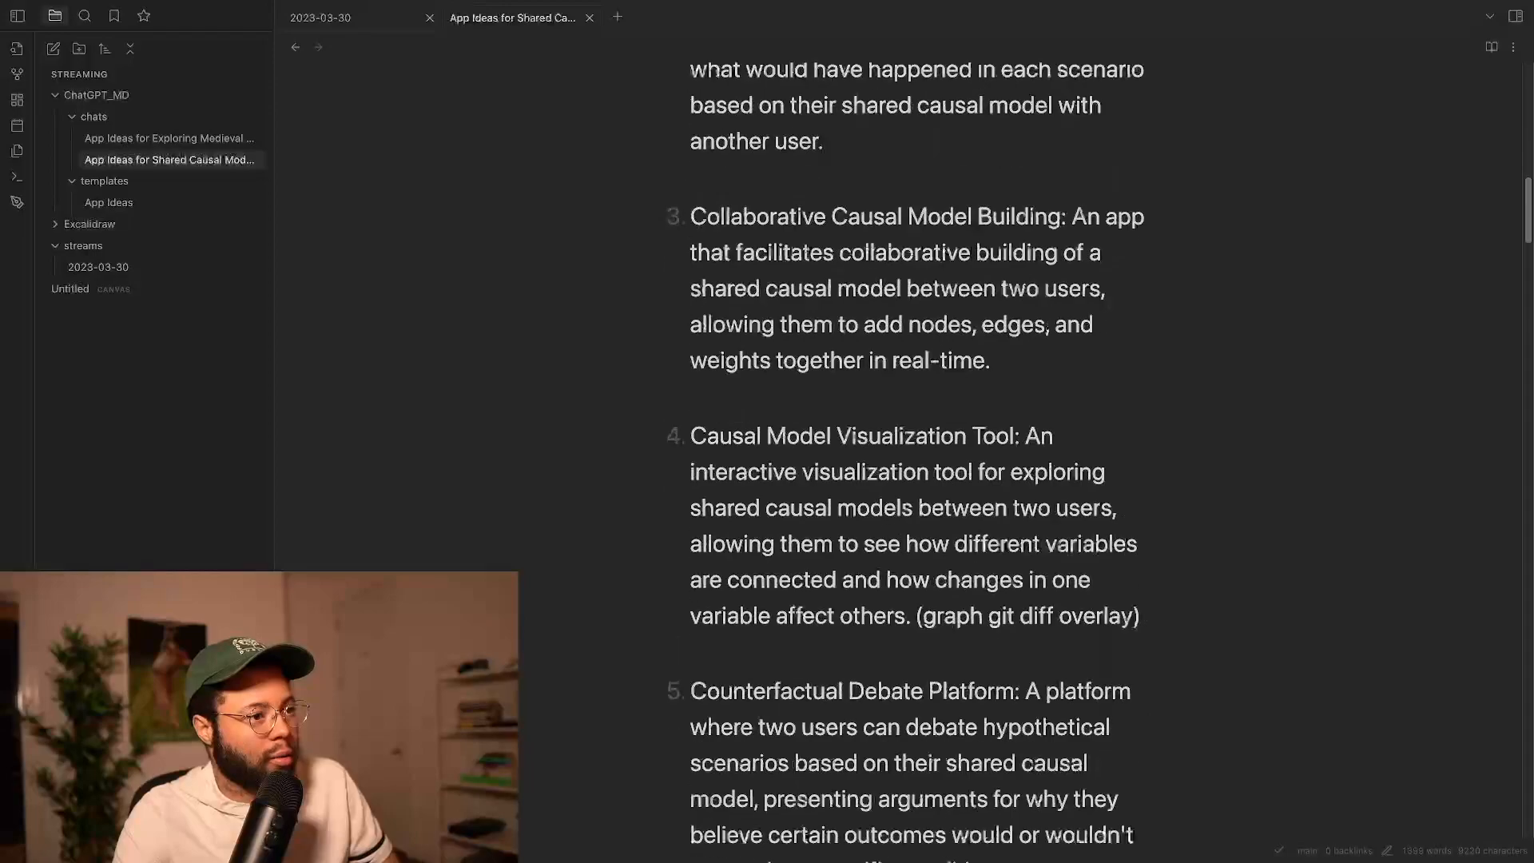
{"action": "scroll", "scroll_direction": "down", "scroll_amount": 3}
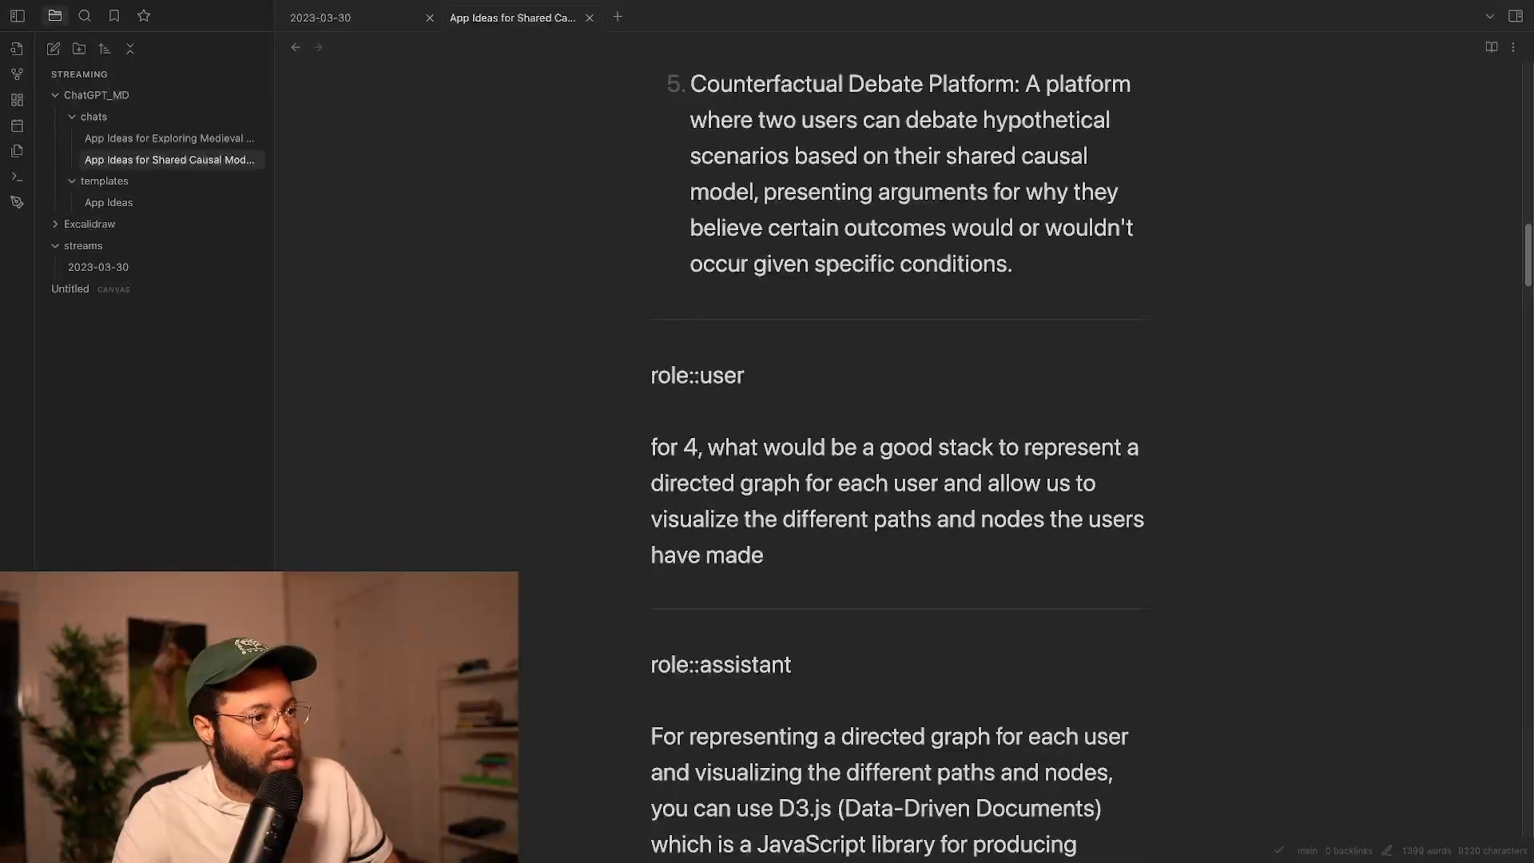
{"action": "scroll", "scroll_direction": "down", "scroll_amount": 3}
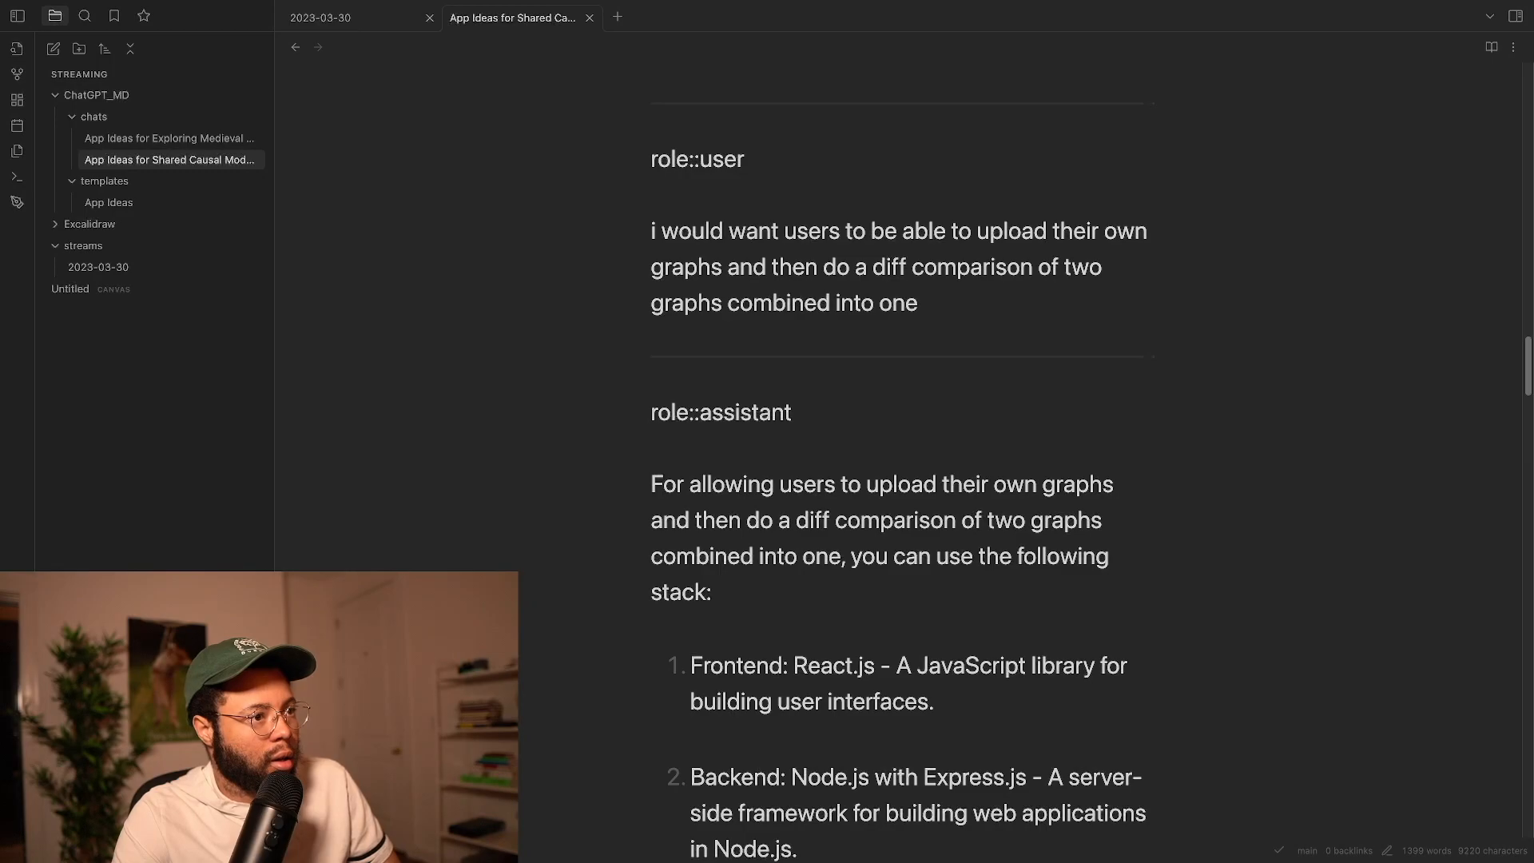
{"action": "scroll", "scroll_direction": "down", "scroll_amount": 3}
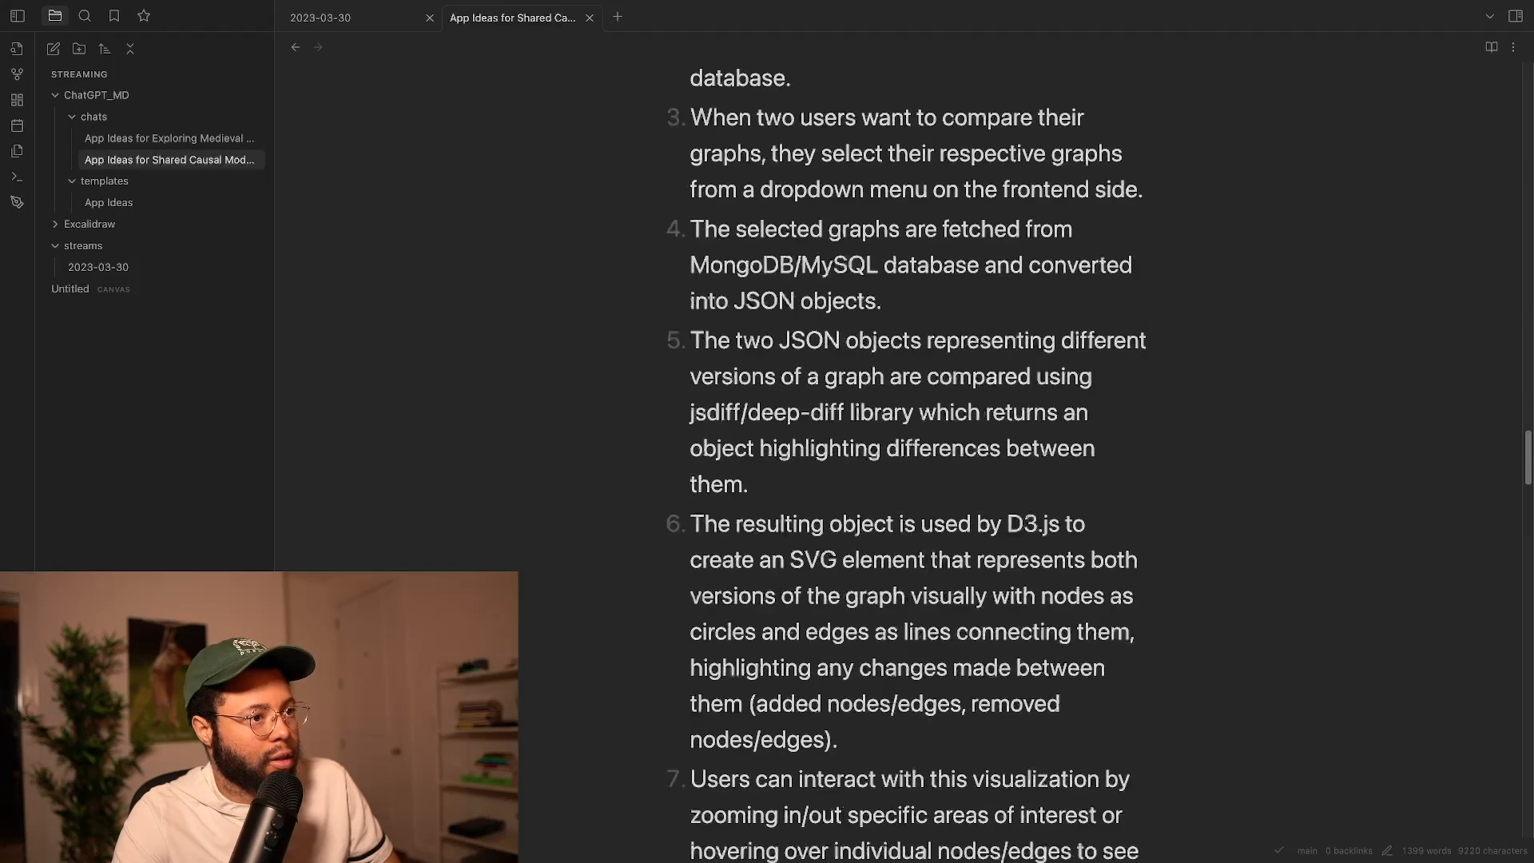
{"action": "scroll", "scroll_direction": "down", "scroll_amount": 3}
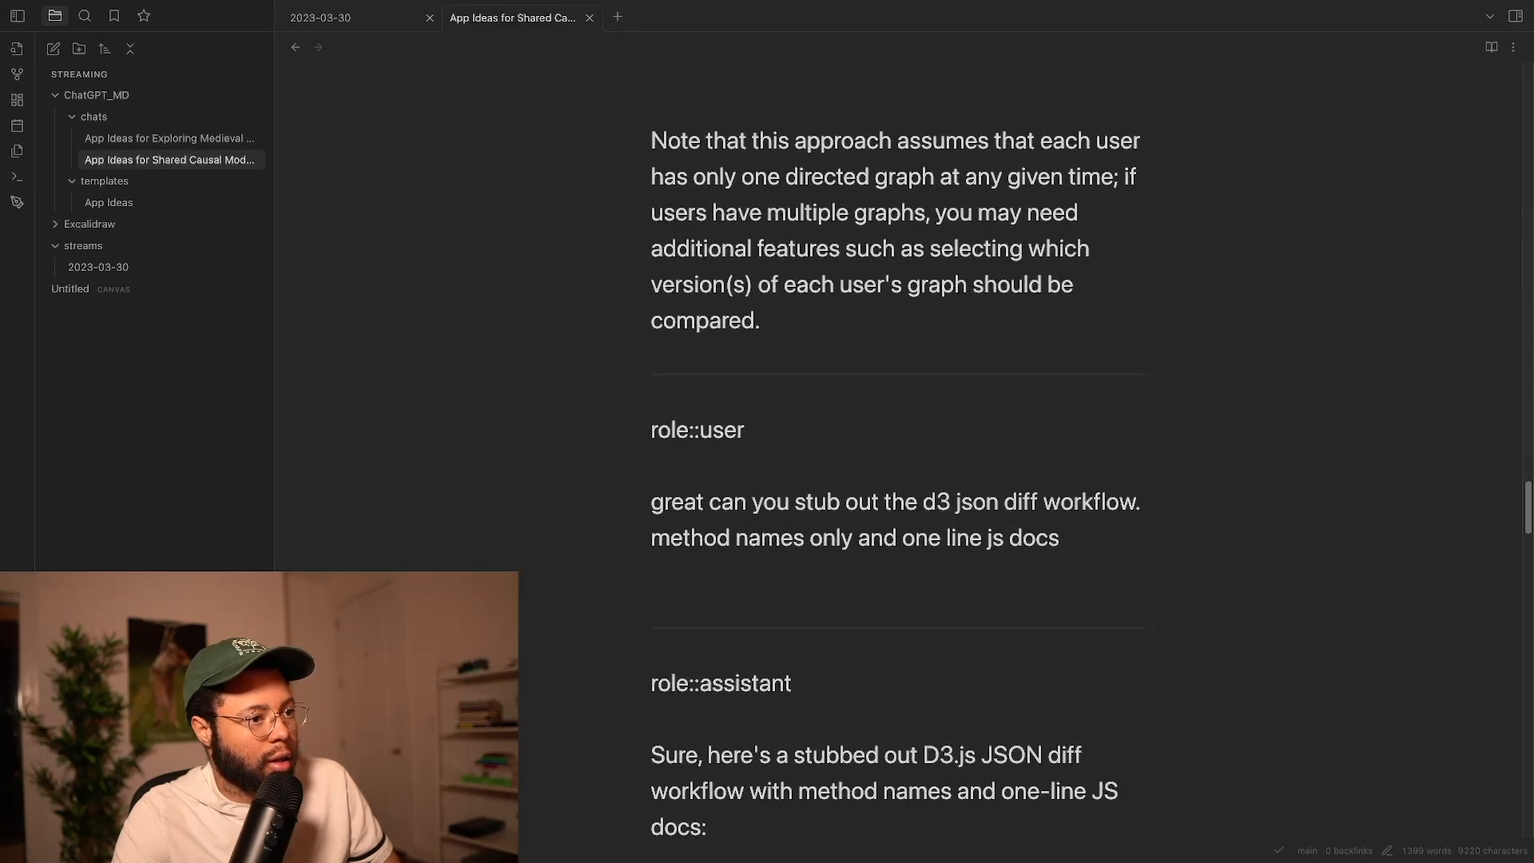
{"action": "left_click_drag", "start_coordinate": [650, 500], "coordinate": [1059, 537]}
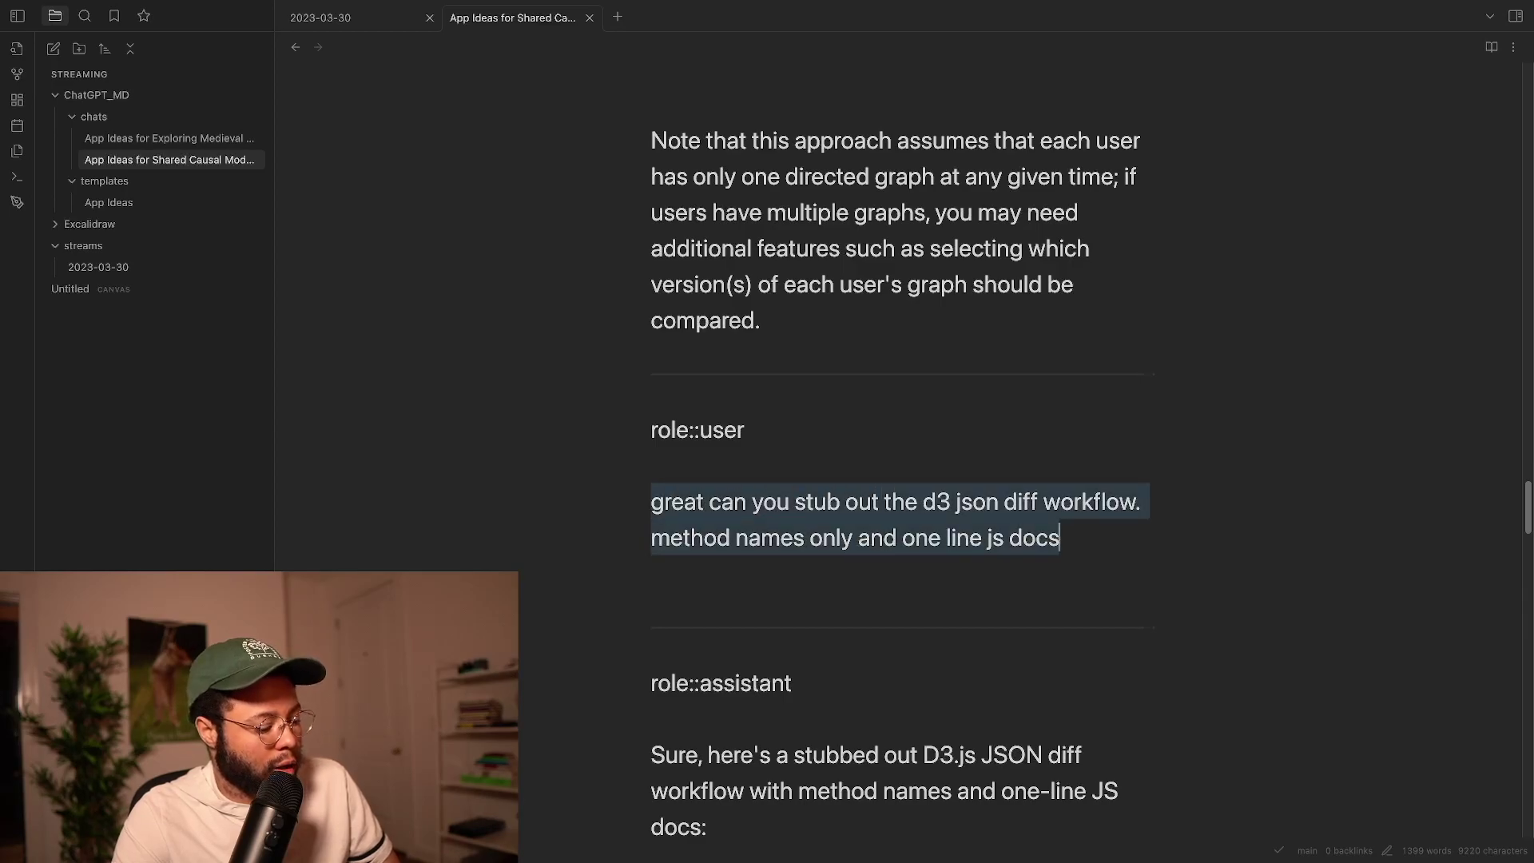
- Paste the request into the medieval chat, changing it to item 1 with one-line swift docs
{"action": "left_click", "coordinate": [169, 137]}
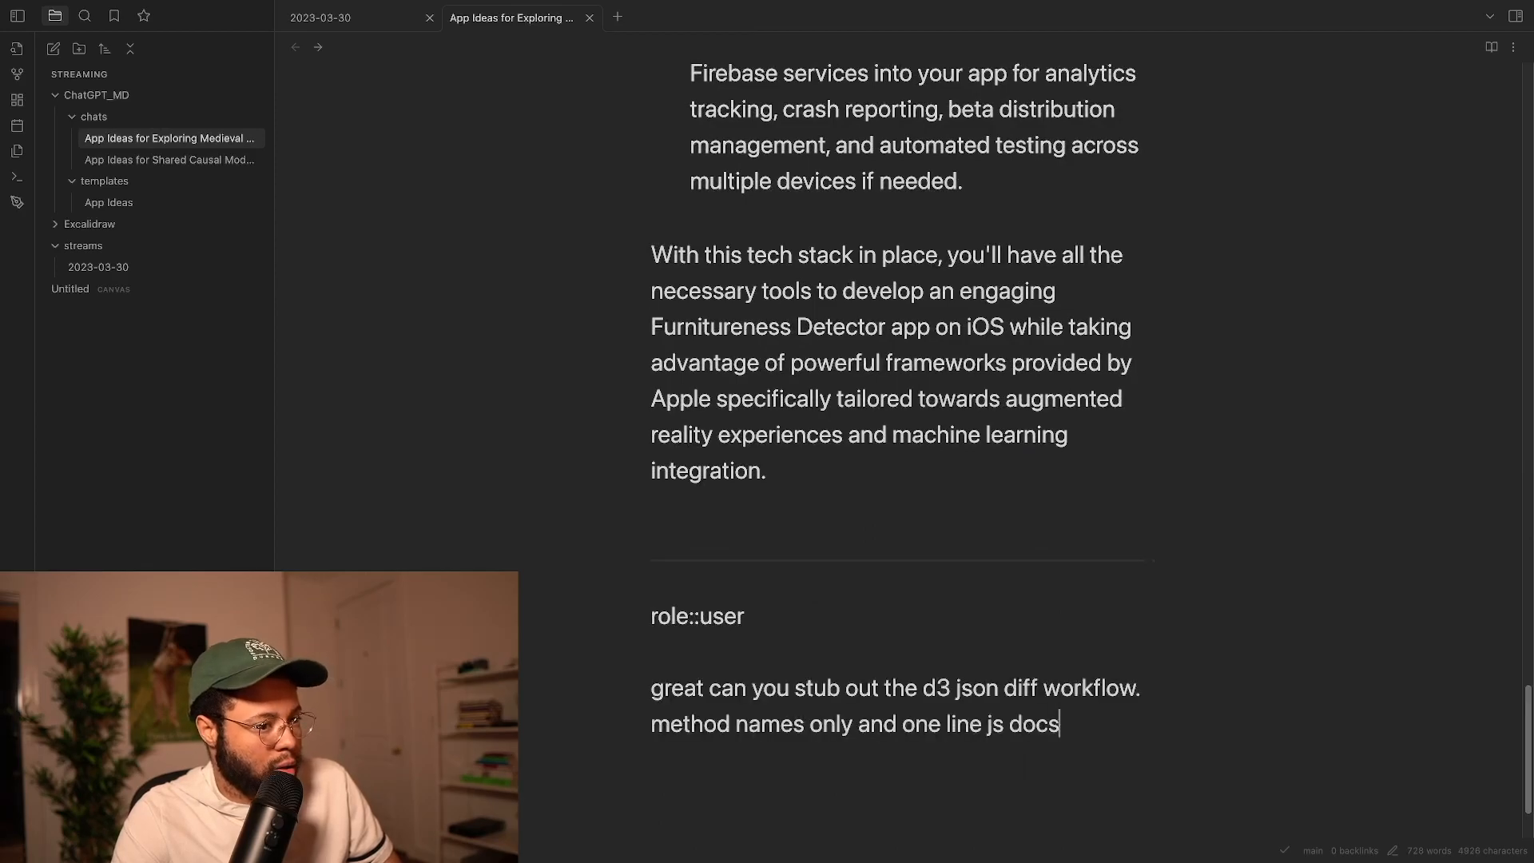
{"action": "left_click_drag", "start_coordinate": [884, 687], "coordinate": [1141, 687]}
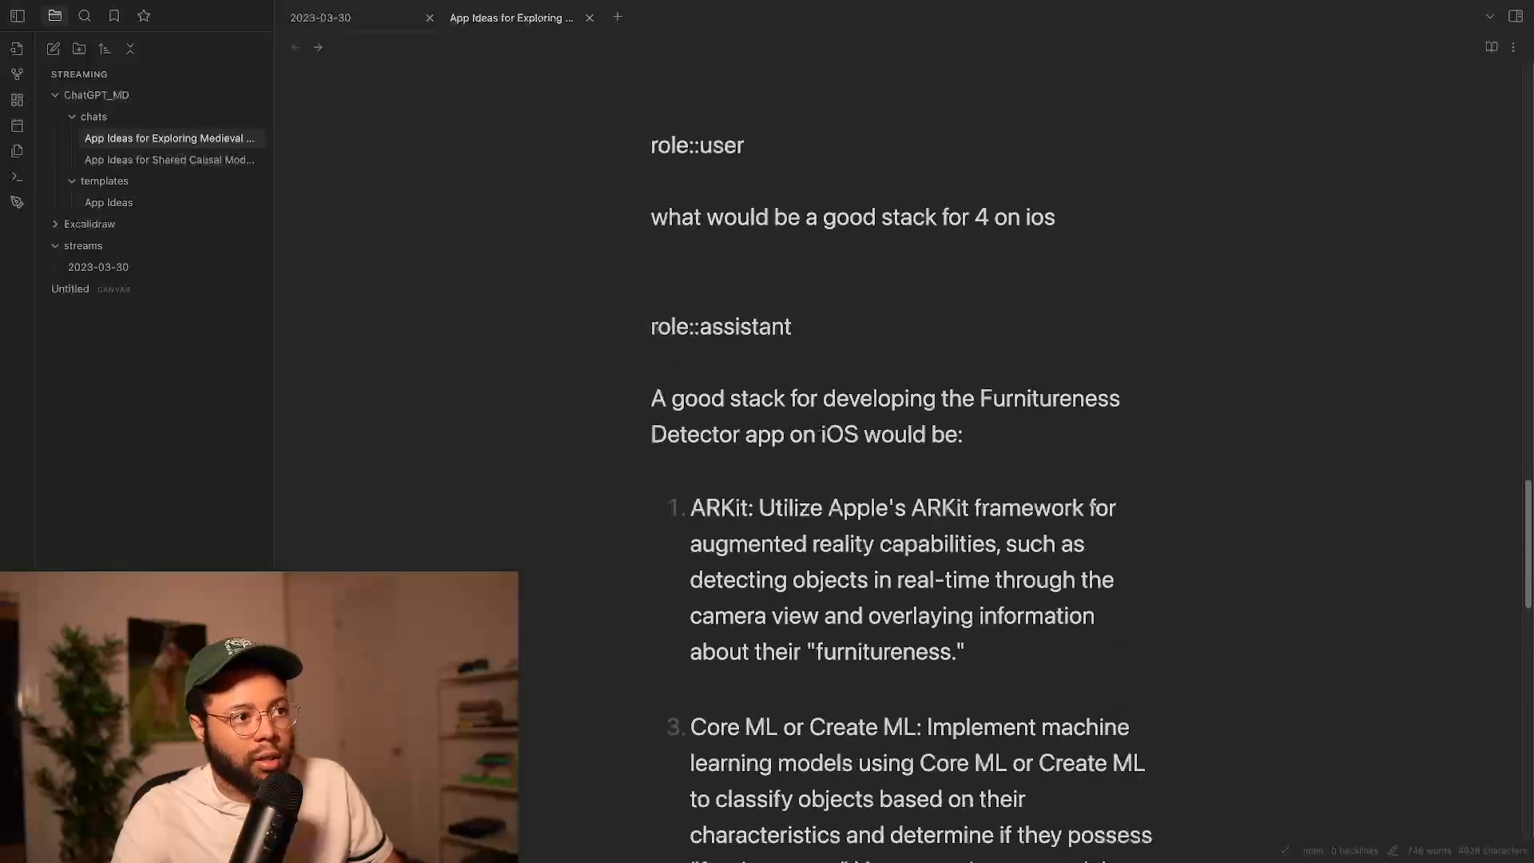
{"action": "scroll", "scroll_direction": "down", "scroll_amount": 3}
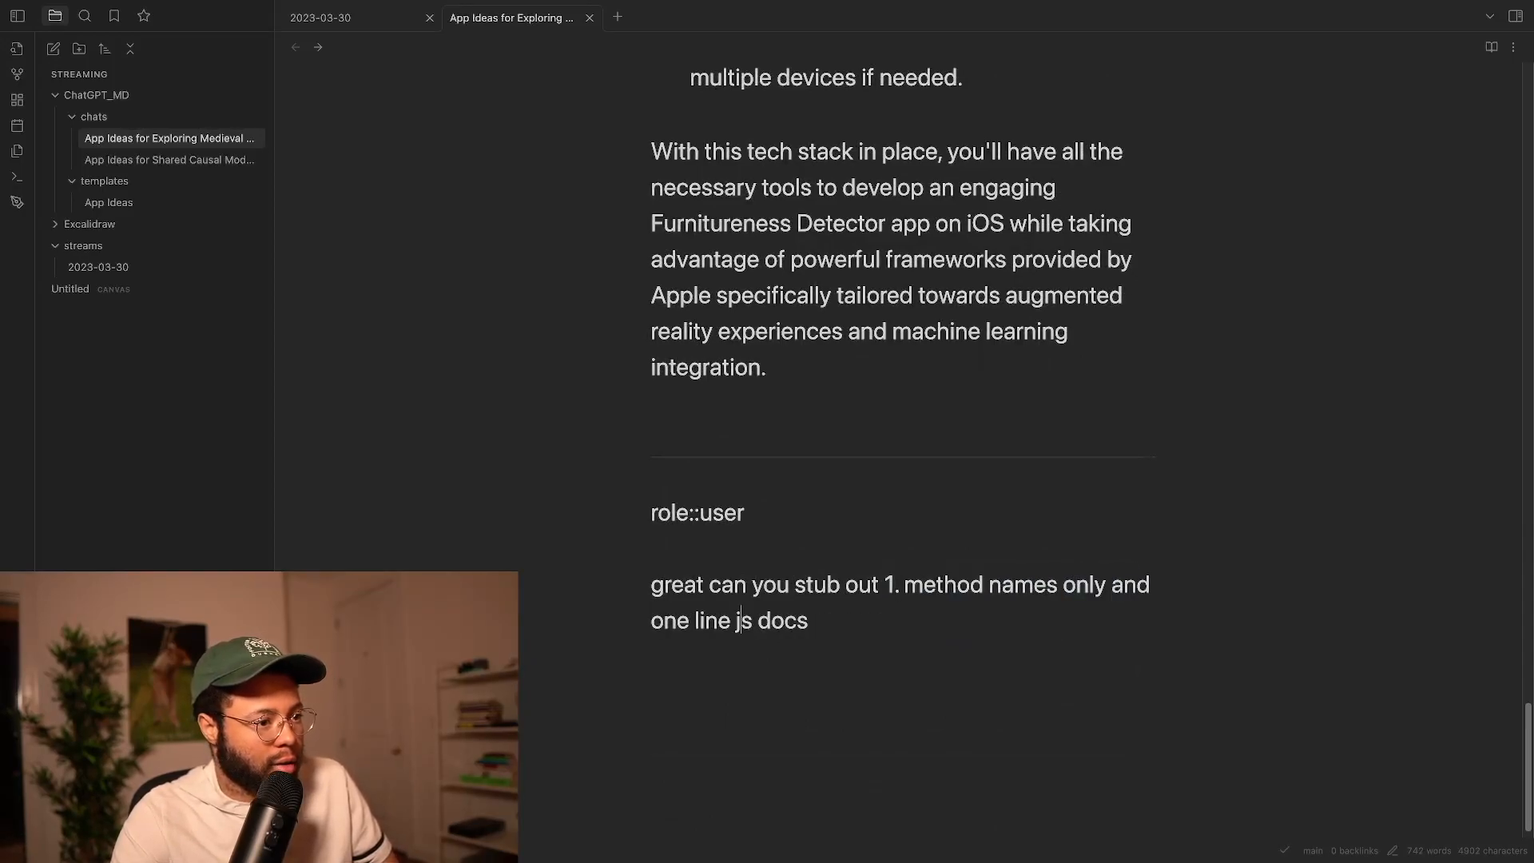
{"action": "type", "text": "swift"}
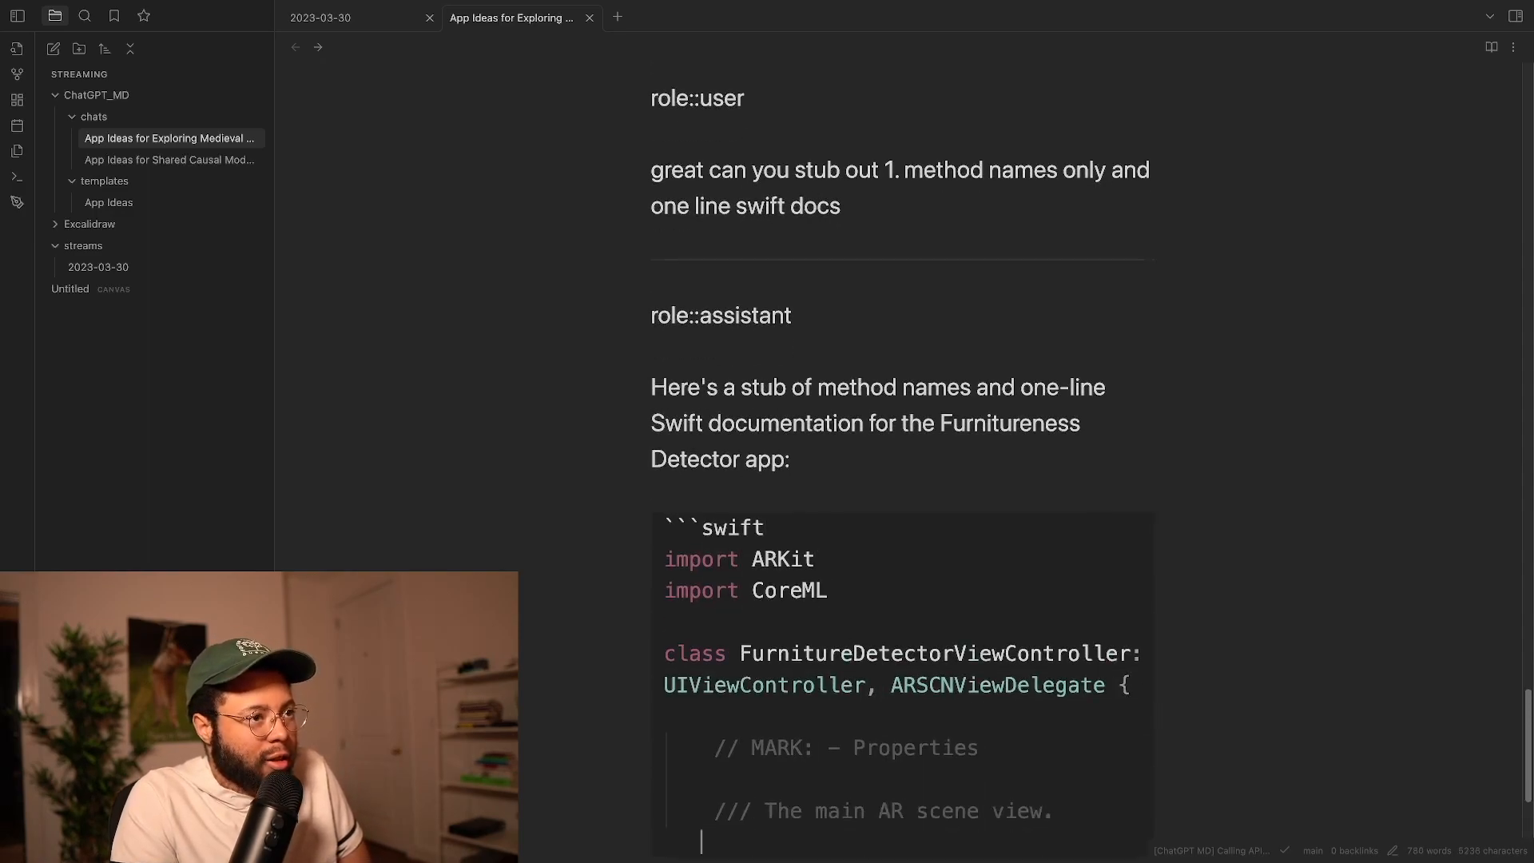
- Follow the streamed FurnitureDetectorViewController Swift stub into the note through its closing summary
{"action": "scroll", "scroll_direction": "down", "scroll_amount": 3}
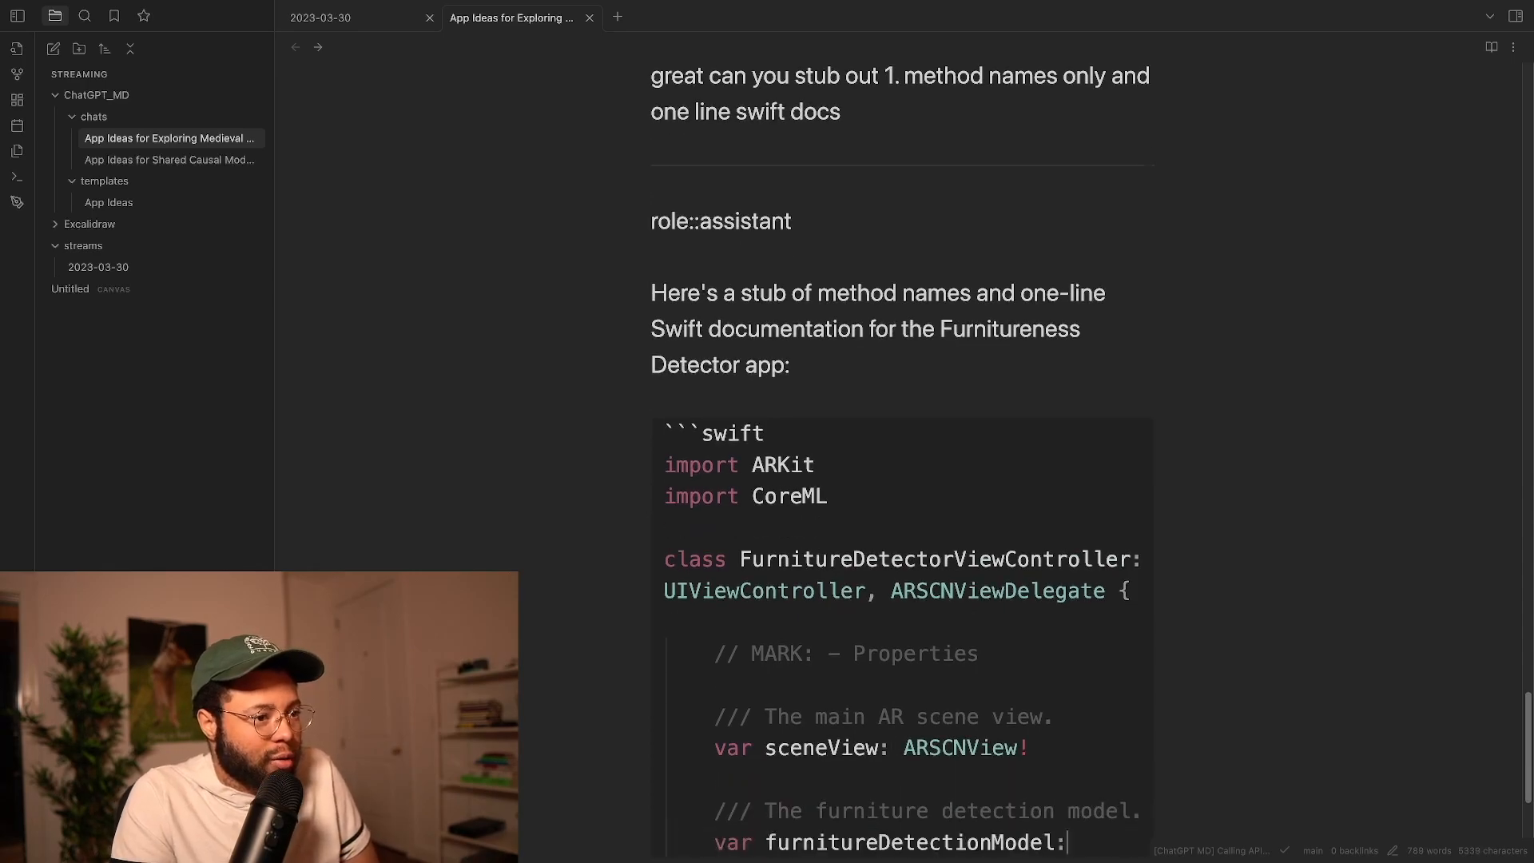
{"action": "scroll", "scroll_direction": "down", "scroll_amount": 3}
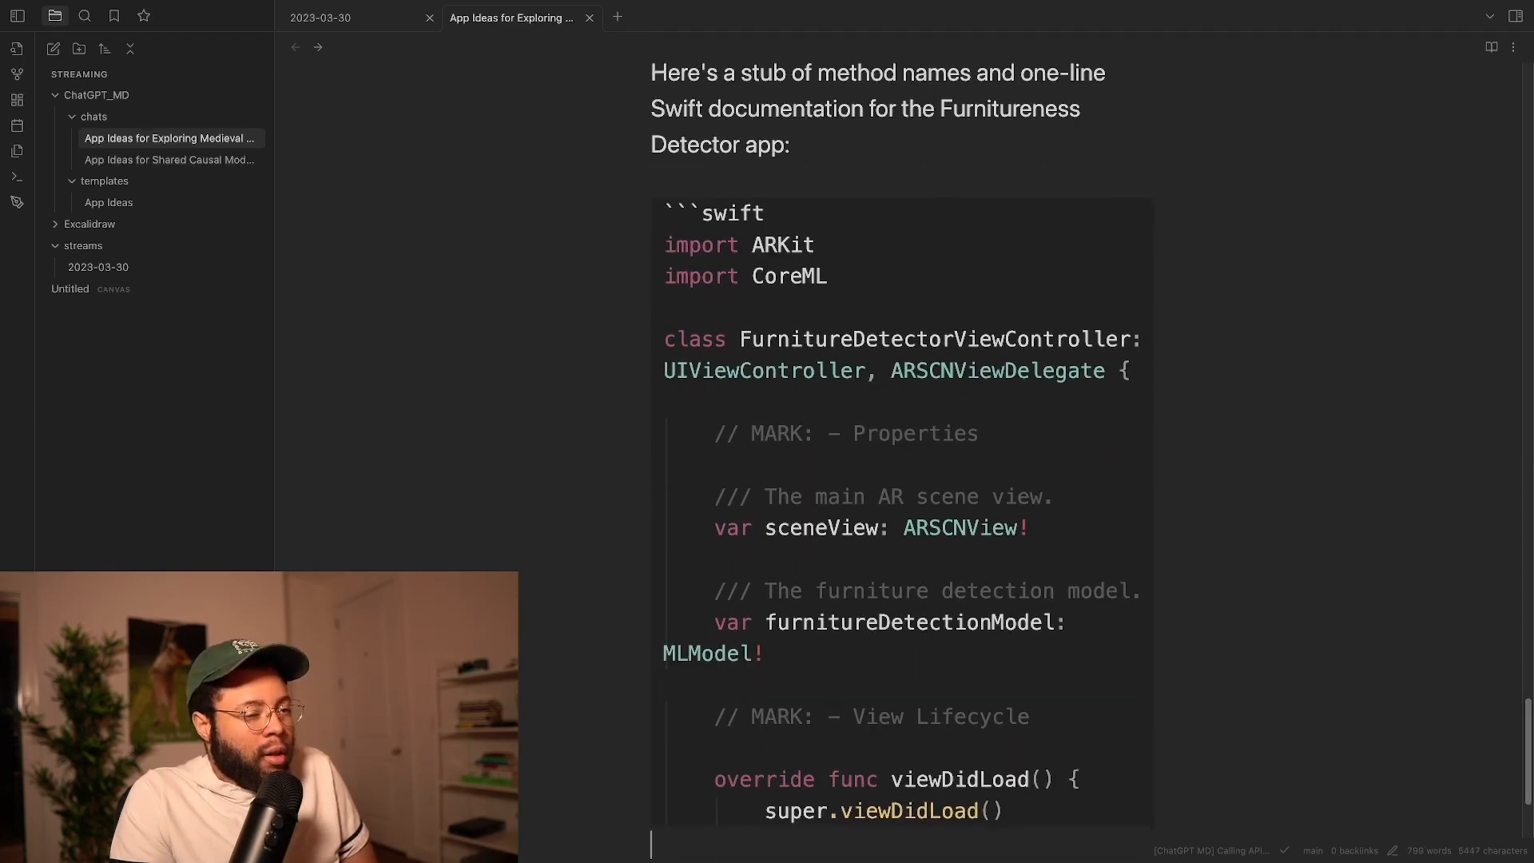
{"action": "scroll", "scroll_direction": "down", "scroll_amount": 3}
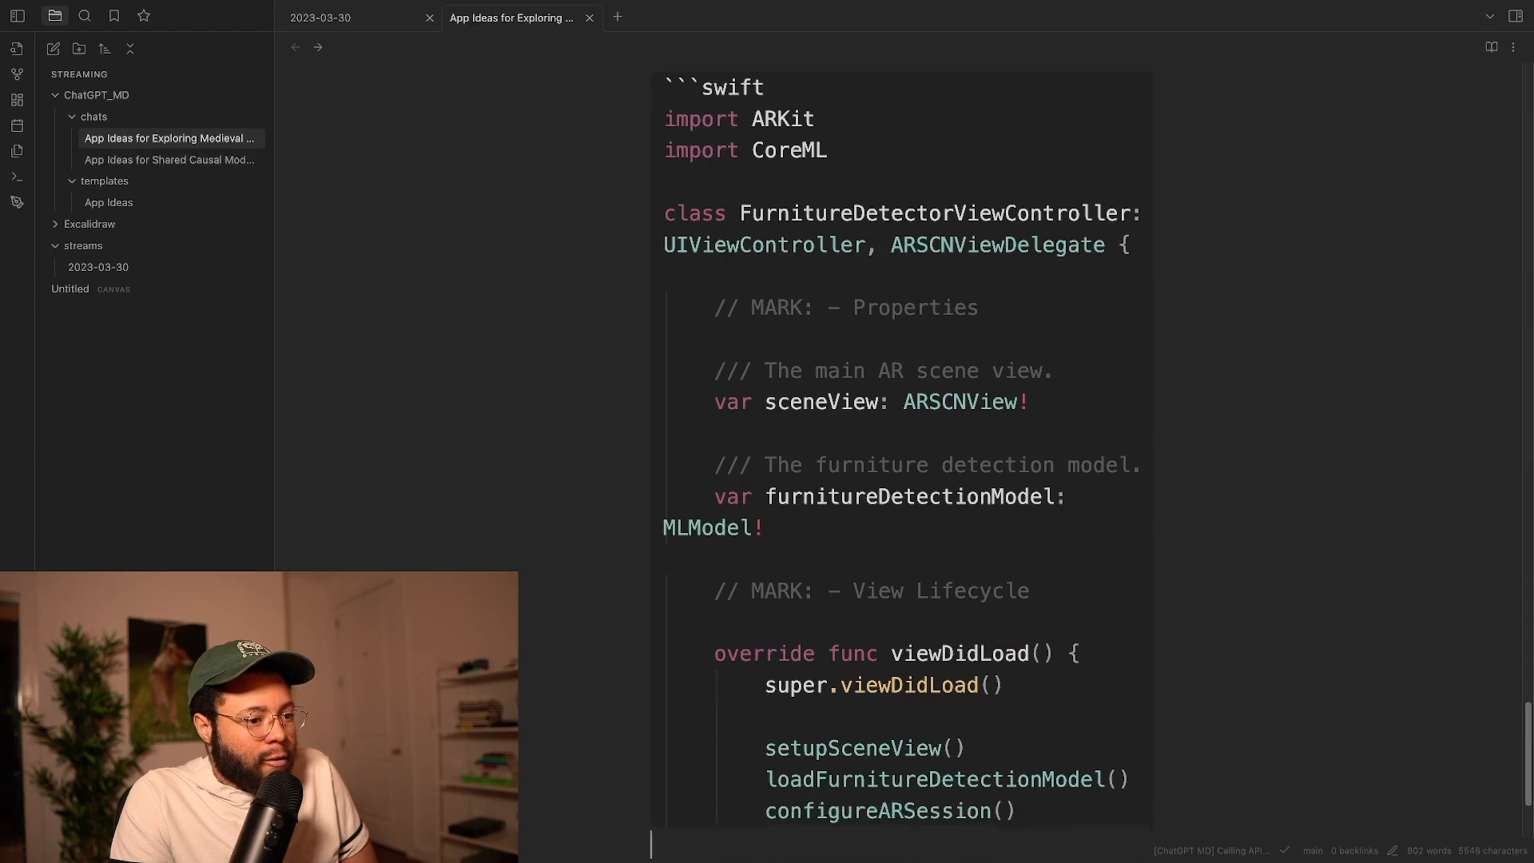
{"action": "scroll", "scroll_direction": "down", "scroll_amount": 3}
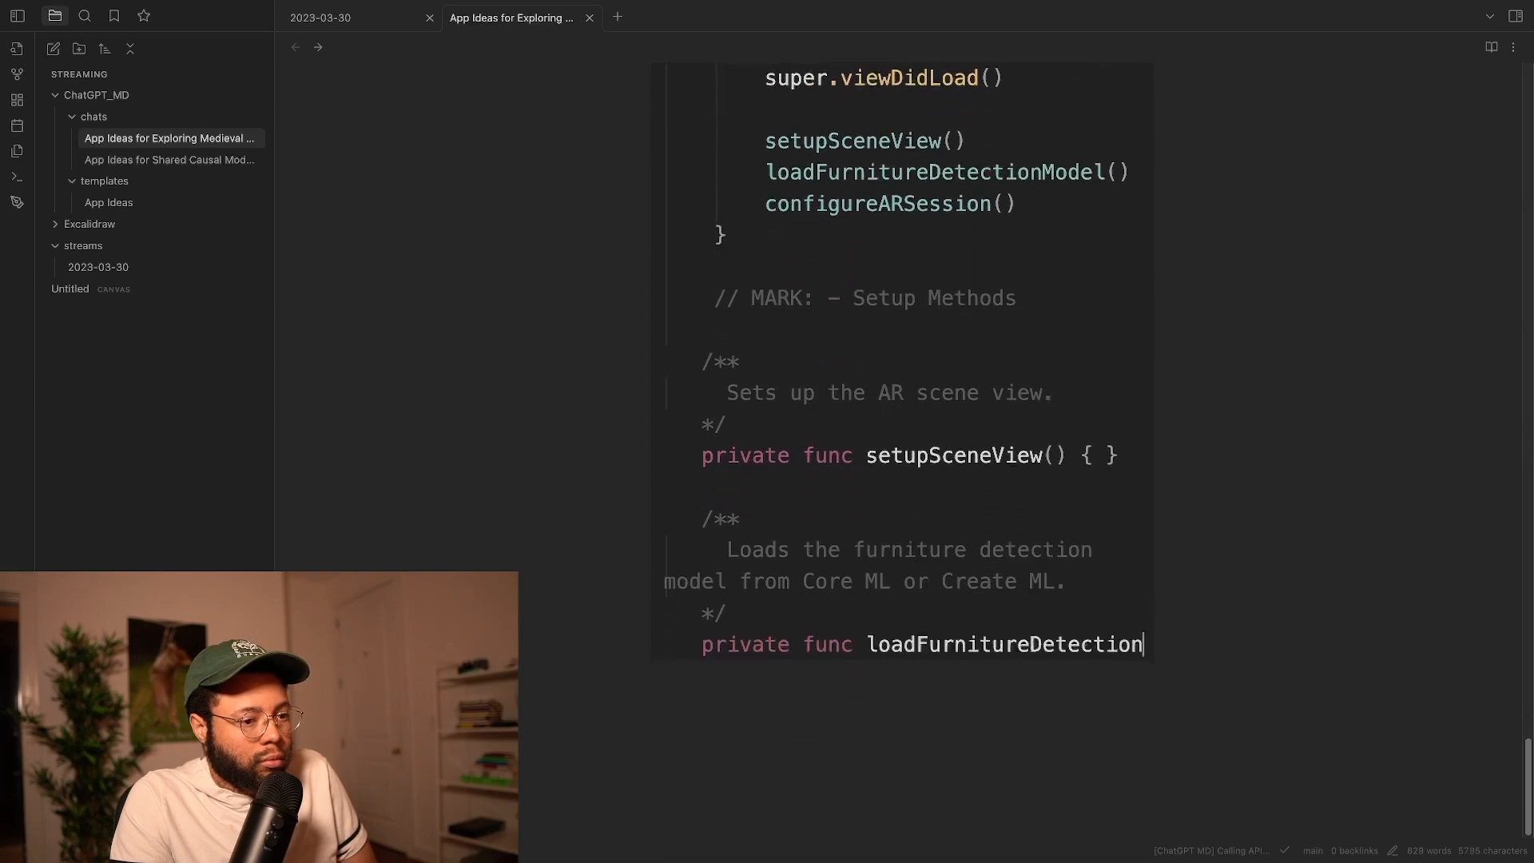
{"action": "type", "text": "Model() { }"}
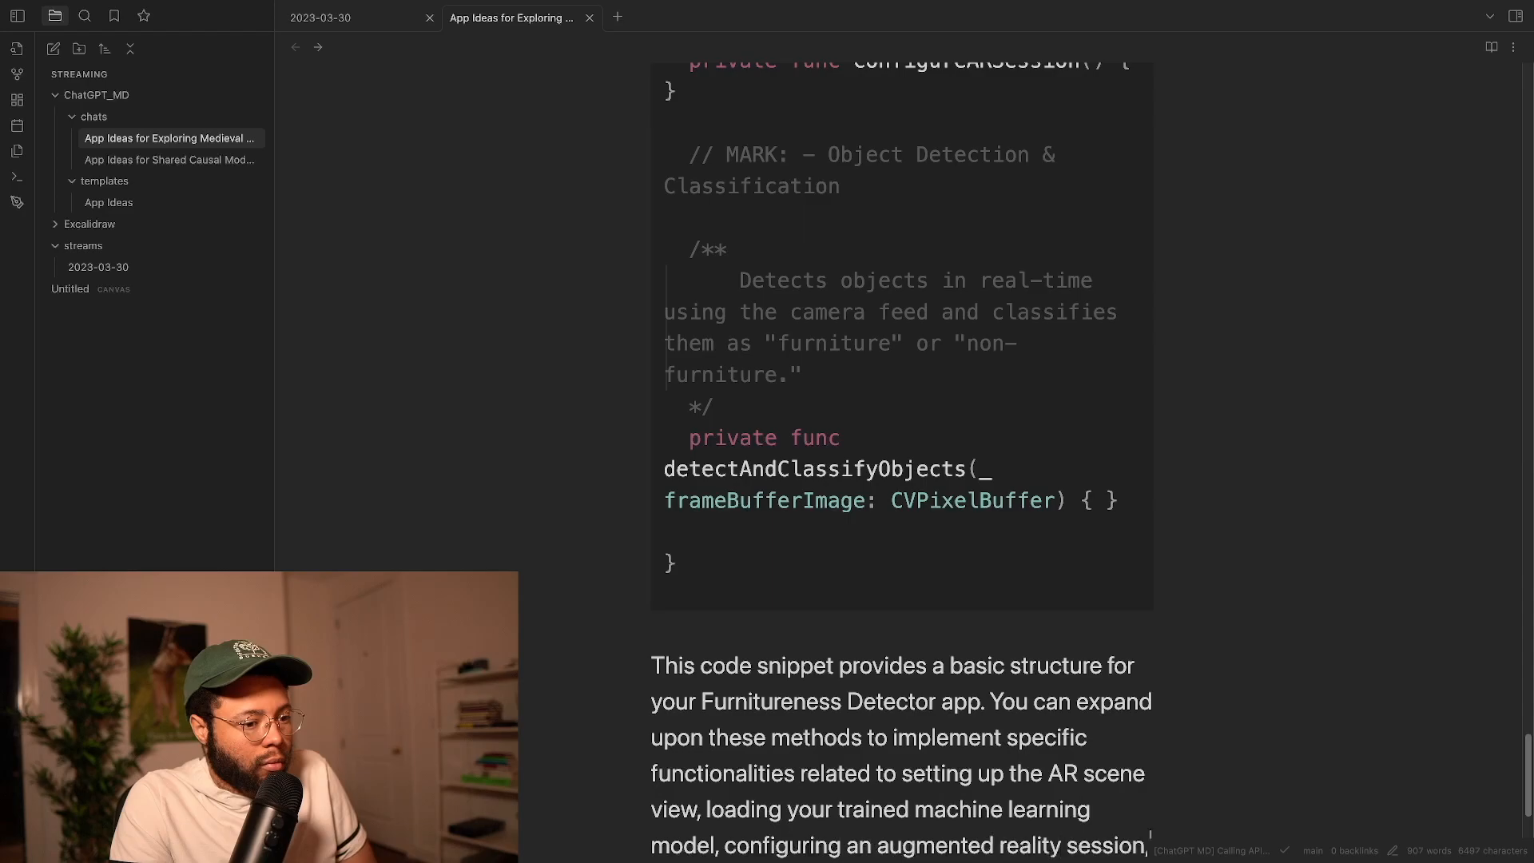
{"action": "scroll", "scroll_direction": "down", "scroll_amount": 3}
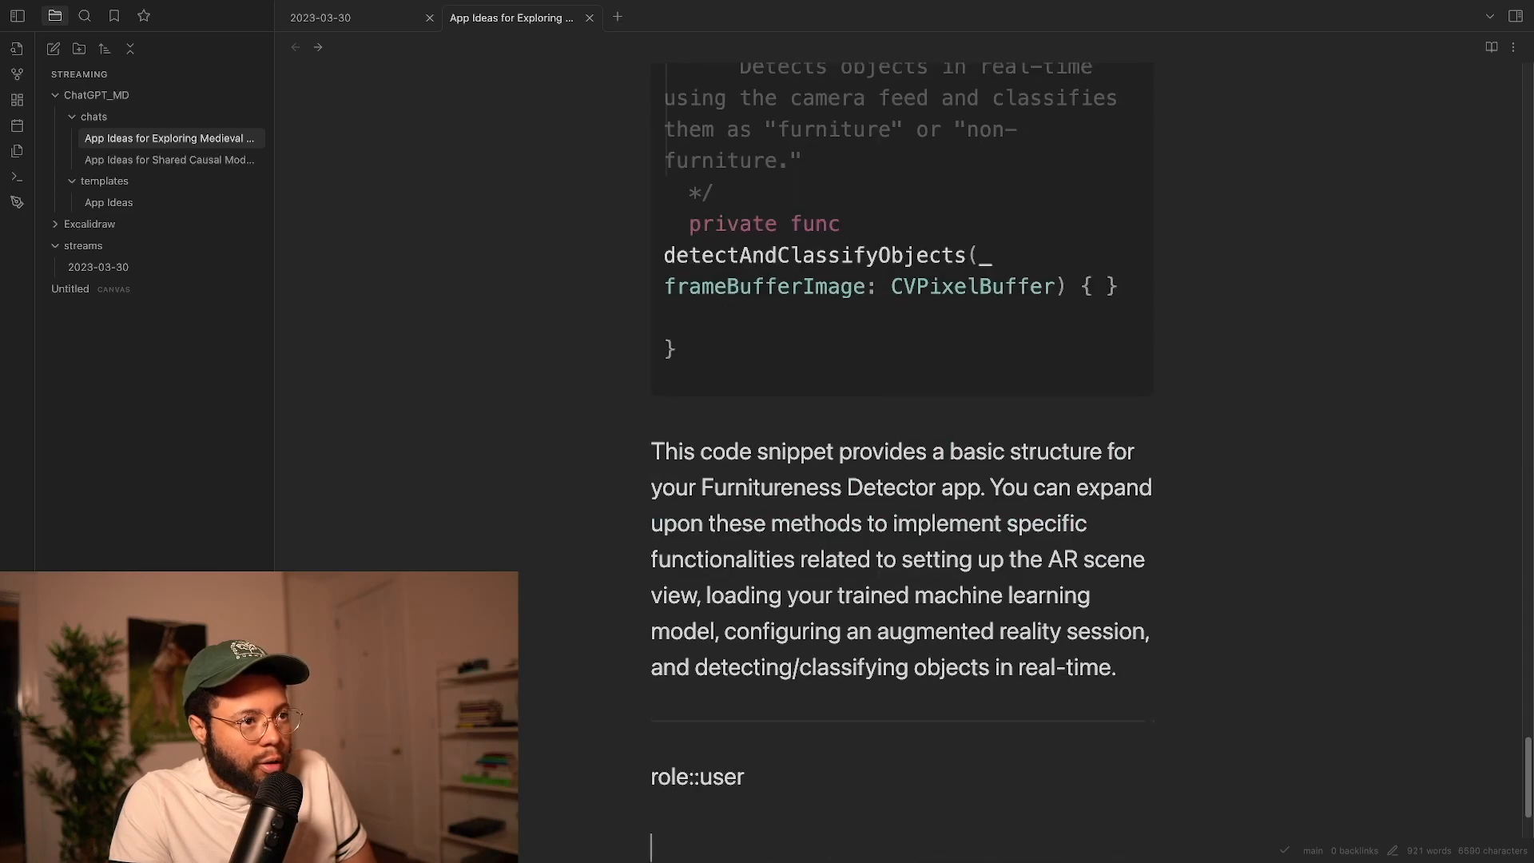
- Retype the frontmatter model value as gpt-3.5-turbo
{"action": "scroll", "scroll_direction": "down", "scroll_amount": 3}
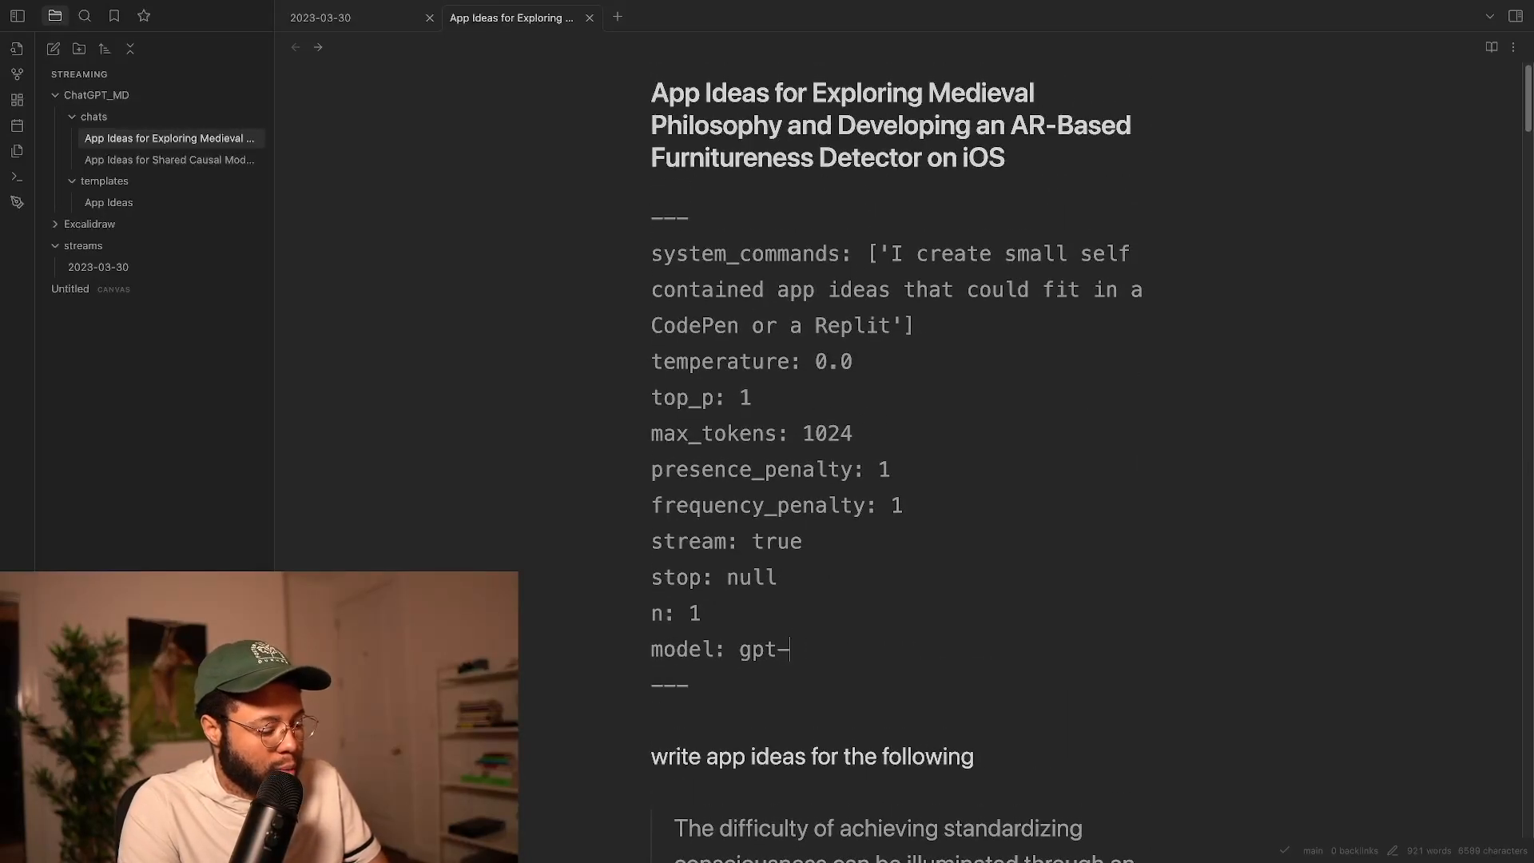
{"action": "type", "text": "3.5-tur"}
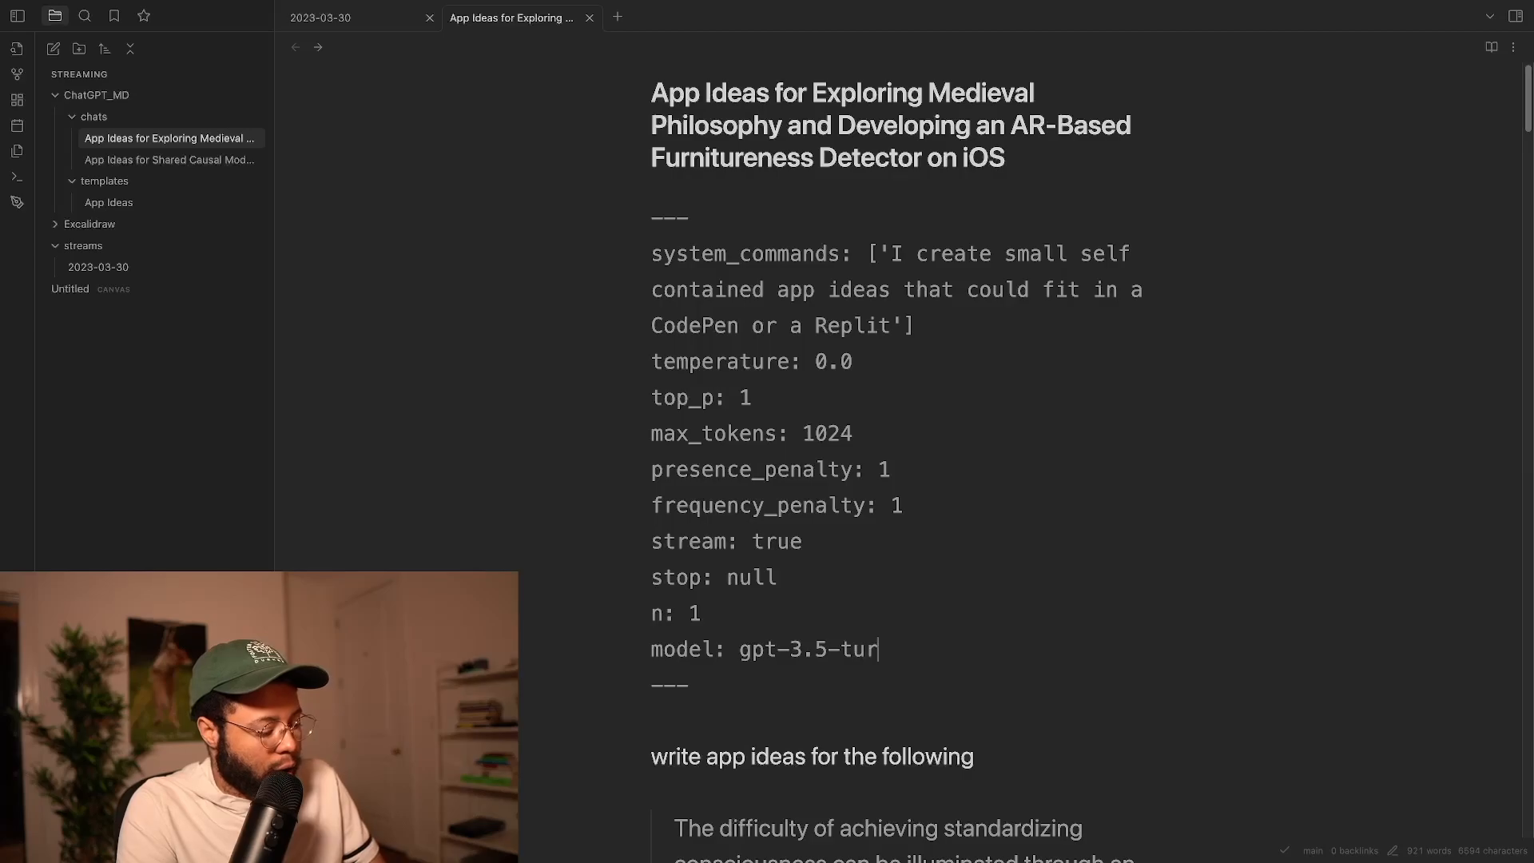
{"action": "scroll", "scroll_direction": "down", "scroll_amount": 3}
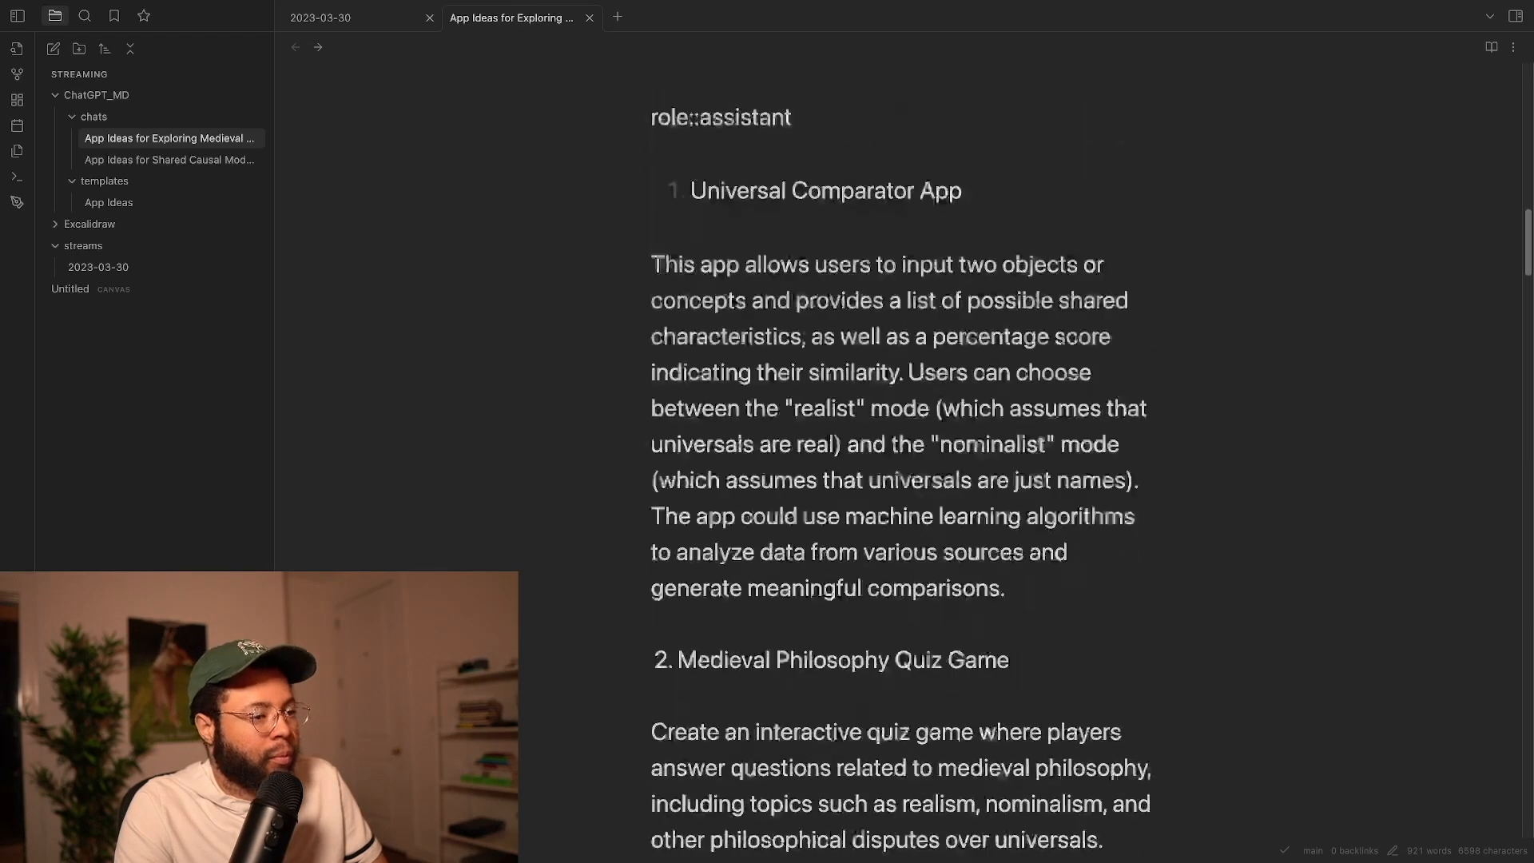
{"action": "scroll", "scroll_direction": "down", "scroll_amount": 3}
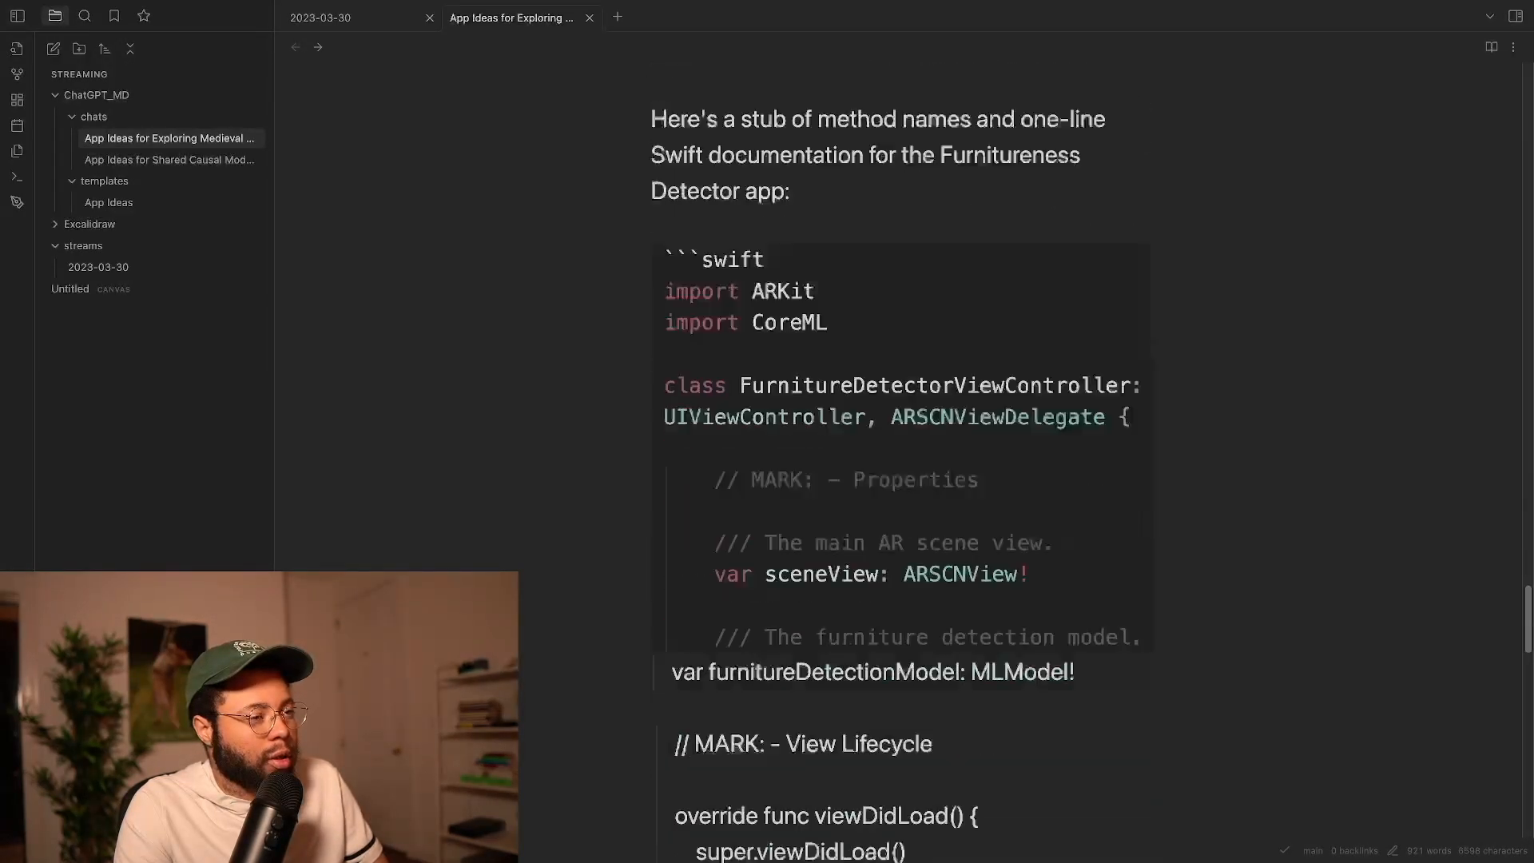
{"action": "scroll", "scroll_direction": "down", "scroll_amount": 3}
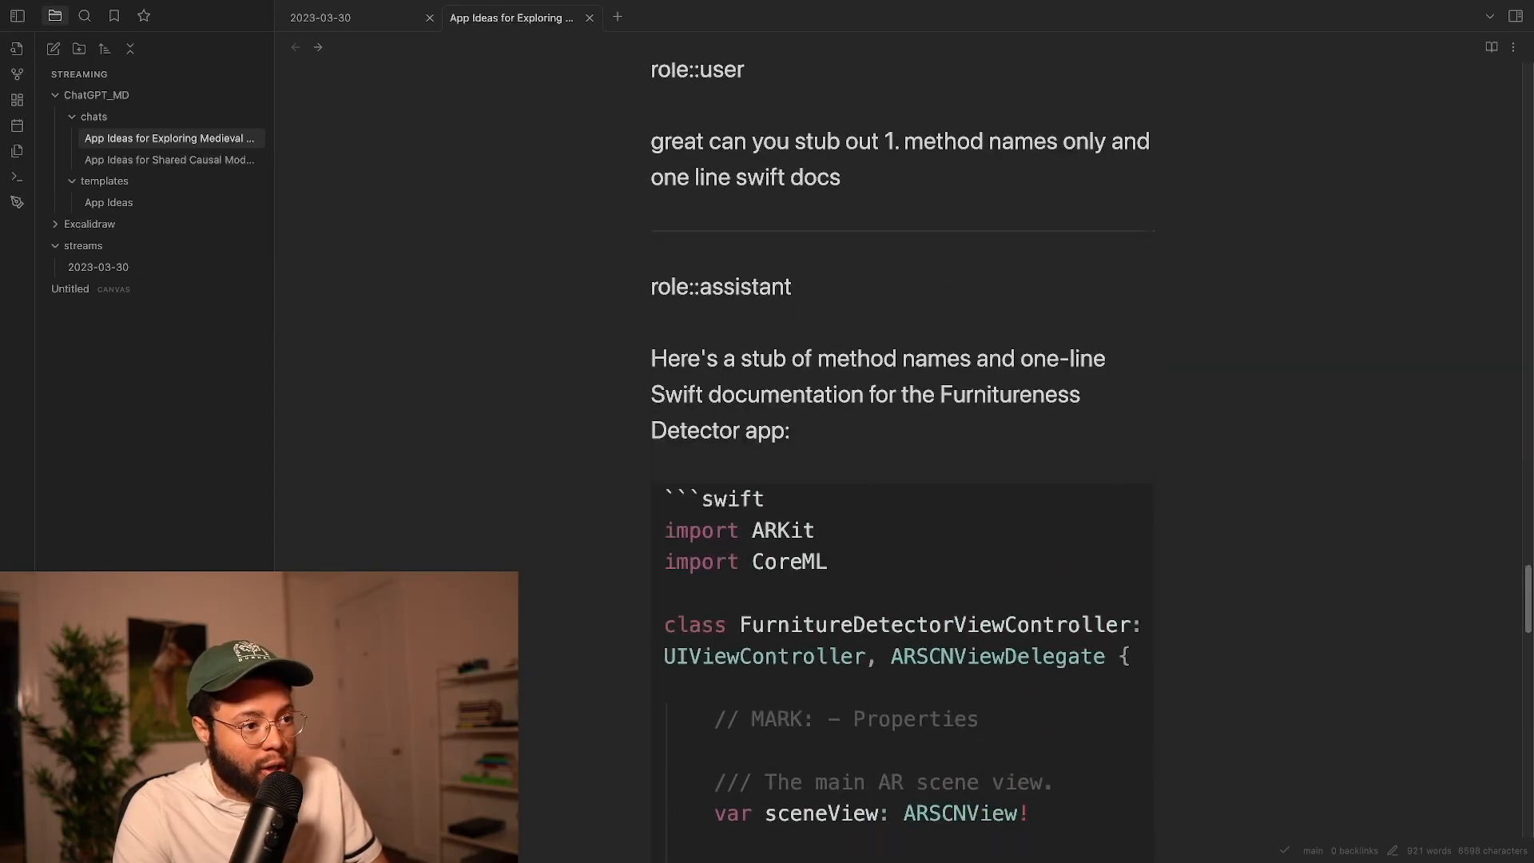
- Review the Swift stub, selecting the ARSCNViewDelegate protocol name and a later passage
{"action": "double_click", "coordinate": [789, 563]}
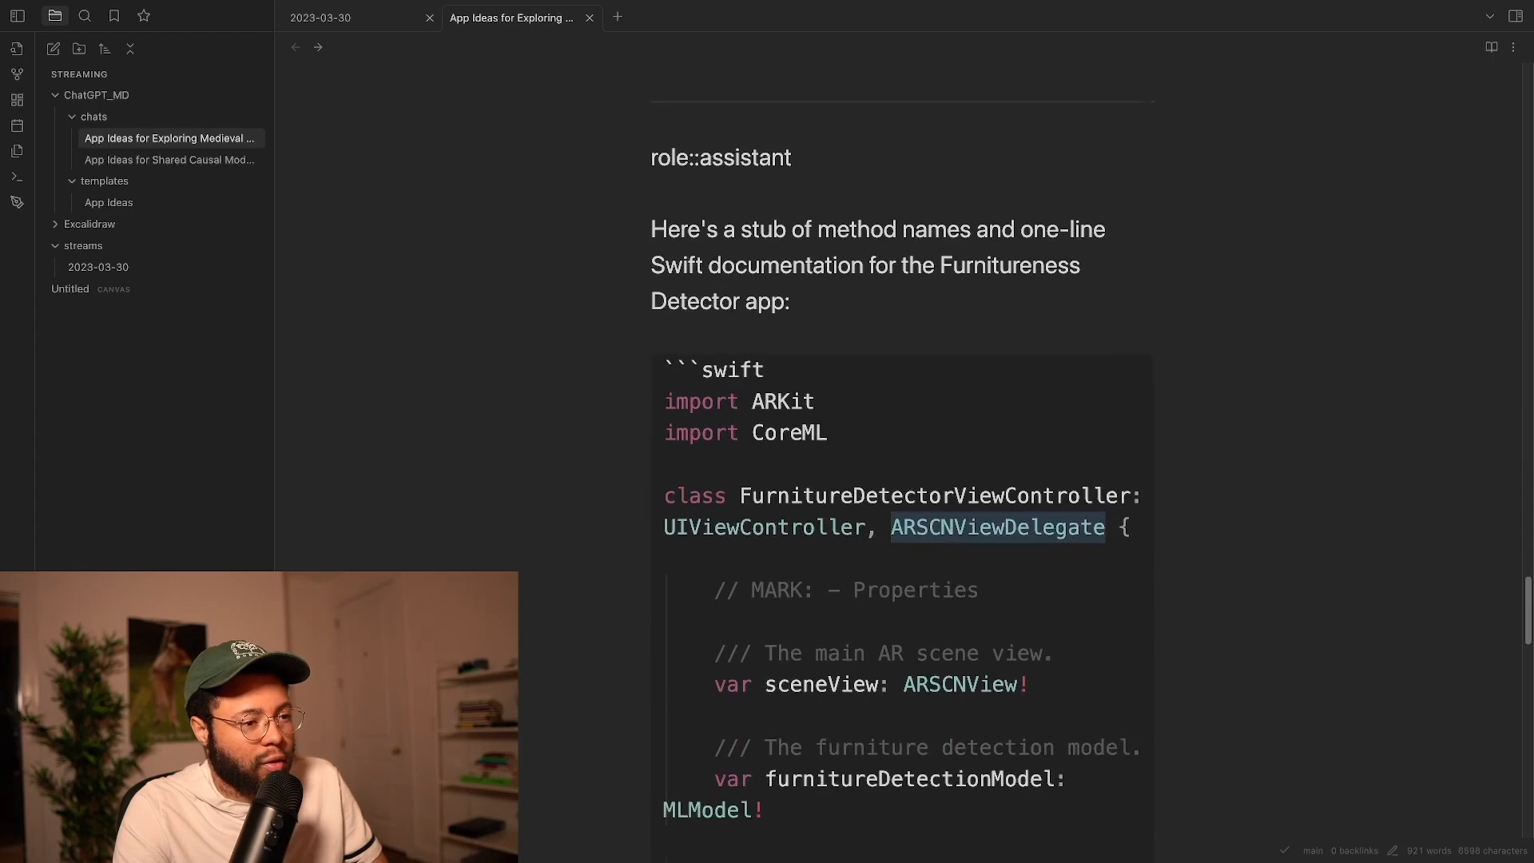
{"action": "scroll", "scroll_direction": "down", "scroll_amount": 3}
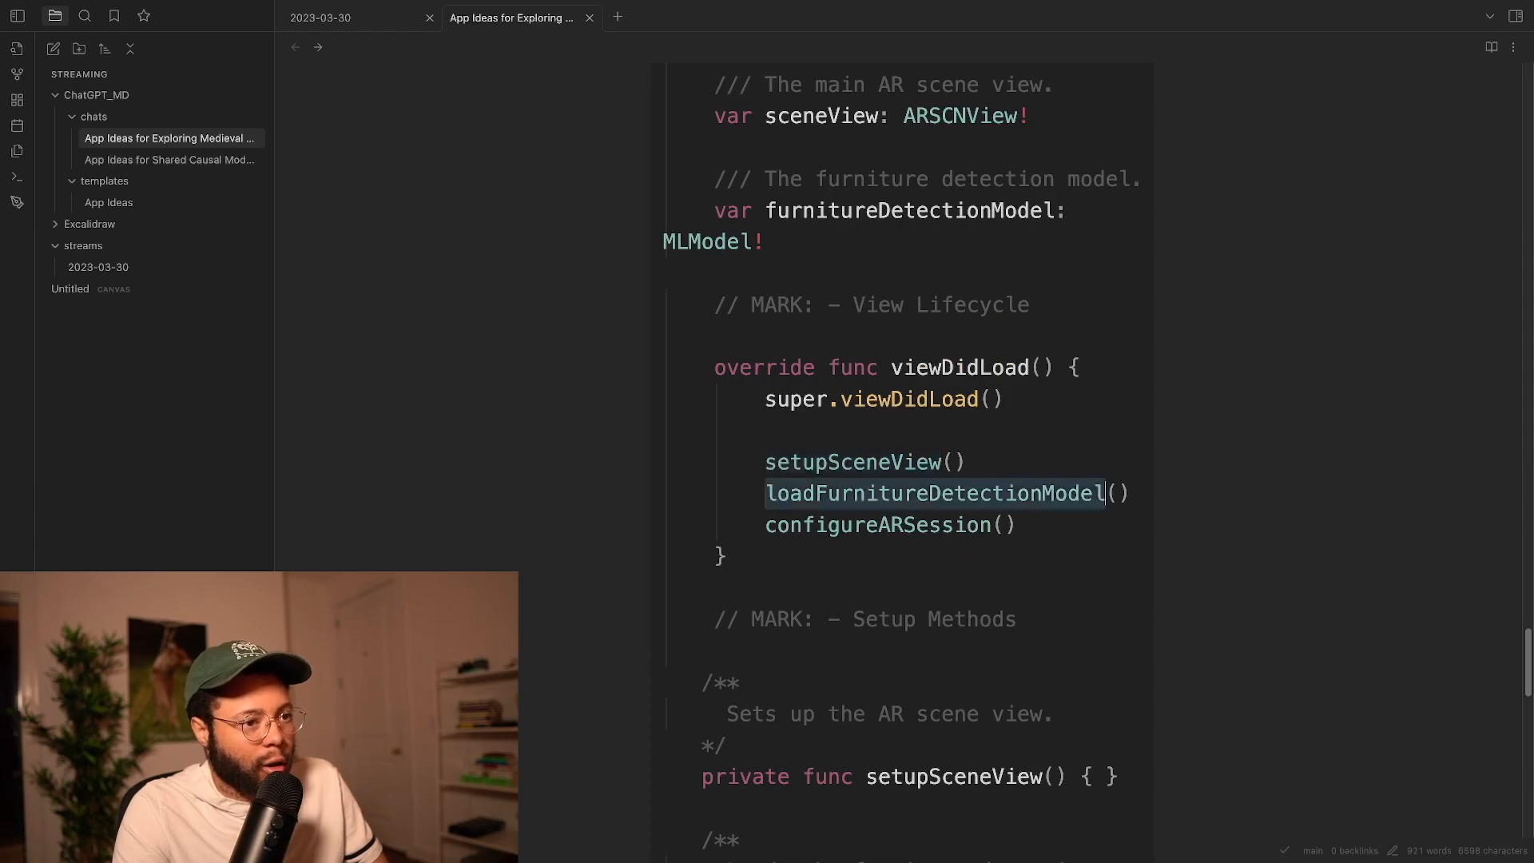
{"action": "scroll", "scroll_direction": "down", "scroll_amount": 3}
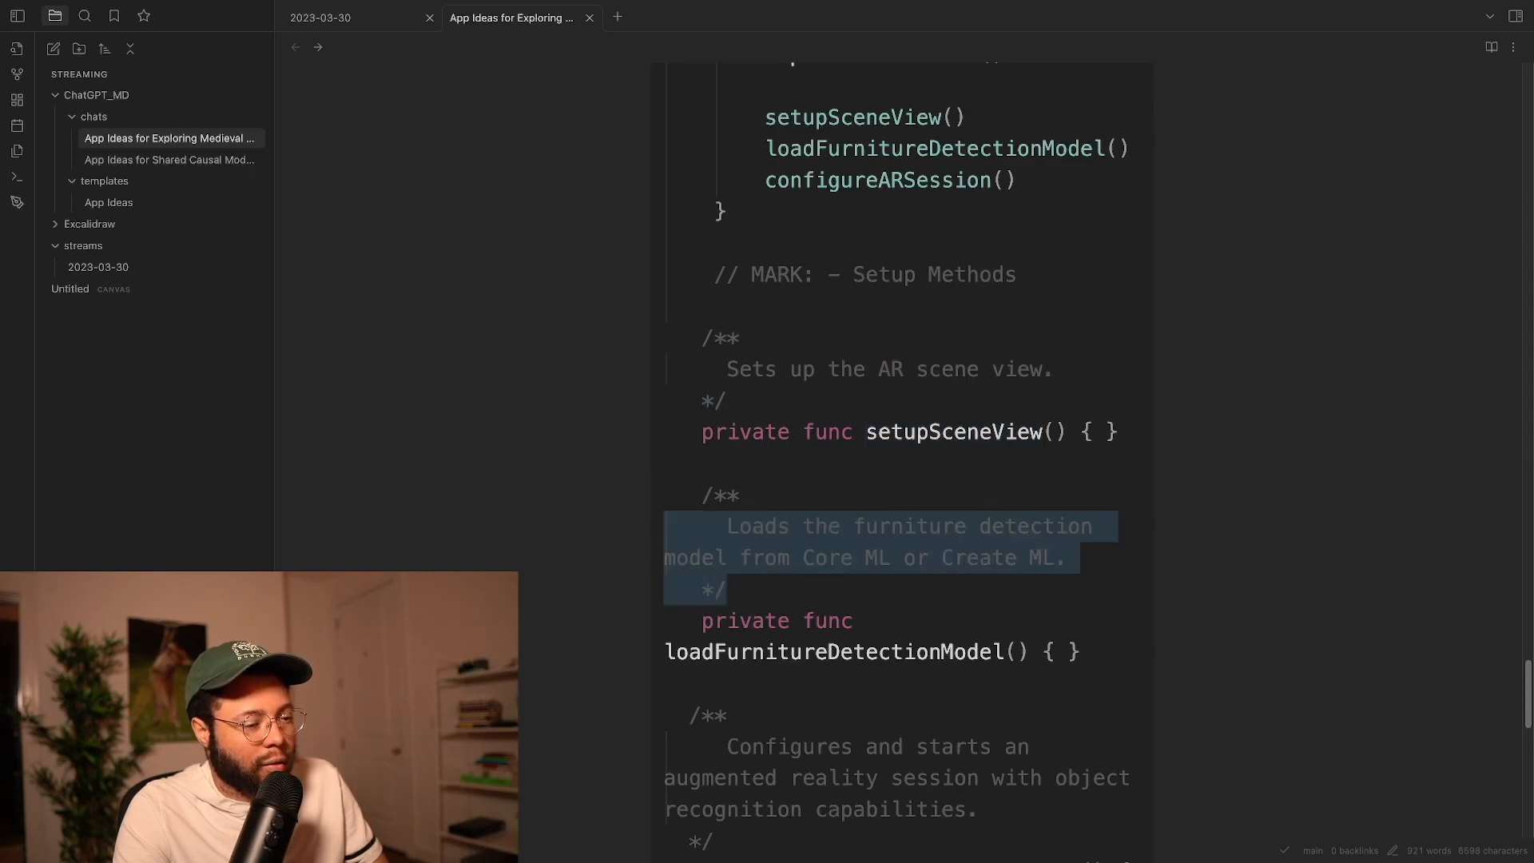
{"action": "scroll", "scroll_direction": "down", "scroll_amount": 3}
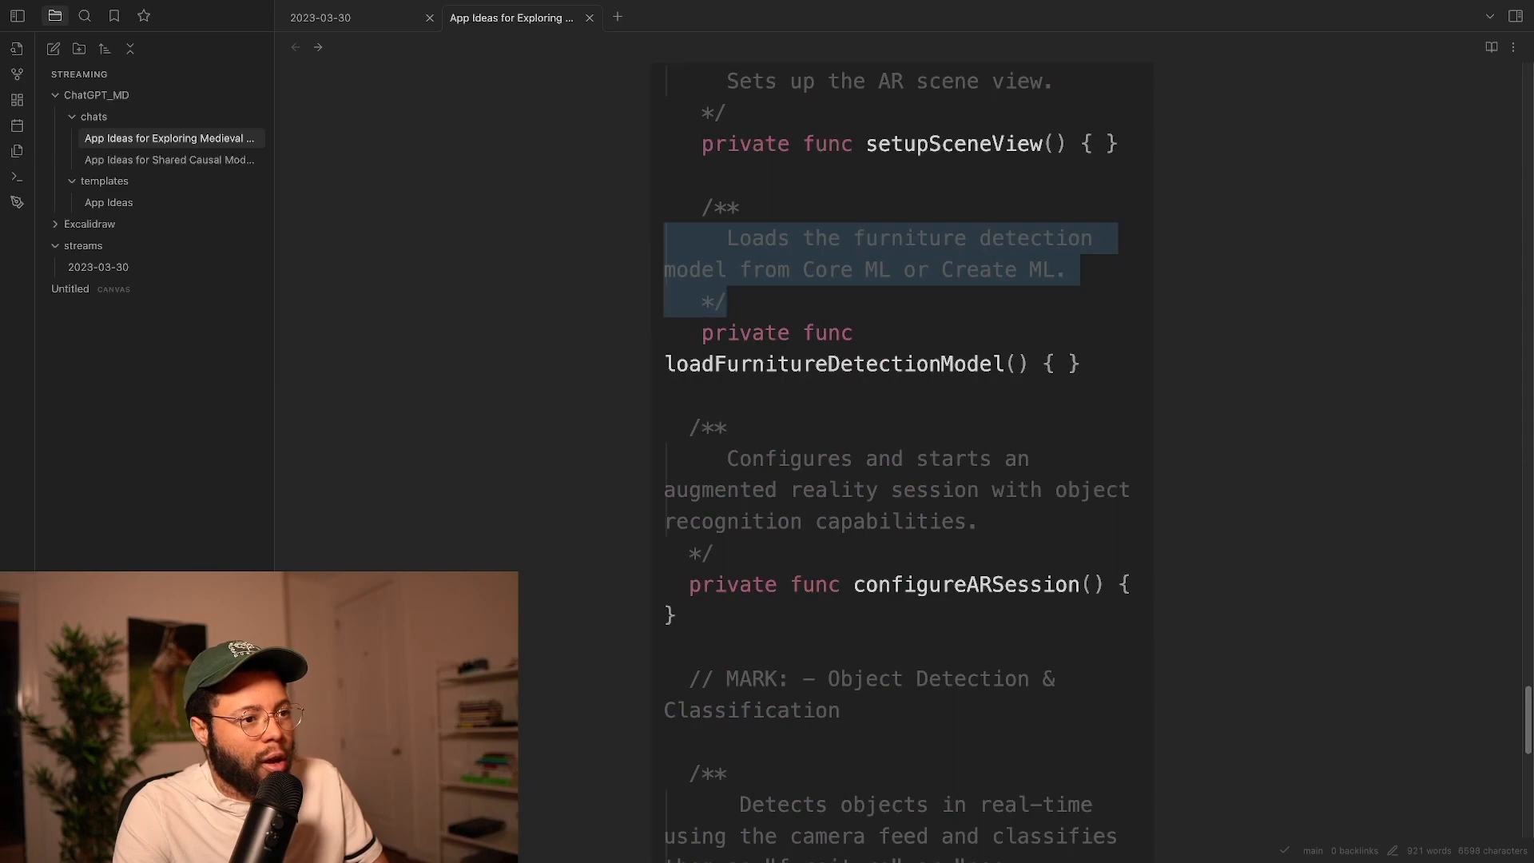
{"action": "left_click_drag", "start_coordinate": [728, 459], "coordinate": [975, 521]}
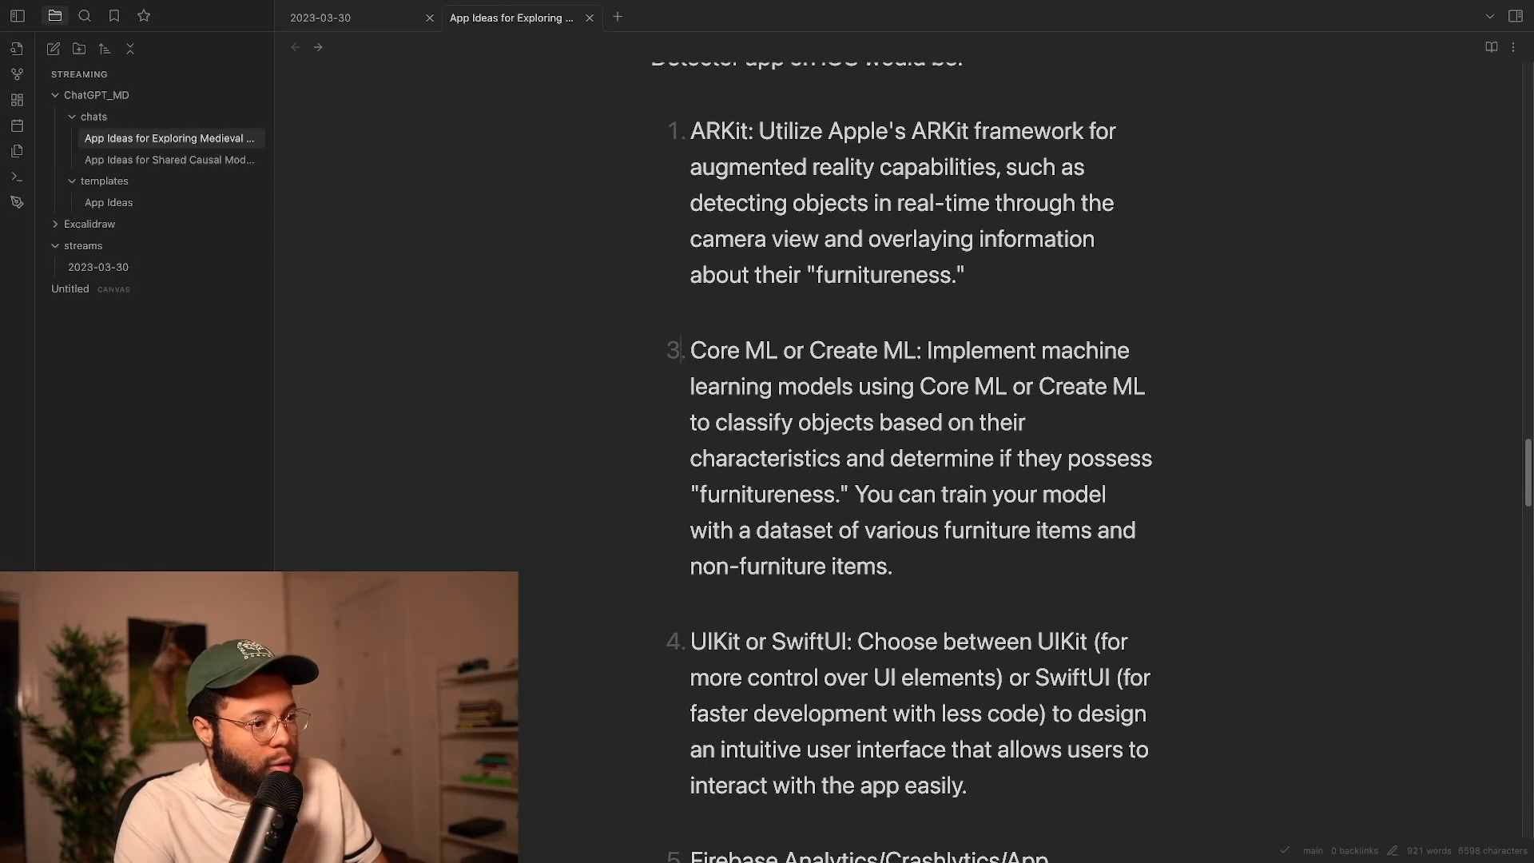
- Add a new user turn at the end reusing the 'stub out 1. method names only and one line swift docs' prompt
{"action": "scroll", "scroll_direction": "down", "scroll_amount": 3}
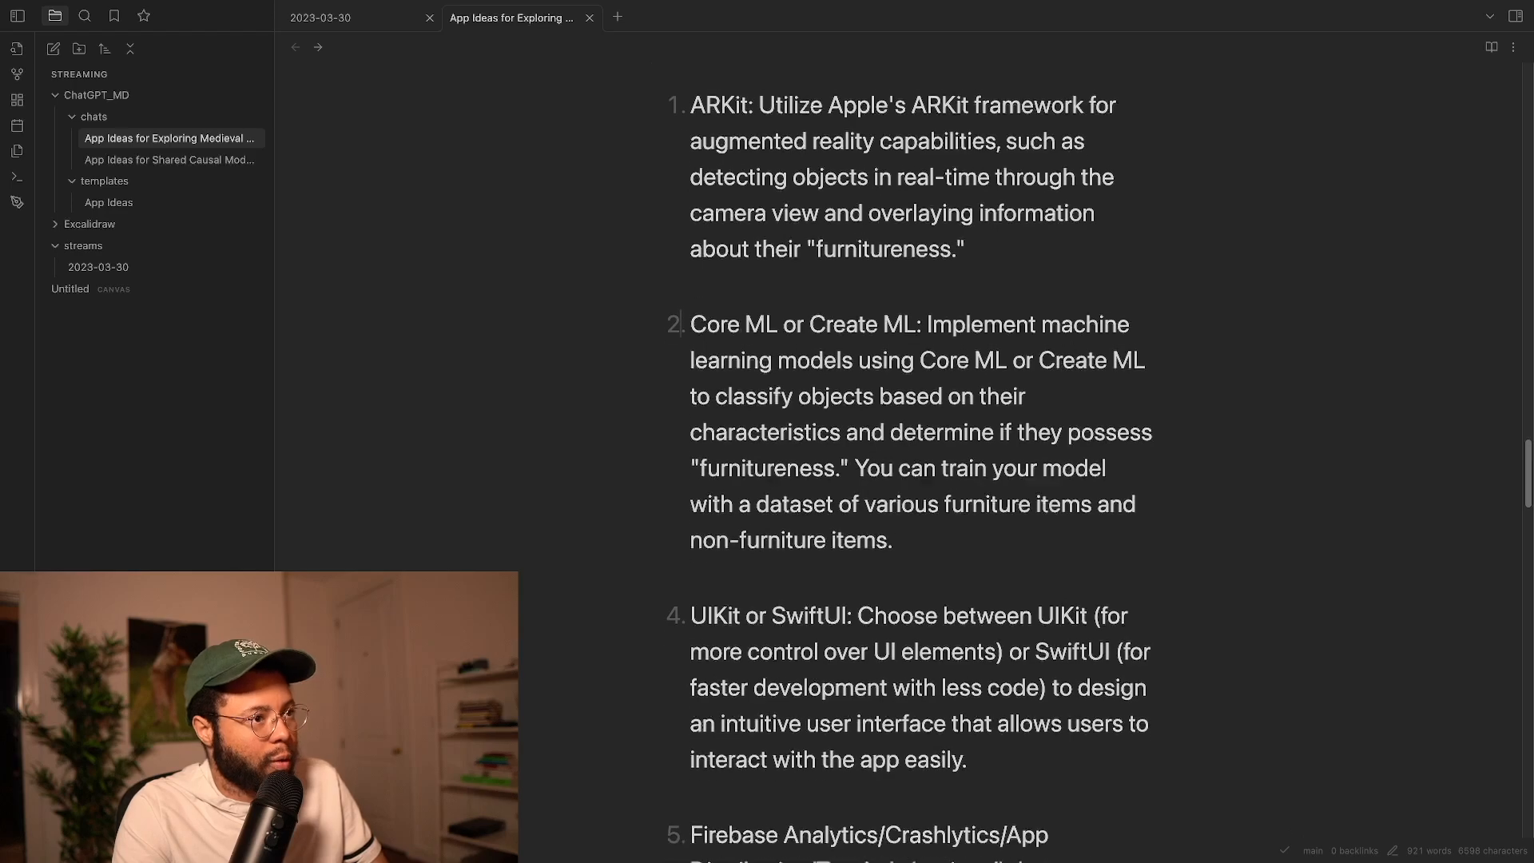
{"action": "scroll", "scroll_direction": "down", "scroll_amount": 3}
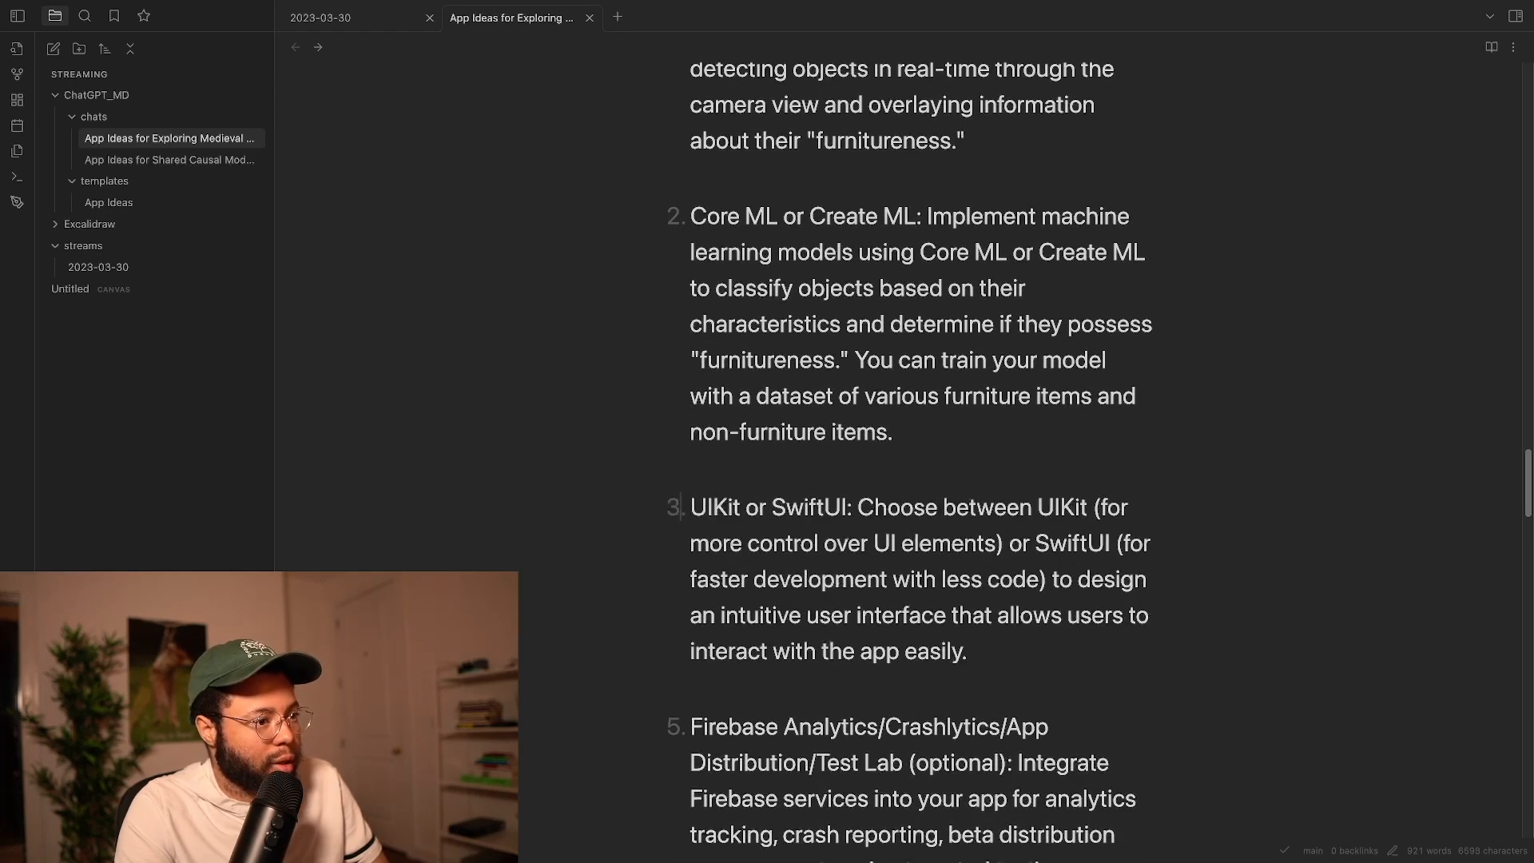
{"action": "scroll", "scroll_direction": "down", "scroll_amount": 3}
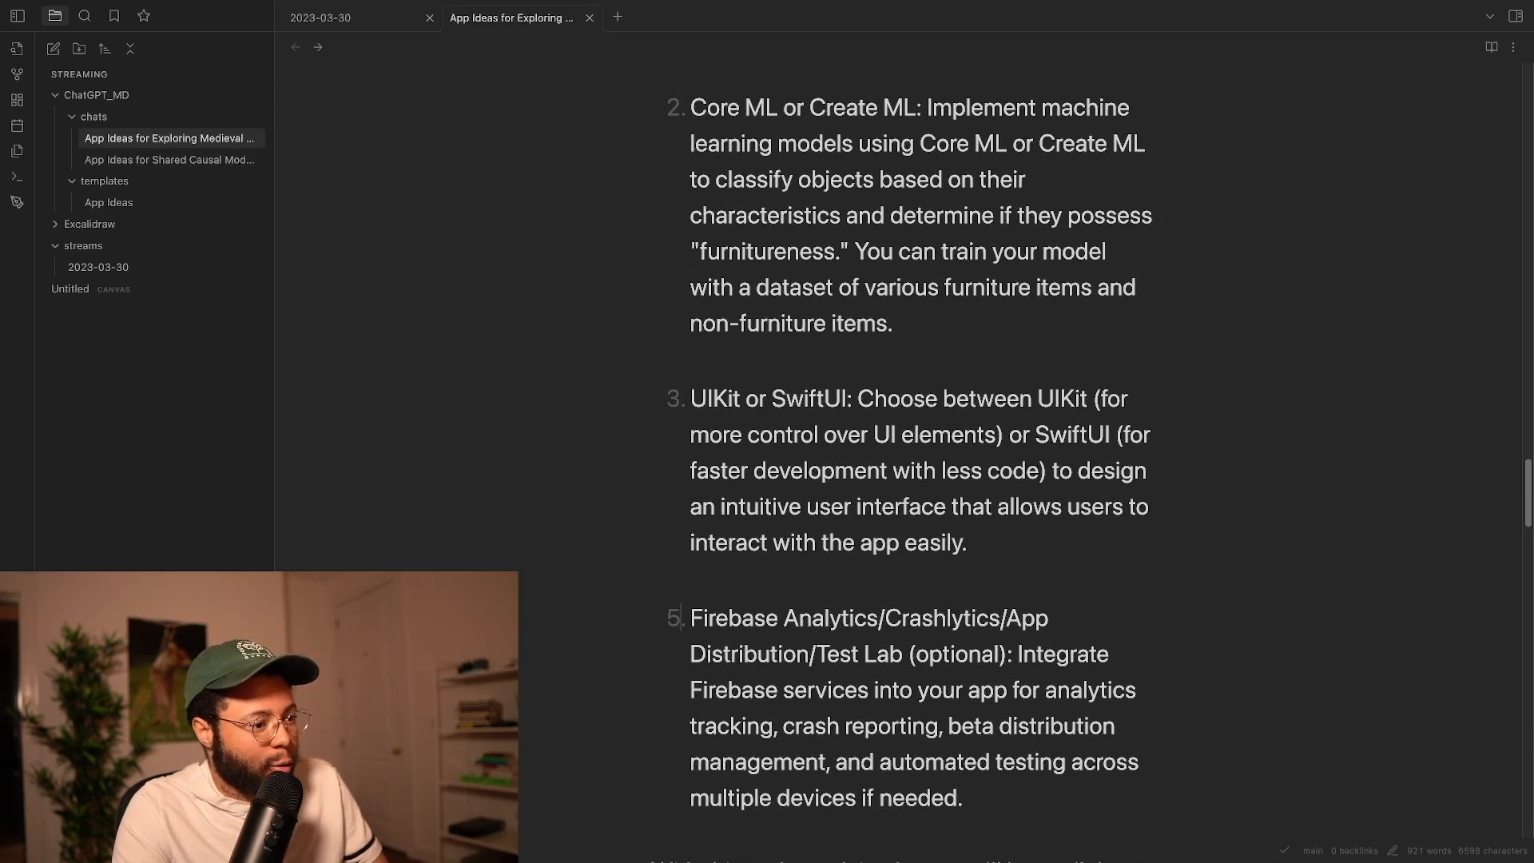
{"action": "scroll", "scroll_direction": "down", "scroll_amount": 3}
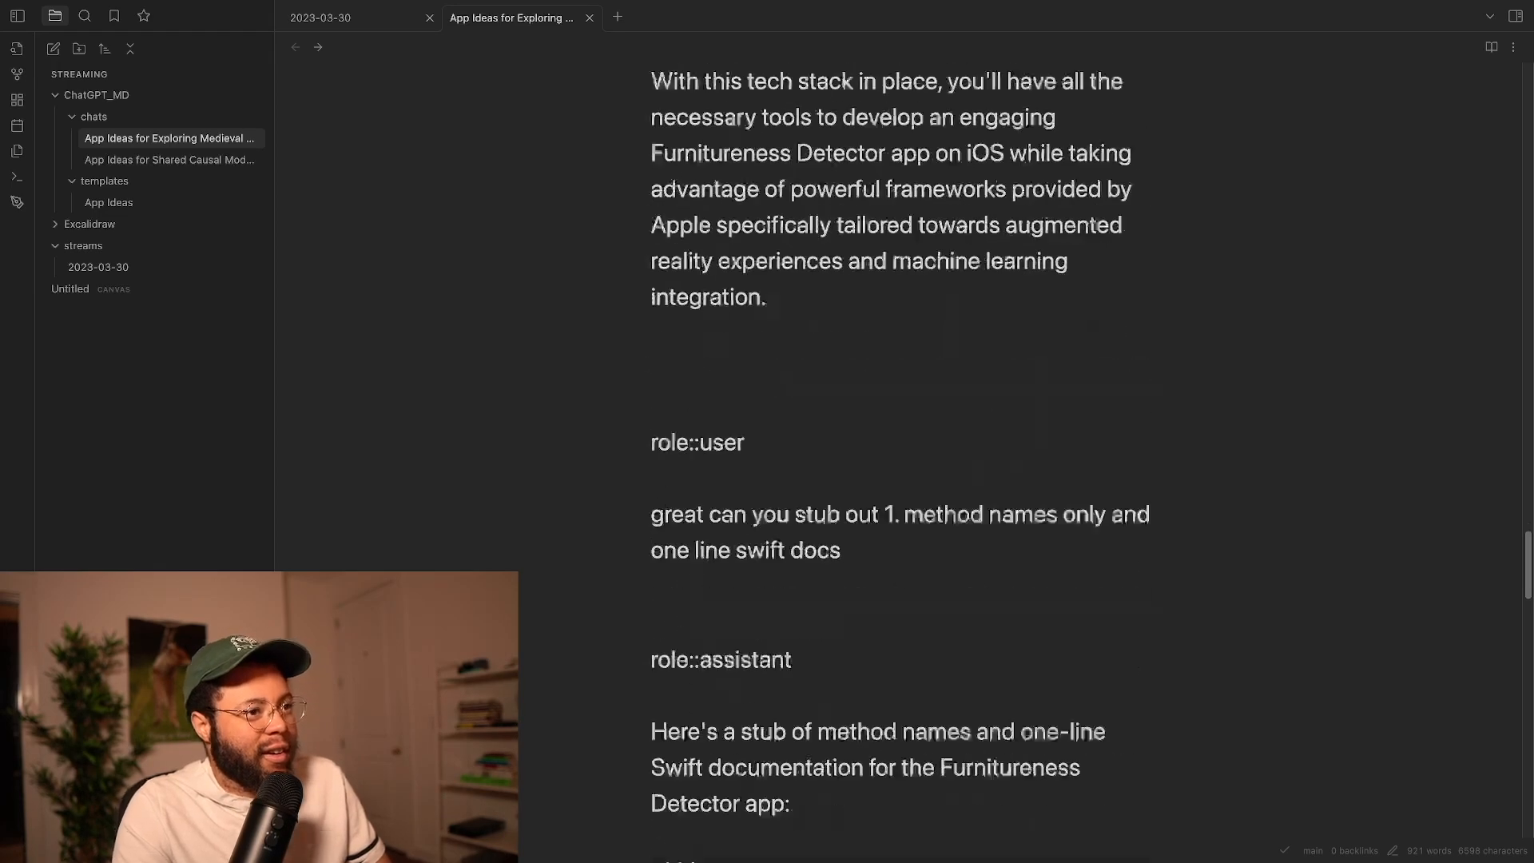
{"action": "scroll", "scroll_direction": "down", "scroll_amount": 3}
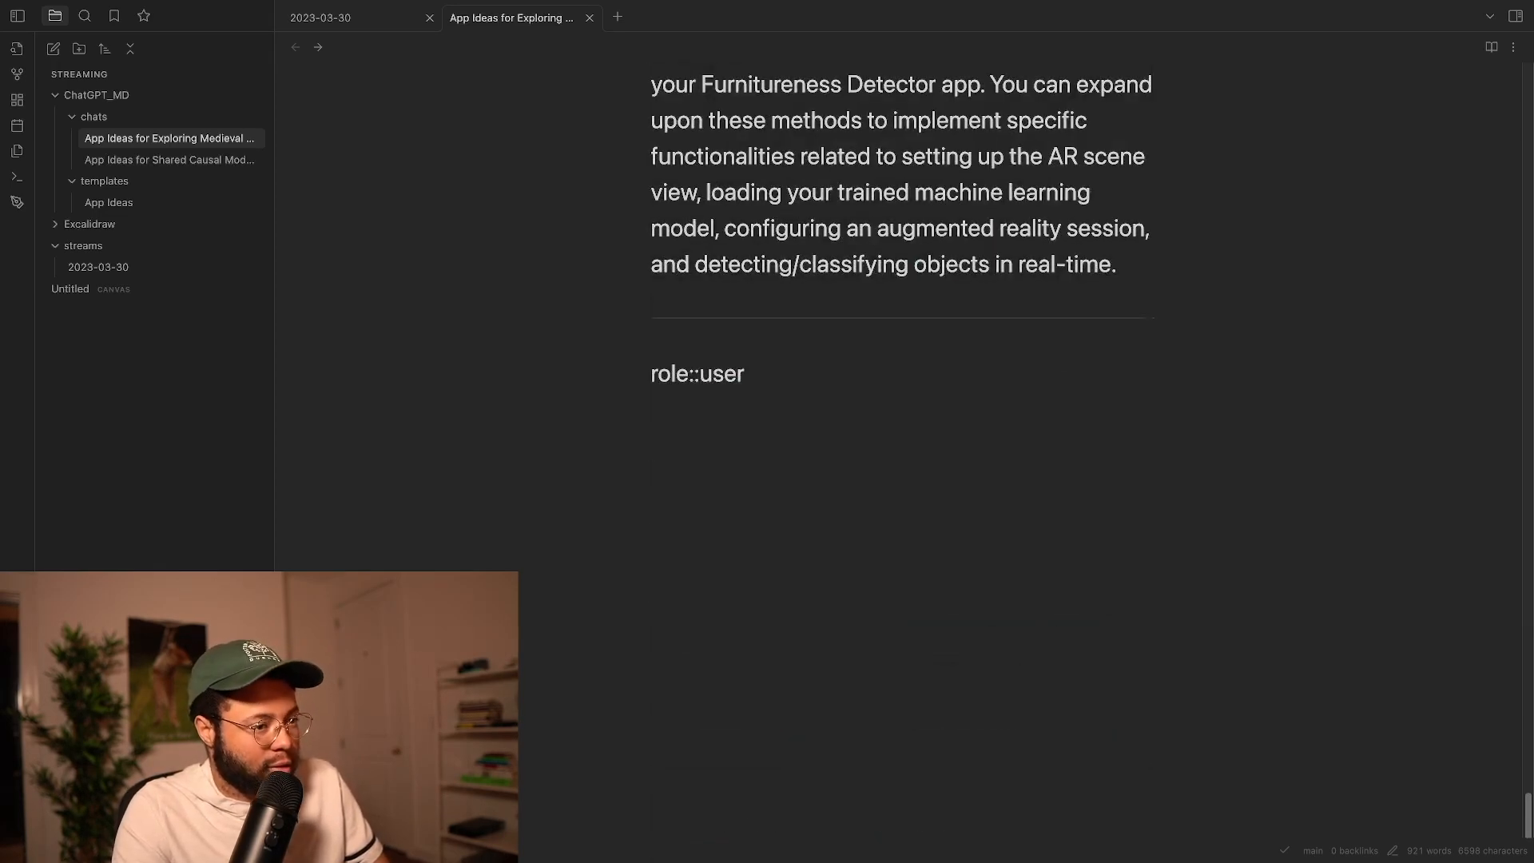
{"action": "type", "text": "great can you stub out 1. method names only and one line swift docs"}
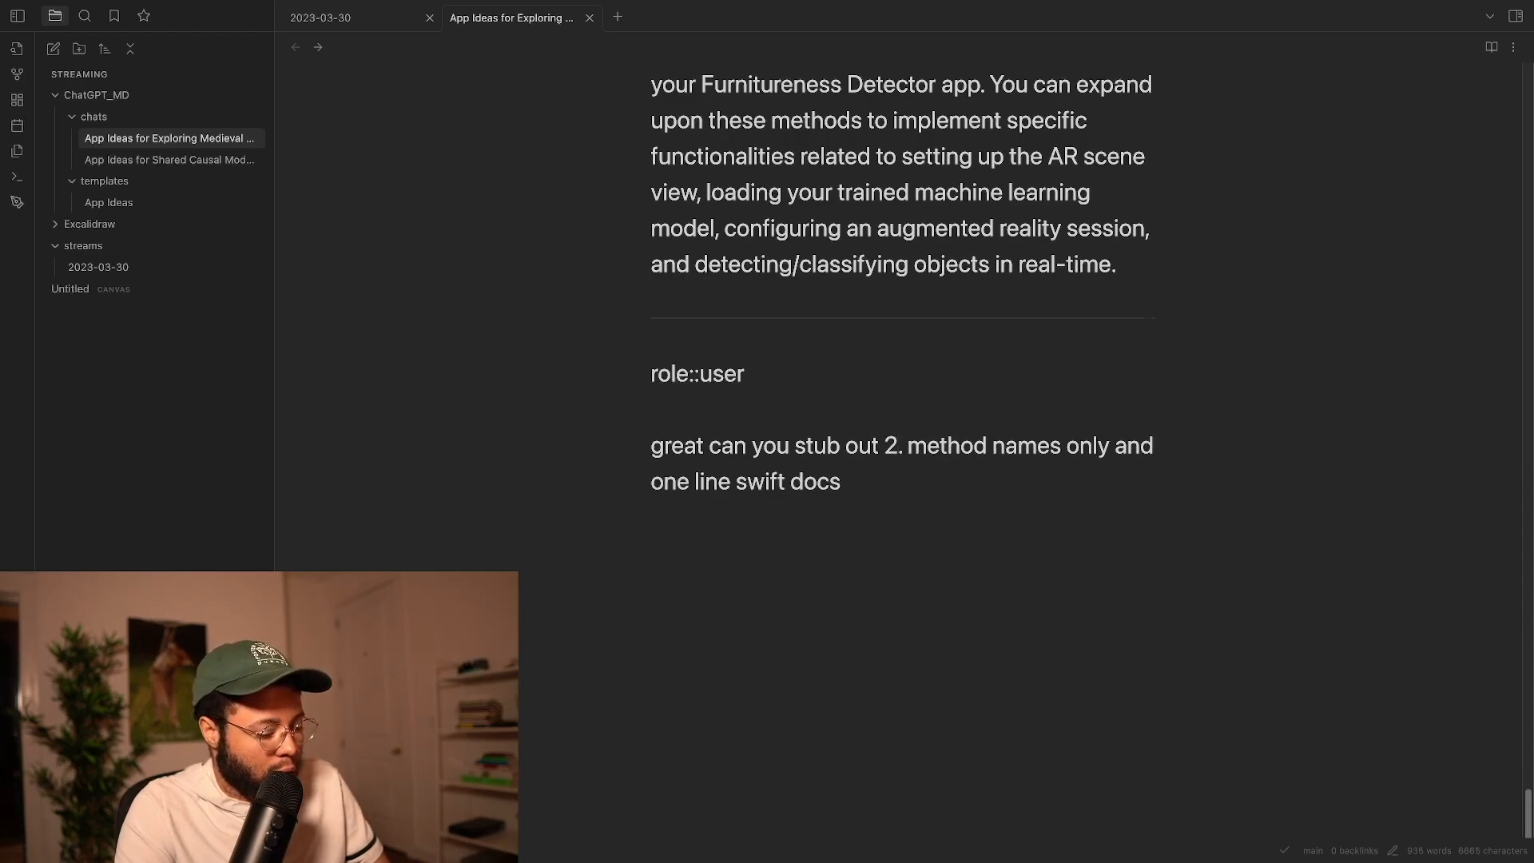
- Extend the prompt to request item 2's ML CRUD logic for furnitureness and run the chat
{"action": "type", "text": "(the"}
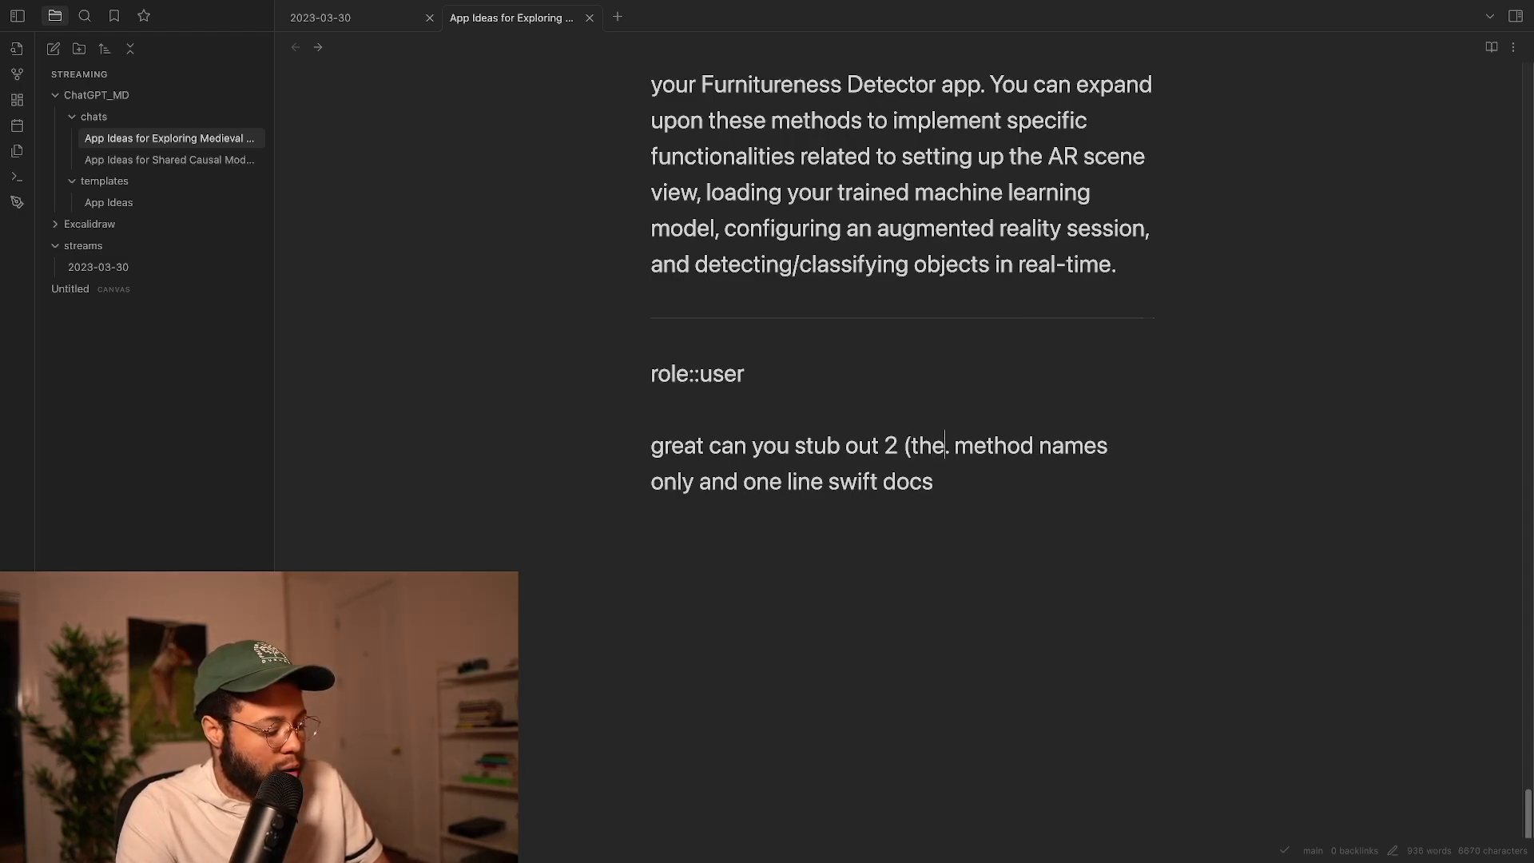
{"action": "type", "text": "ML logic for"}
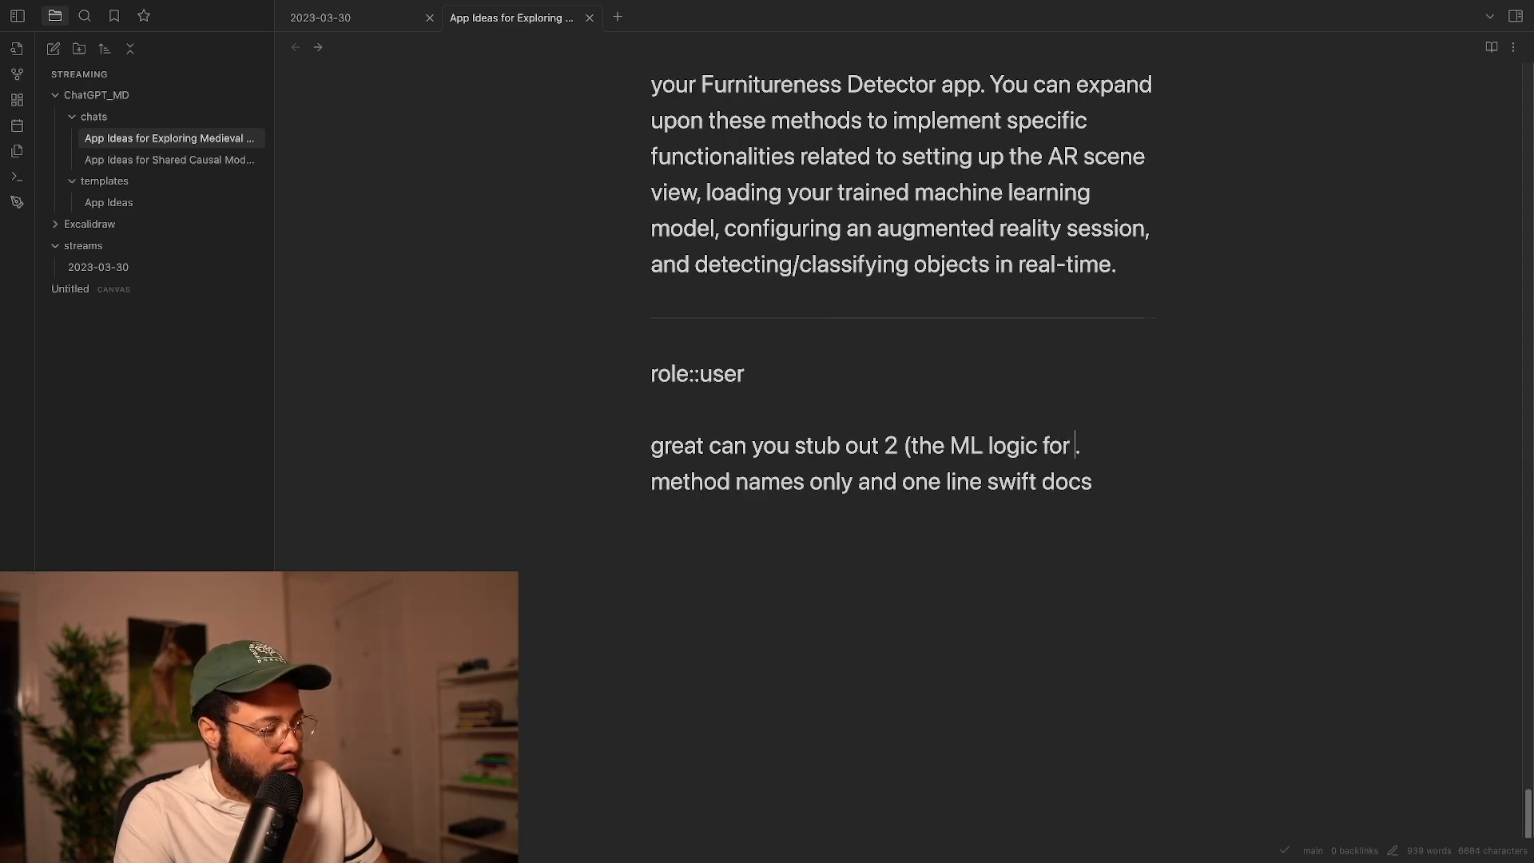
{"action": "type", "text": "CRU"}
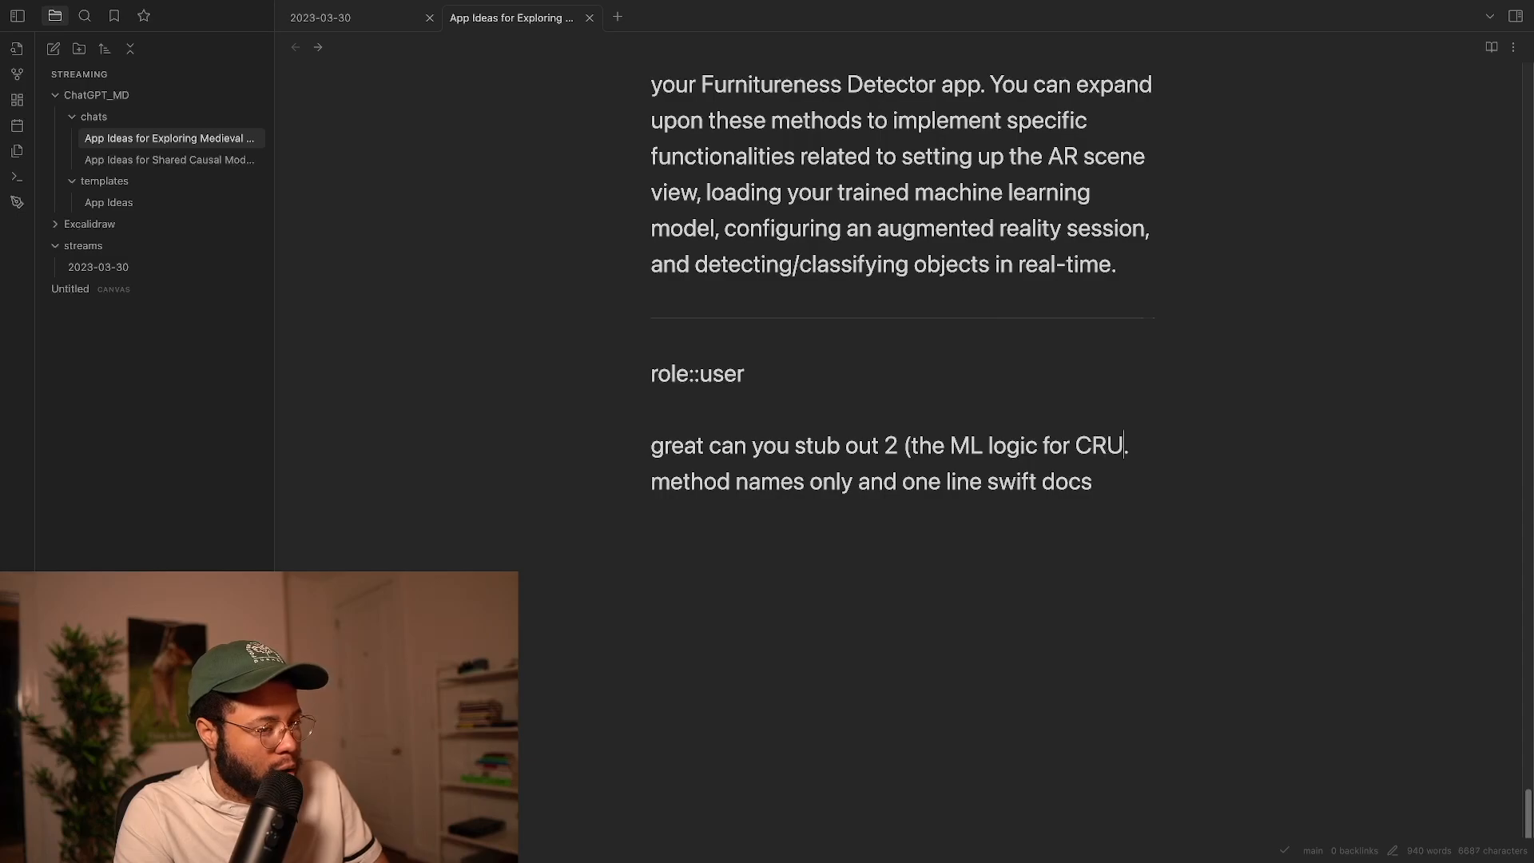
{"action": "type", "text": "D a new item"}
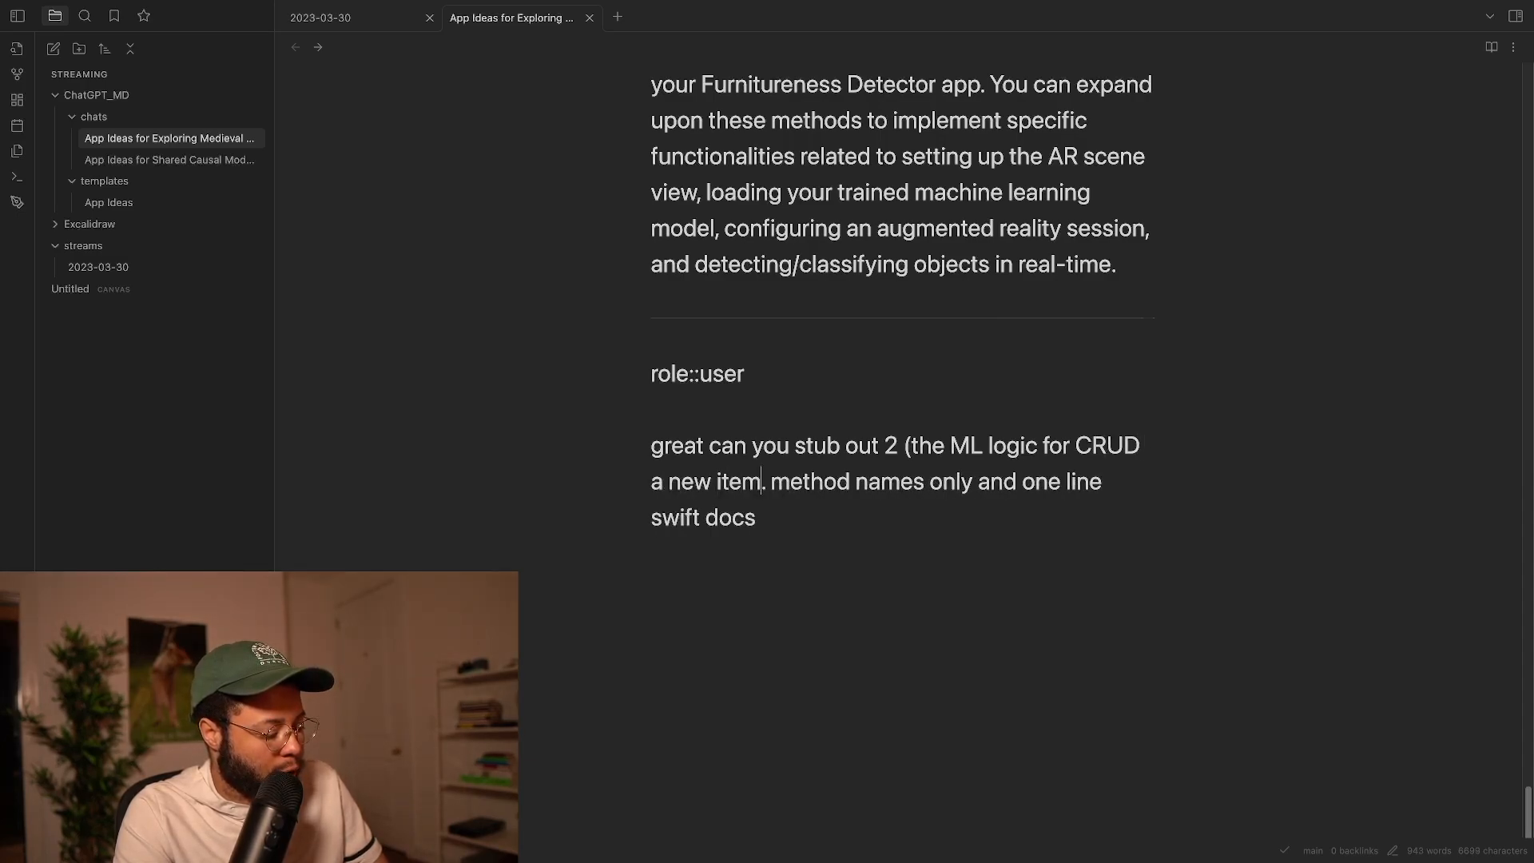
{"action": "type", "text": "for furnitur"}
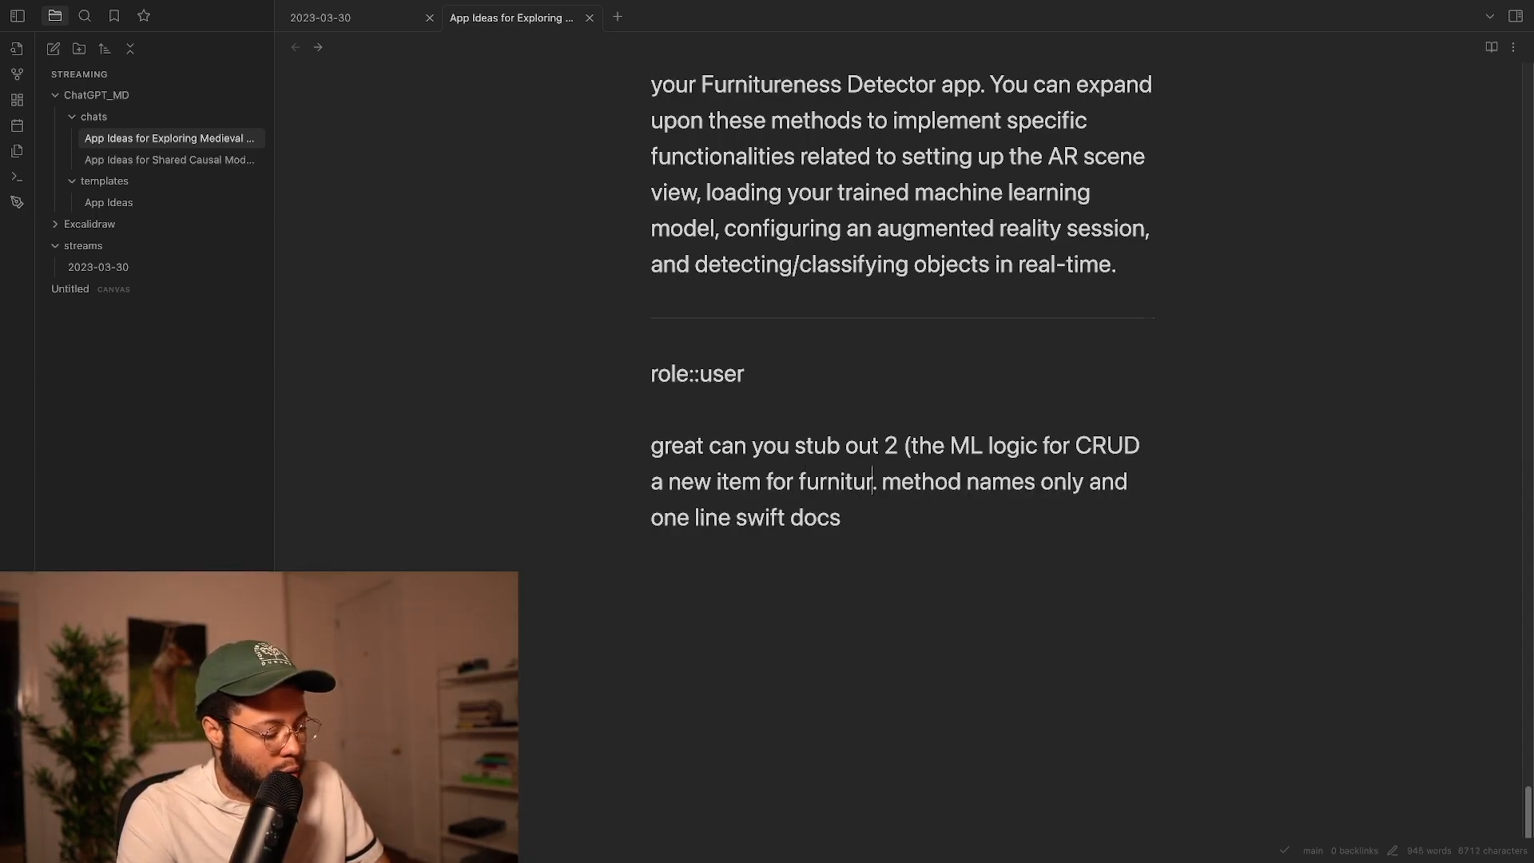
{"action": "type", "text": "eness)"}
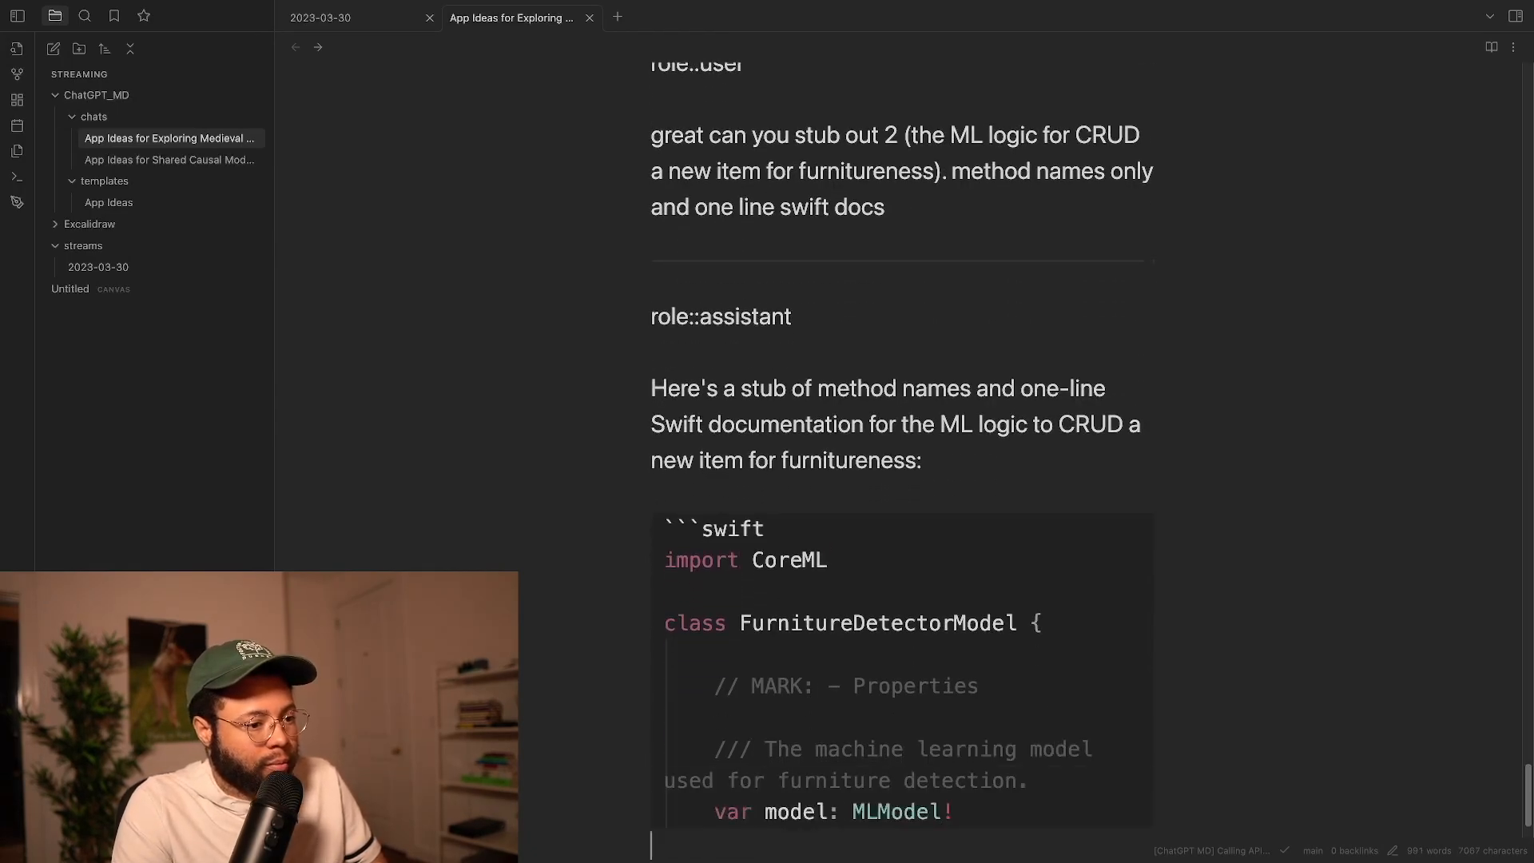
- Scroll down to follow the FurnitureDetectorModel stub streaming through deleteModel and its summary
{"action": "scroll", "scroll_direction": "down", "scroll_amount": 3}
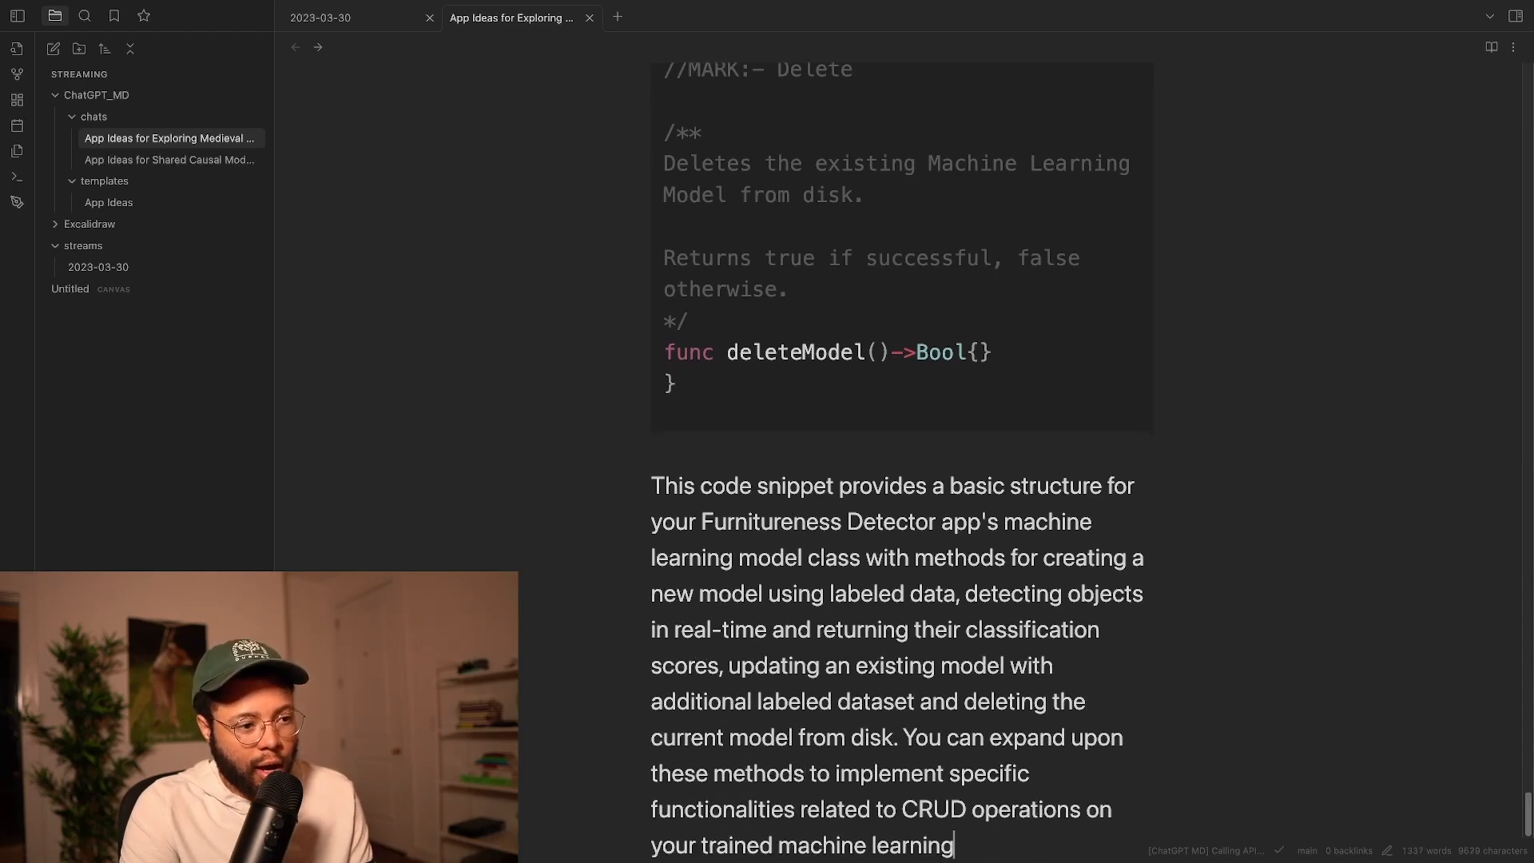
{"action": "scroll", "scroll_direction": "down", "scroll_amount": 3}
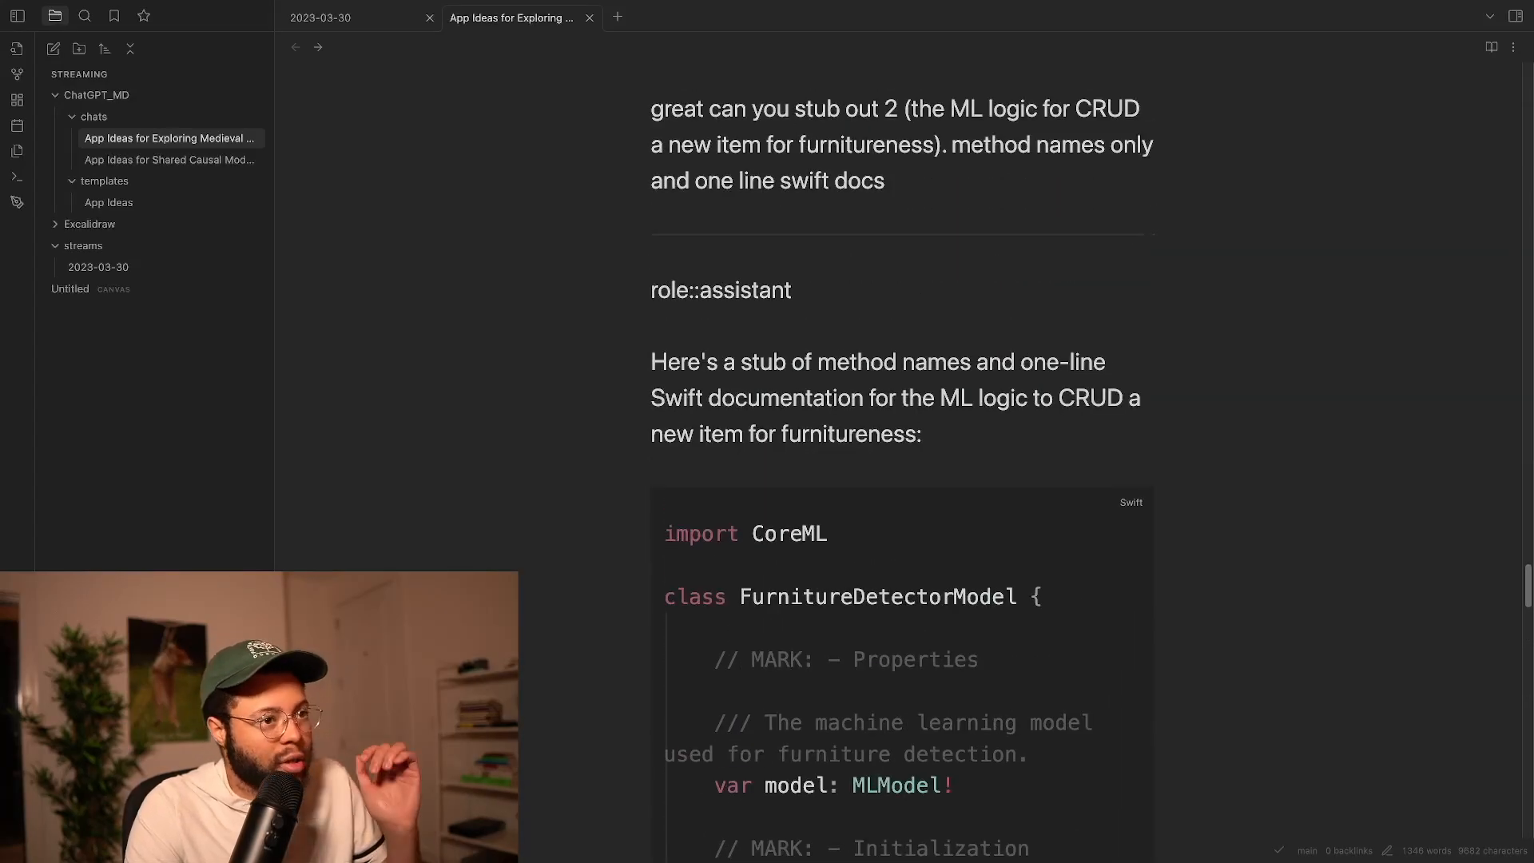
{"action": "left_click_drag", "start_coordinate": [786, 361], "coordinate": [1016, 398]}
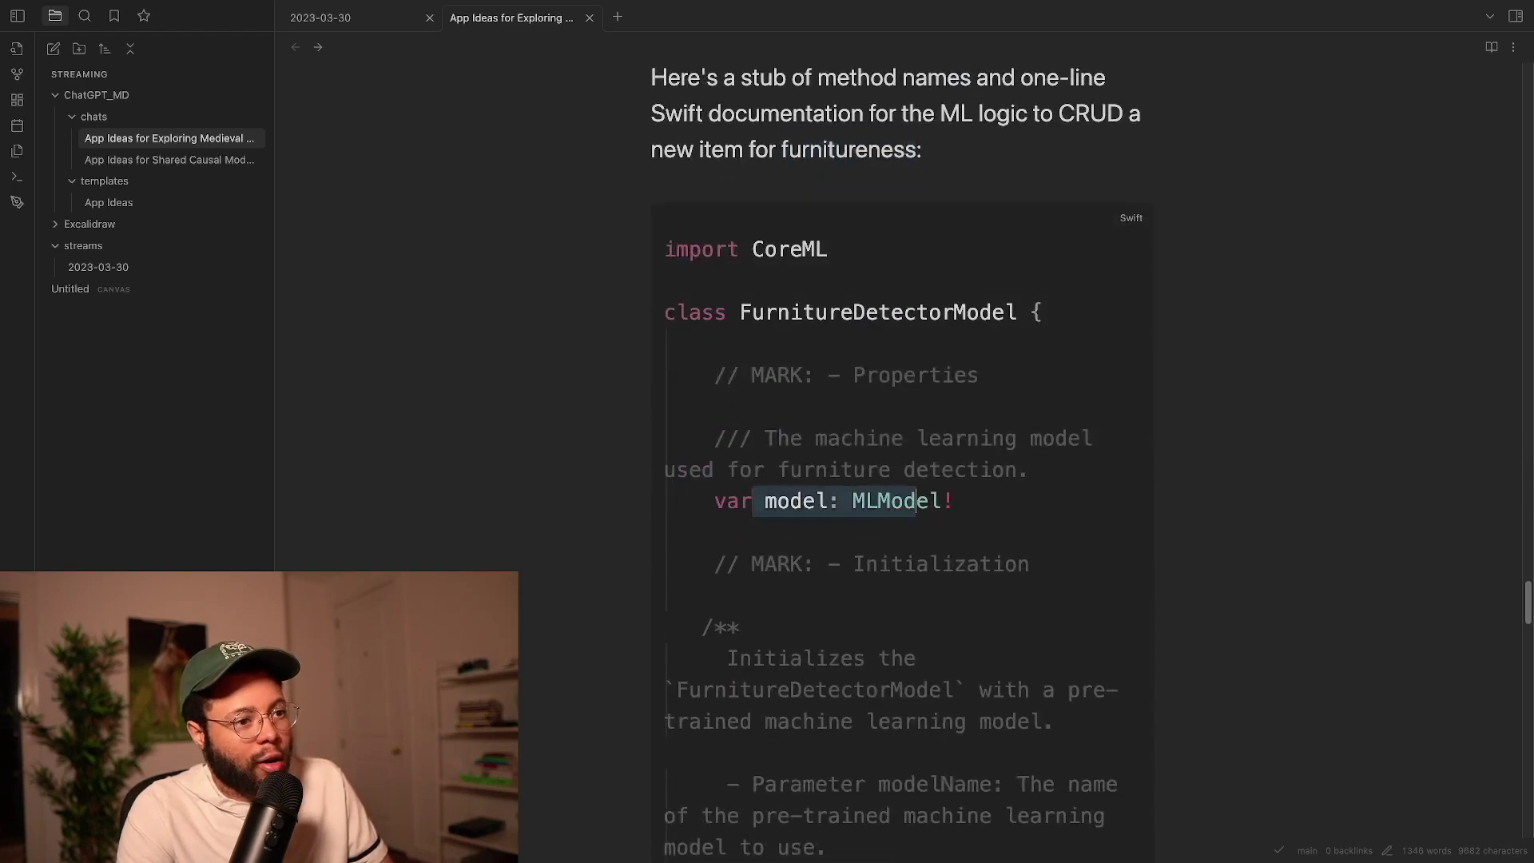
{"action": "scroll", "scroll_direction": "down", "scroll_amount": 3}
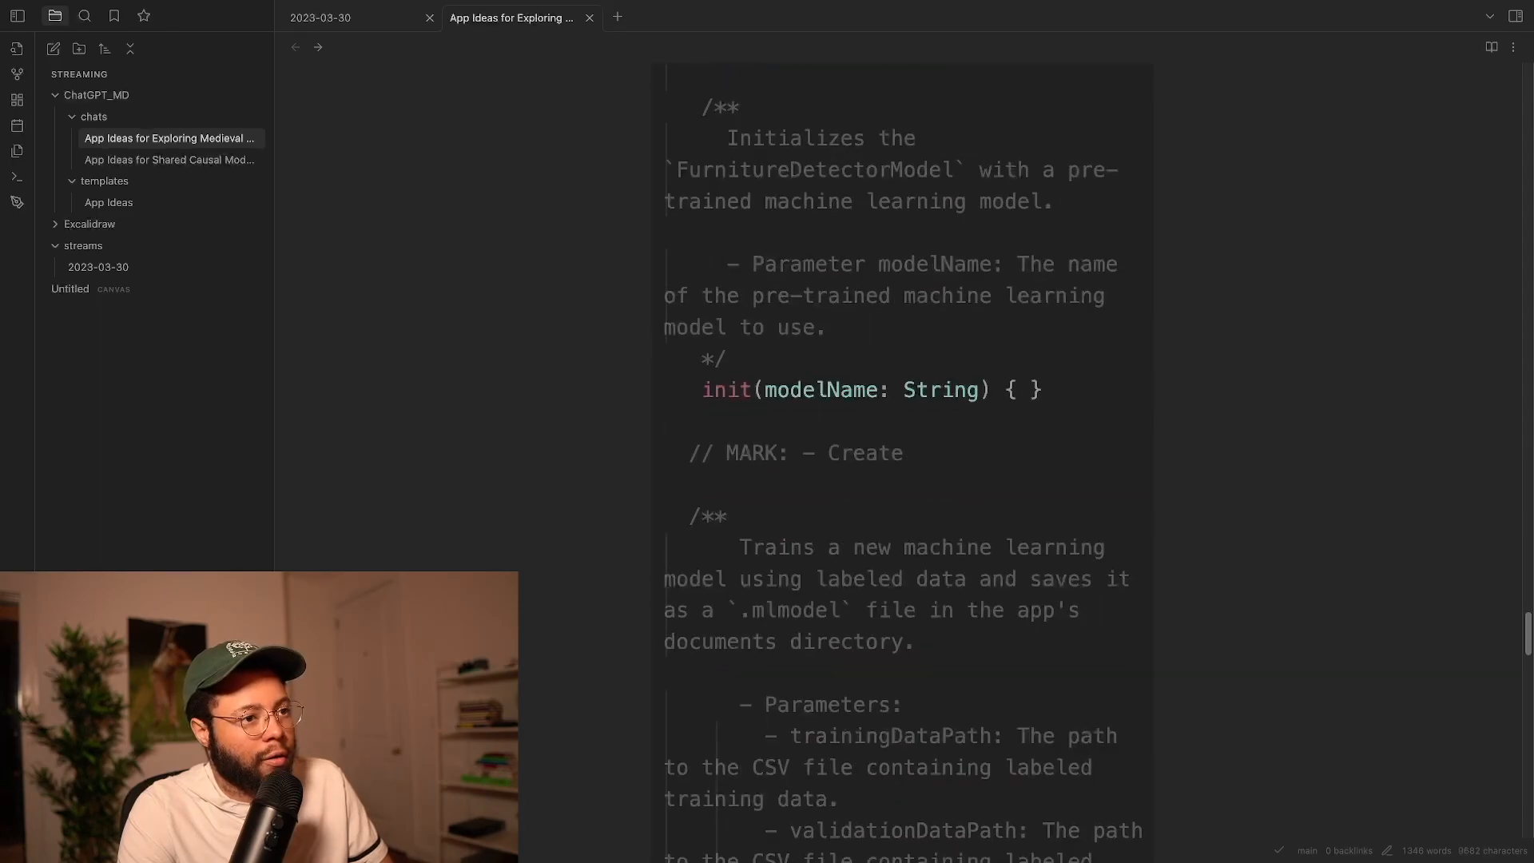
{"action": "left_click_drag", "start_coordinate": [1013, 264], "coordinate": [827, 326]}
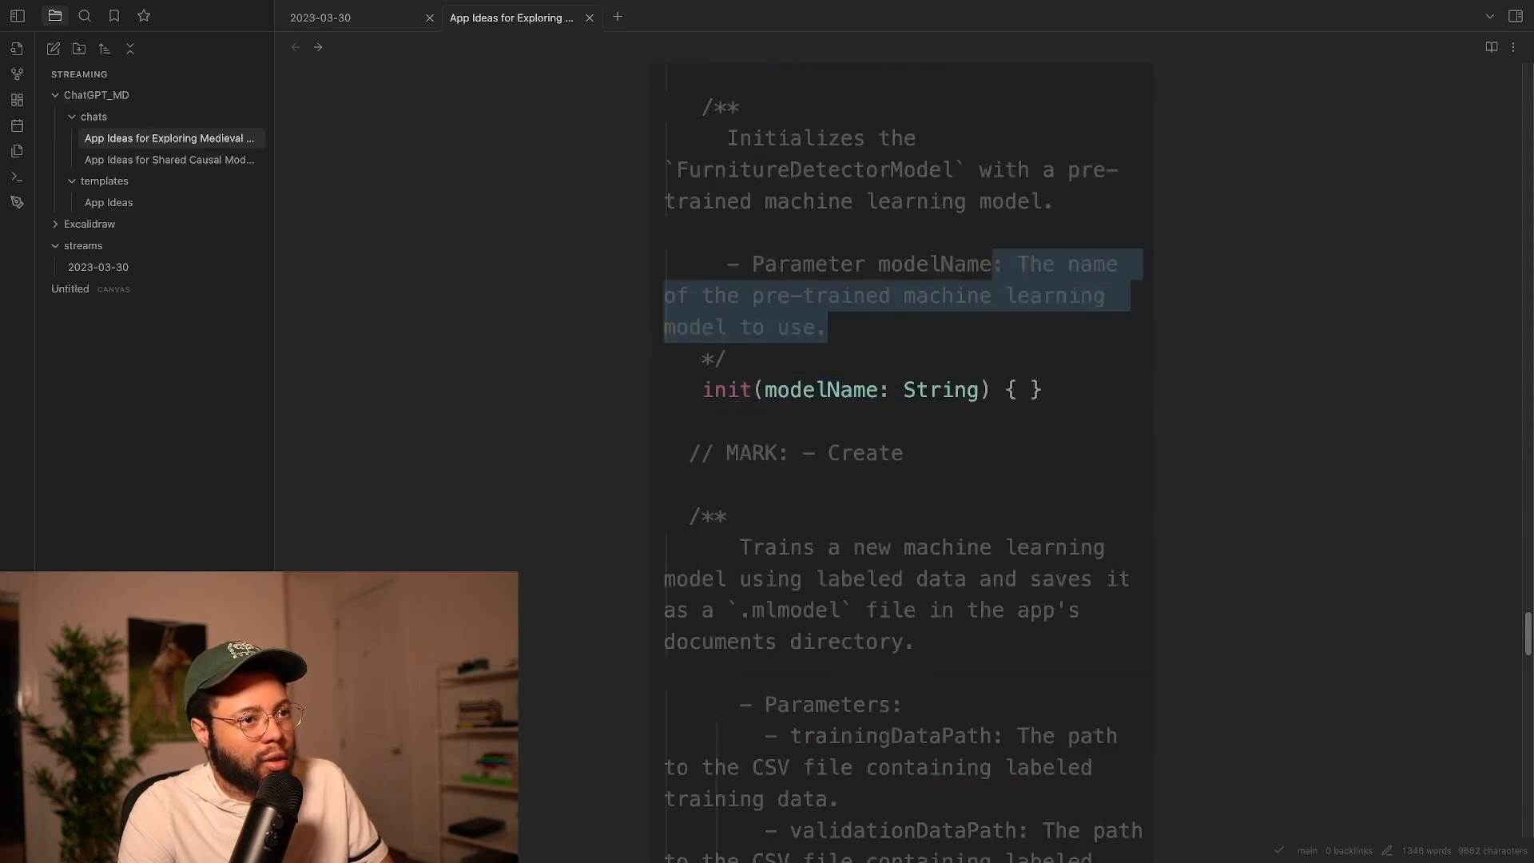
{"action": "scroll", "scroll_direction": "down", "scroll_amount": 3}
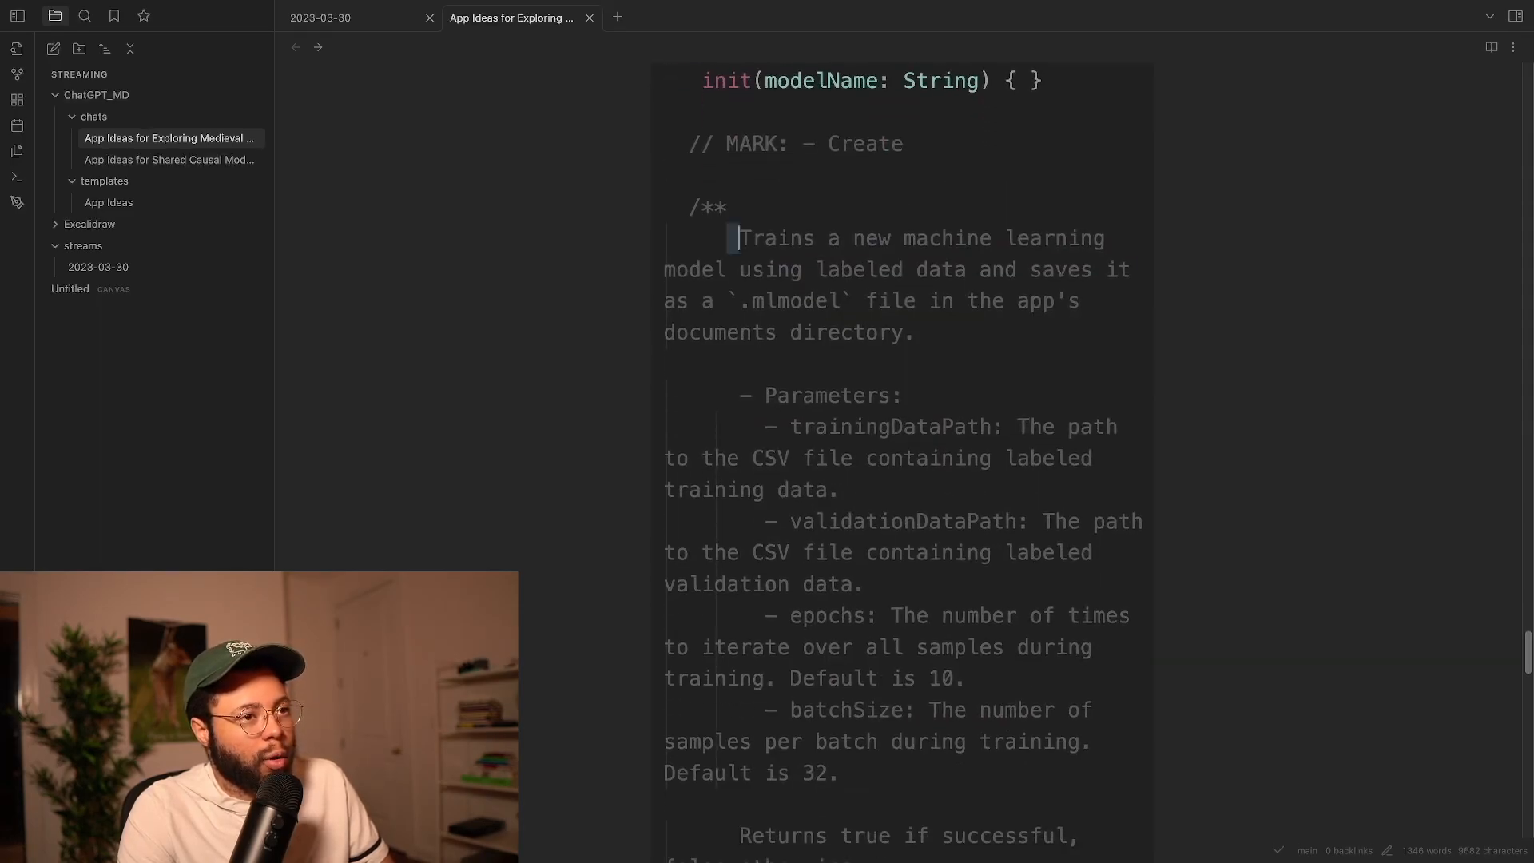
{"action": "left_click_drag", "start_coordinate": [735, 238], "coordinate": [1130, 268]}
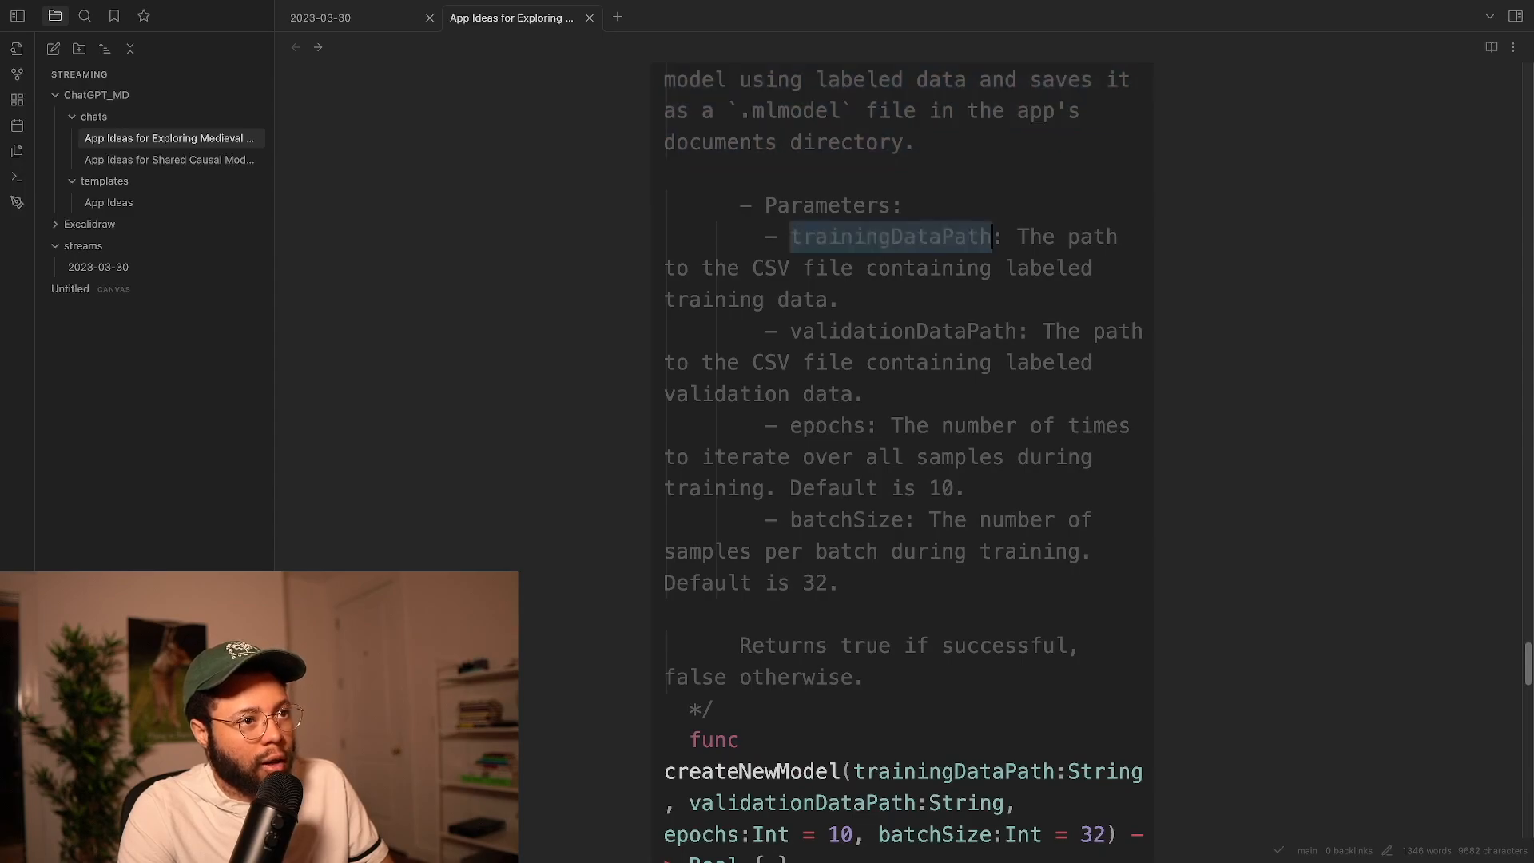
{"action": "double_click", "coordinate": [902, 332]}
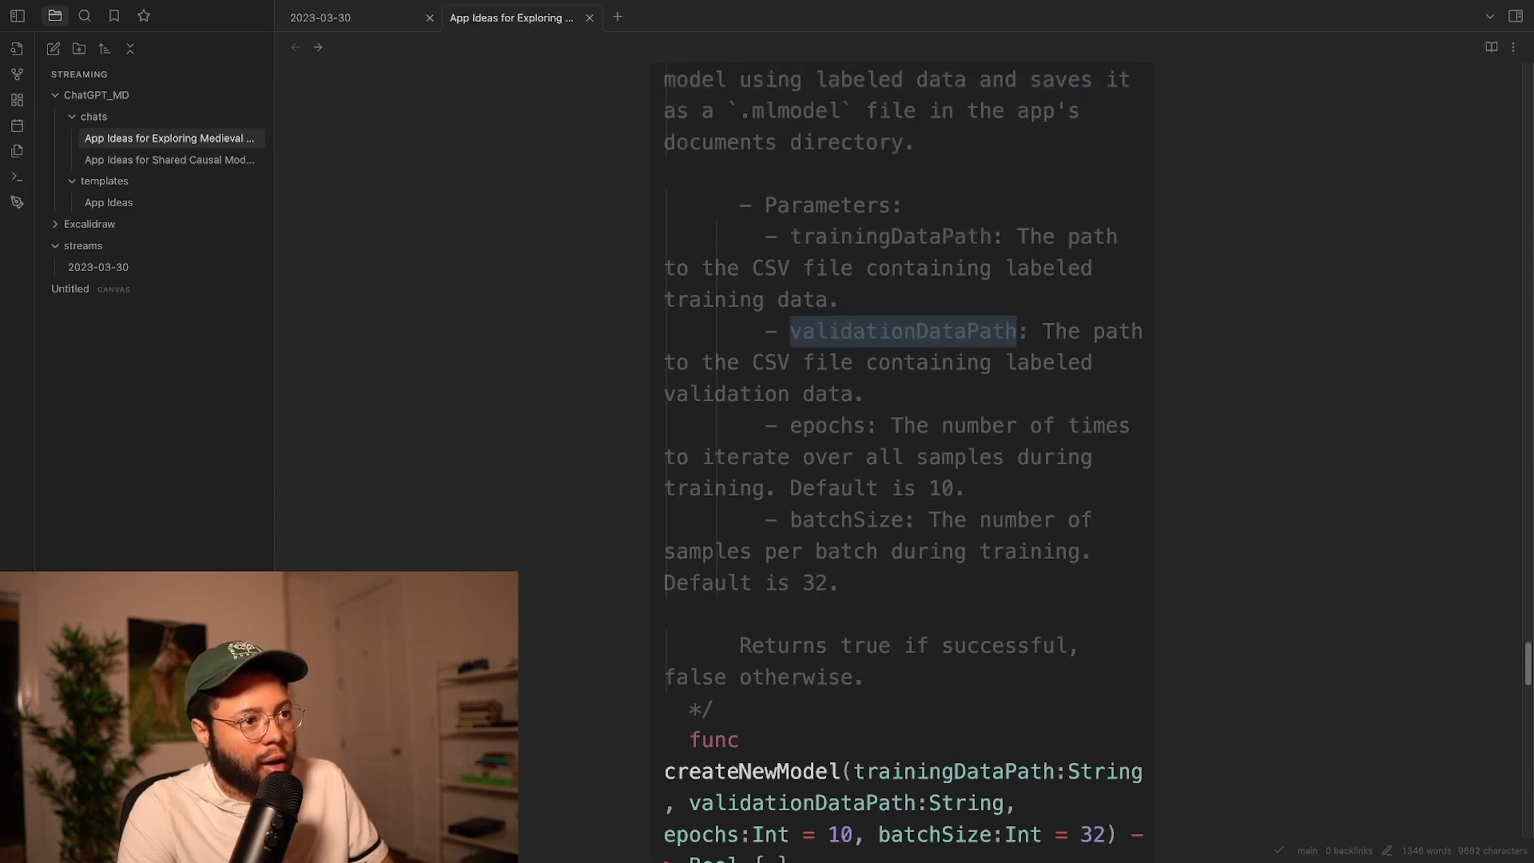
{"action": "double_click", "coordinate": [828, 425]}
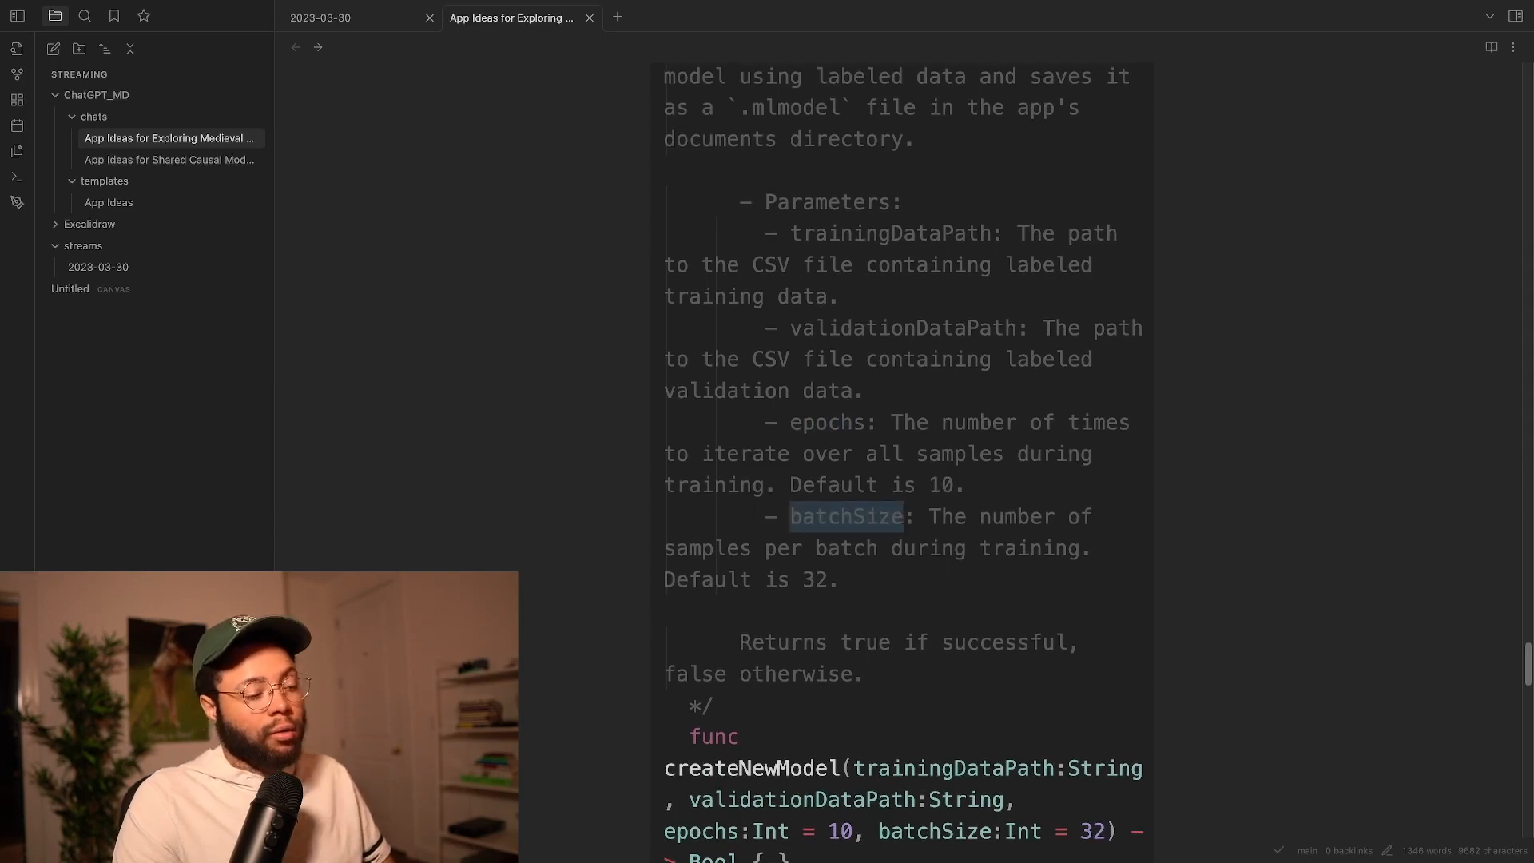
{"action": "scroll", "scroll_direction": "down", "scroll_amount": 3}
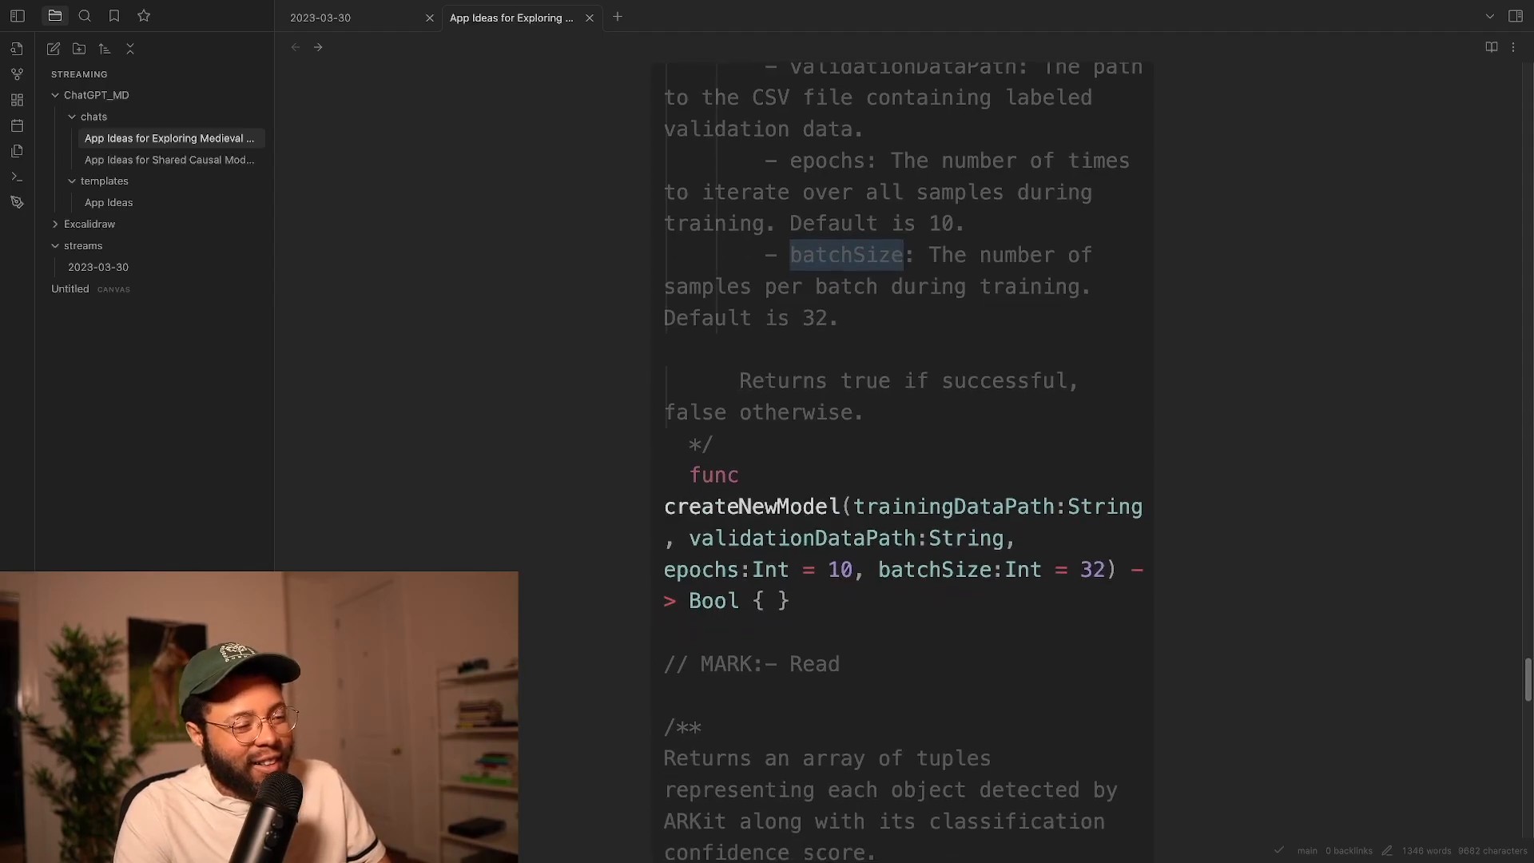
{"action": "double_click", "coordinate": [952, 507]}
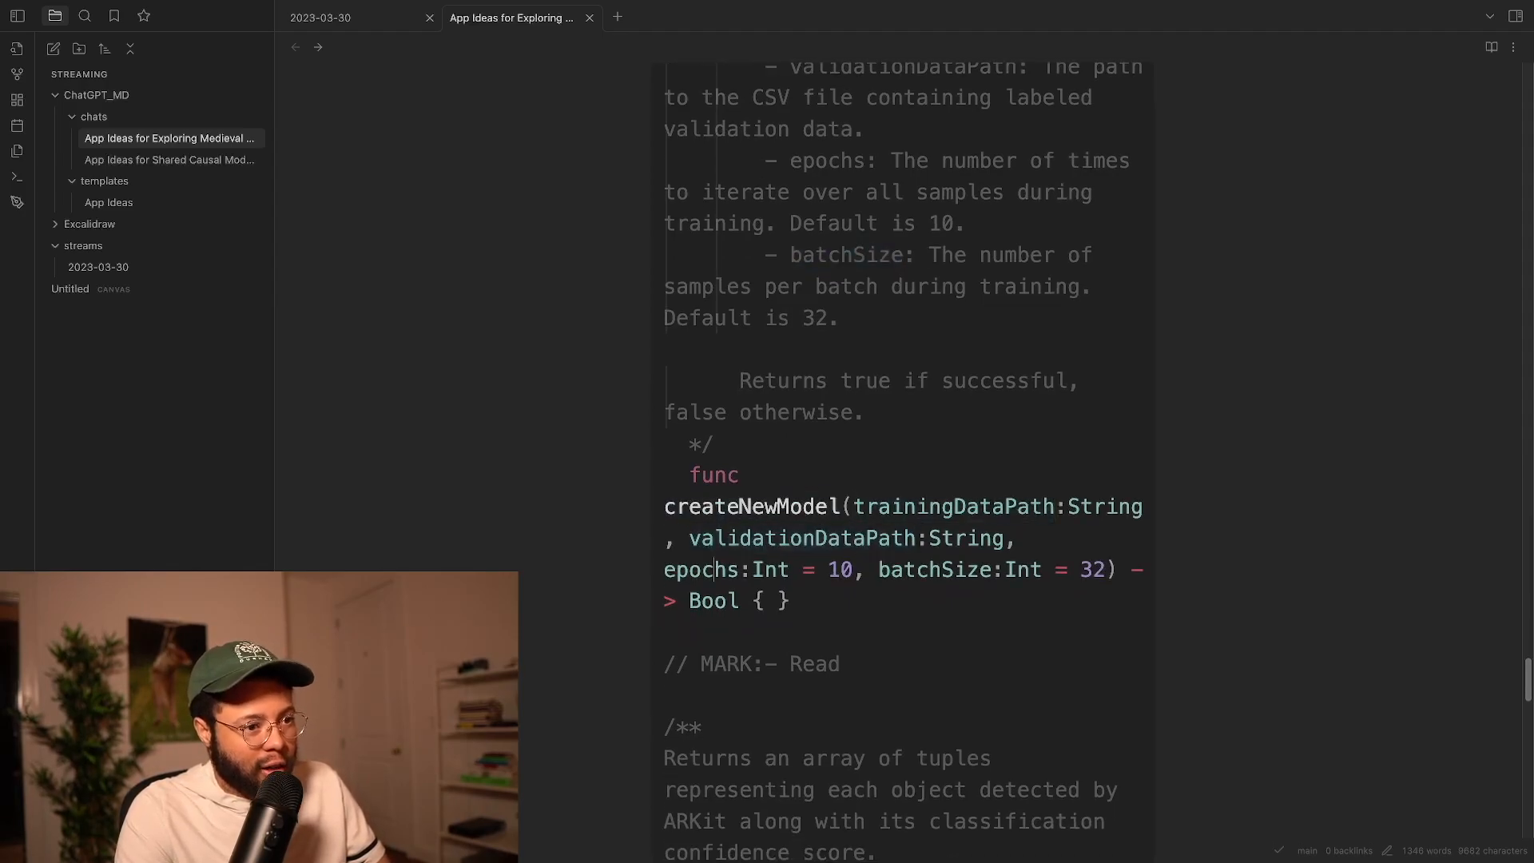
{"action": "scroll", "scroll_direction": "down", "scroll_amount": 3}
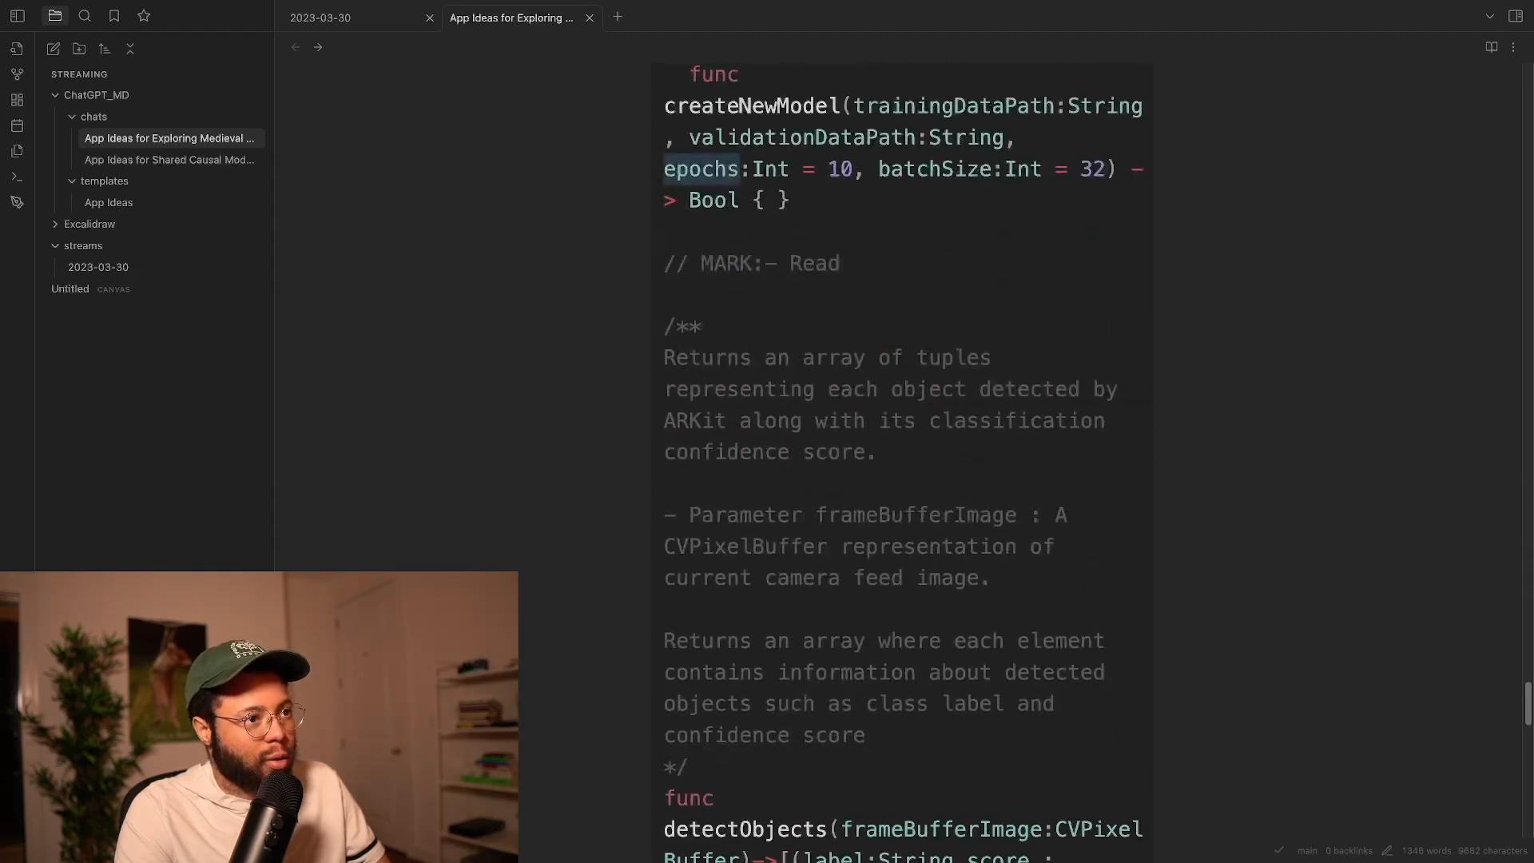
{"action": "left_click_drag", "start_coordinate": [685, 356], "coordinate": [1004, 388]}
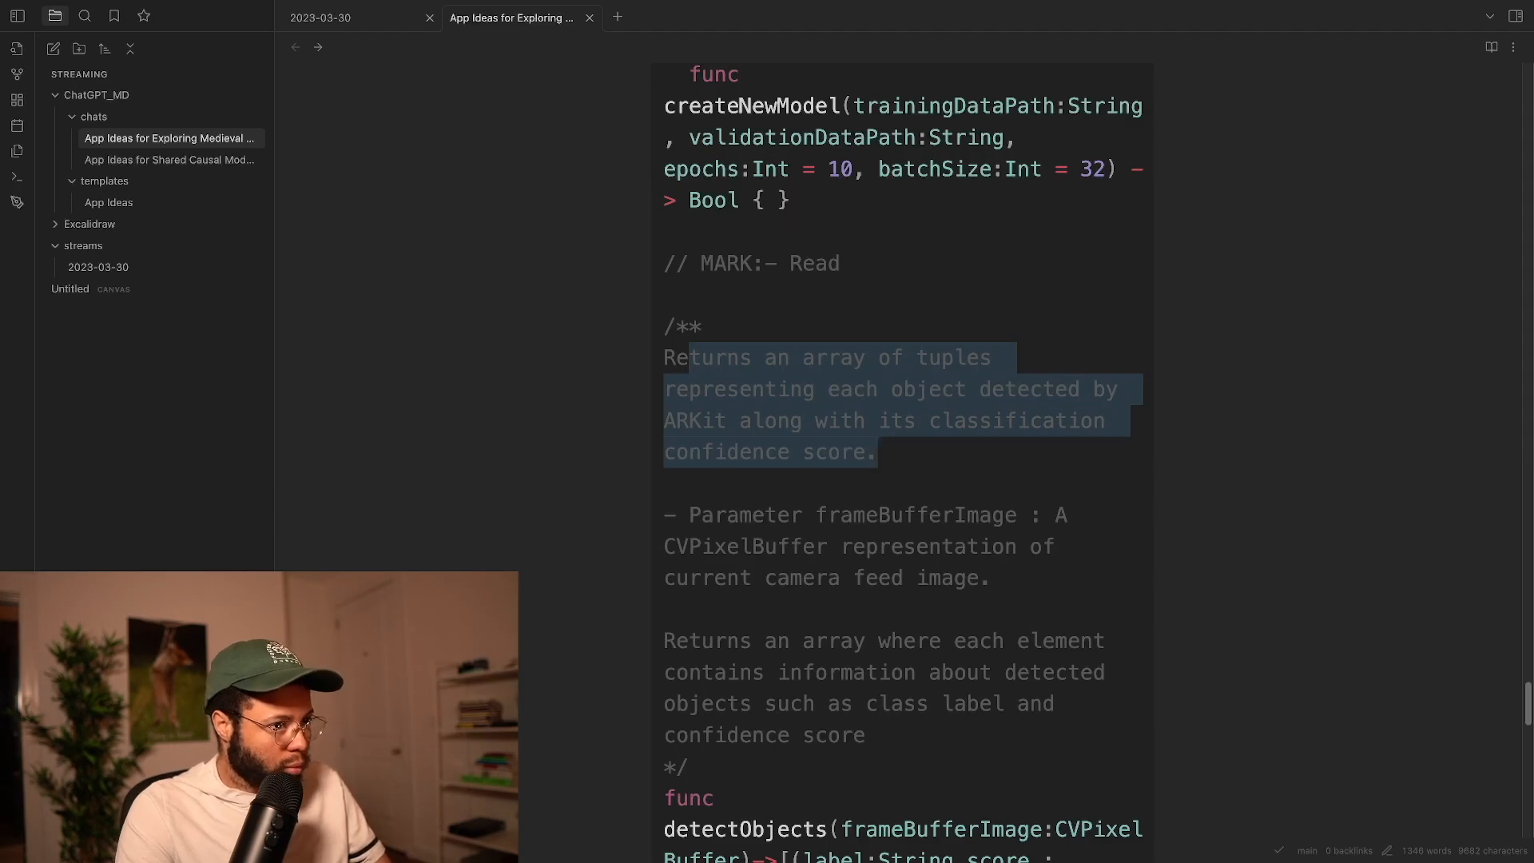
{"action": "scroll", "scroll_direction": "down", "scroll_amount": 3}
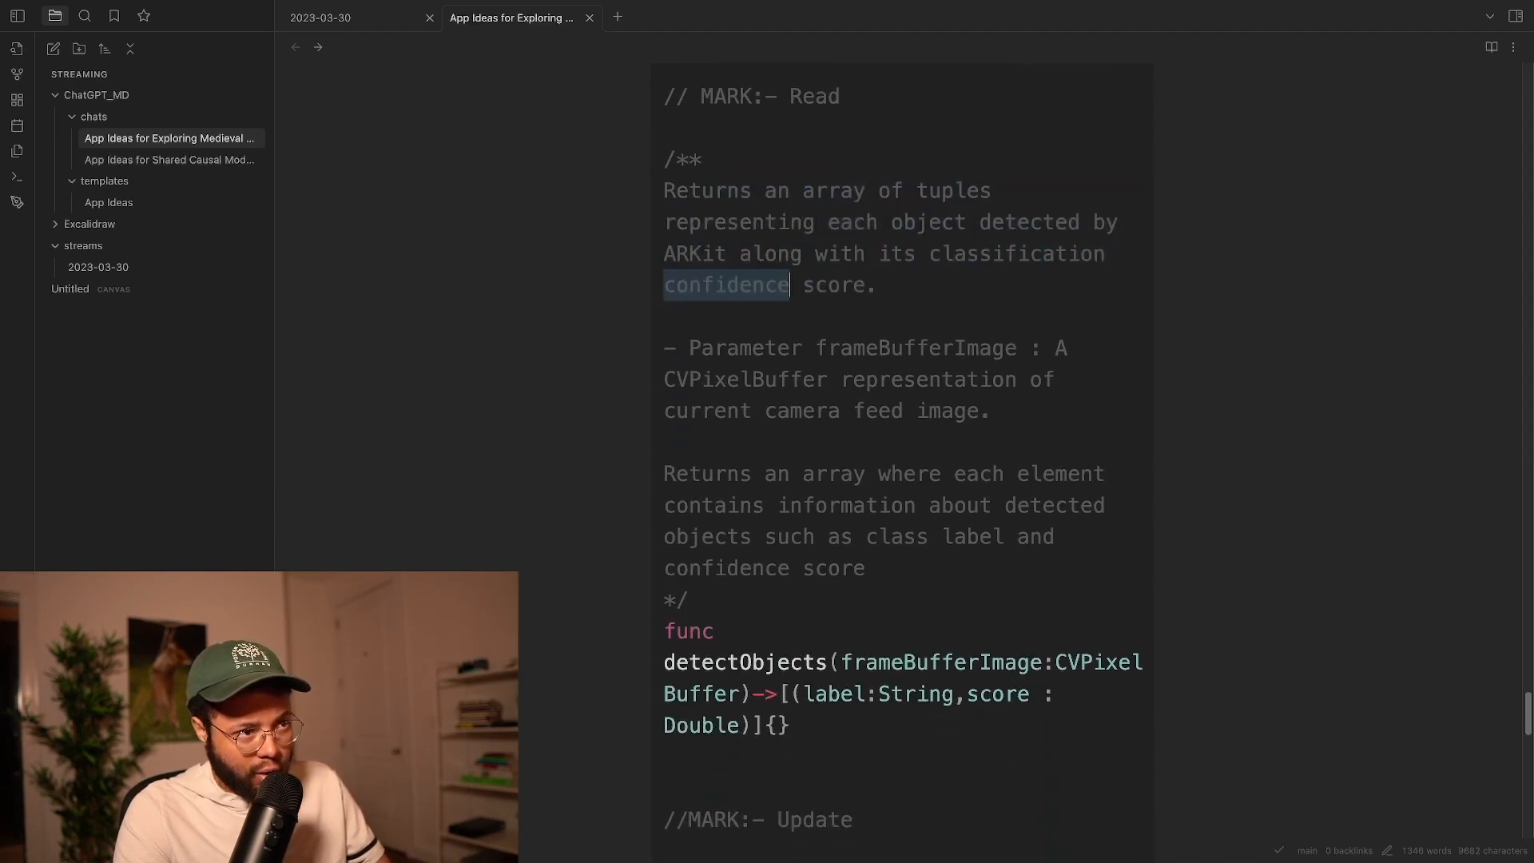
{"action": "scroll", "scroll_direction": "down", "scroll_amount": 3}
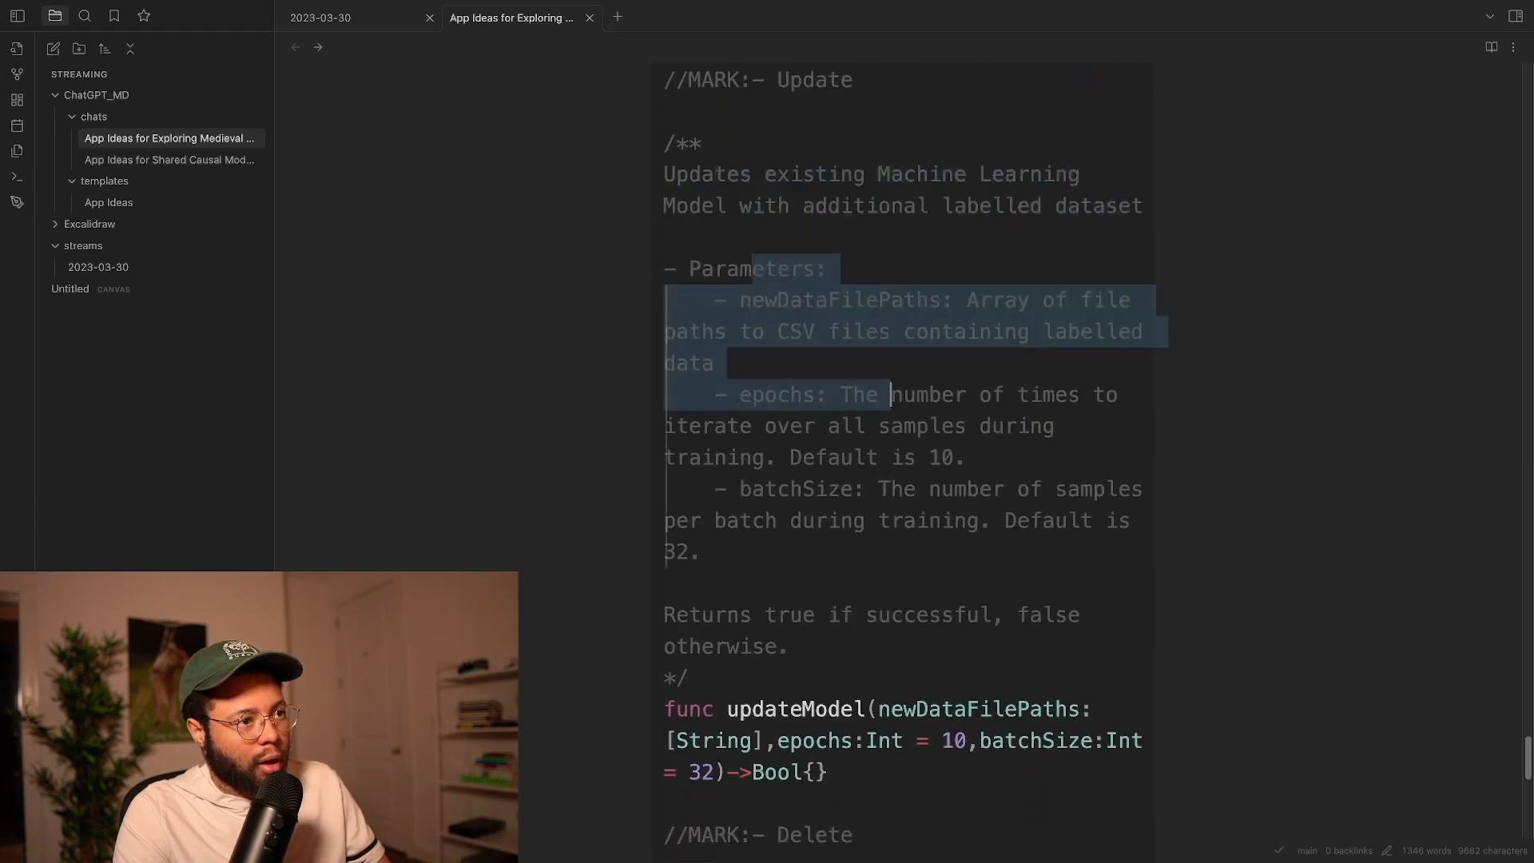
{"action": "scroll", "scroll_direction": "down", "scroll_amount": 3}
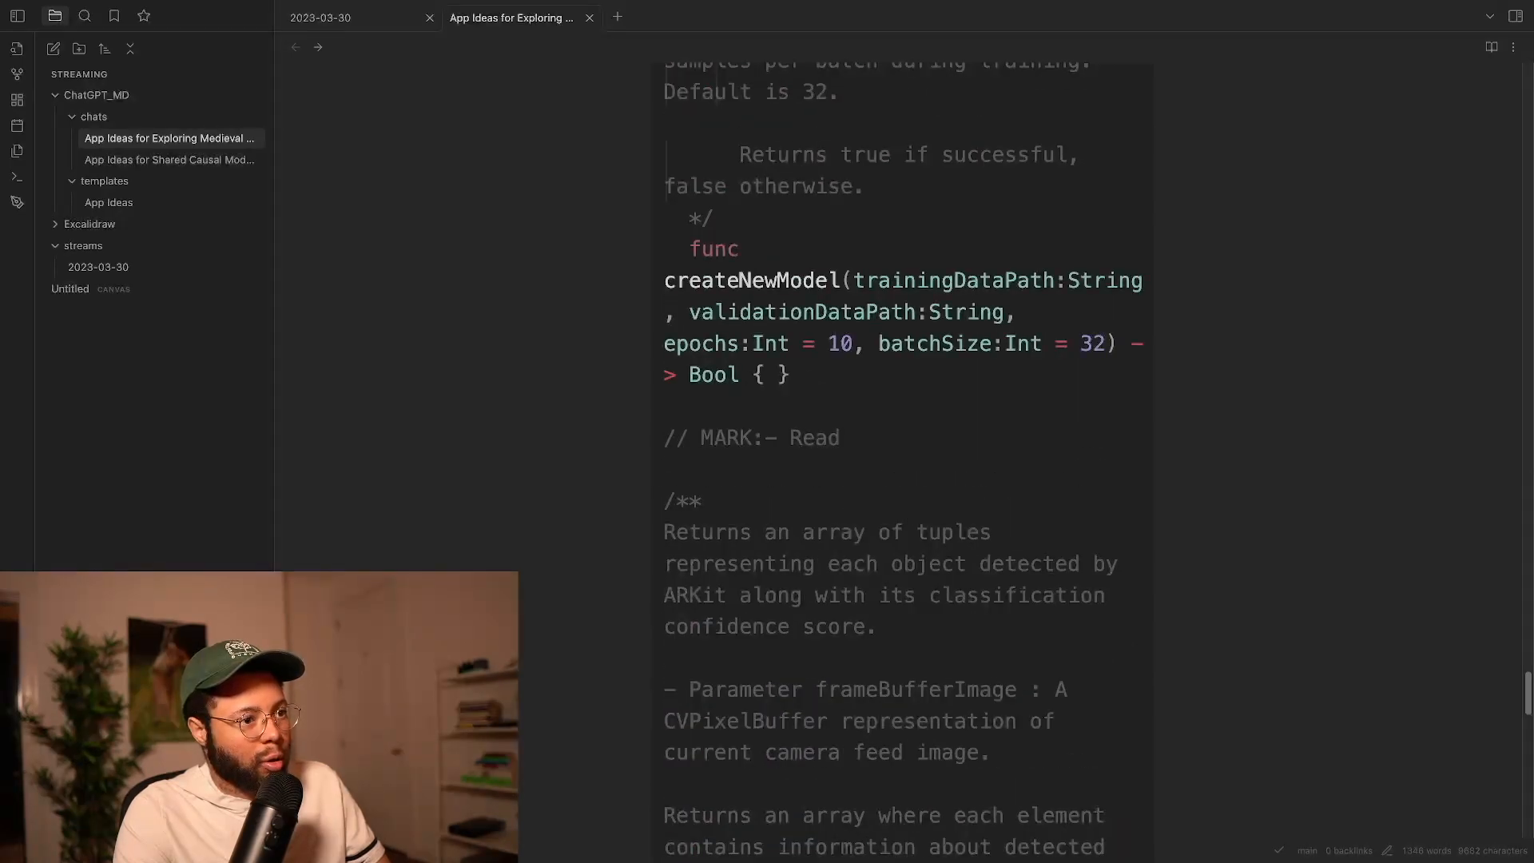
{"action": "double_click", "coordinate": [752, 422]}
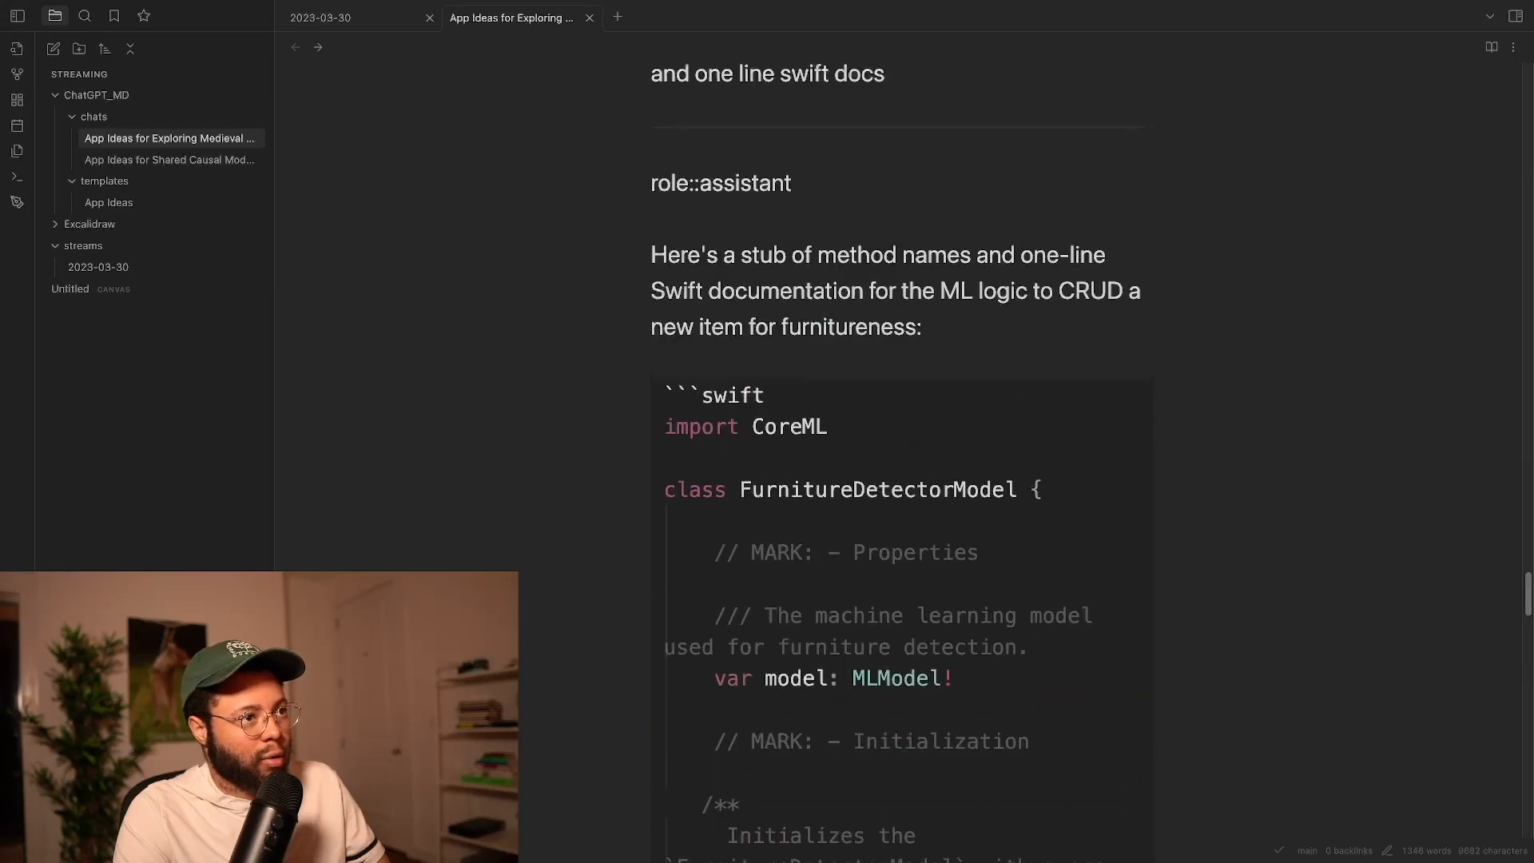
{"action": "scroll", "scroll_direction": "down", "scroll_amount": 3}
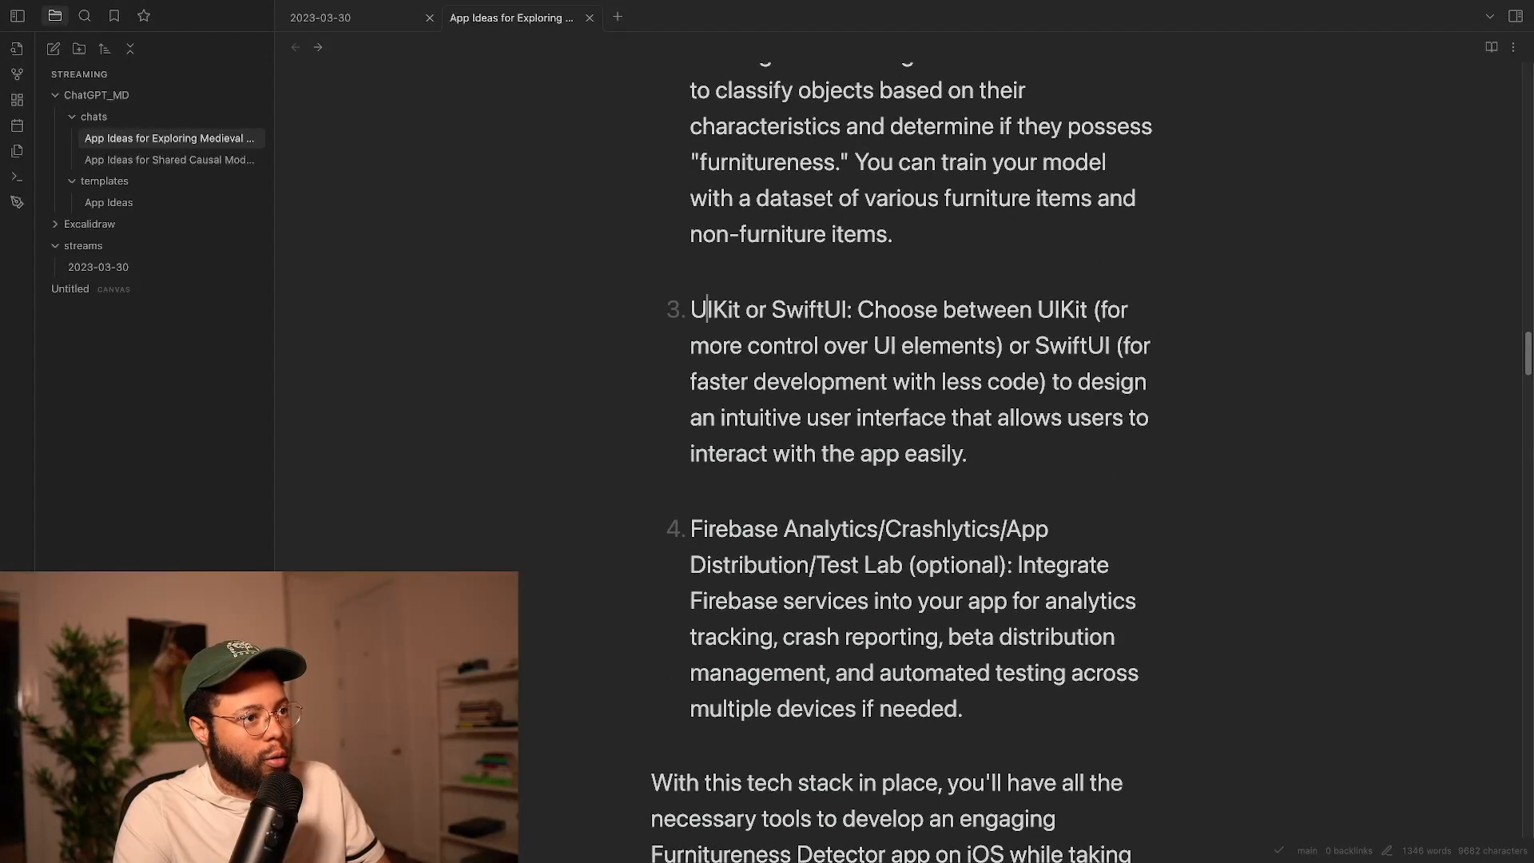
{"action": "scroll", "scroll_direction": "down", "scroll_amount": 3}
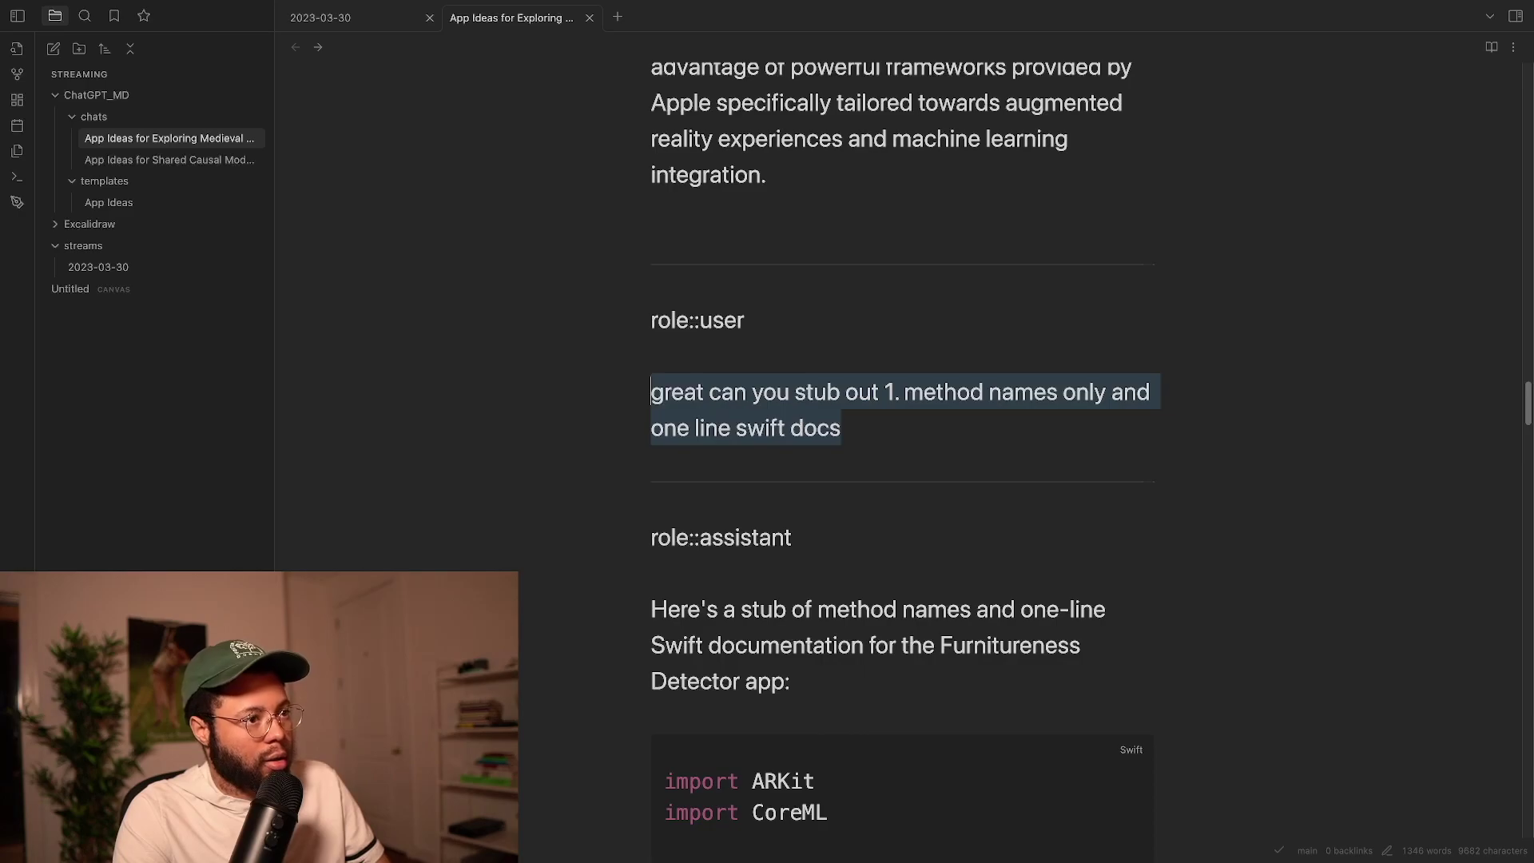
{"action": "scroll", "scroll_direction": "down", "scroll_amount": 3}
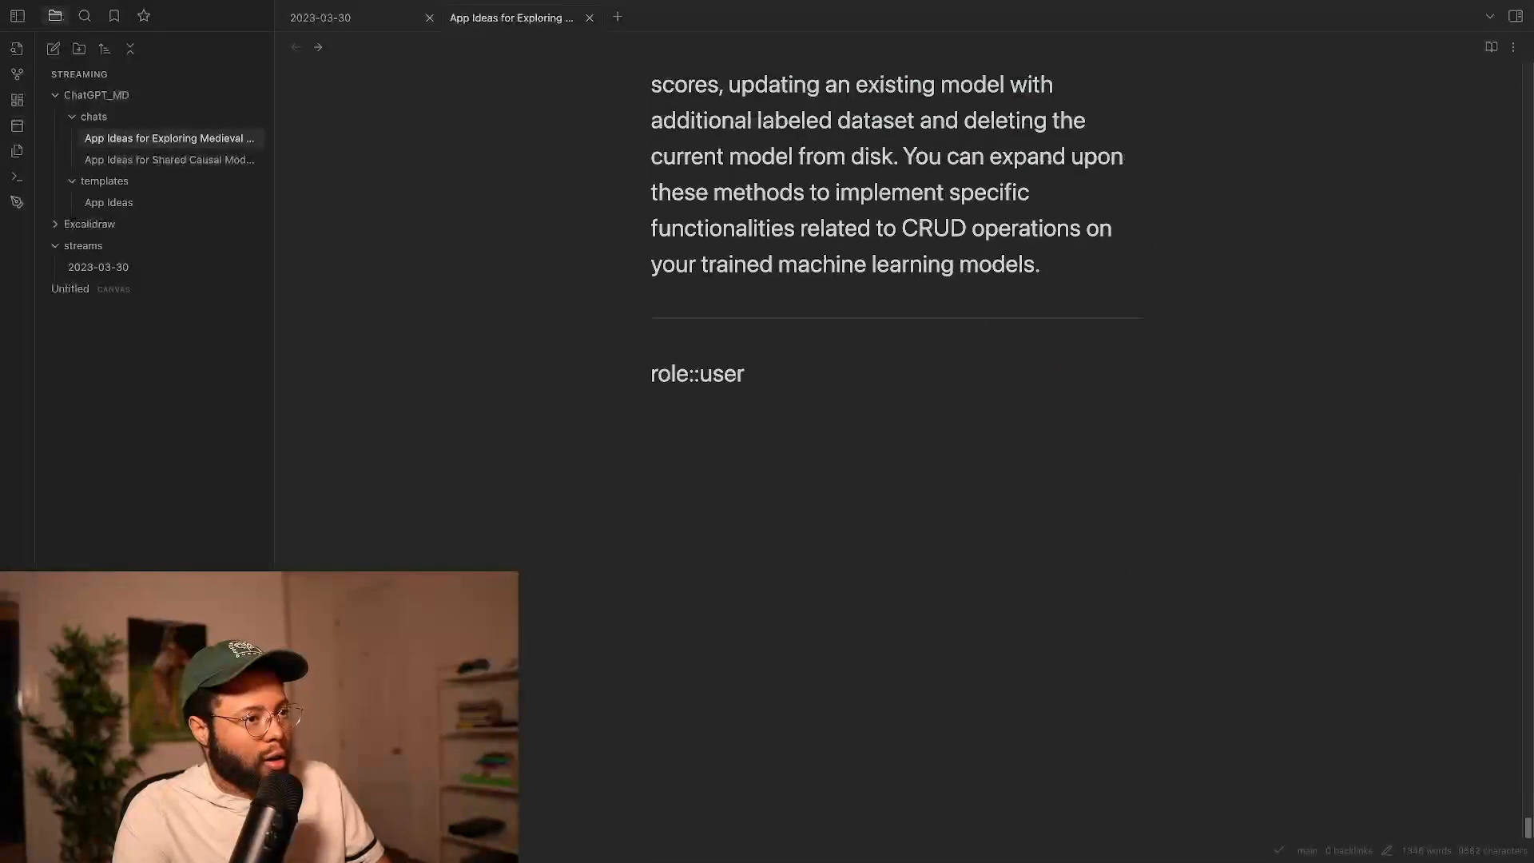
- Ask ChatGPT MD to stub UIKit method names with one-line Swift docs, off-the-shelf components, as an easy app
{"action": "type", "text": "great can you stub out 1. method names only and one line swift docs"}
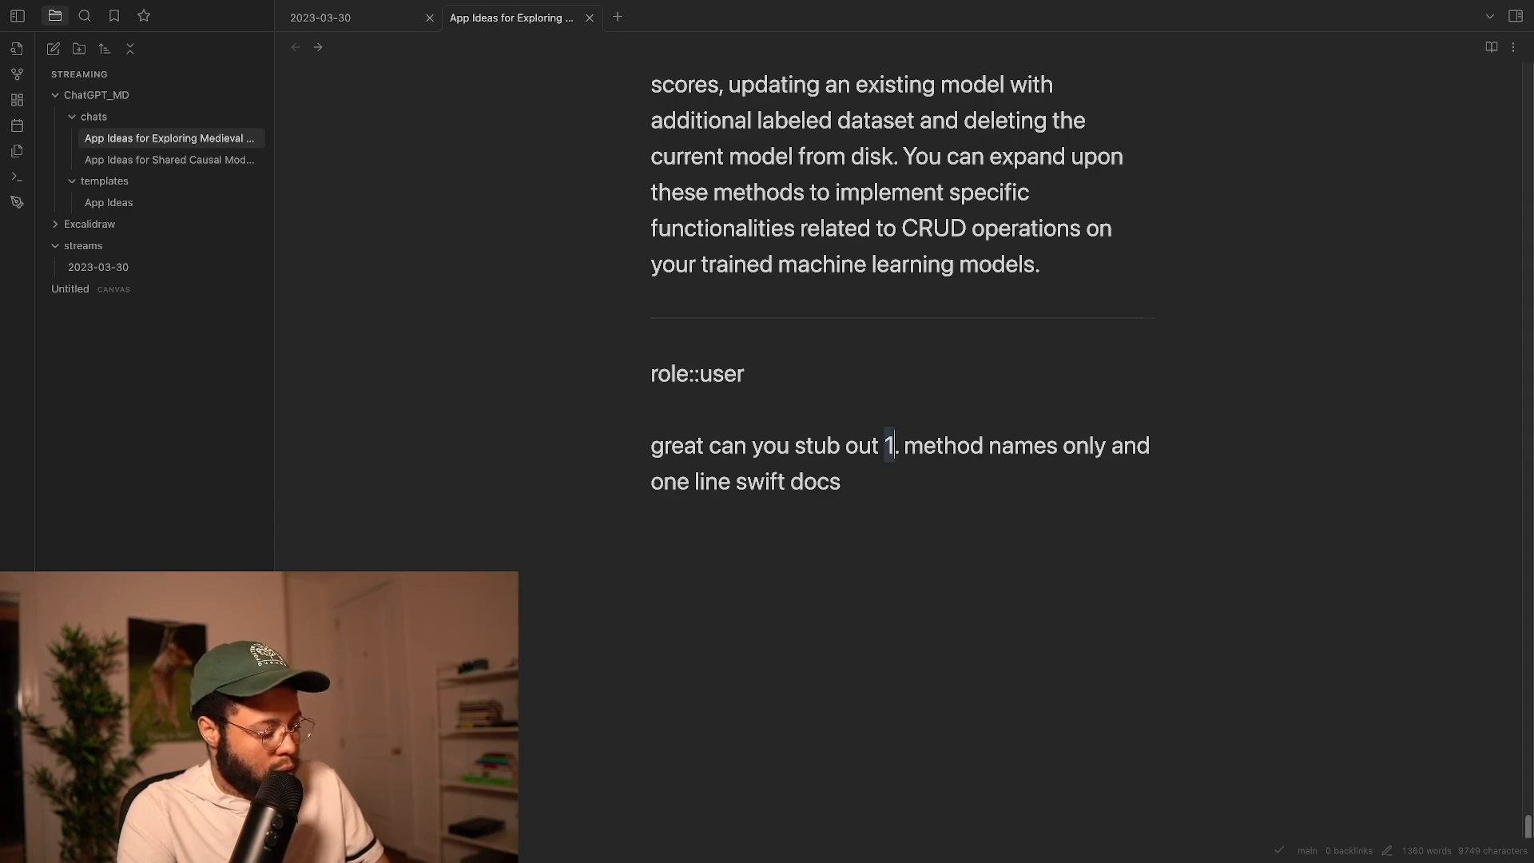
{"action": "type", "text": "uikit"}
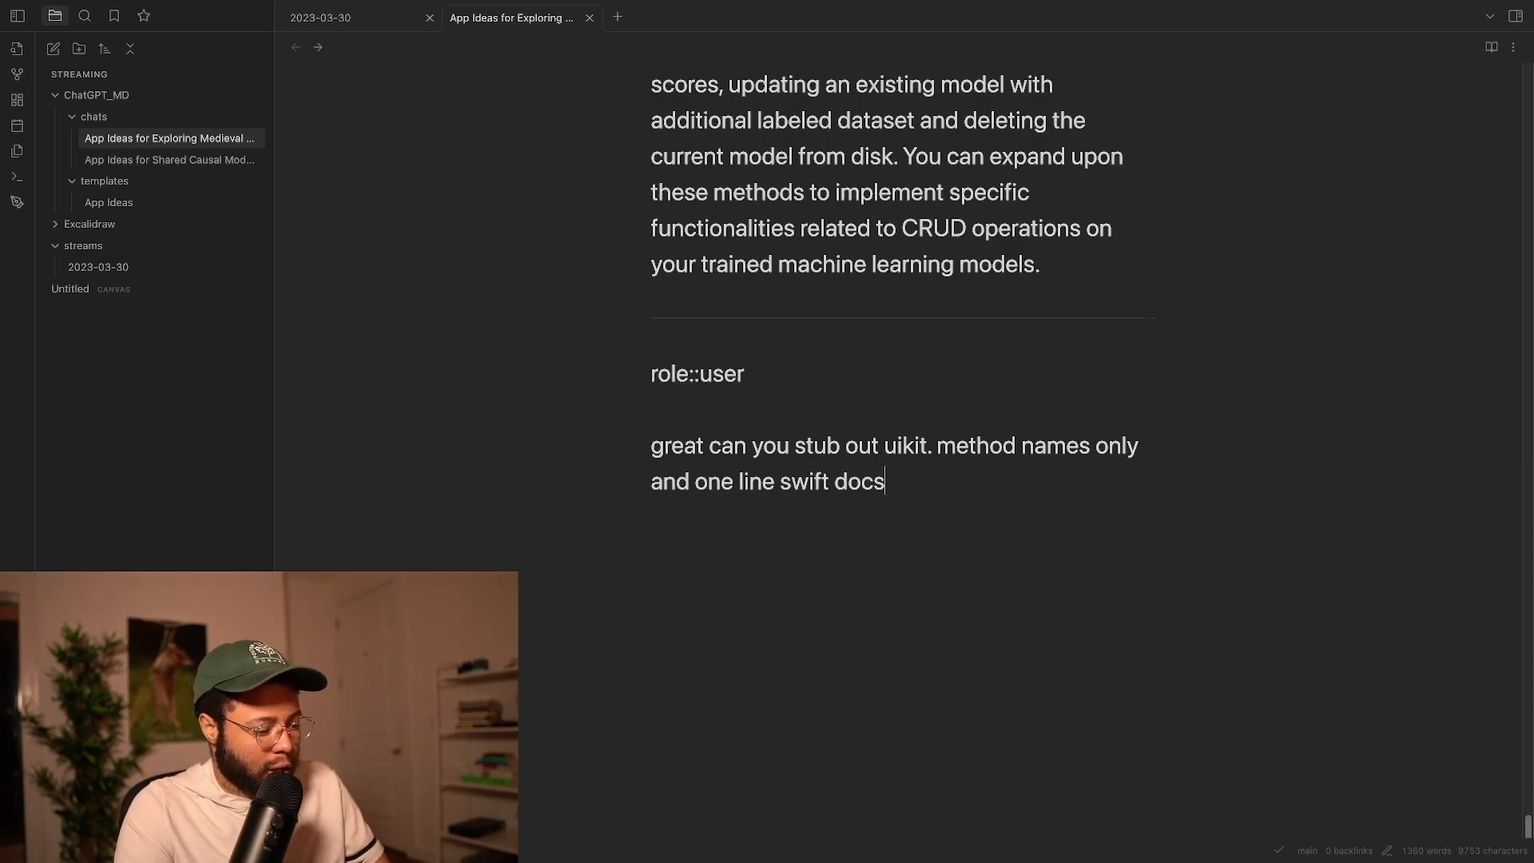
{"action": "type", "text": ". use off the"}
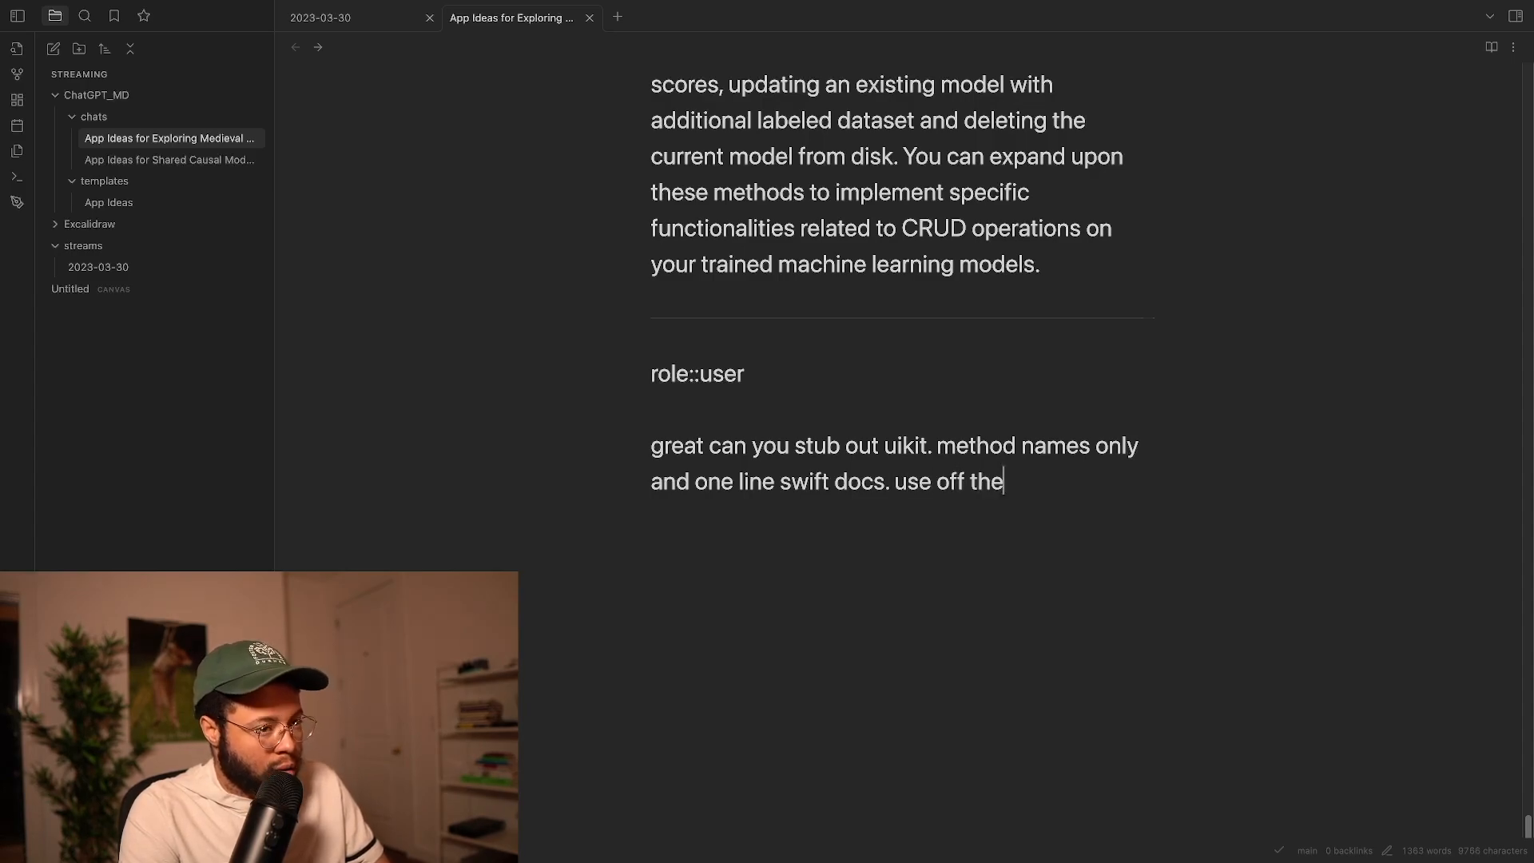
{"action": "type", "text": "shelf"}
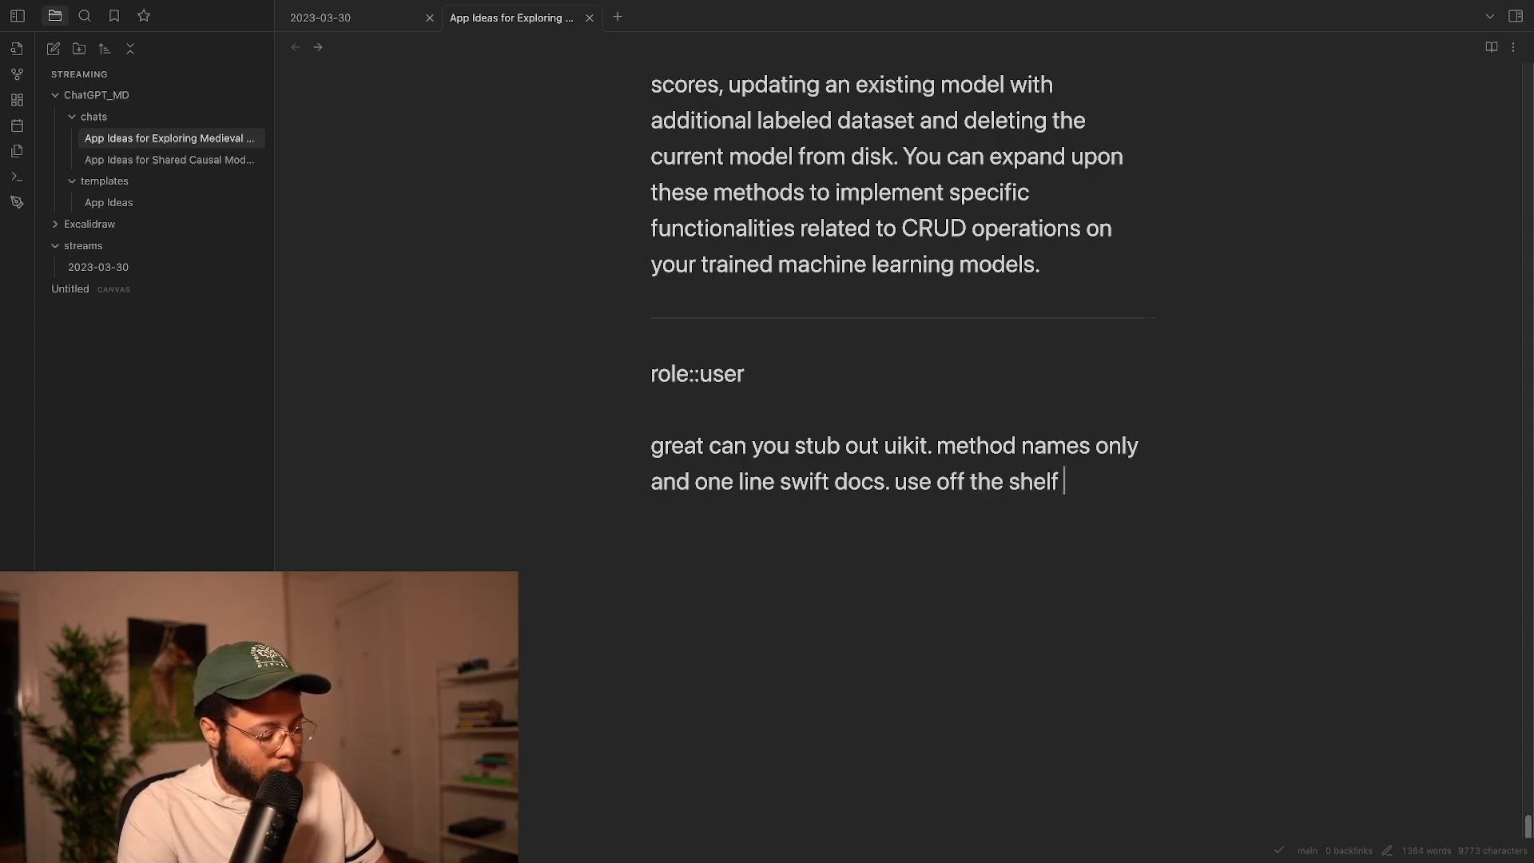
{"action": "type", "text": "component"}
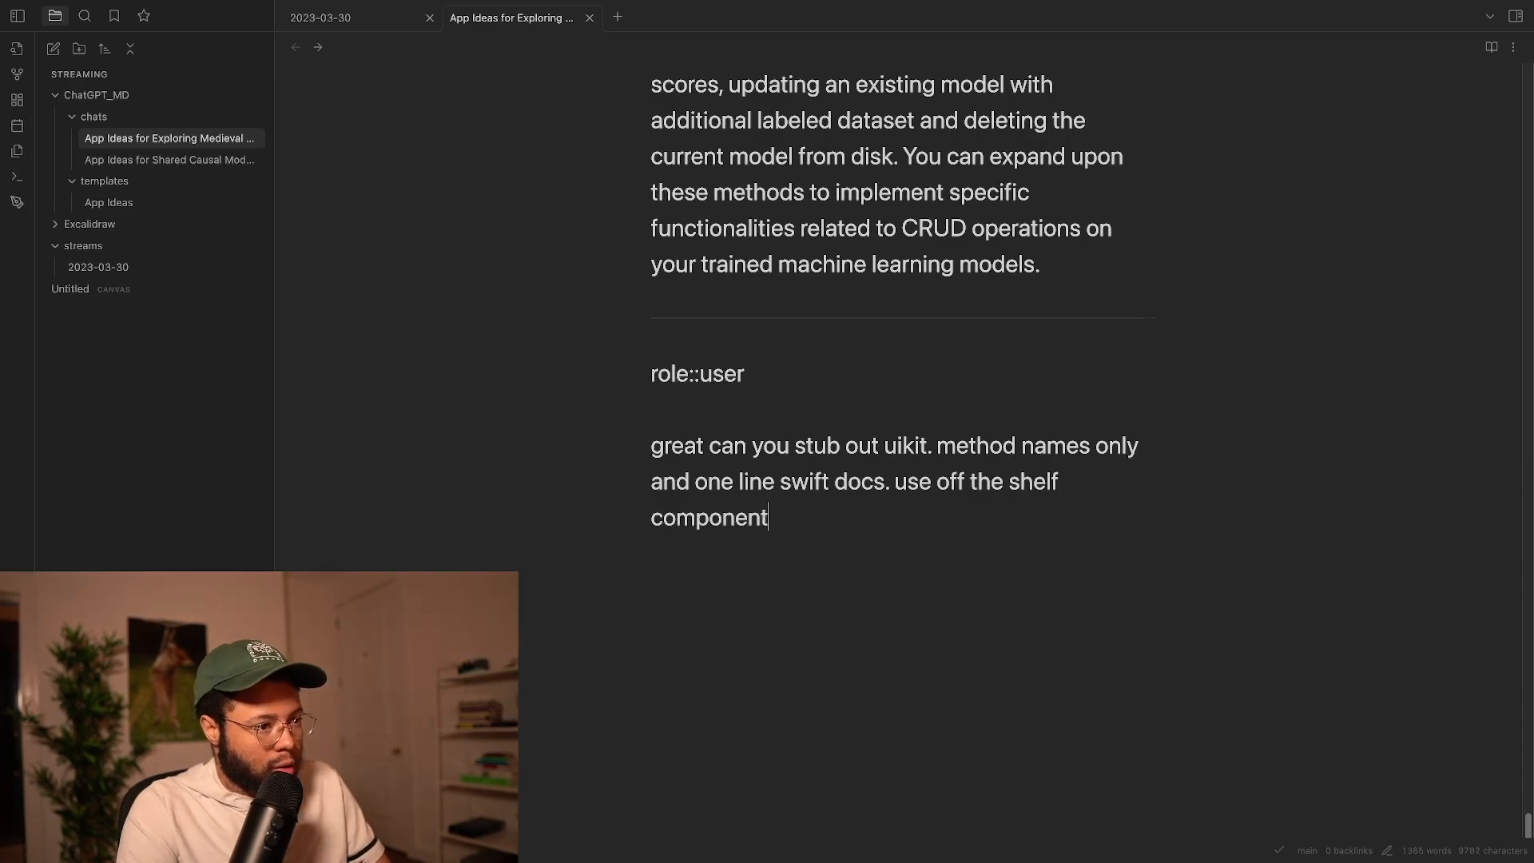
{"action": "type", "text": "s"}
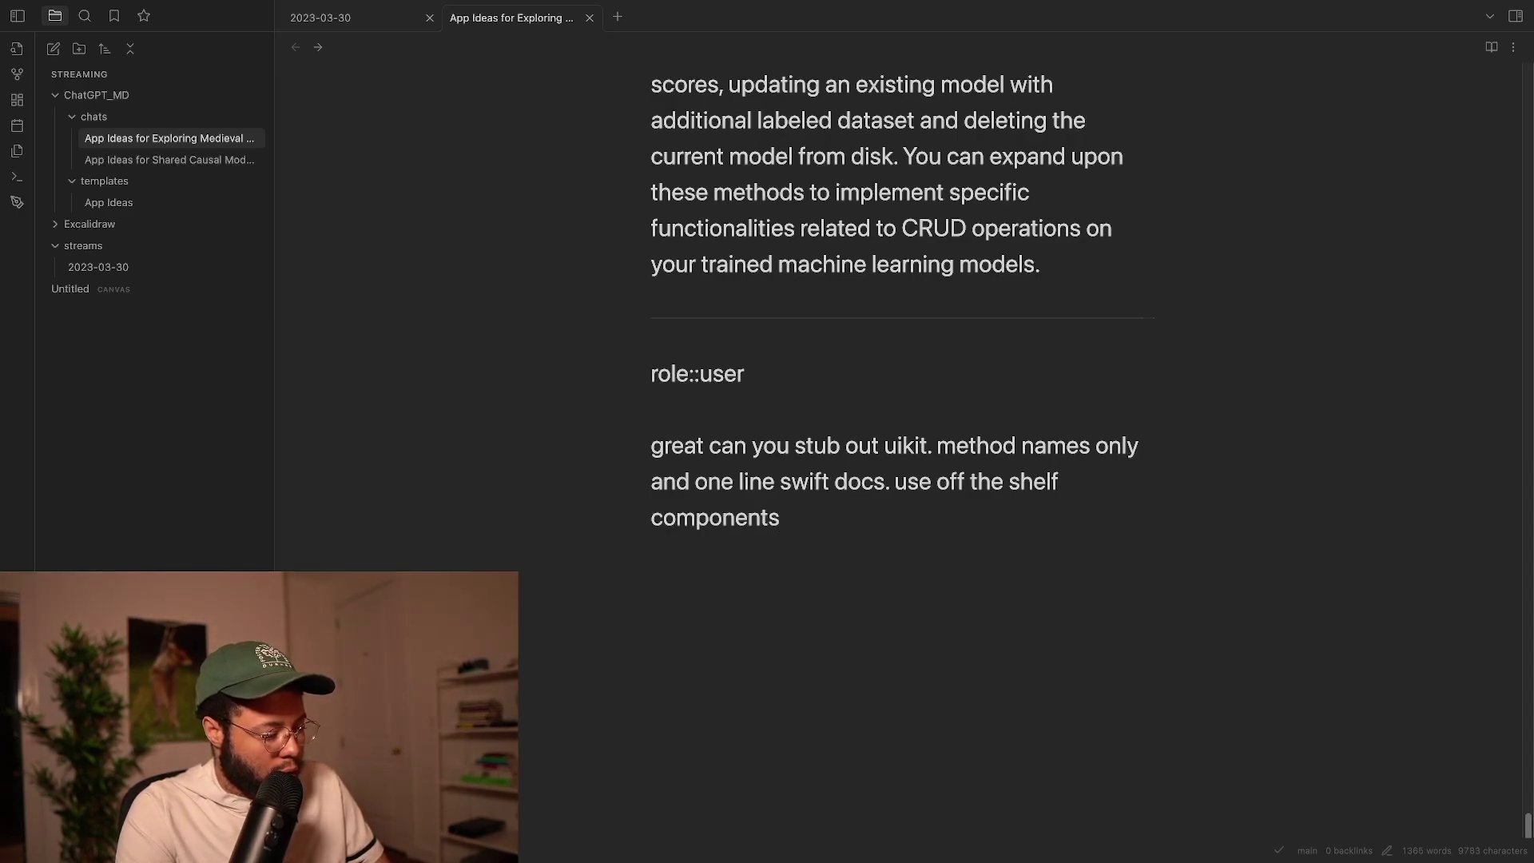
{"action": "type", "text": "and make"}
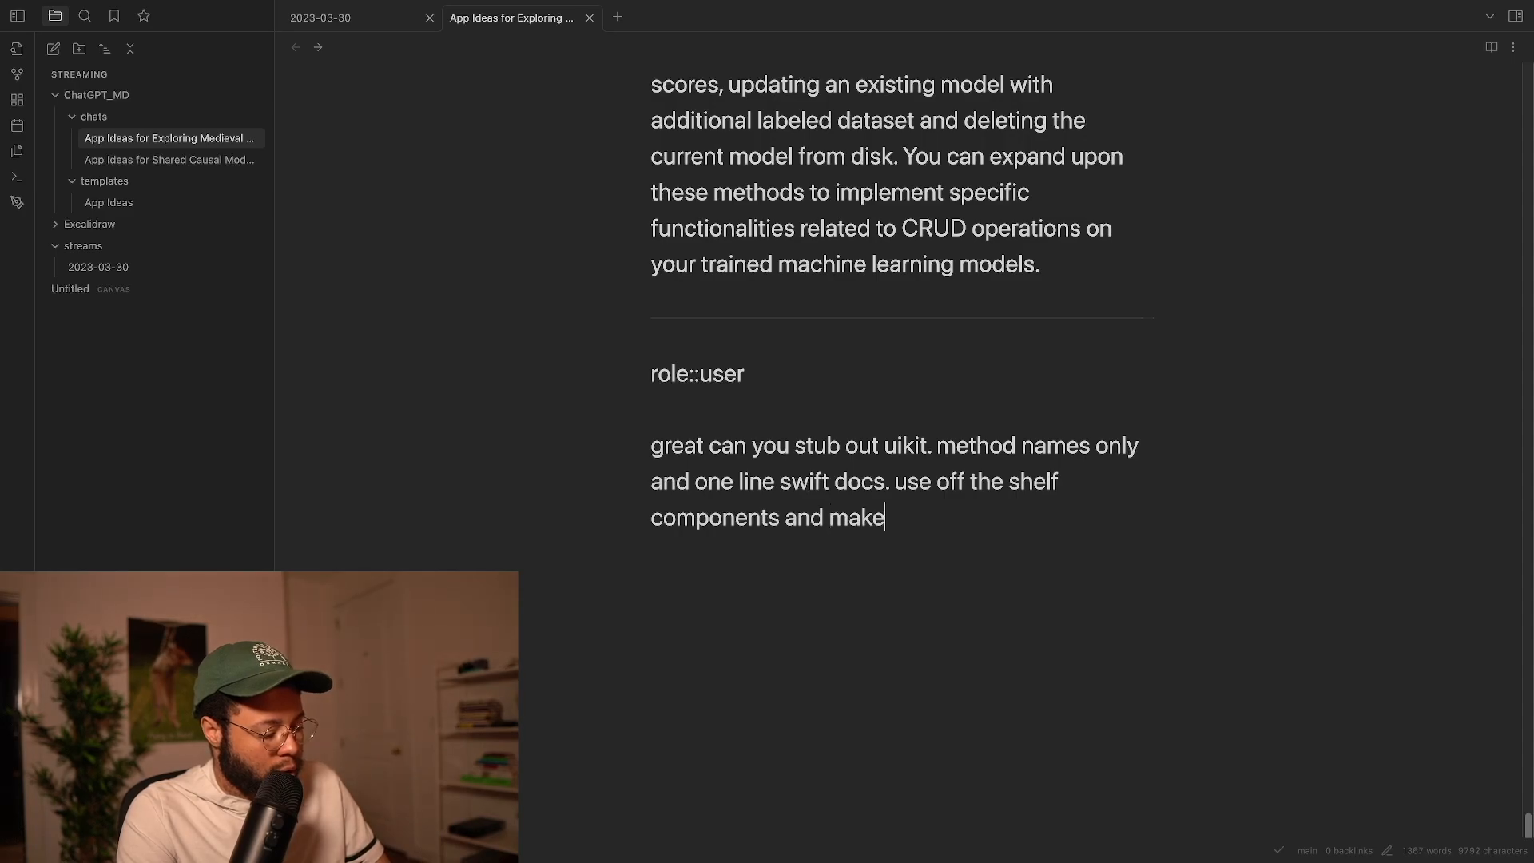
{"action": "type", "text": "it an easy to use camera style"}
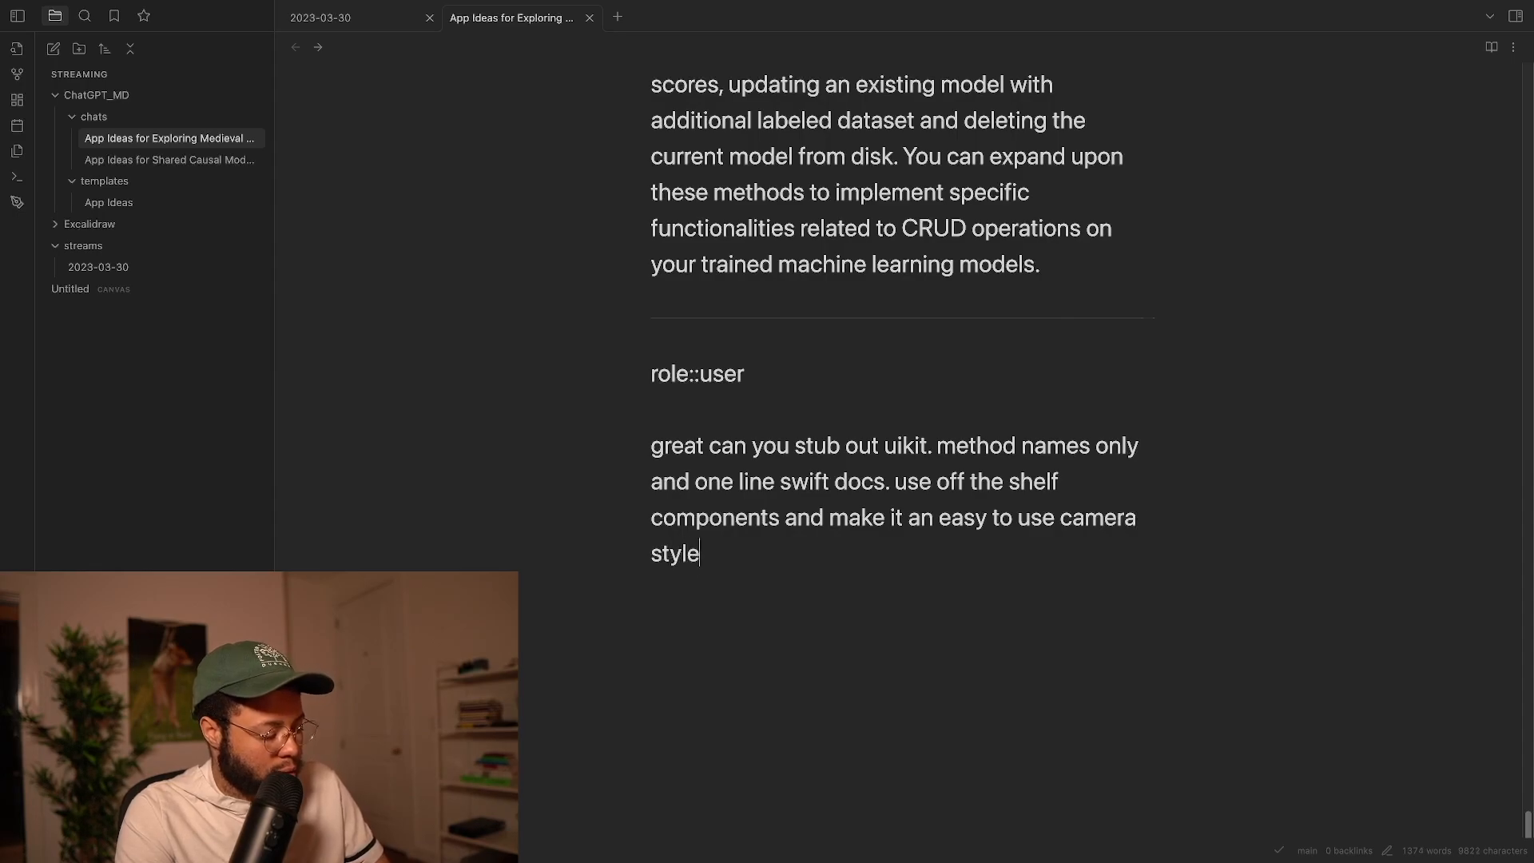
{"action": "type", "text": "app"}
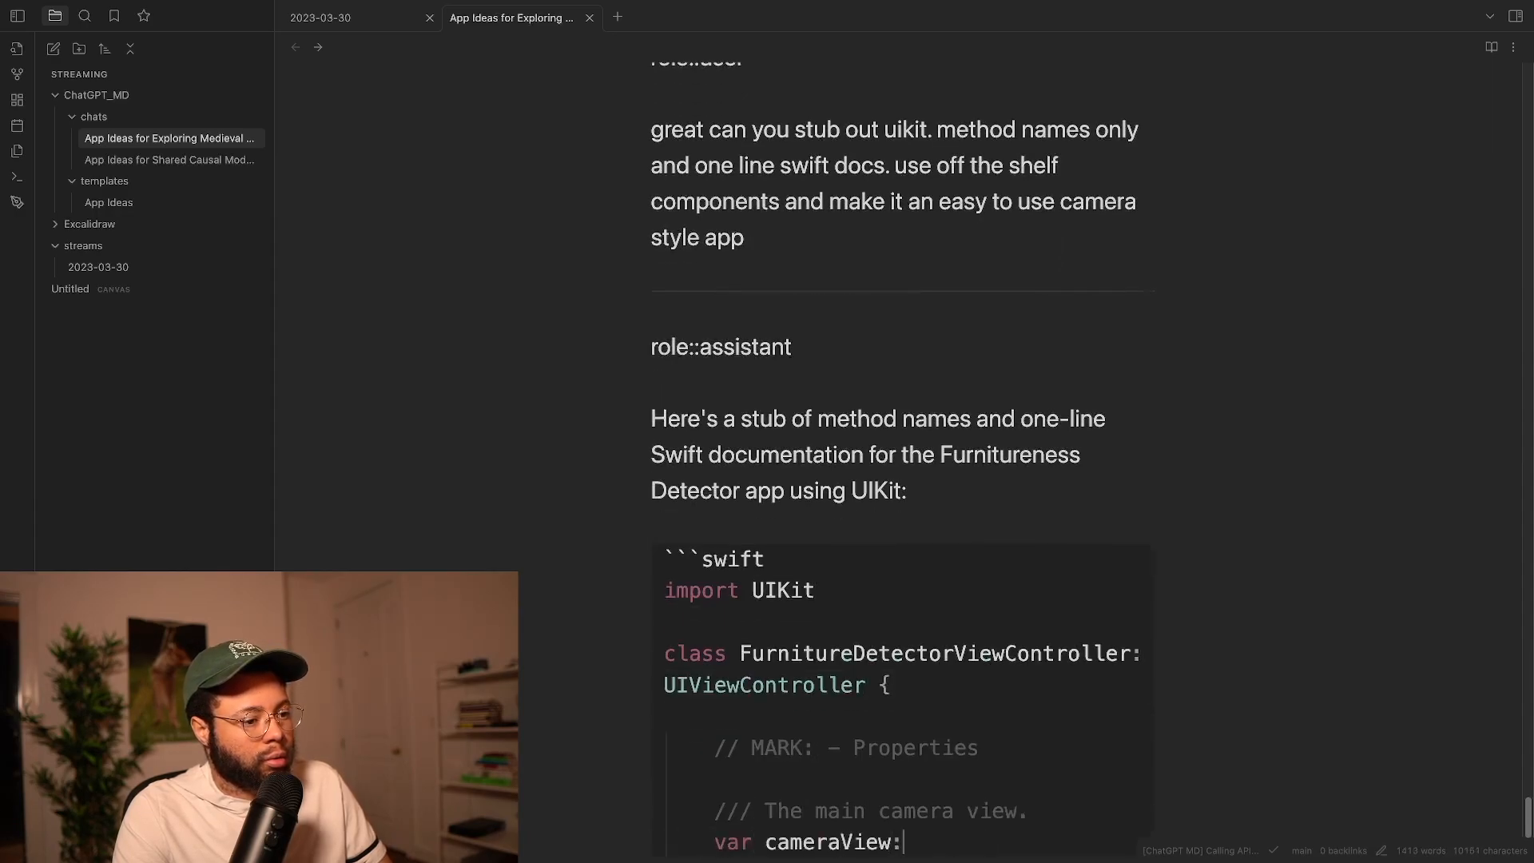
- Review the FurnitureDetectorViewController UIKit reply, selecting the viewDidLoad doc comment along the way
{"action": "scroll", "scroll_direction": "down", "scroll_amount": 3}
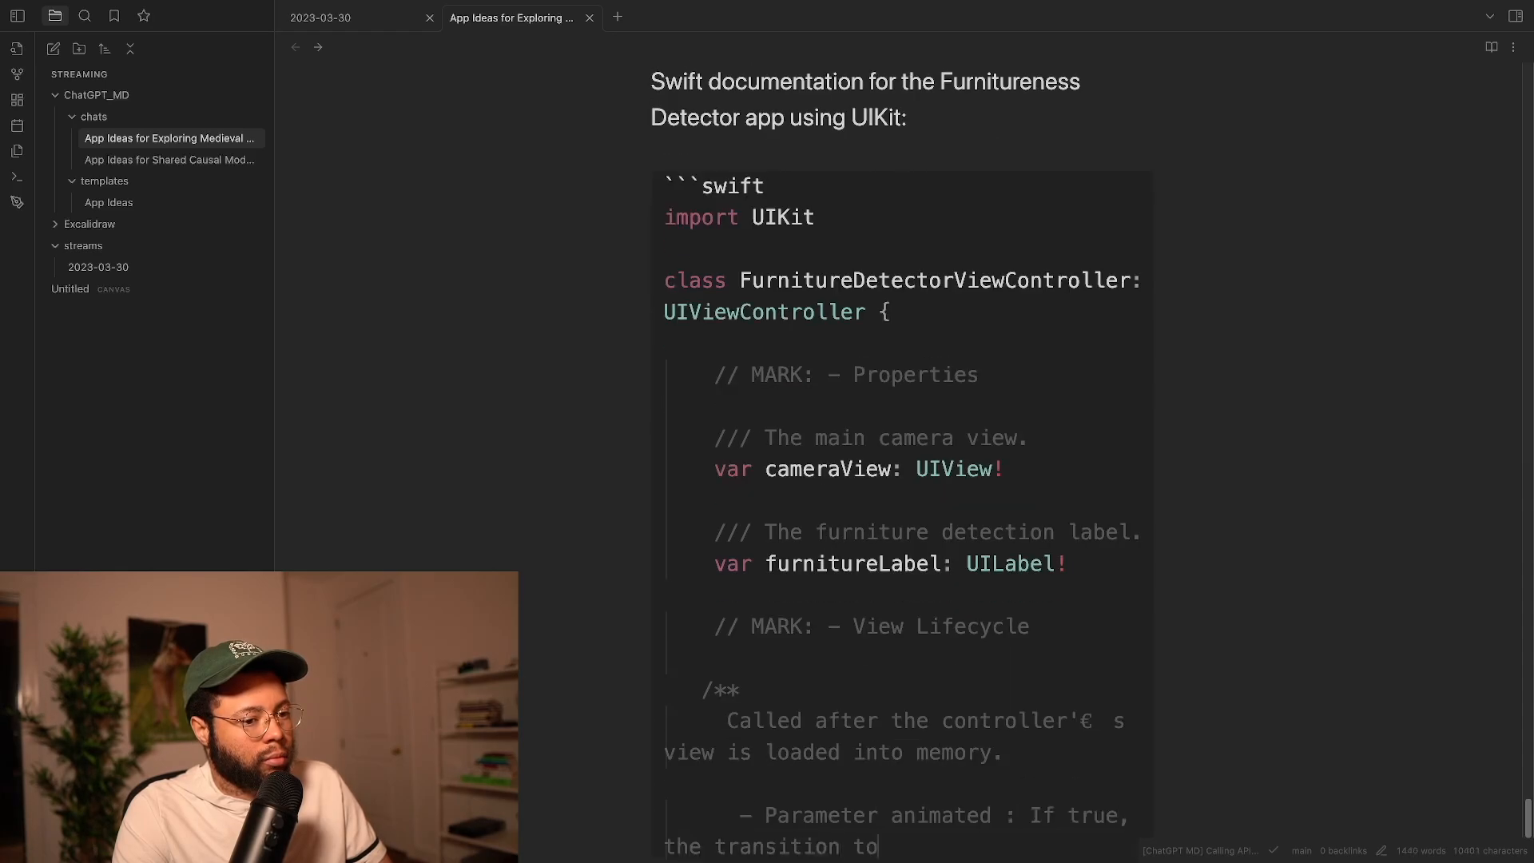
{"action": "scroll", "scroll_direction": "down", "scroll_amount": 3}
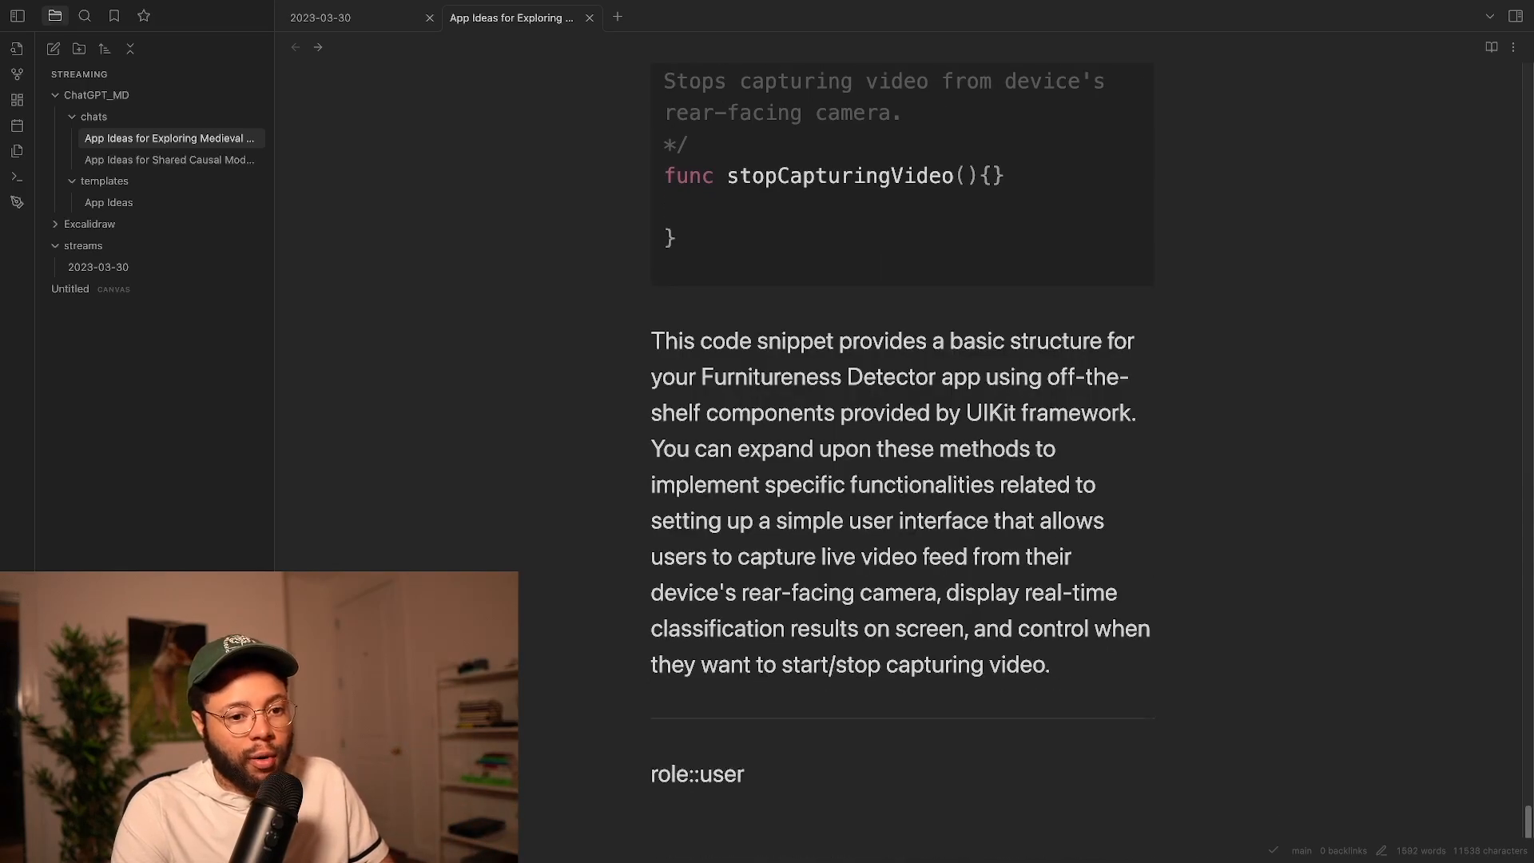
{"action": "scroll", "scroll_direction": "down", "scroll_amount": 3}
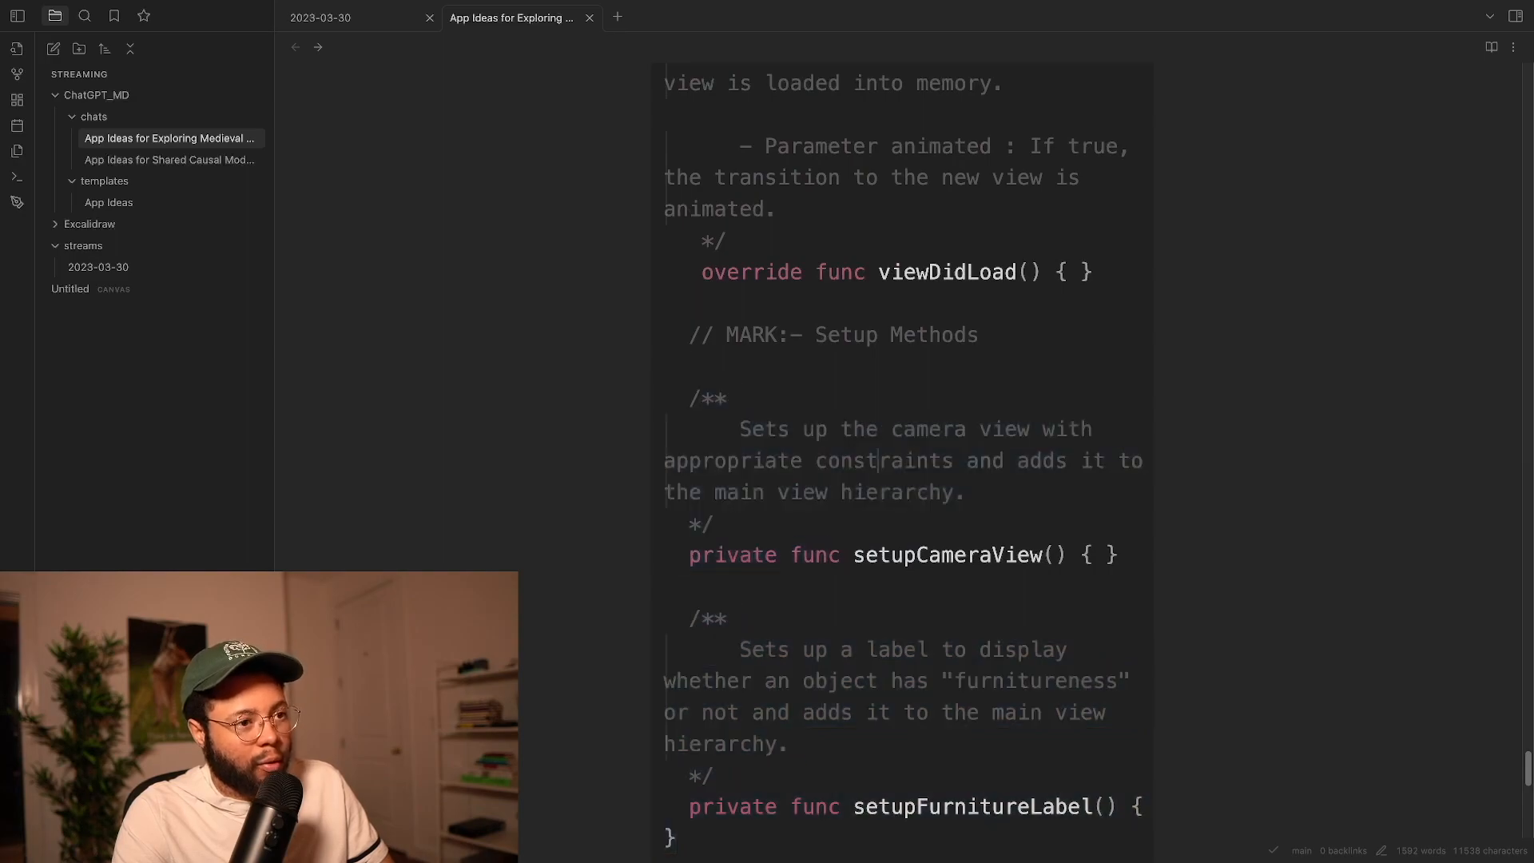
{"action": "left_click_drag", "start_coordinate": [740, 428], "coordinate": [964, 492]}
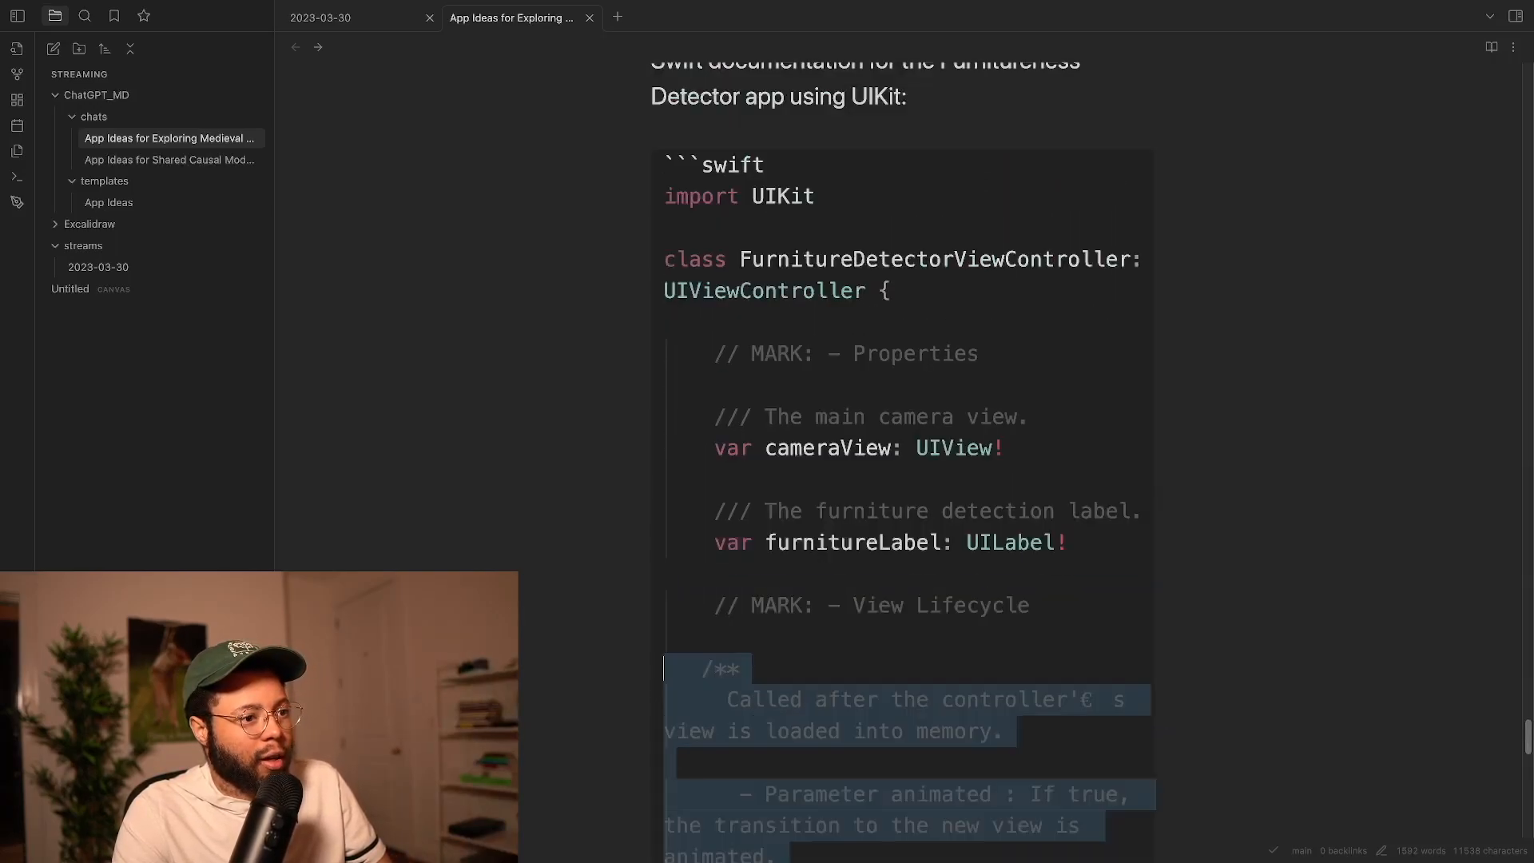
{"action": "scroll", "scroll_direction": "down", "scroll_amount": 3}
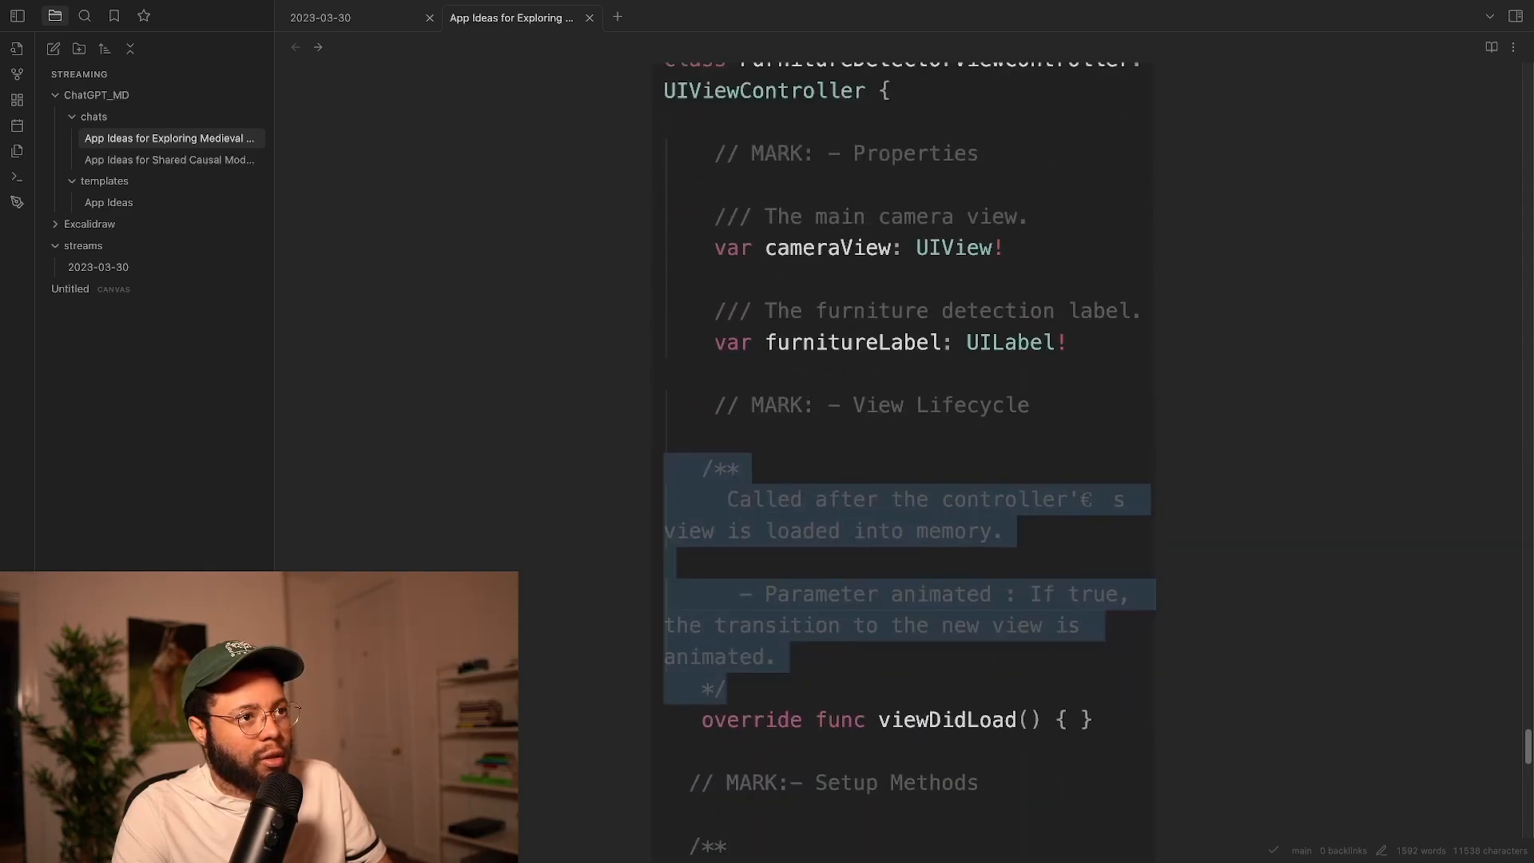
{"action": "scroll", "scroll_direction": "down", "scroll_amount": 3}
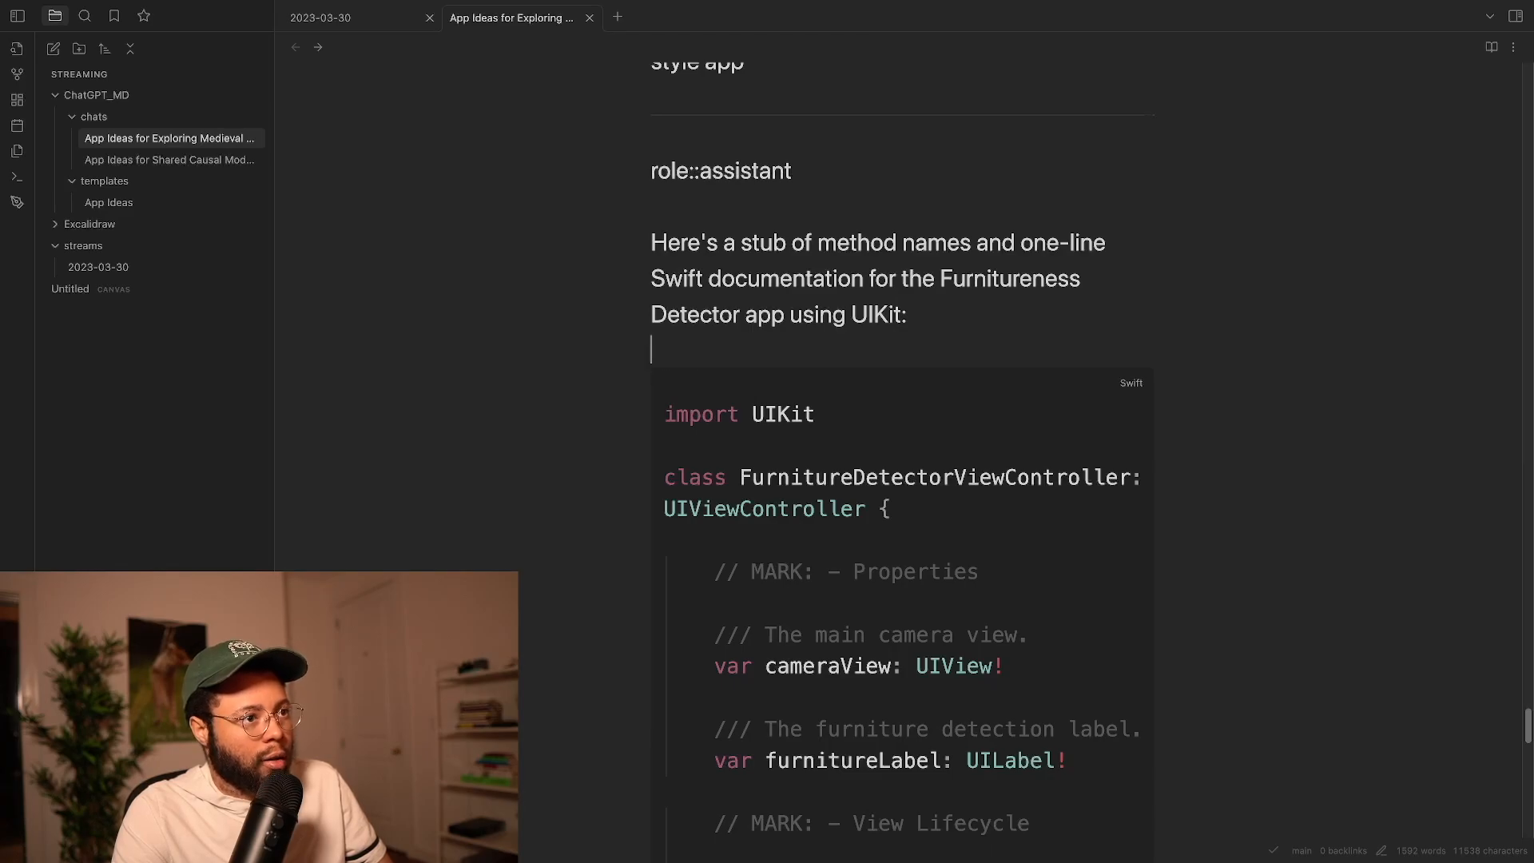
{"action": "scroll", "scroll_direction": "down", "scroll_amount": 3}
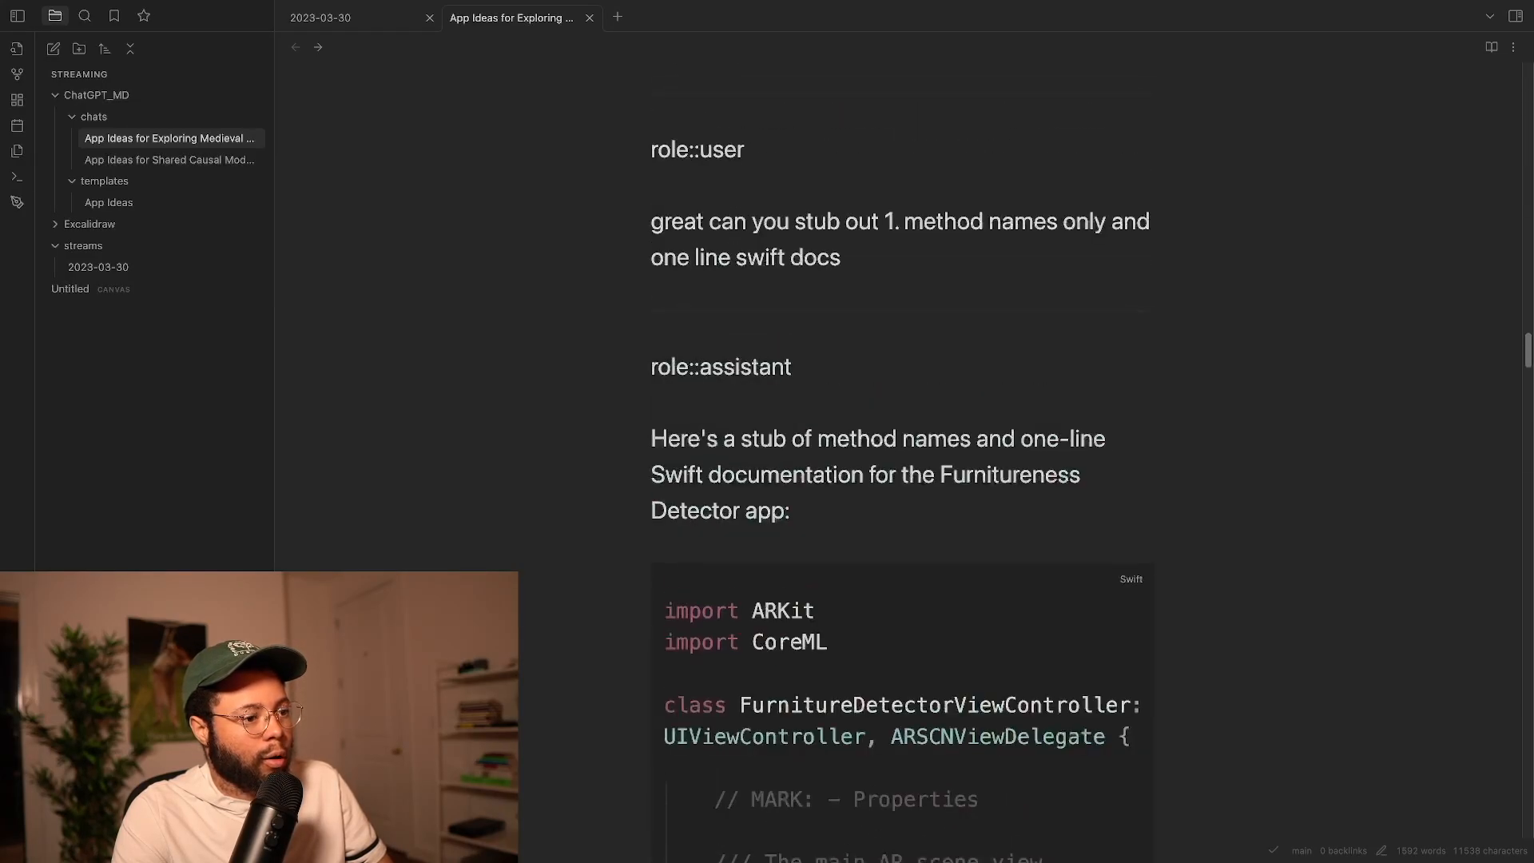
{"action": "scroll", "scroll_direction": "down", "scroll_amount": 3}
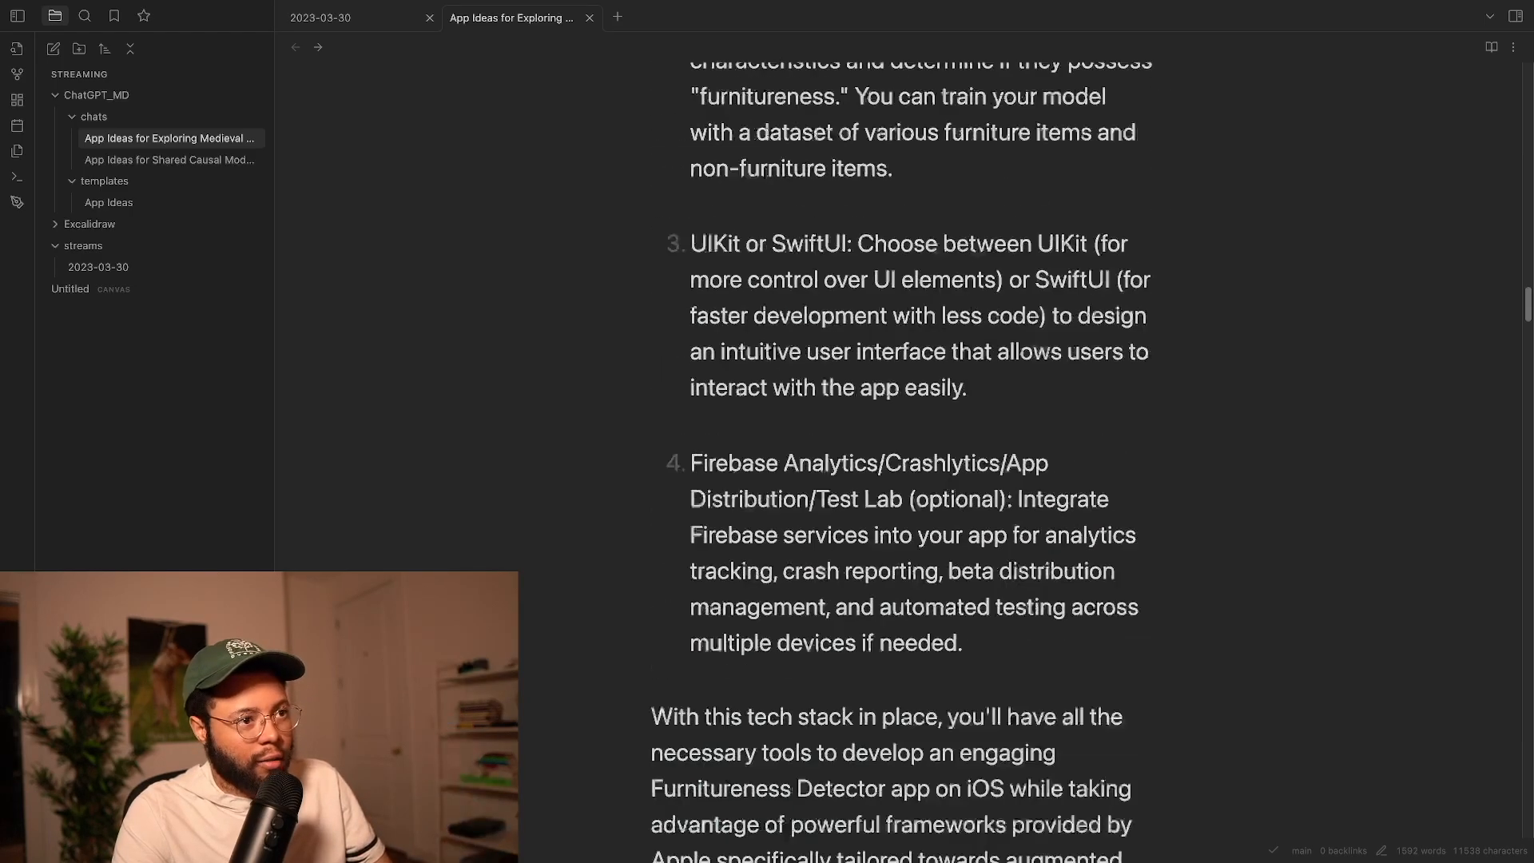
{"action": "scroll", "scroll_direction": "down", "scroll_amount": 3}
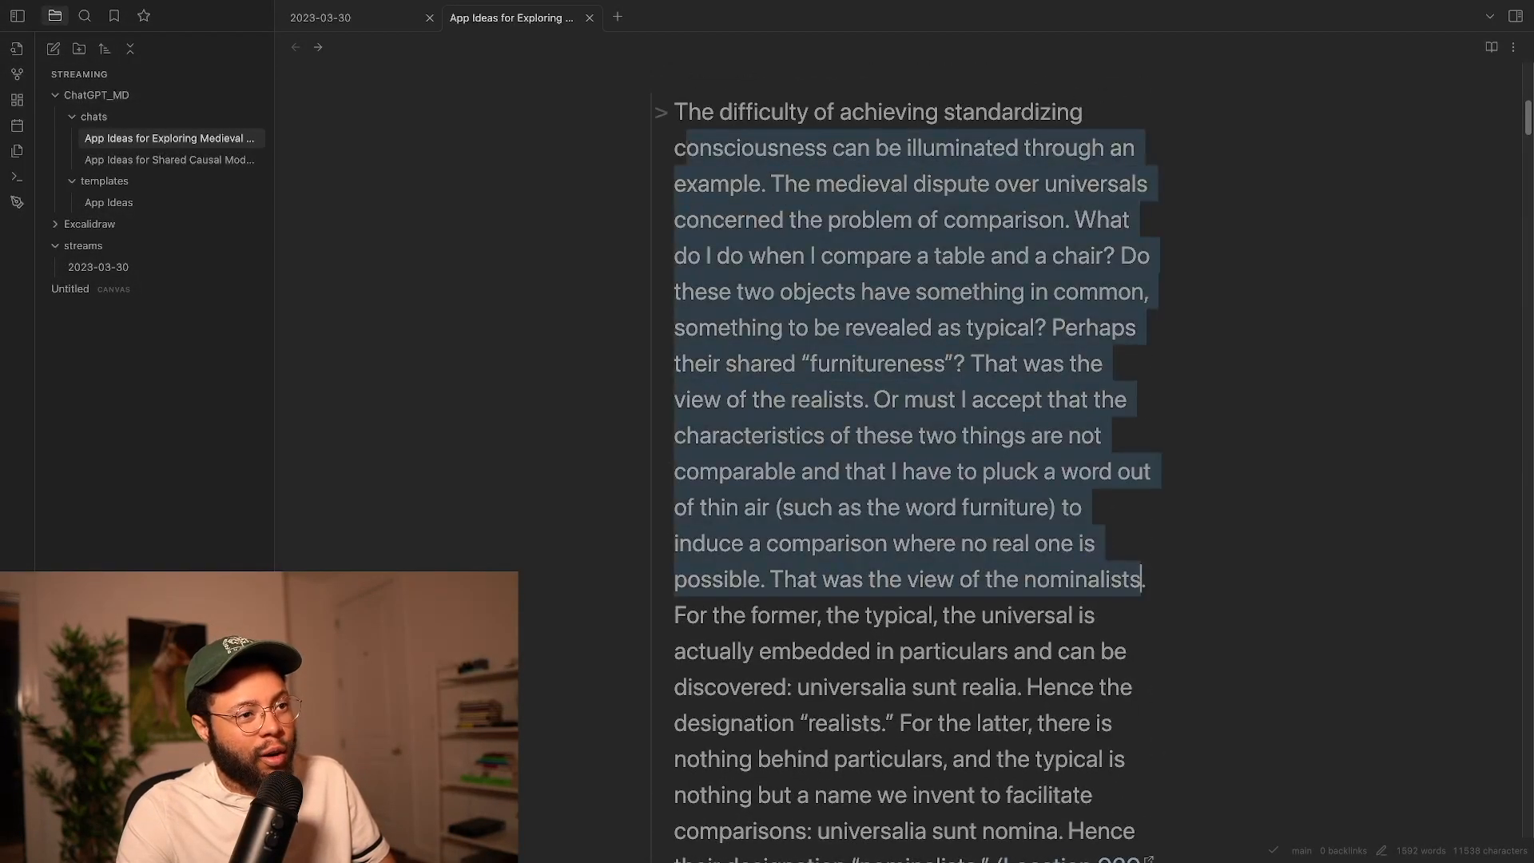
{"action": "scroll", "scroll_direction": "down", "scroll_amount": 3}
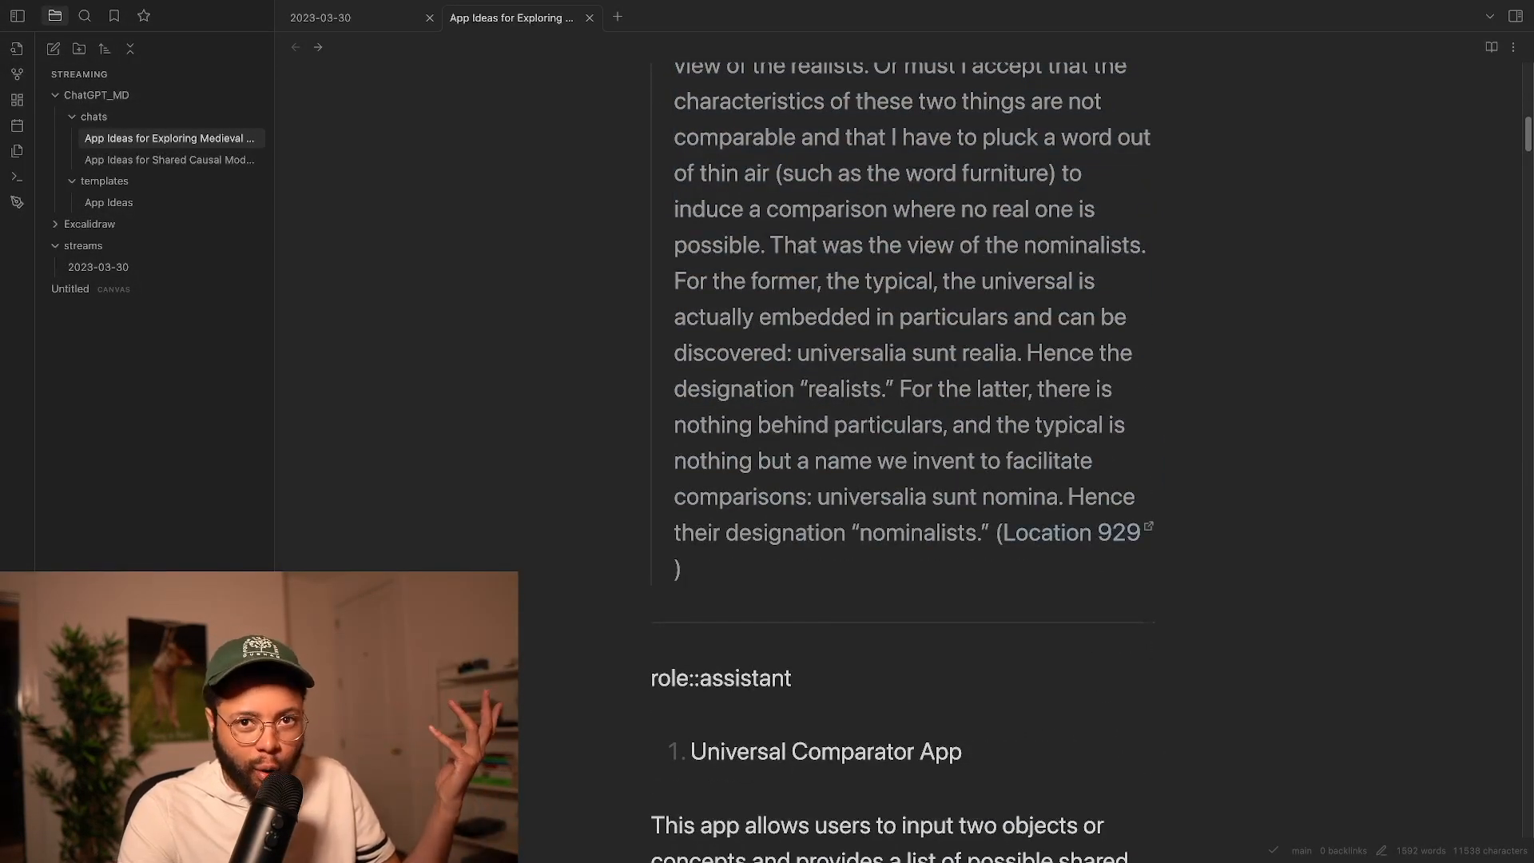